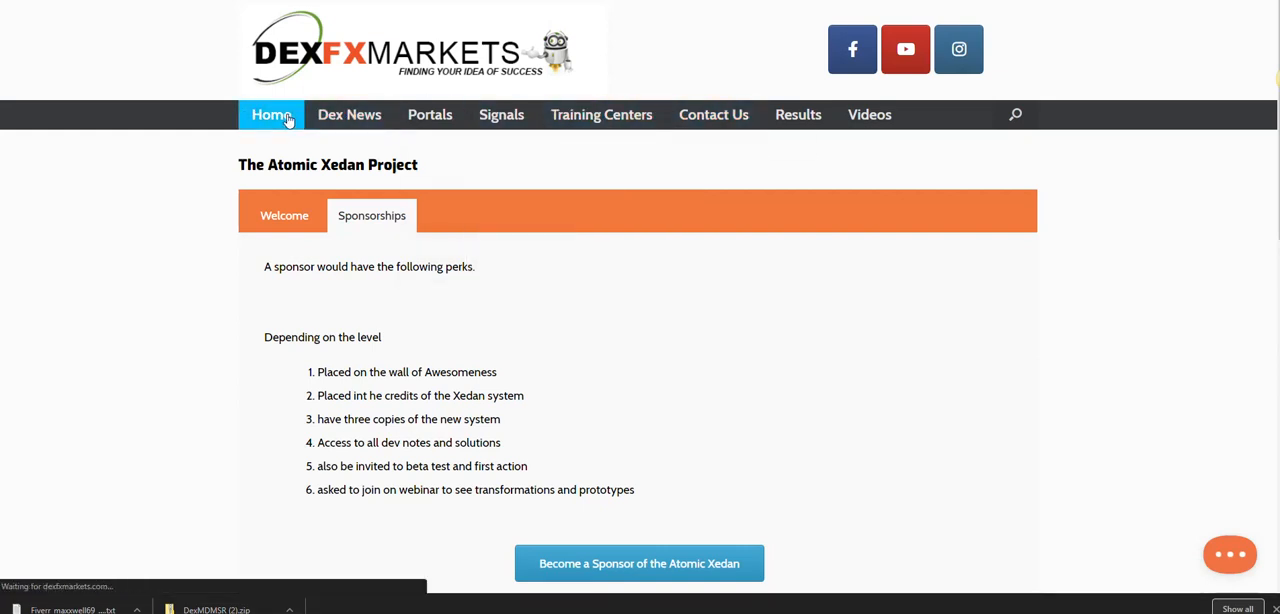
Return to the DexFXMarkets home page showing the free Dex Atomic offer banner.
click(271, 114)
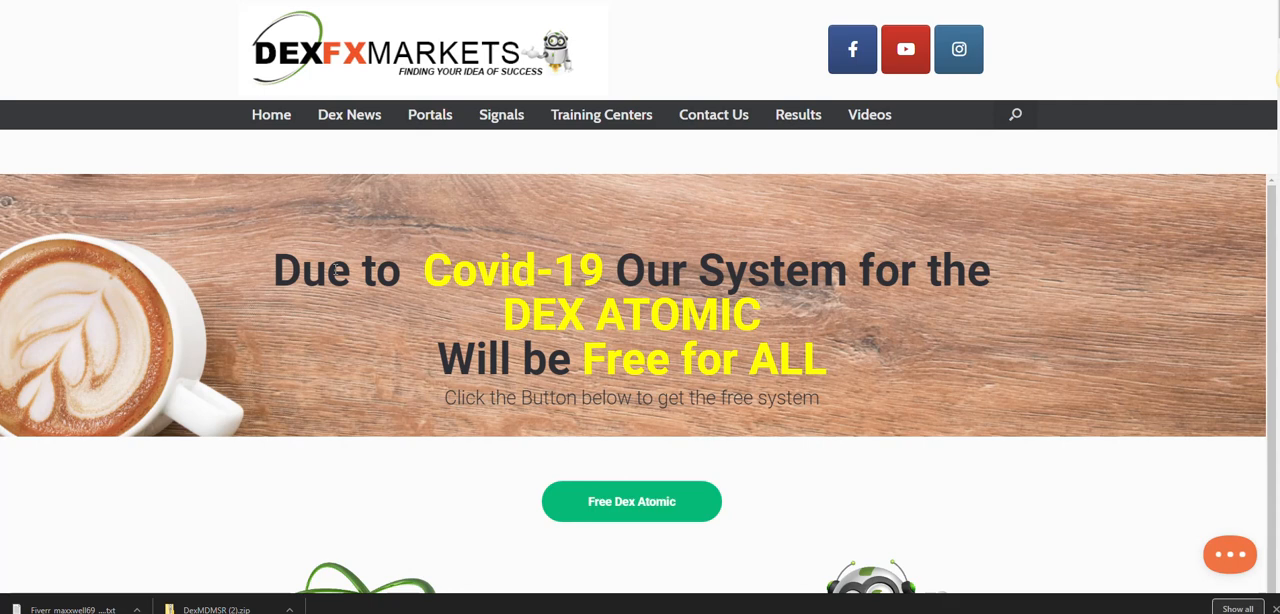
mouse_move(468, 135)
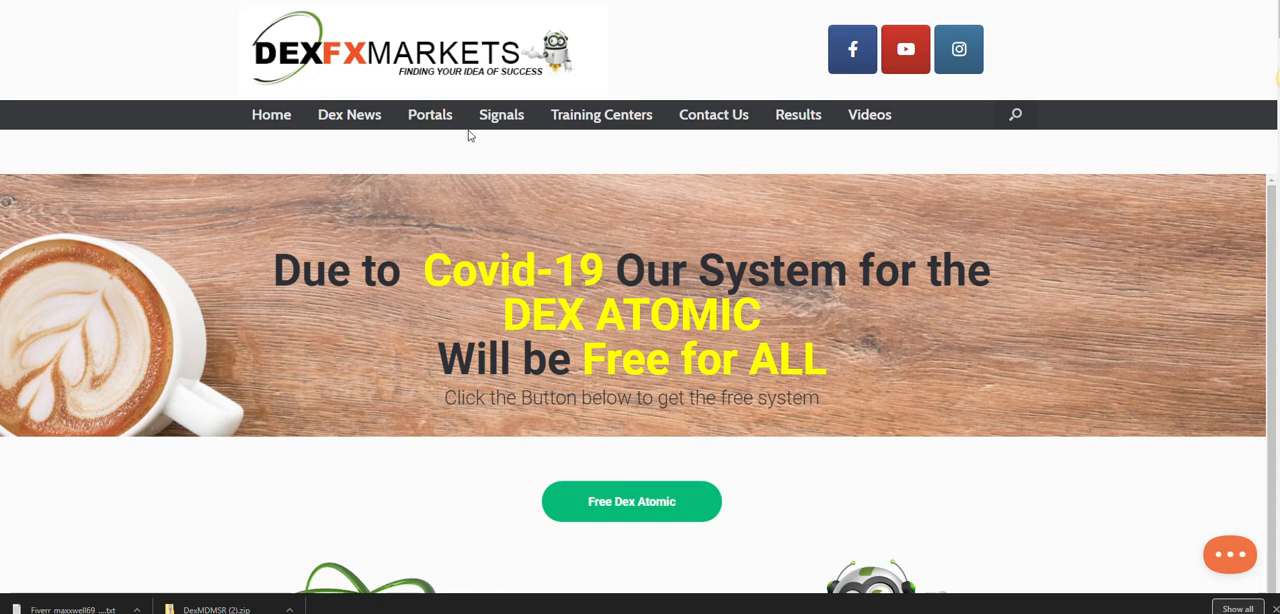
click(501, 114)
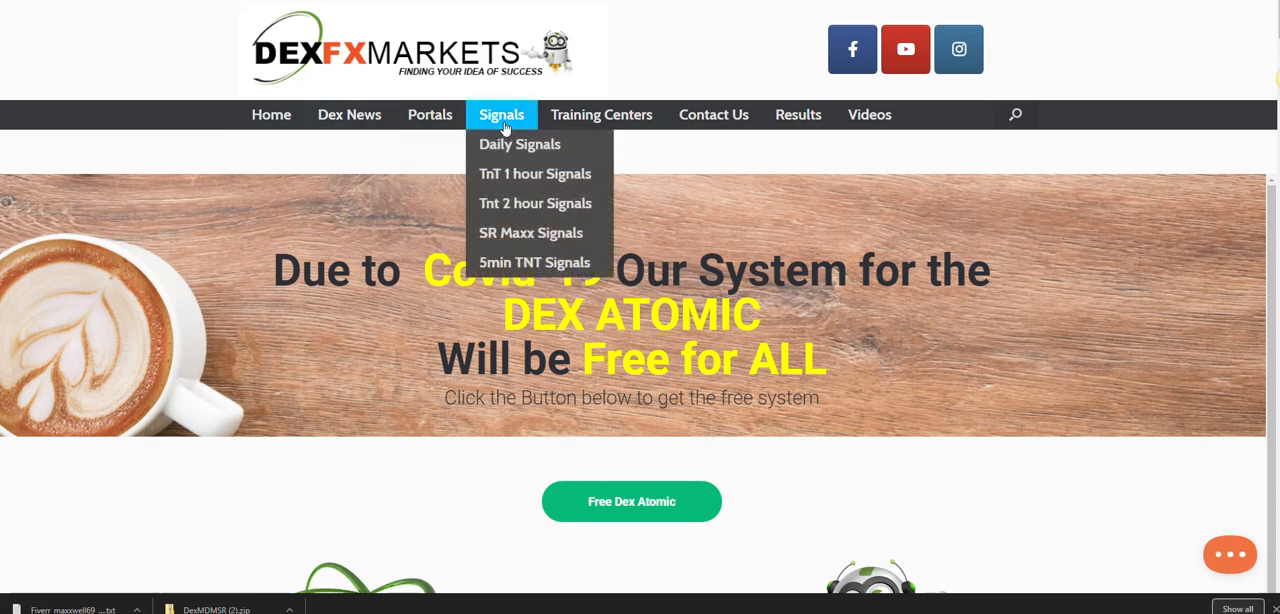
mouse_move(535, 173)
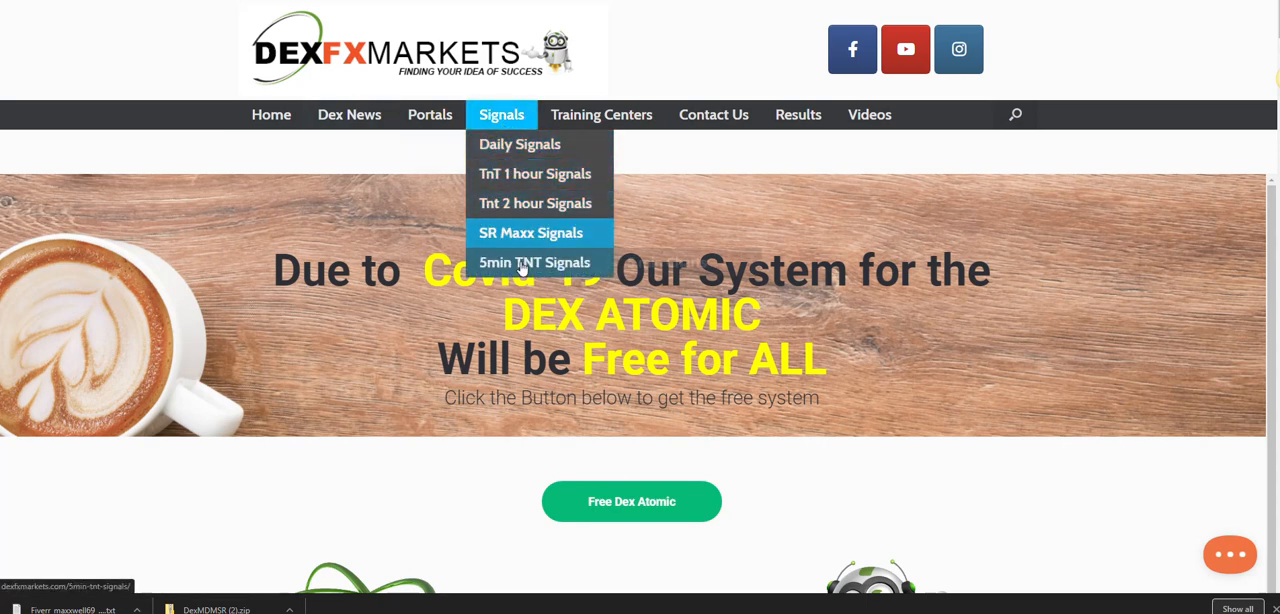
mouse_move(349, 115)
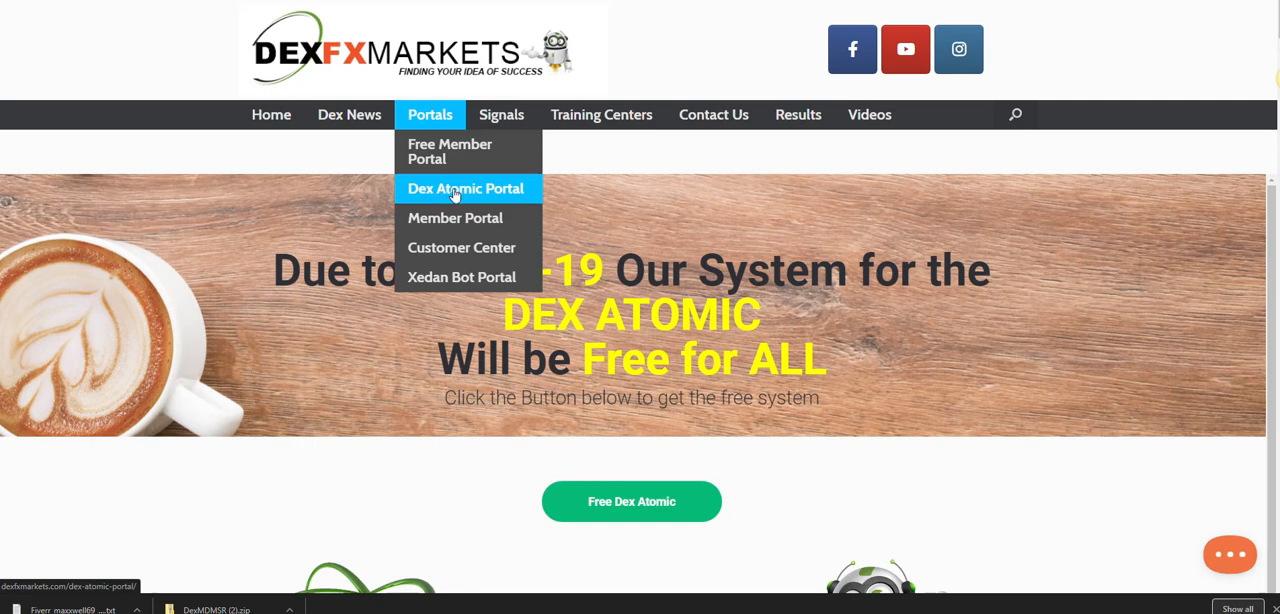
mouse_move(458, 183)
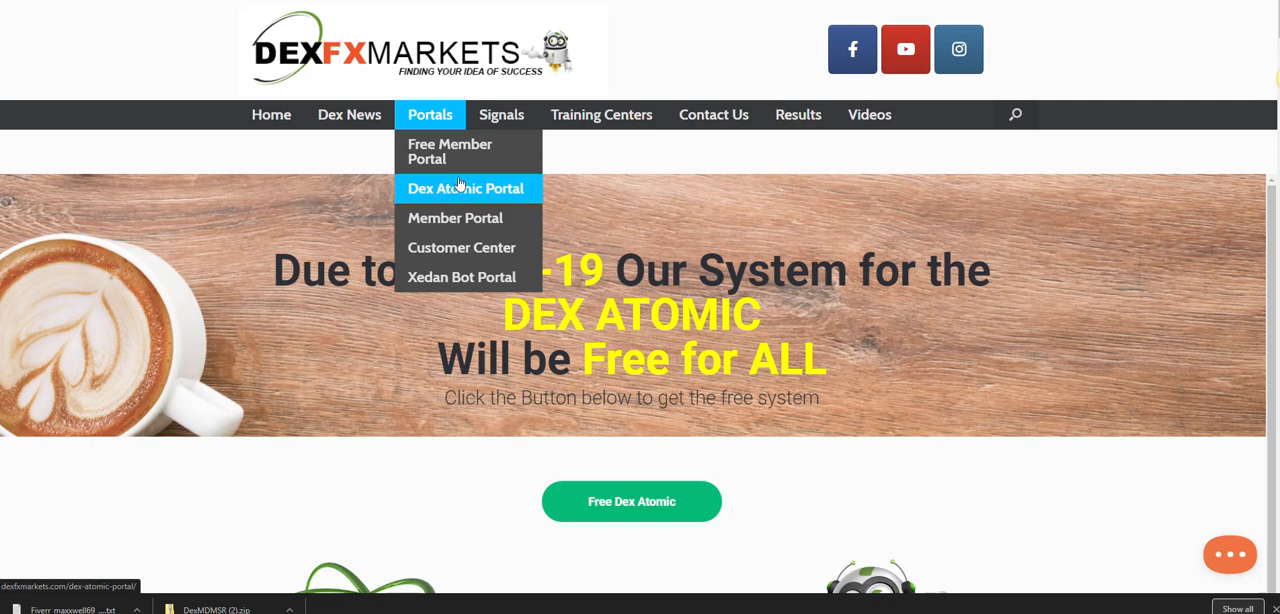
mouse_move(461, 277)
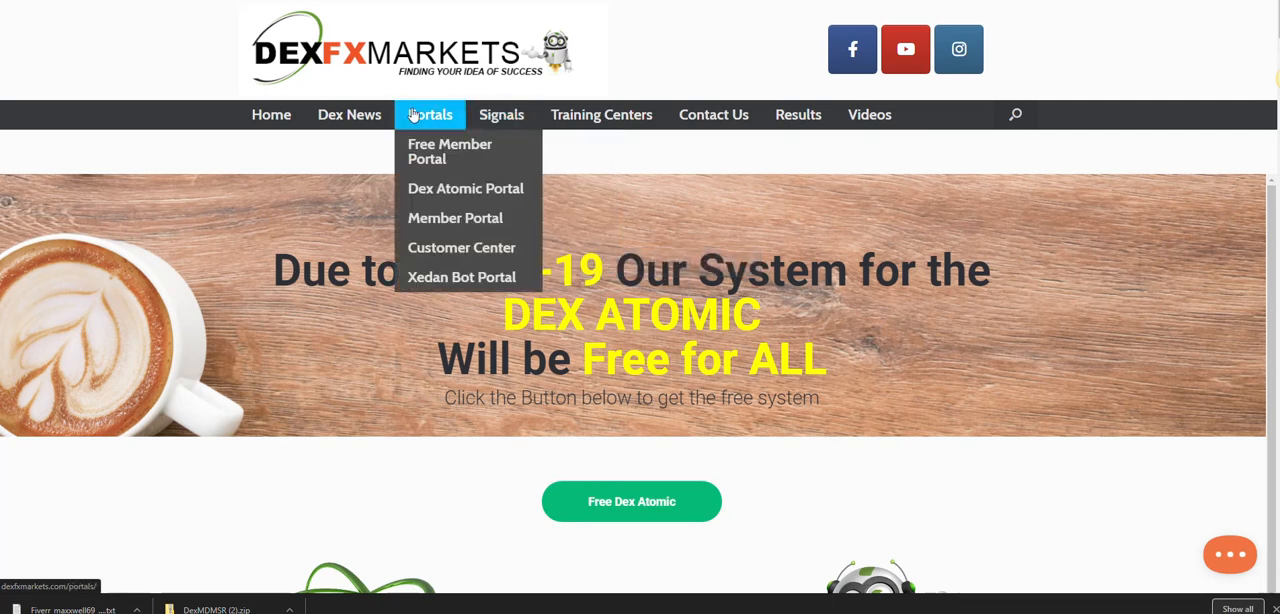
mouse_move(705, 64)
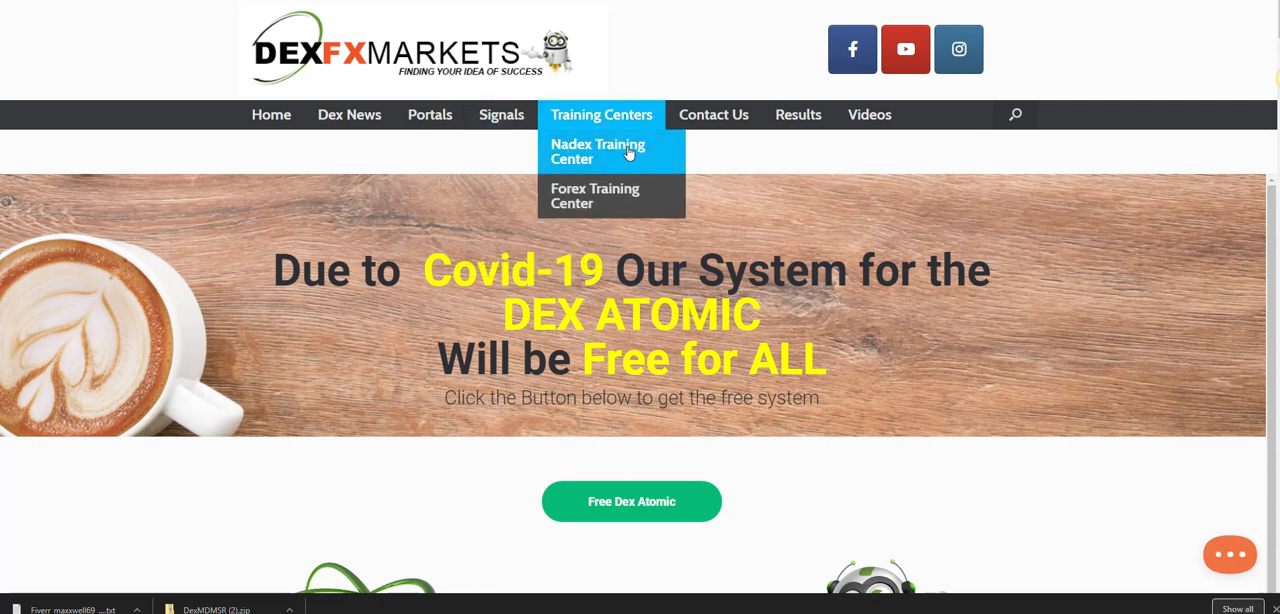
mouse_move(437, 179)
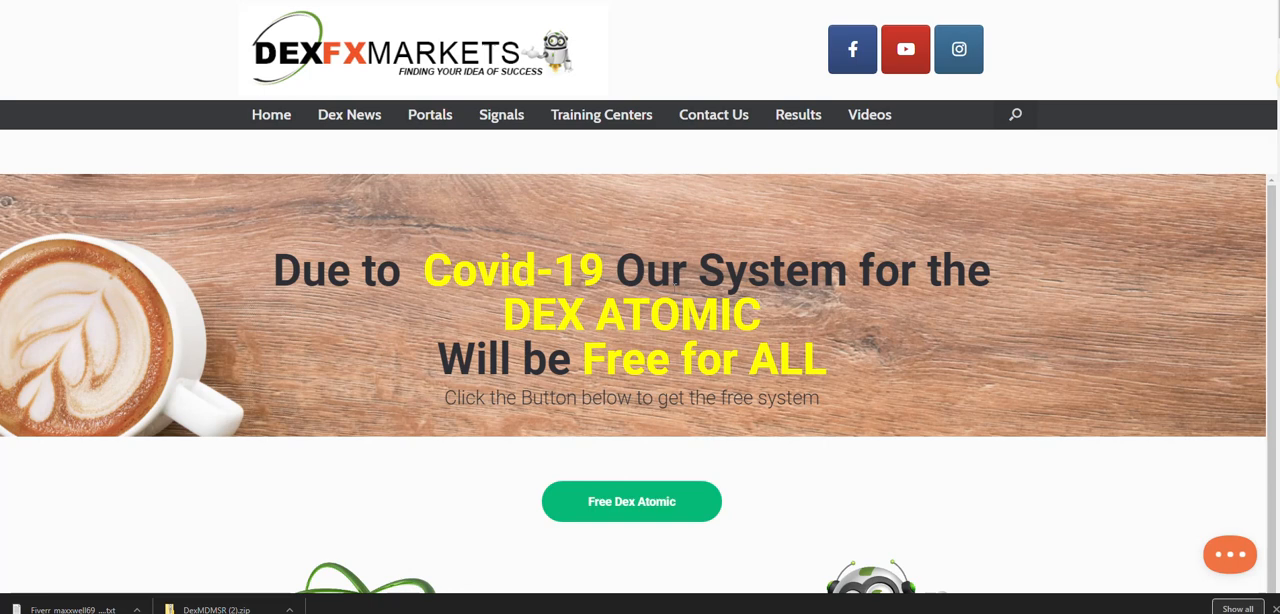
mouse_move(443, 238)
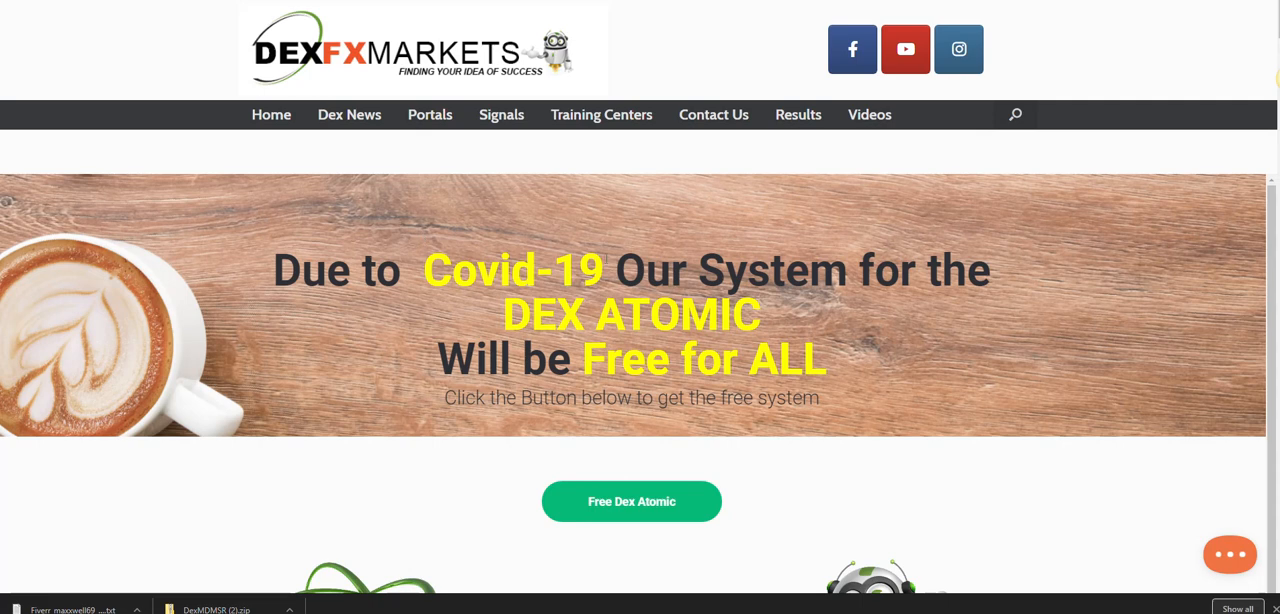
mouse_move(898, 245)
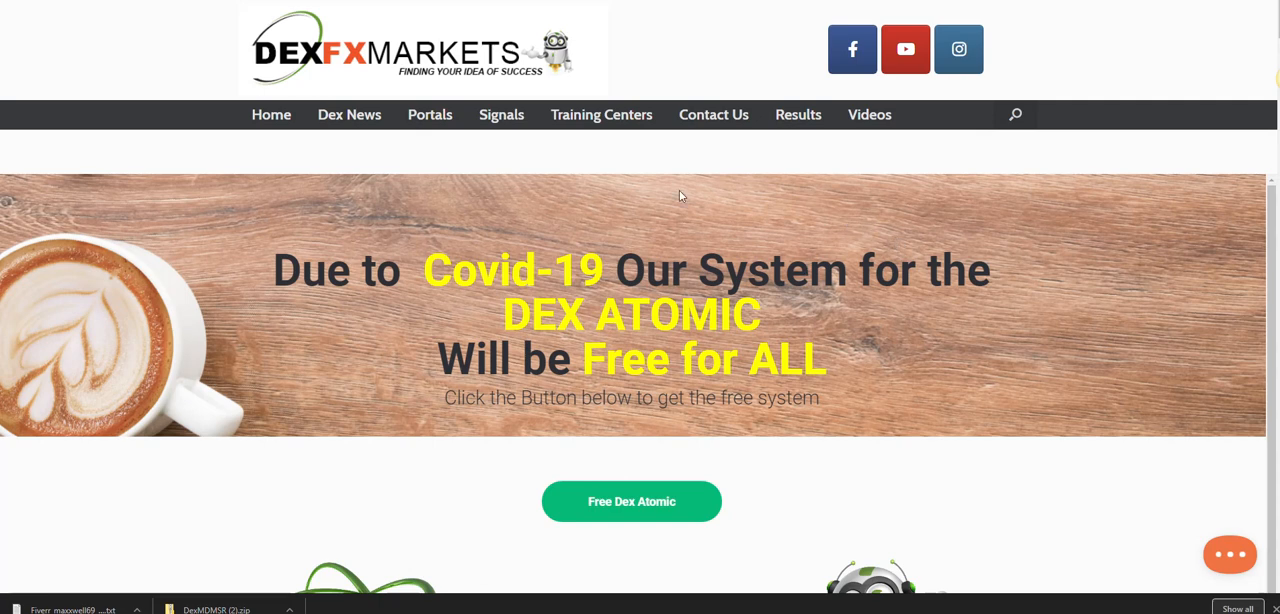
mouse_move(547, 188)
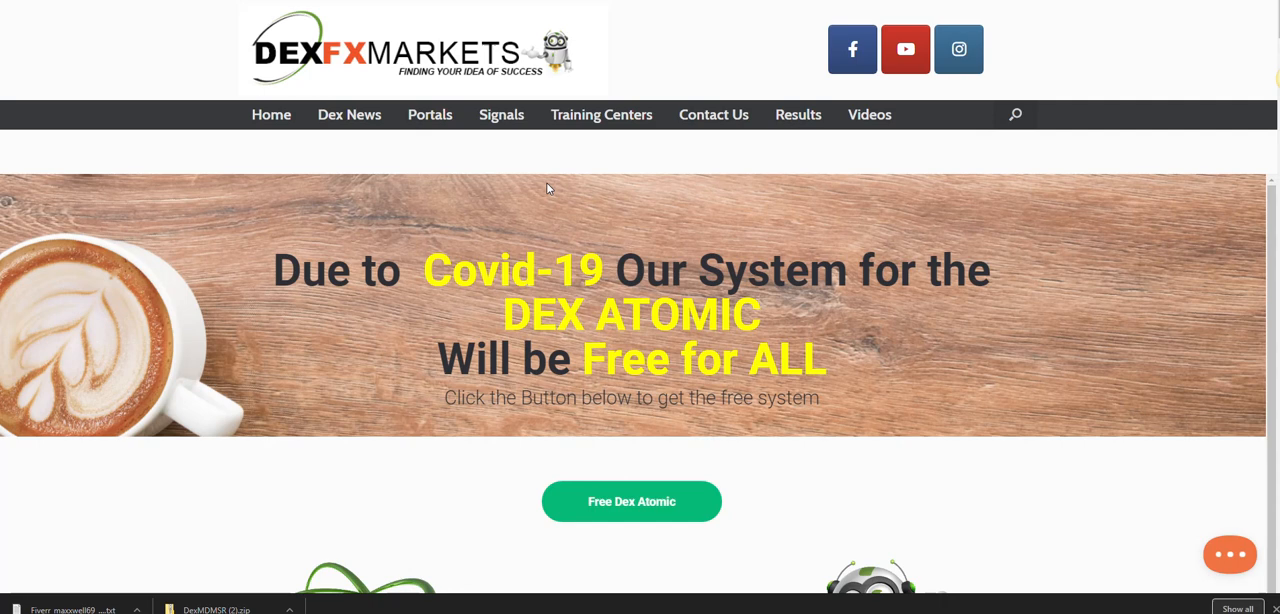
mouse_move(478, 196)
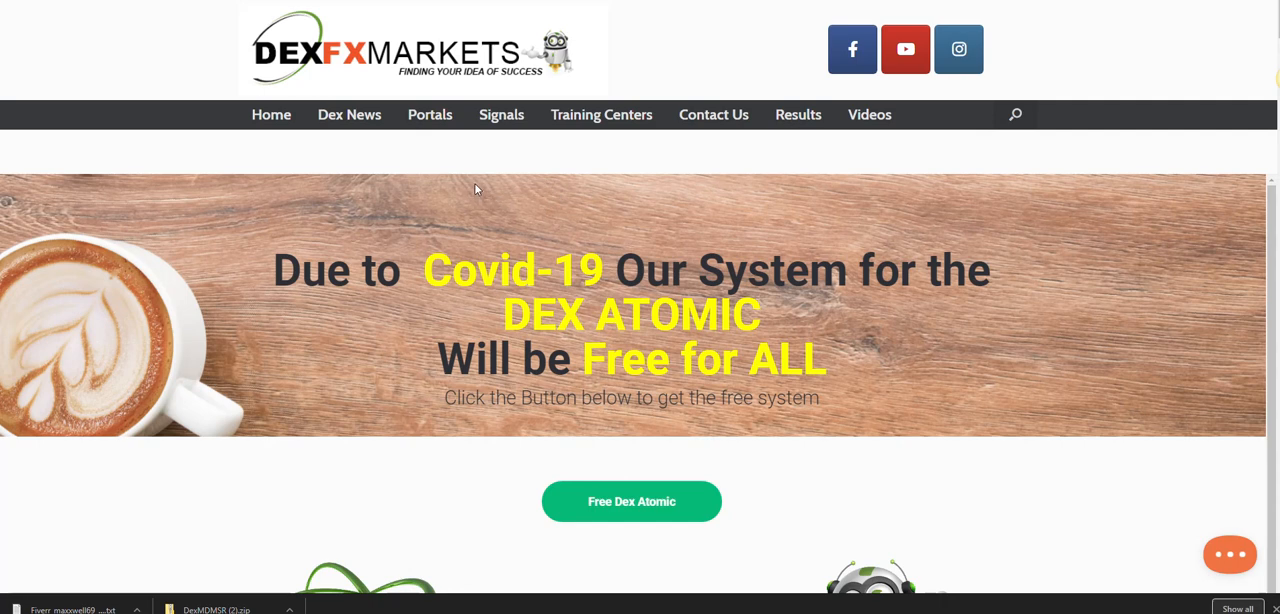
mouse_move(728, 191)
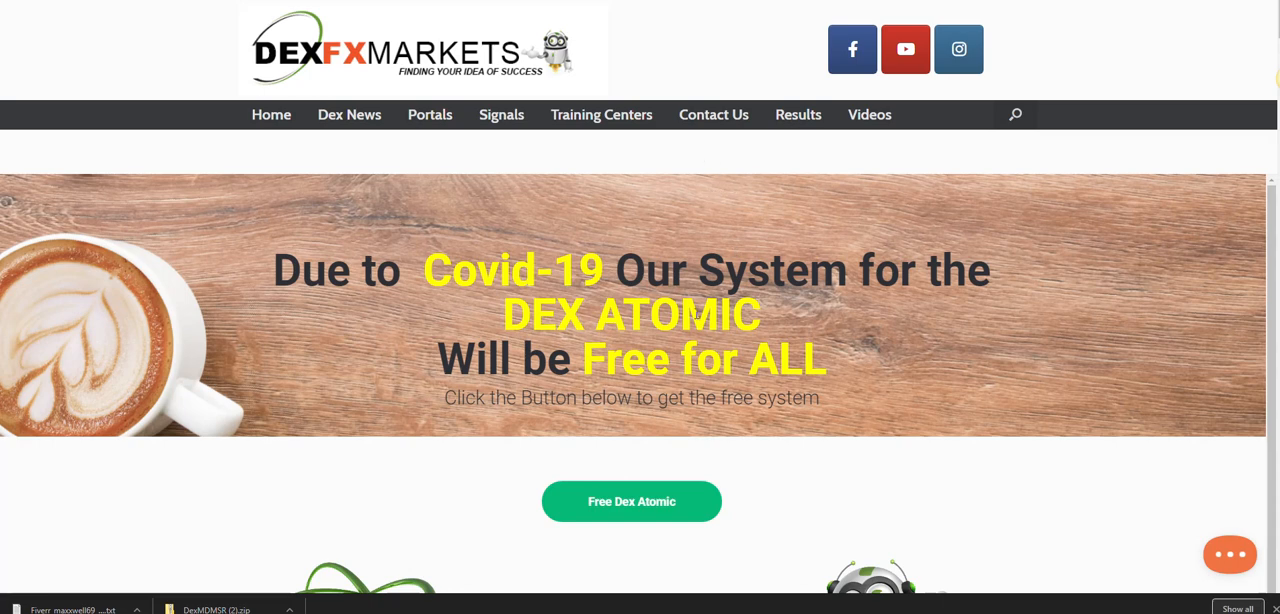
mouse_move(487, 232)
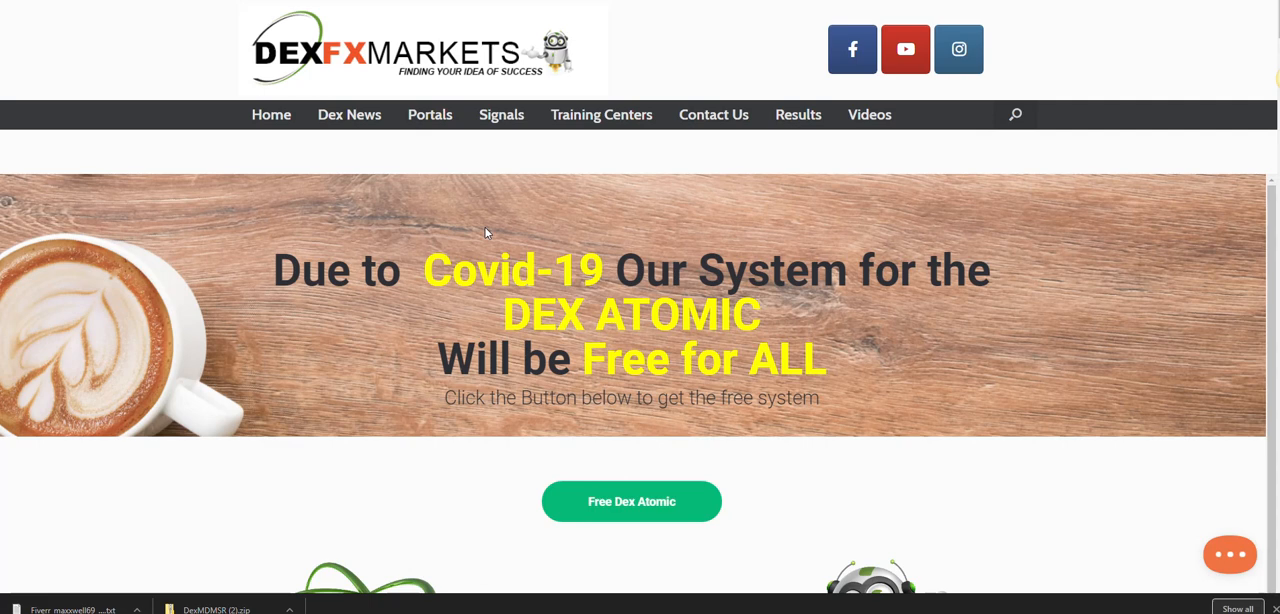
mouse_move(628, 169)
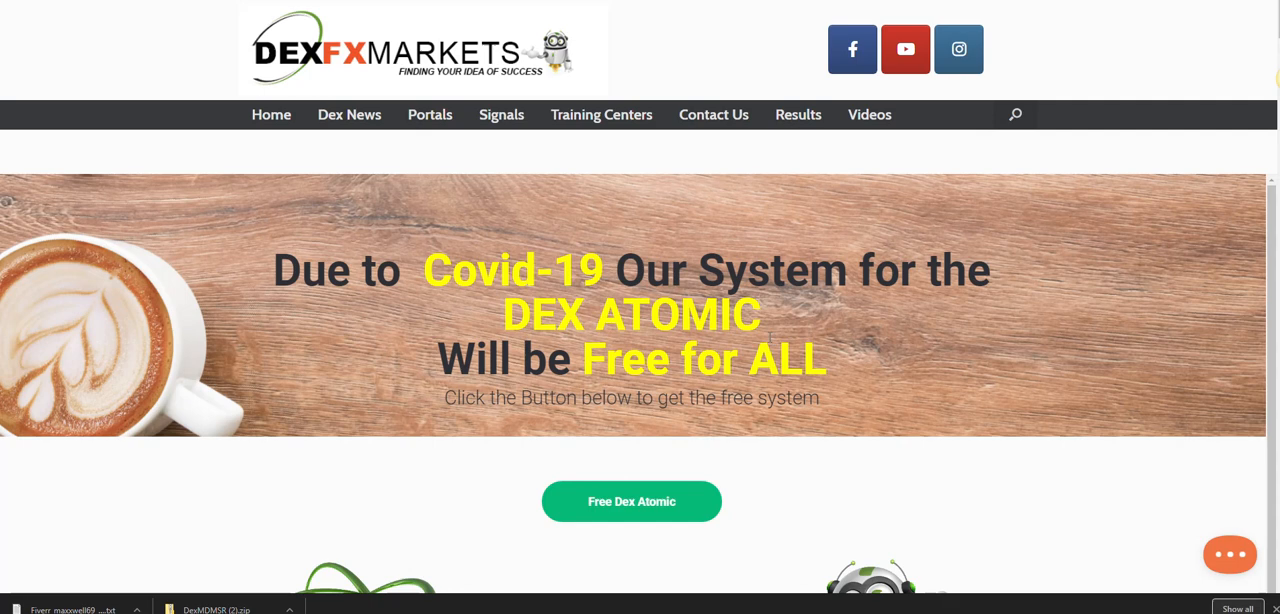
click(429, 114)
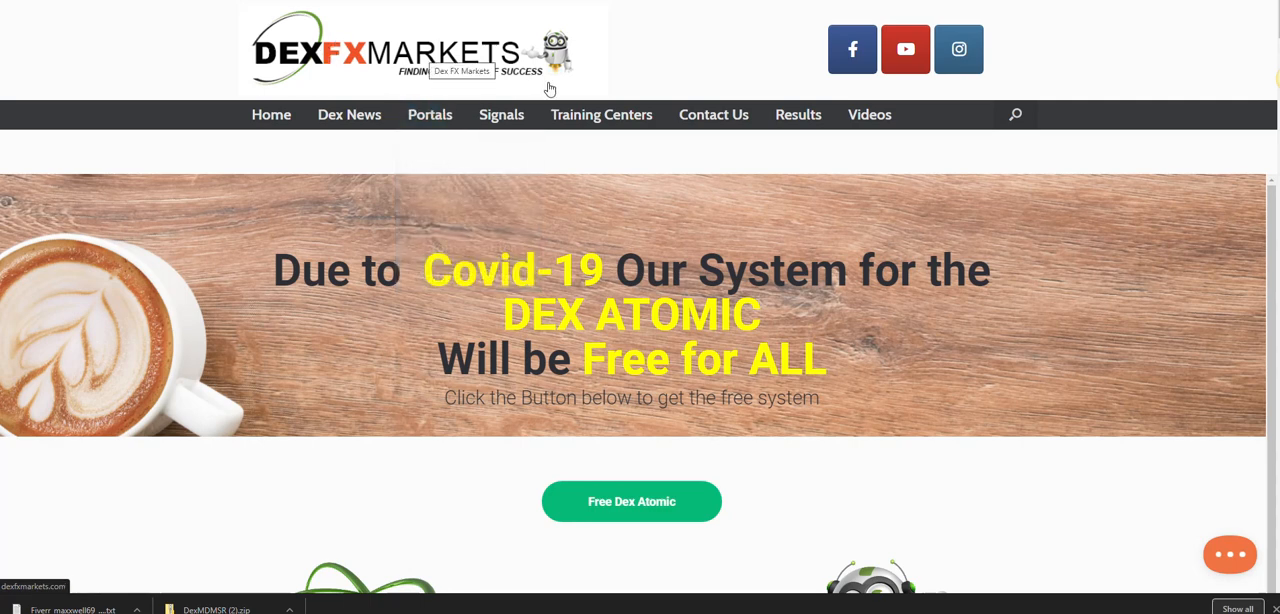
mouse_move(585, 72)
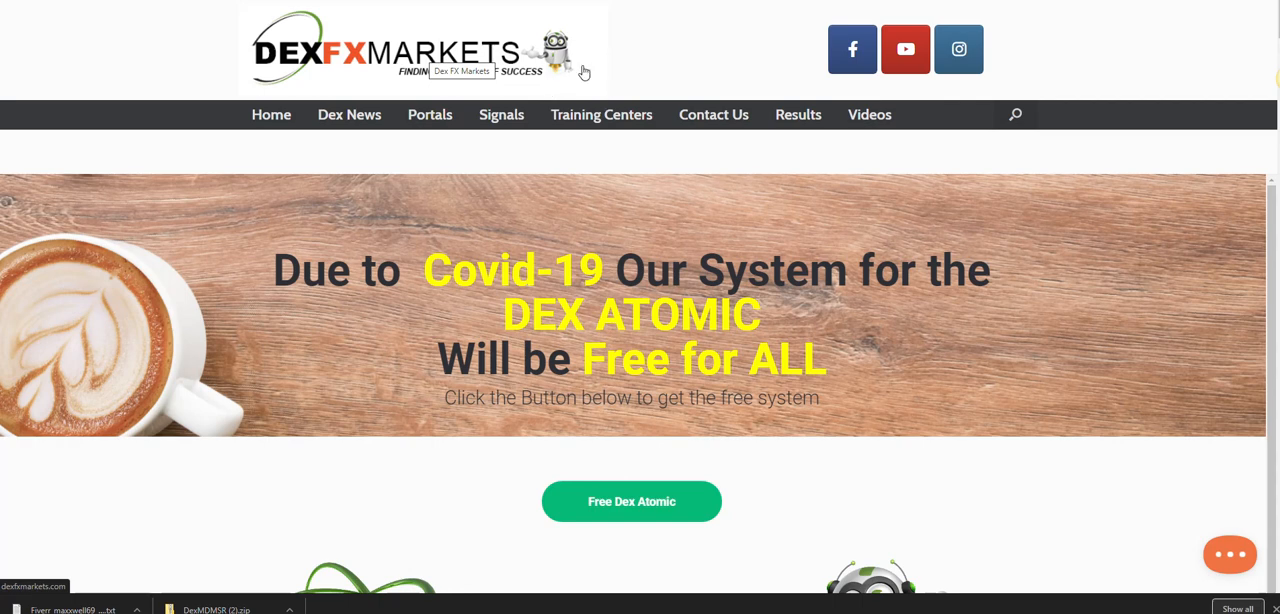
mouse_move(417, 164)
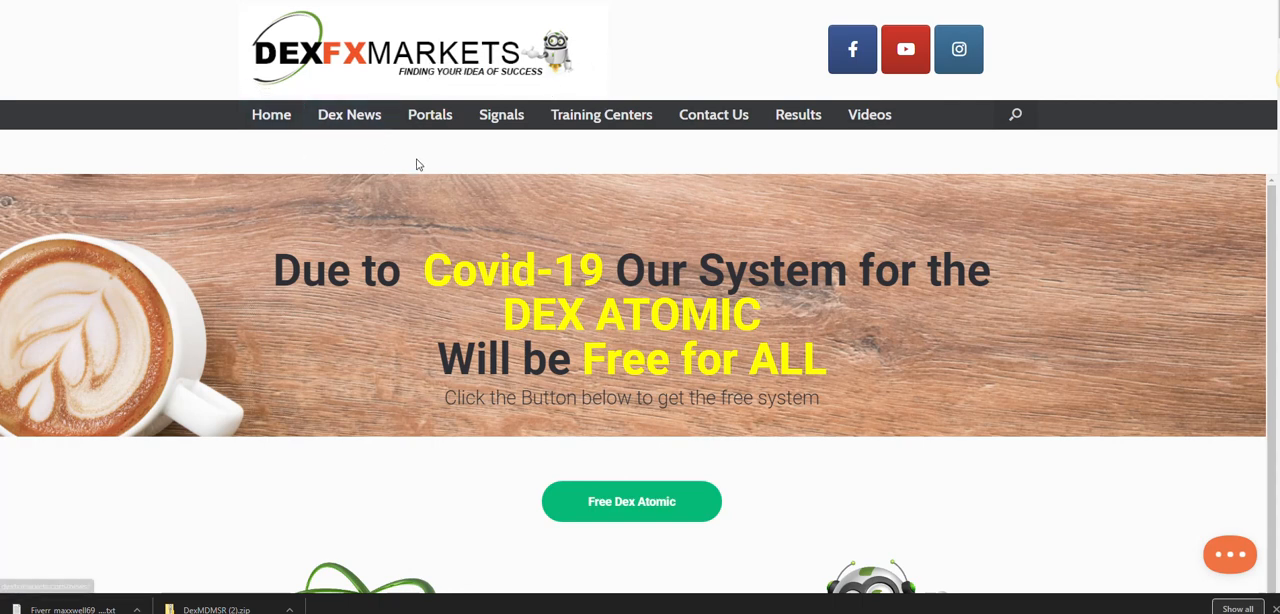
mouse_move(628, 287)
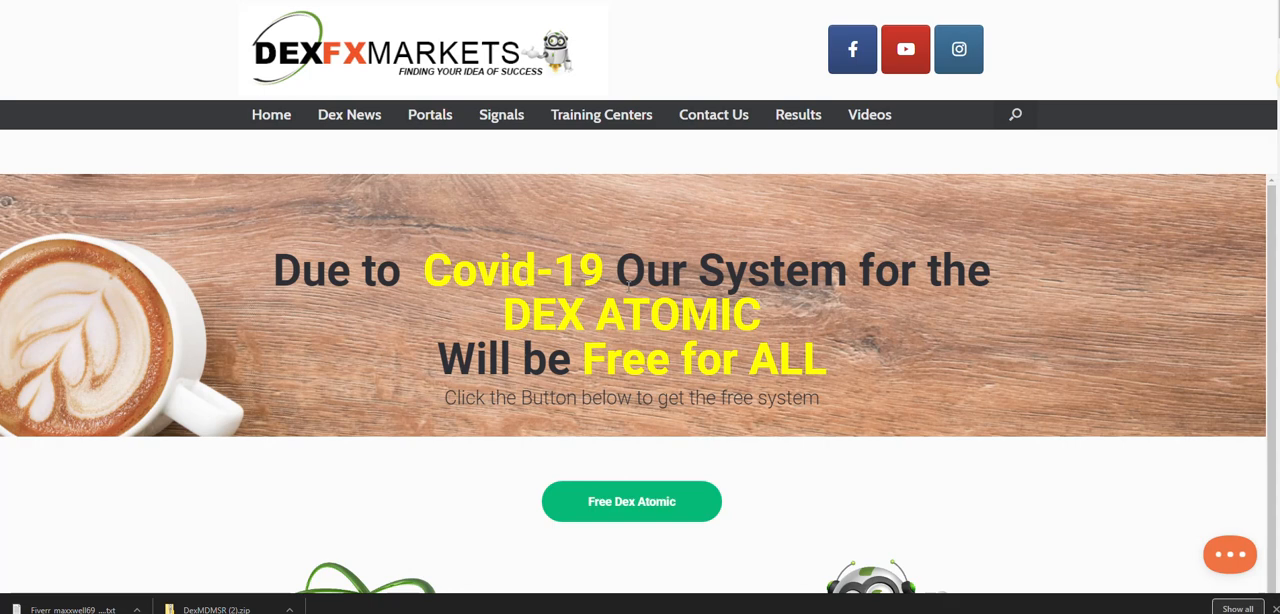
mouse_move(619, 204)
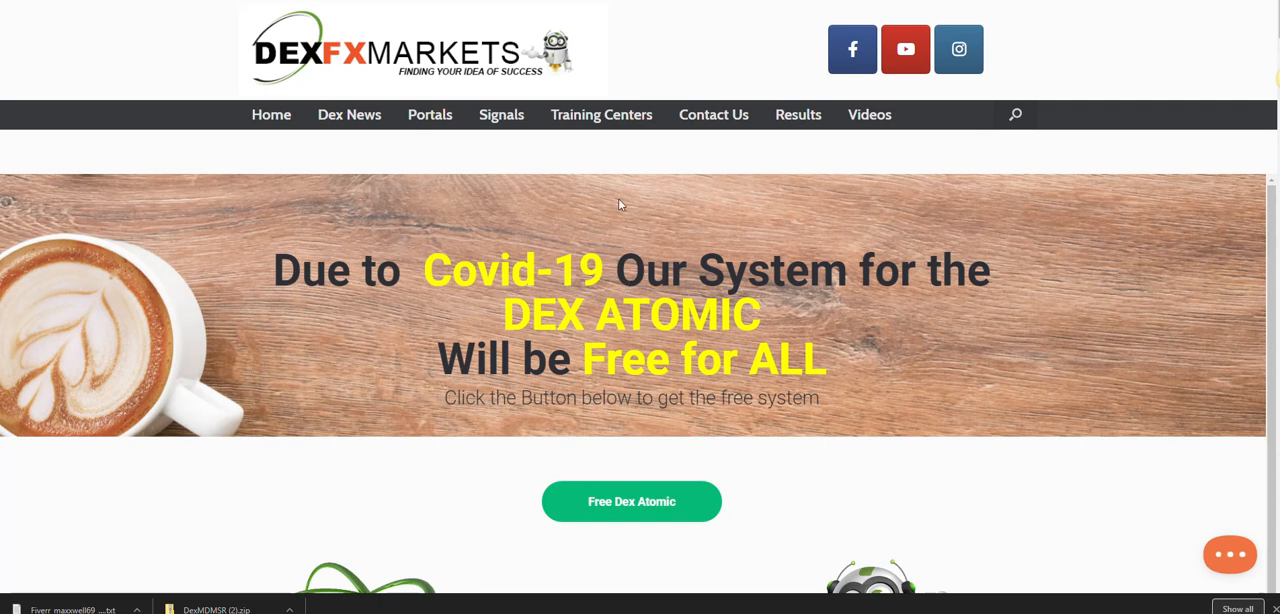
mouse_move(503, 210)
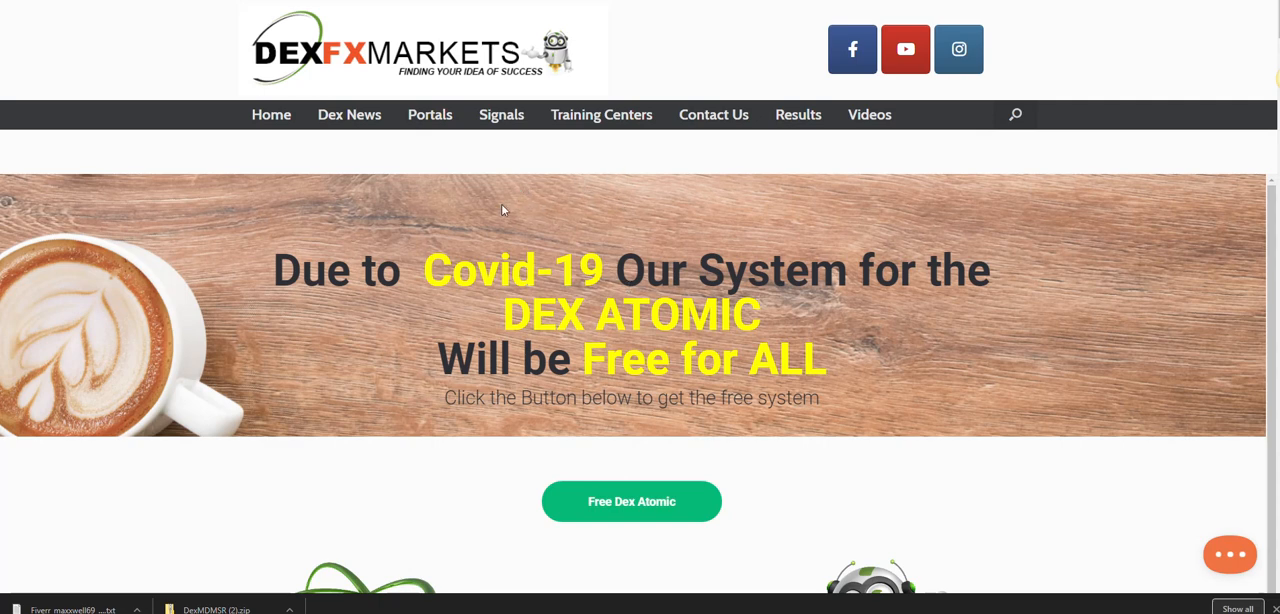
mouse_move(425, 270)
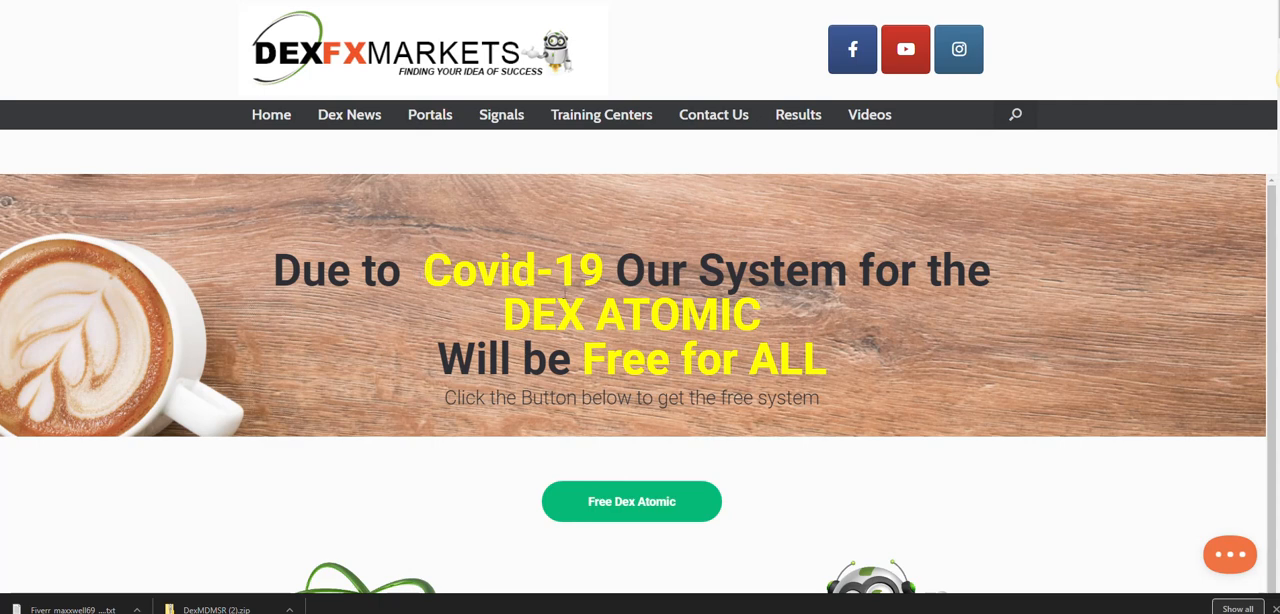
mouse_move(268, 278)
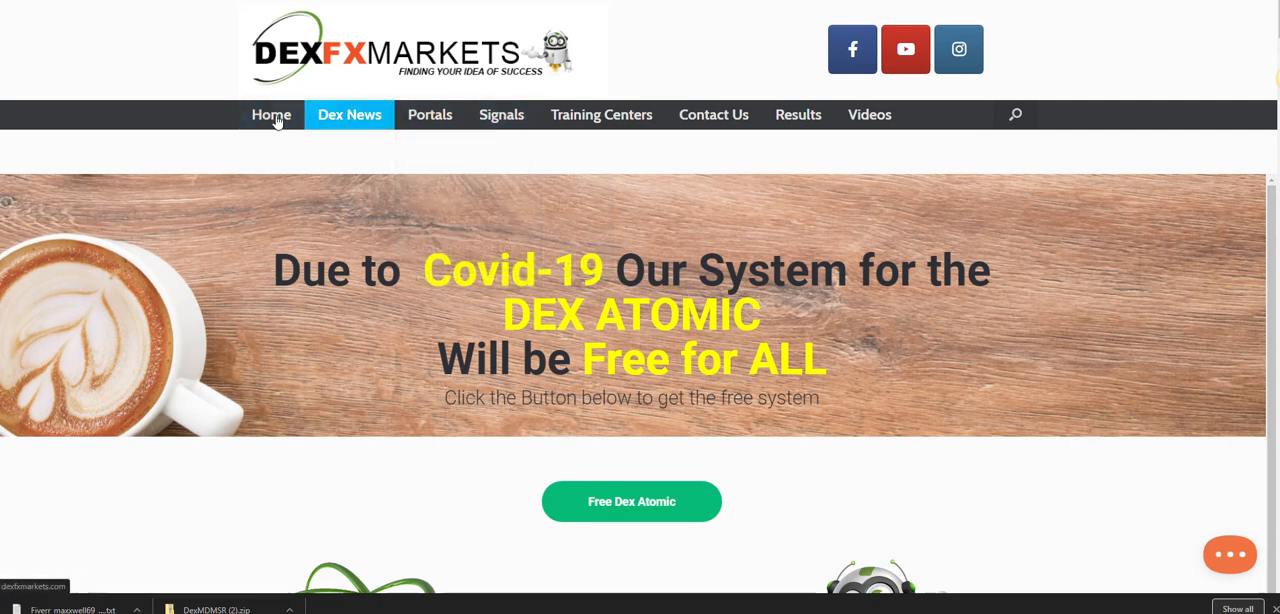
Scroll past the Dex Atomic and TNT Charts sections to the One Time and Recurring Donation buttons.
scroll(down, 3)
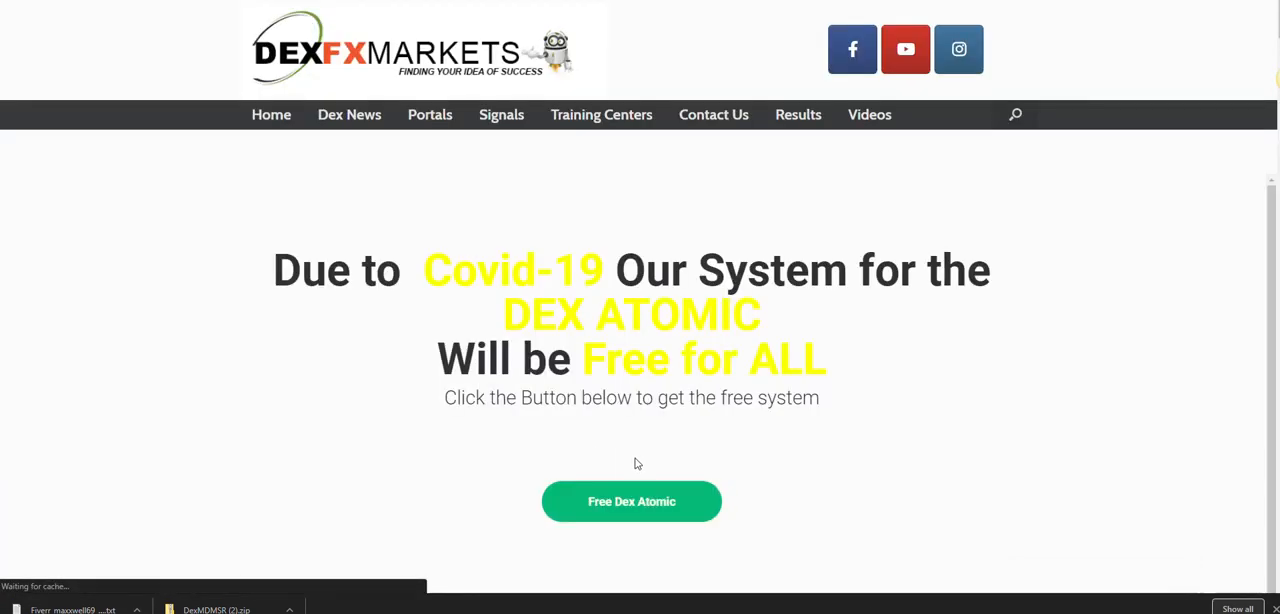
scroll(down, 3)
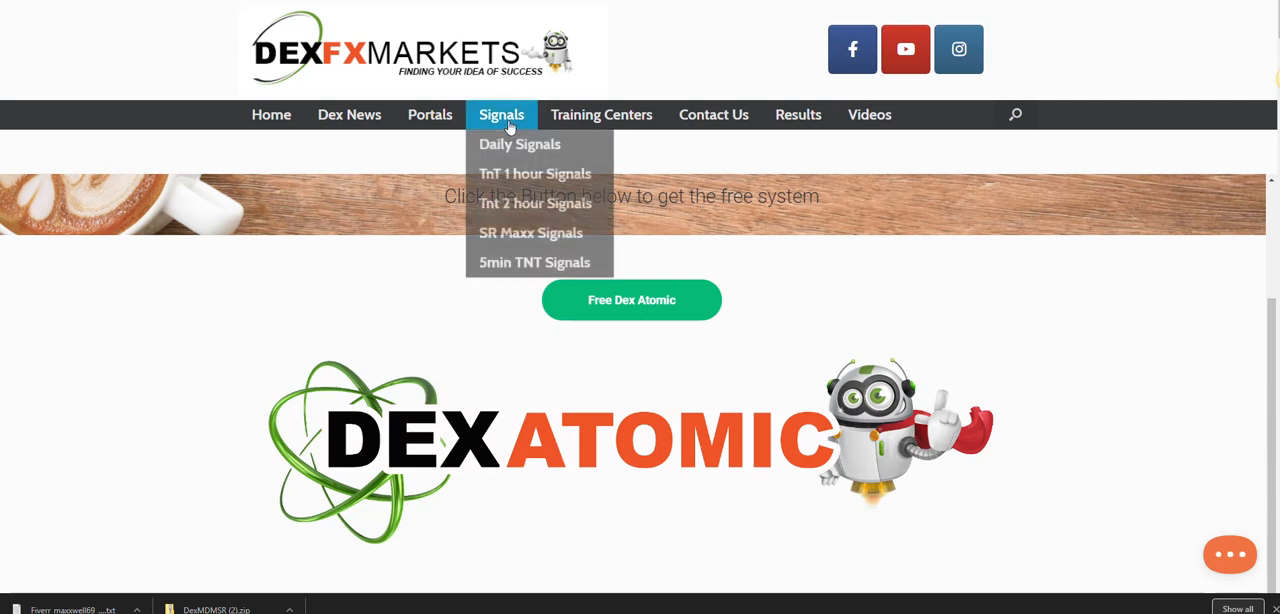
mouse_move(573, 173)
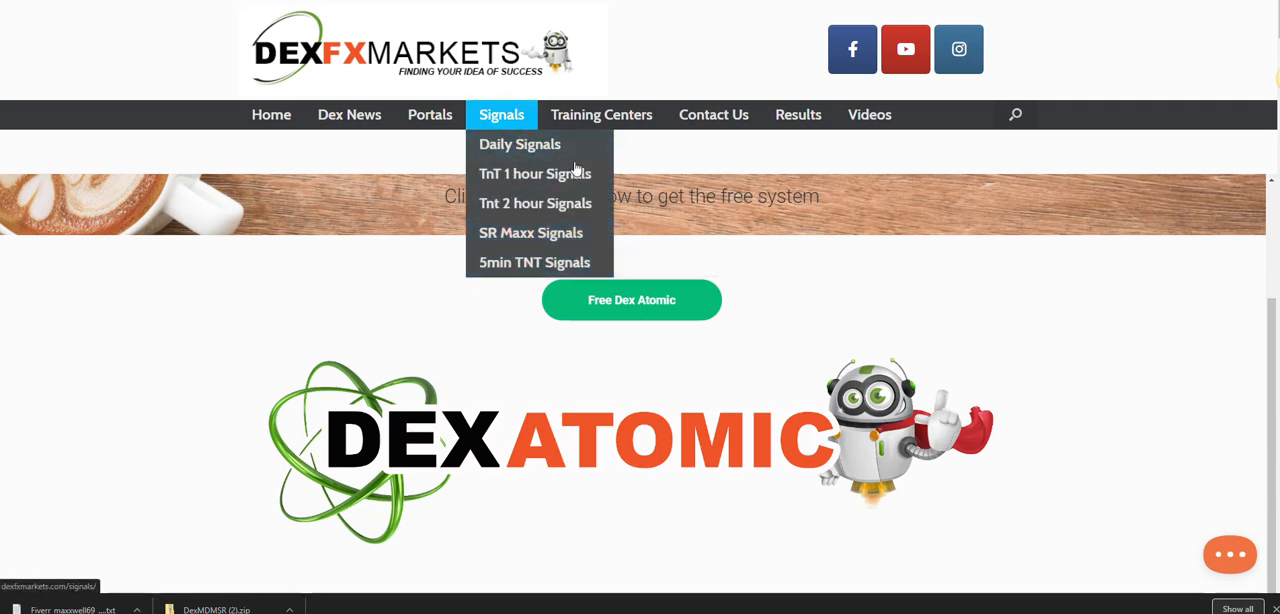
mouse_move(601, 114)
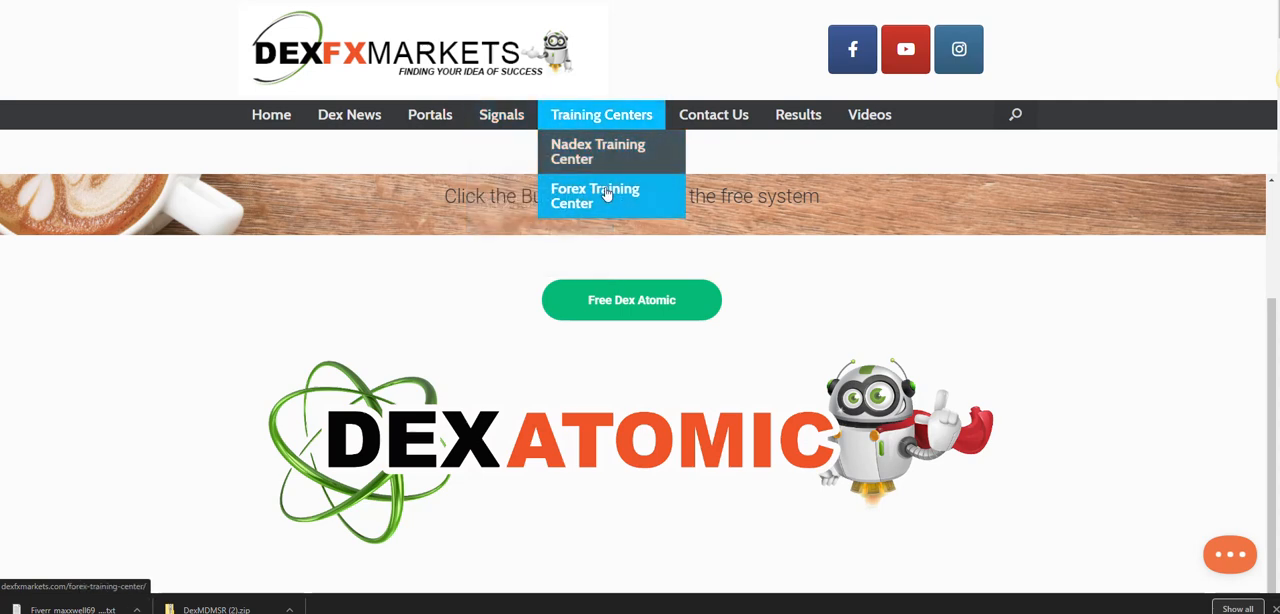
mouse_move(368, 164)
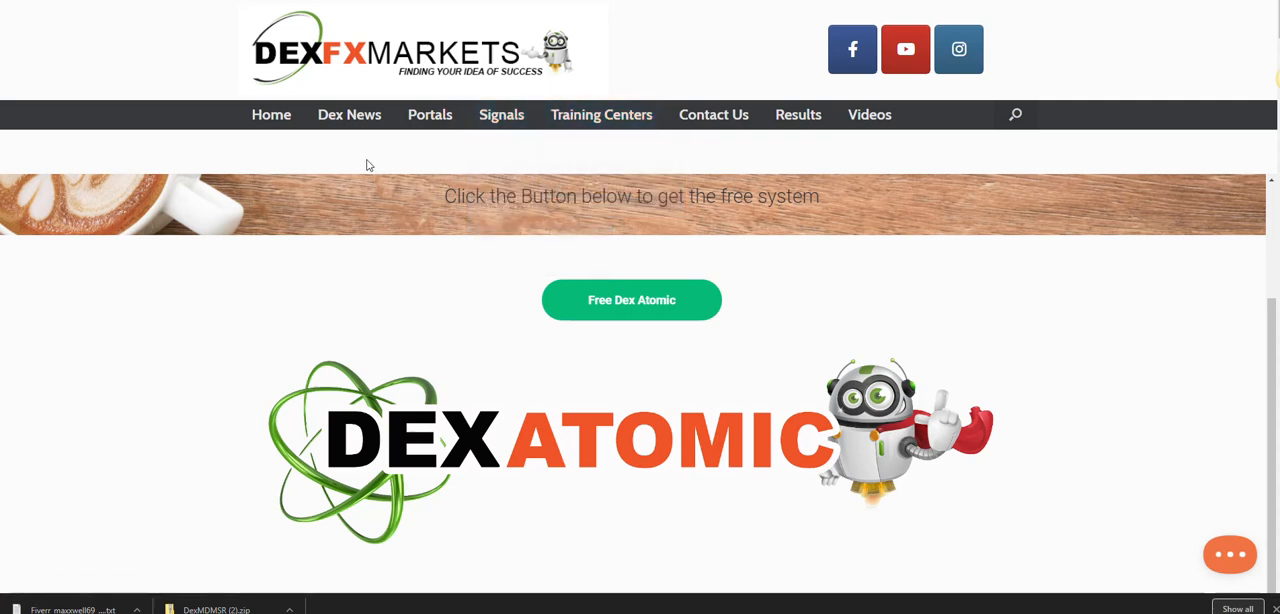
mouse_move(367, 163)
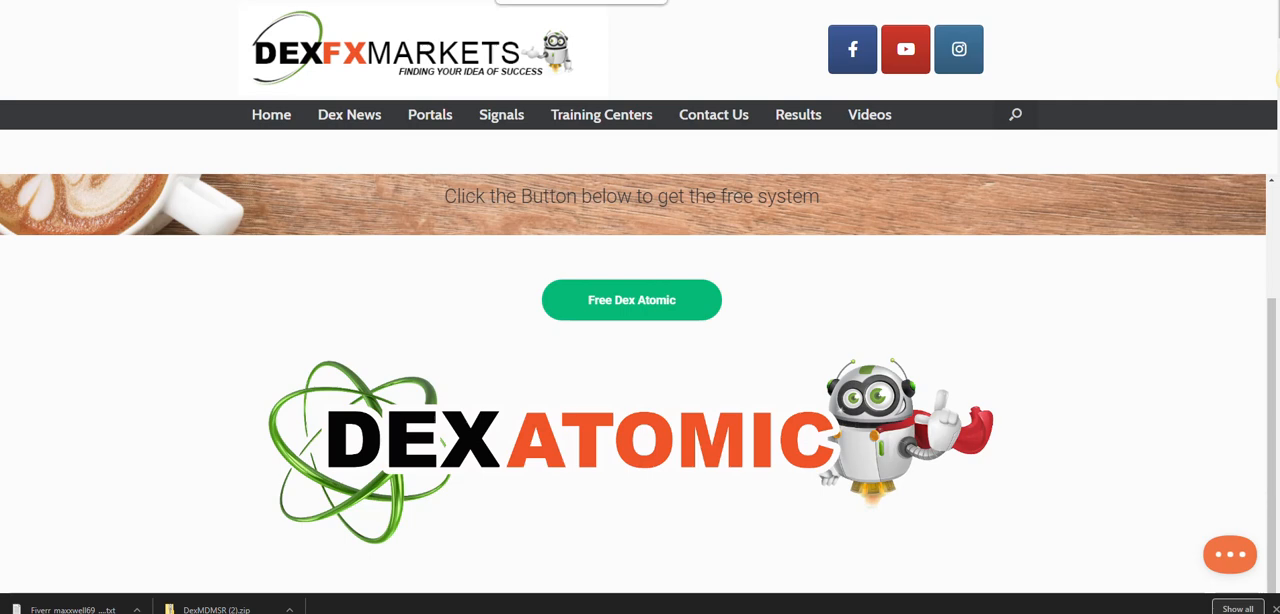
mouse_move(214, 78)
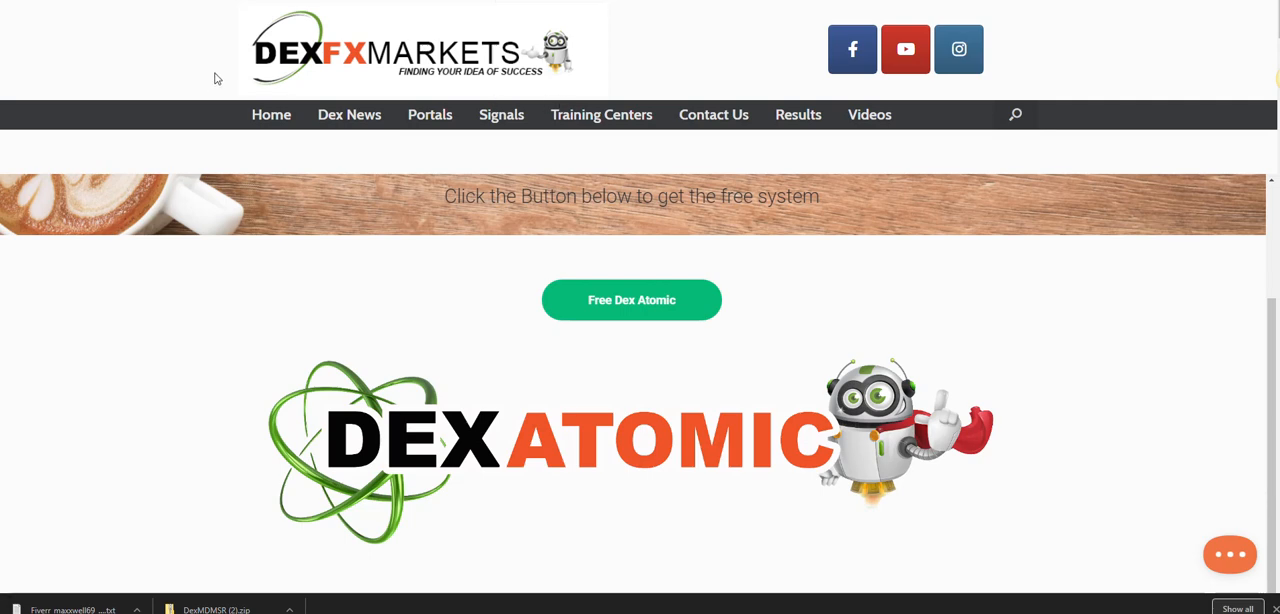
mouse_move(224, 83)
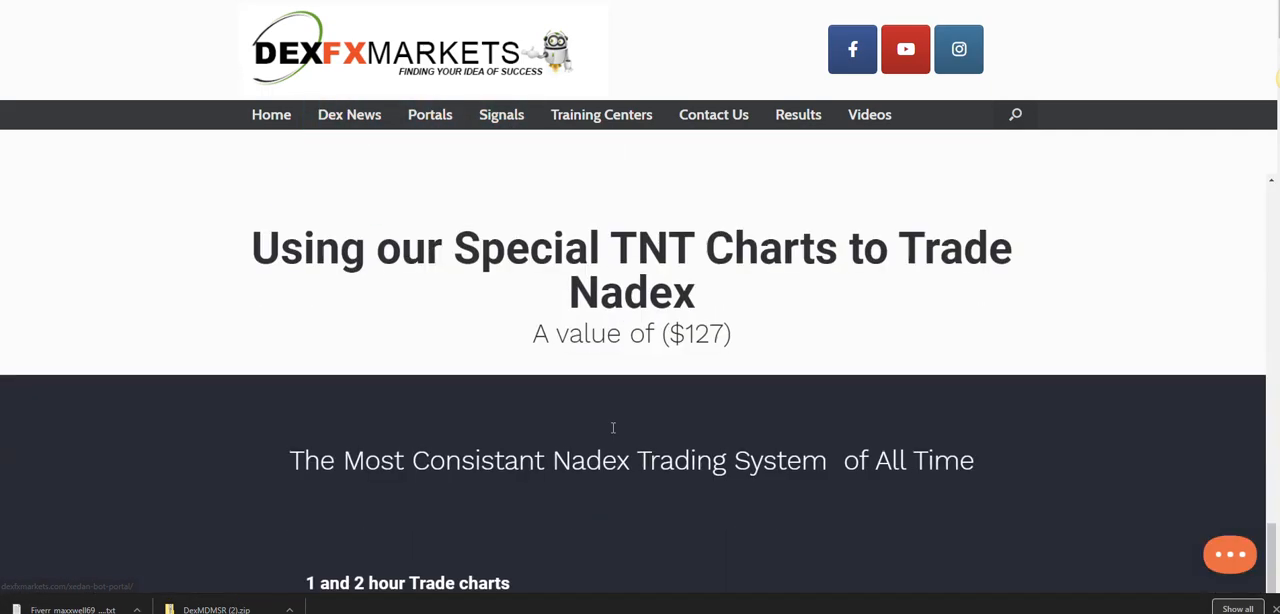
scroll(down, 3)
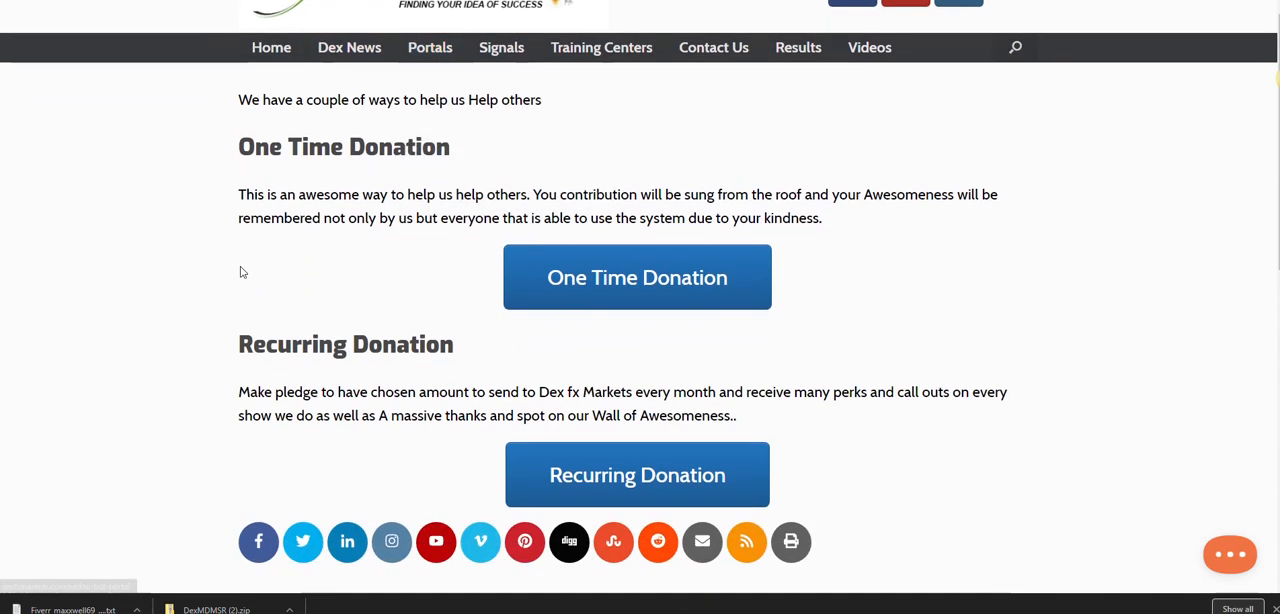
mouse_move(637, 277)
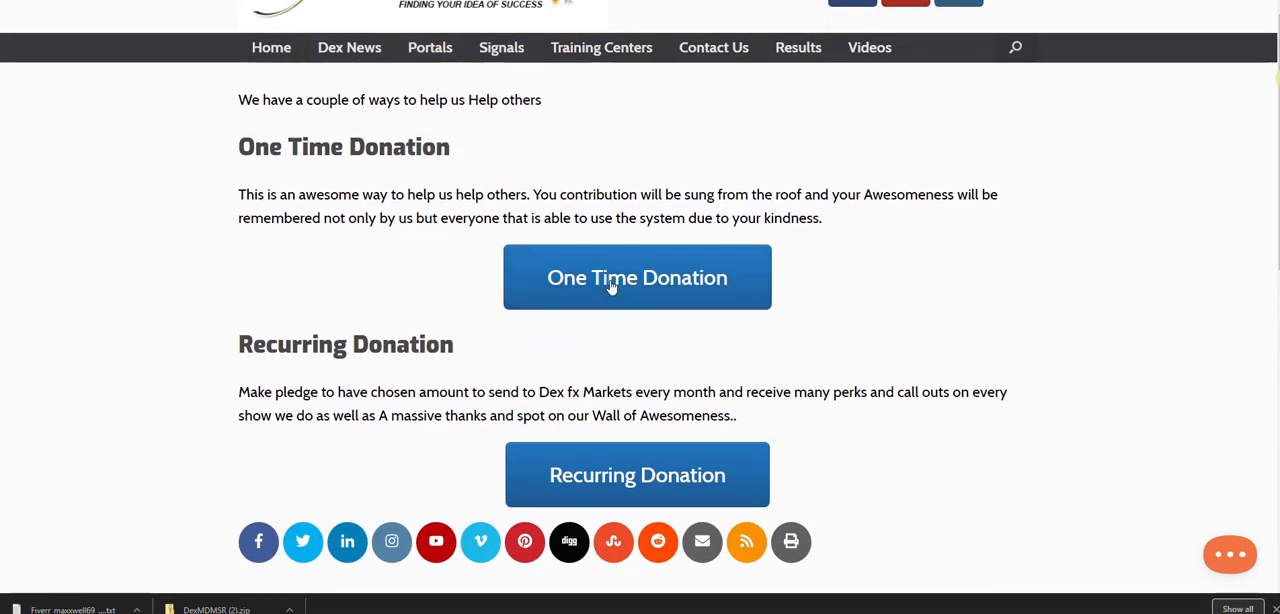
Open the One Time Donation form with $20 checked and review its billing and payment fields.
click(637, 277)
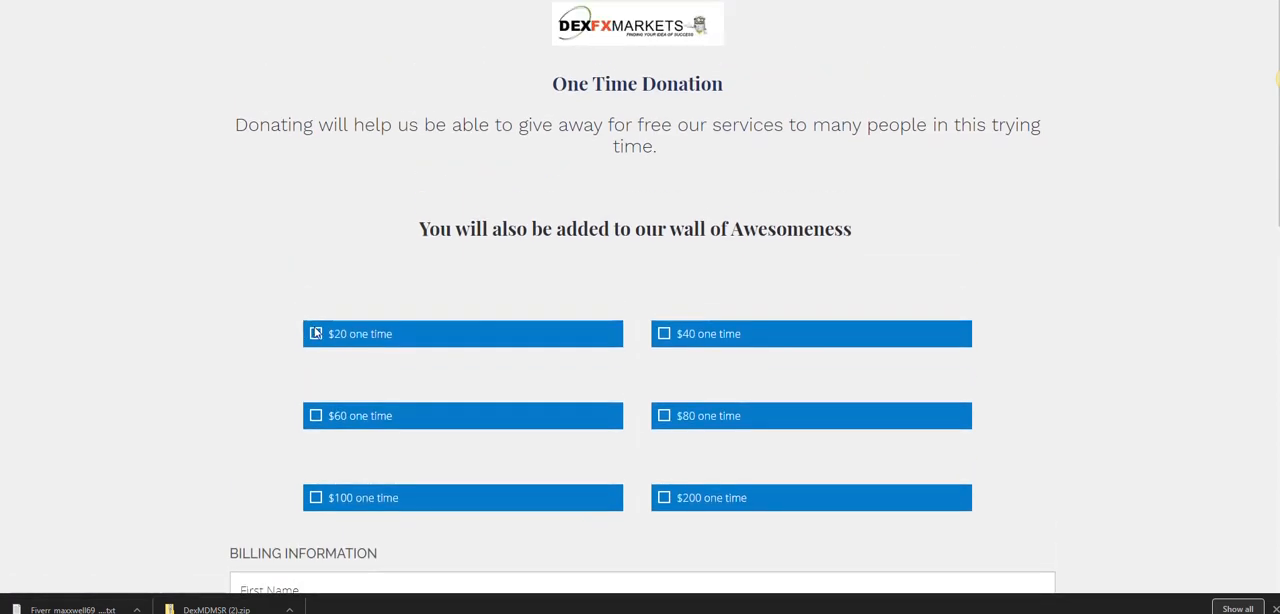
scroll(down, 3)
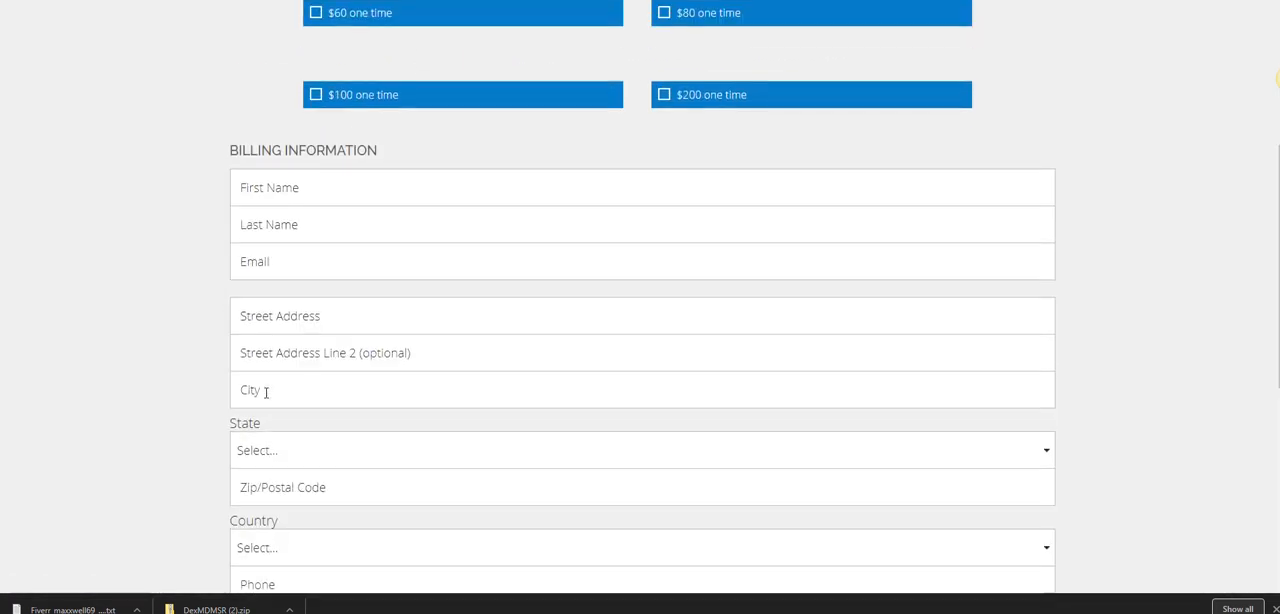
scroll(down, 3)
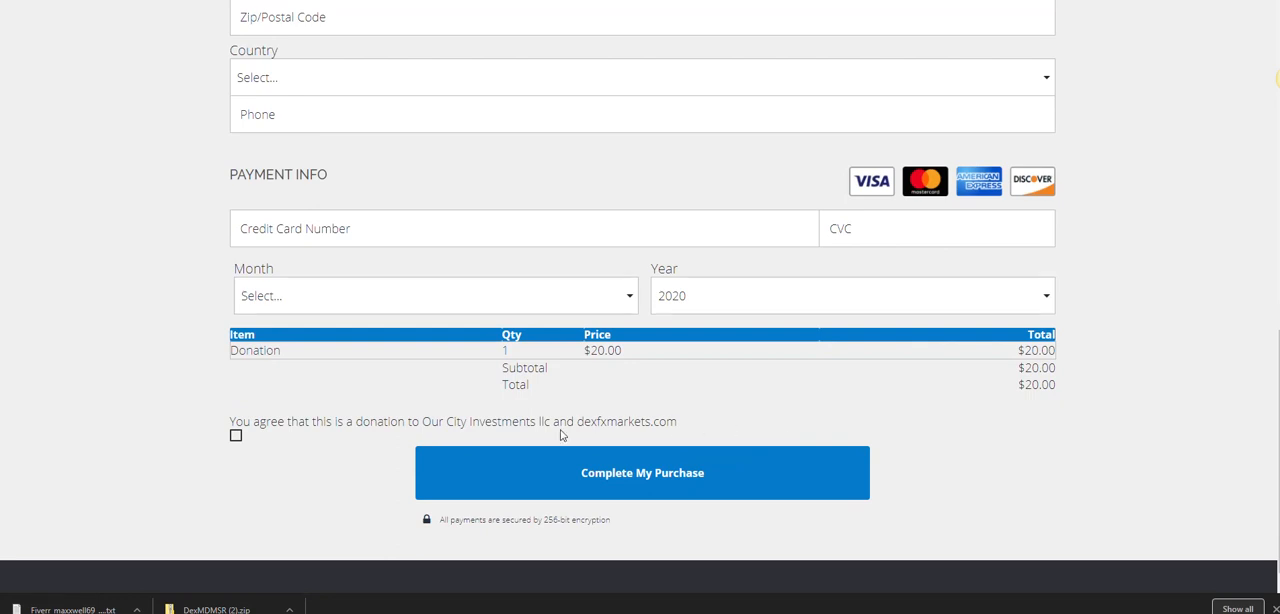
scroll(up, 3)
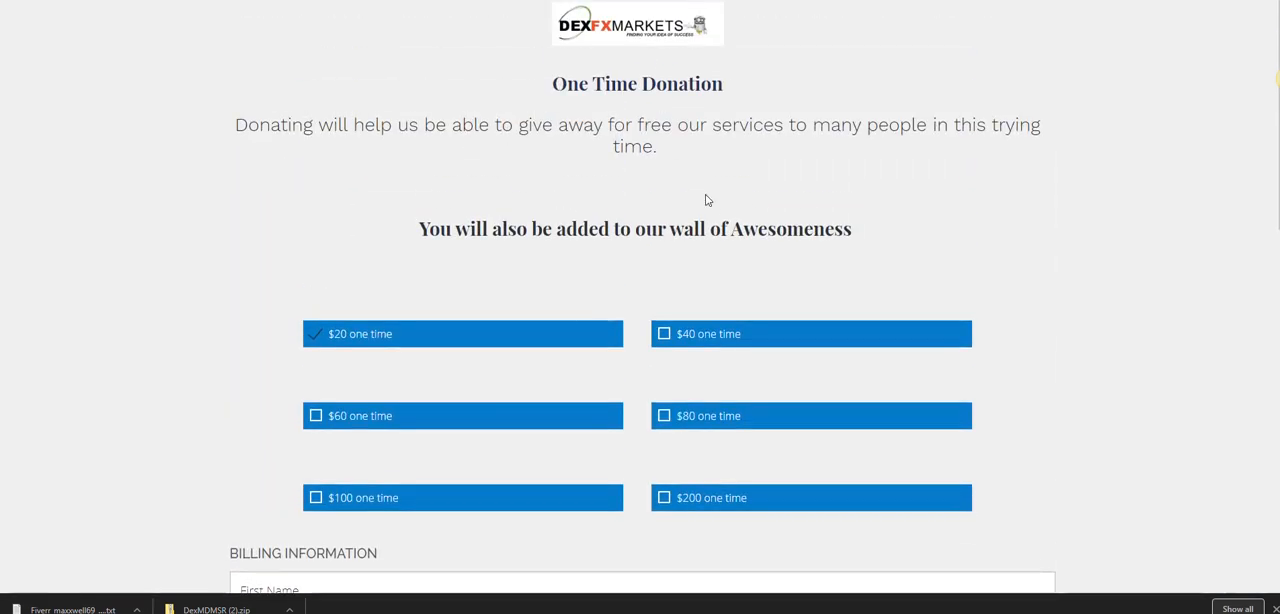
mouse_move(390, 193)
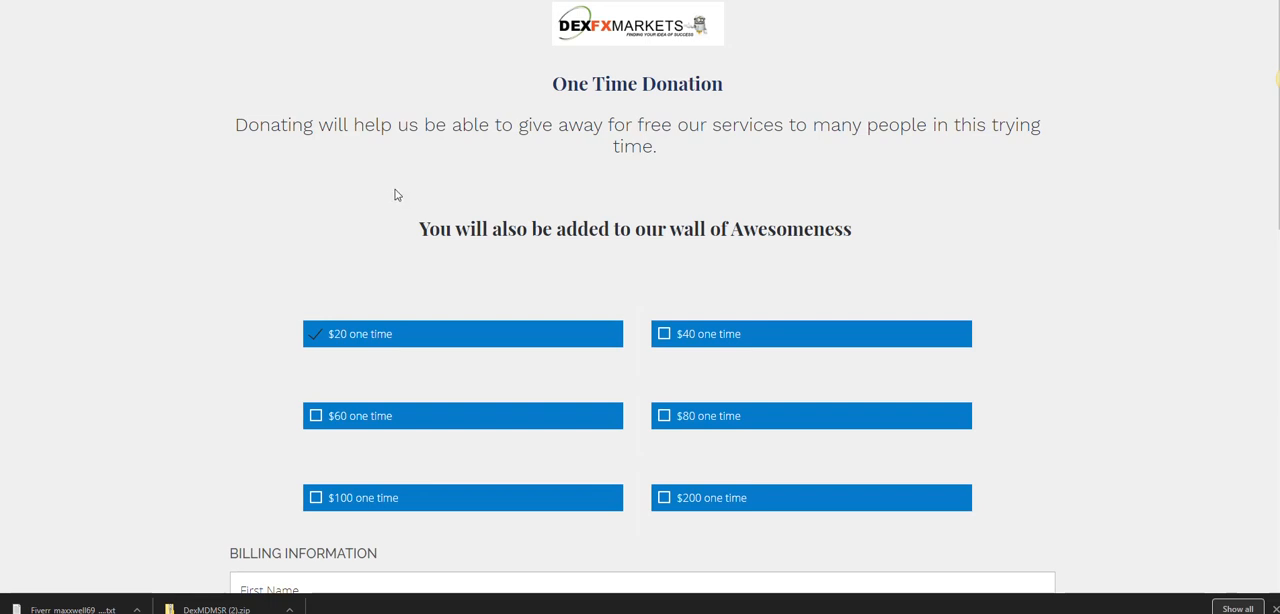
mouse_move(424, 204)
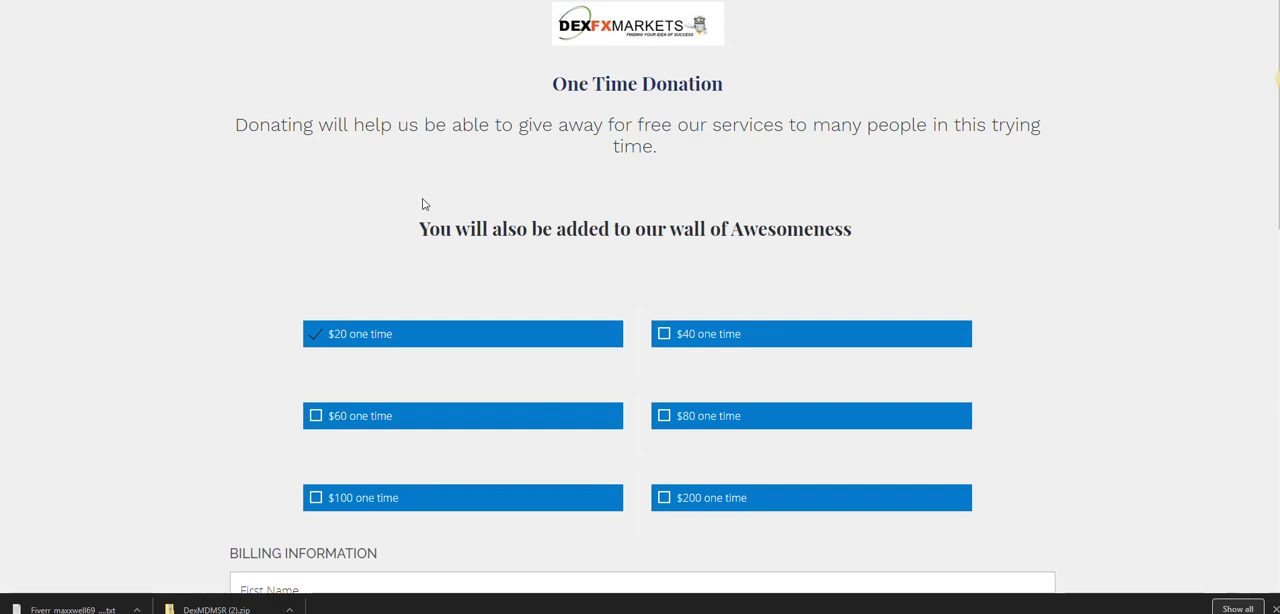
mouse_move(350, 348)
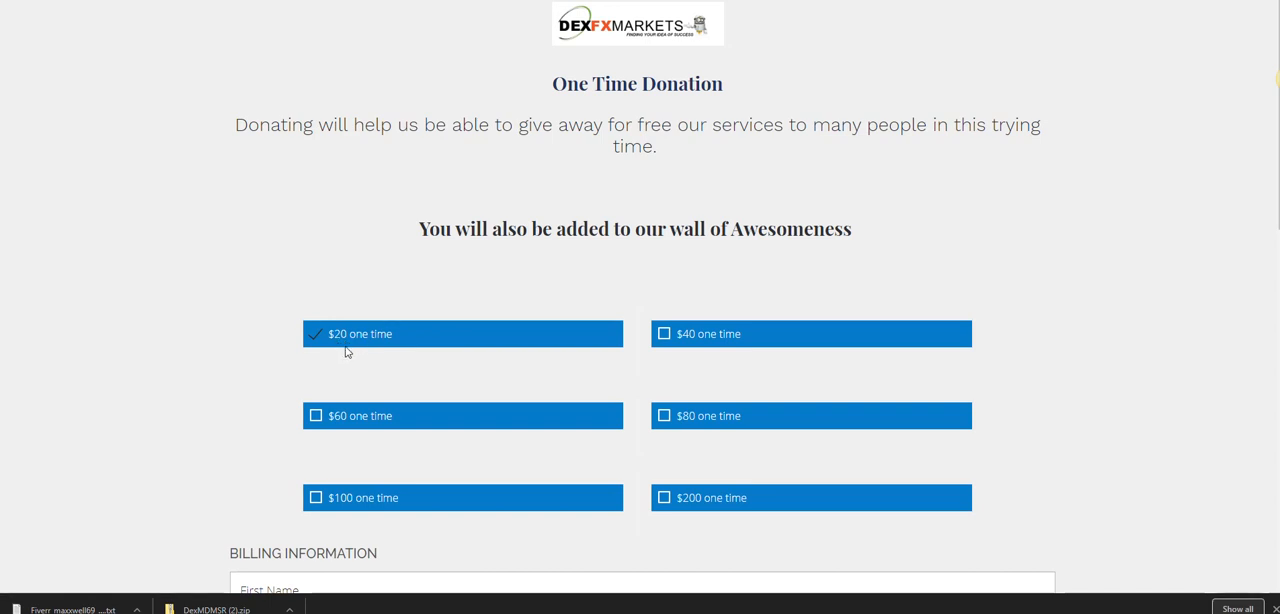
mouse_move(391, 290)
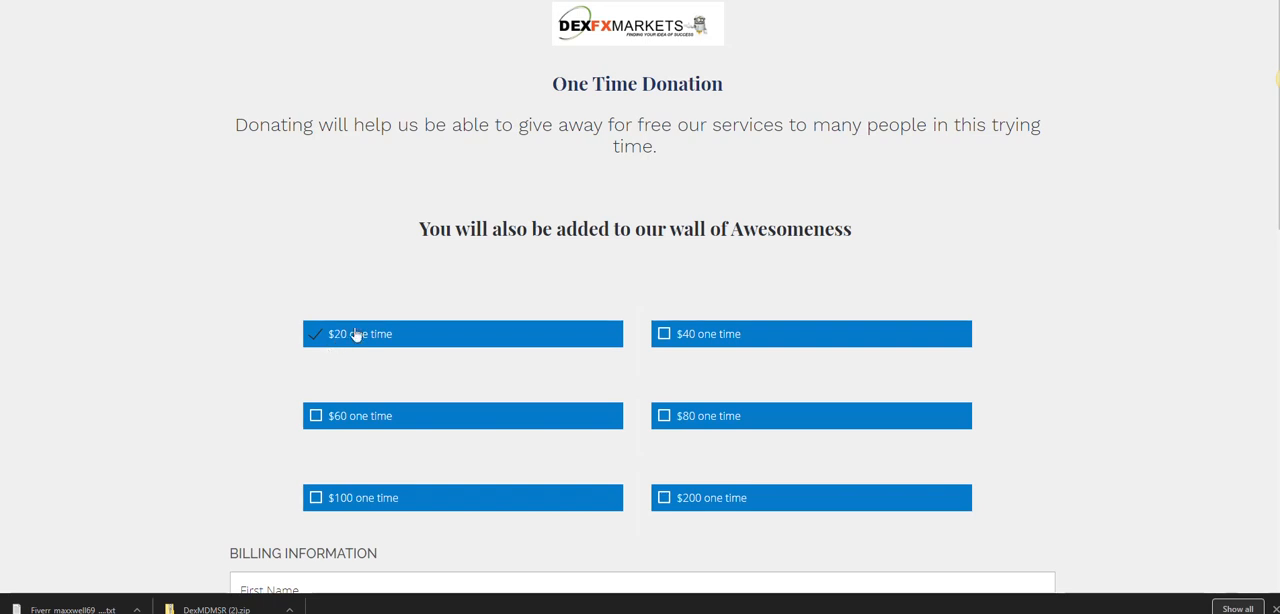
mouse_move(560, 258)
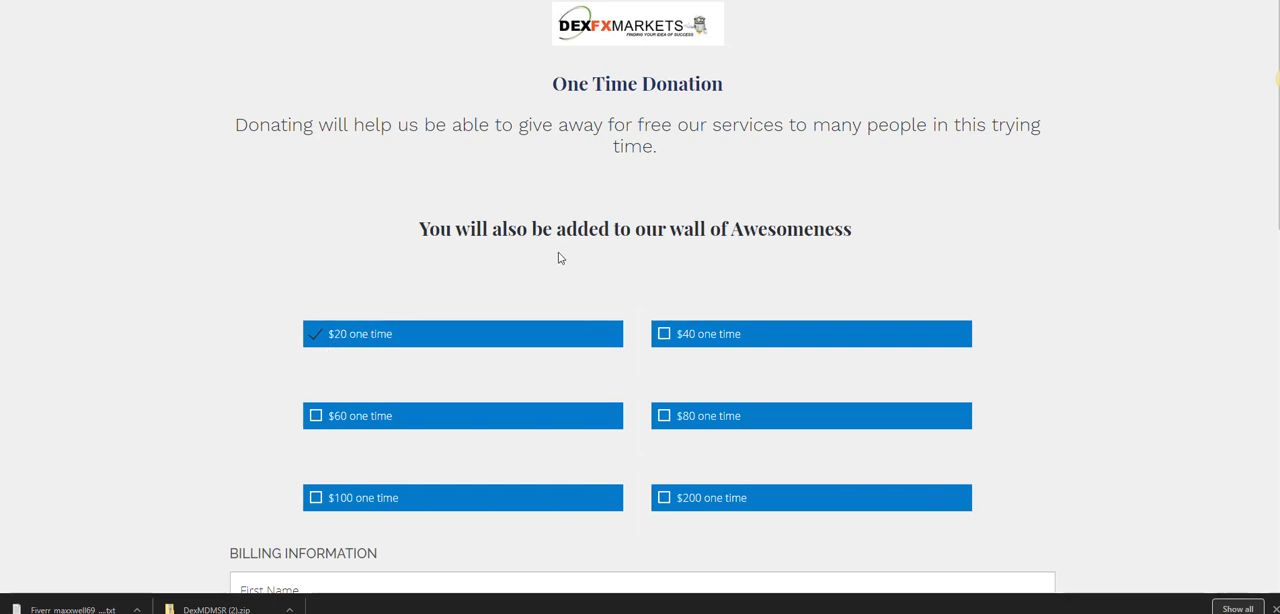
mouse_move(398, 351)
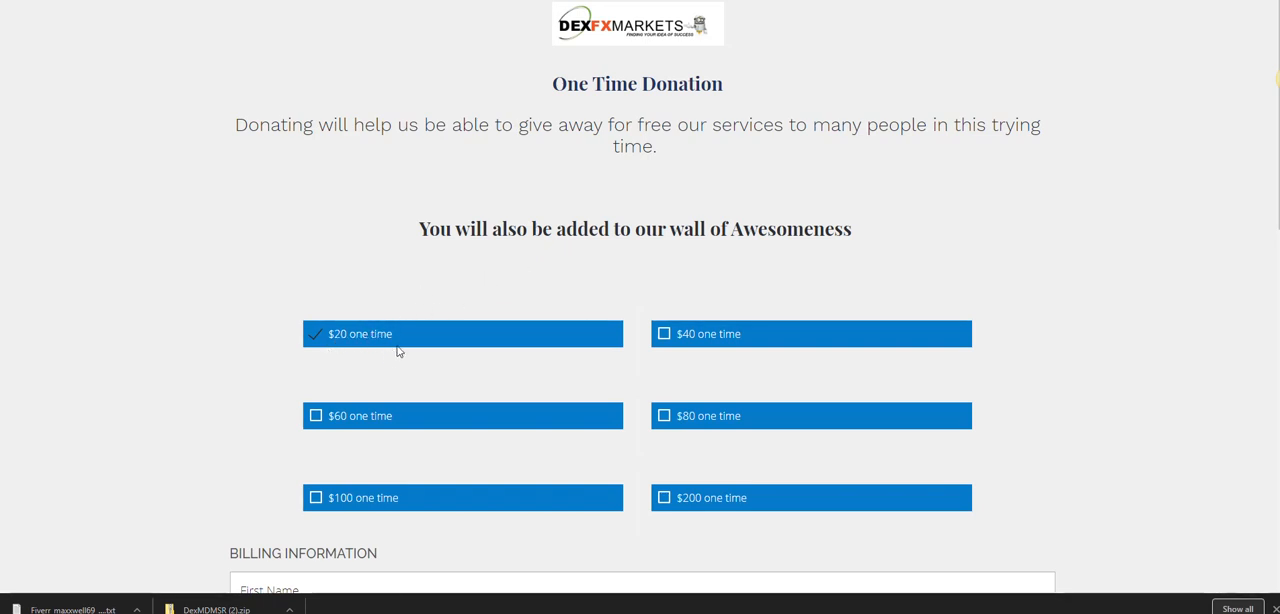
mouse_move(340, 347)
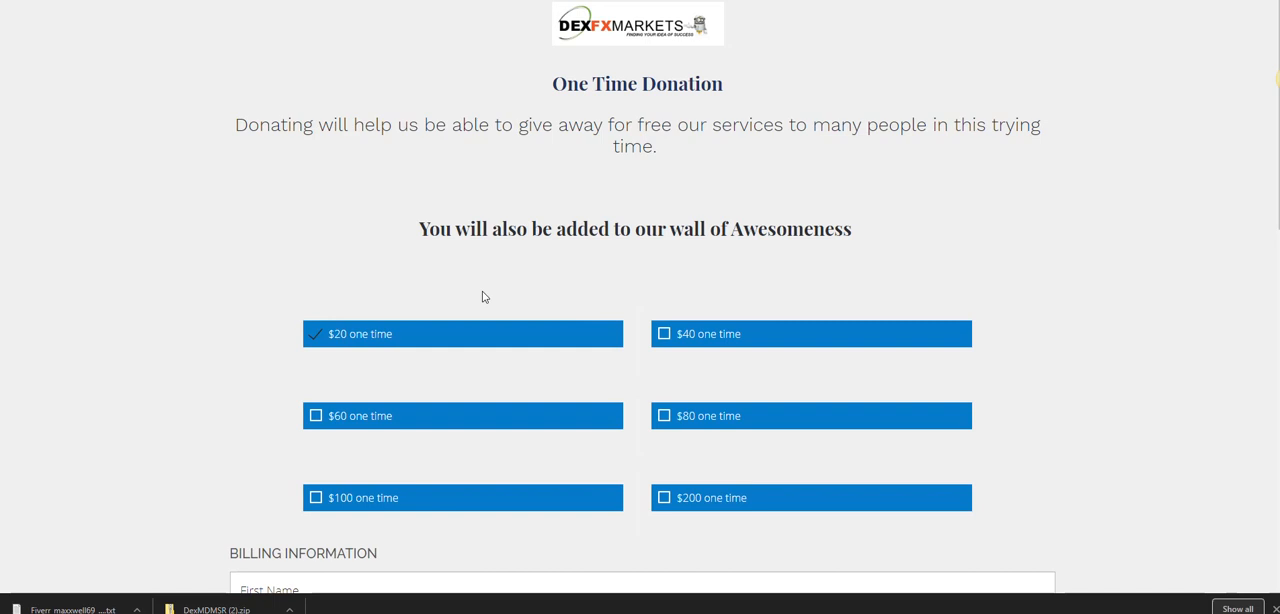
mouse_move(333, 352)
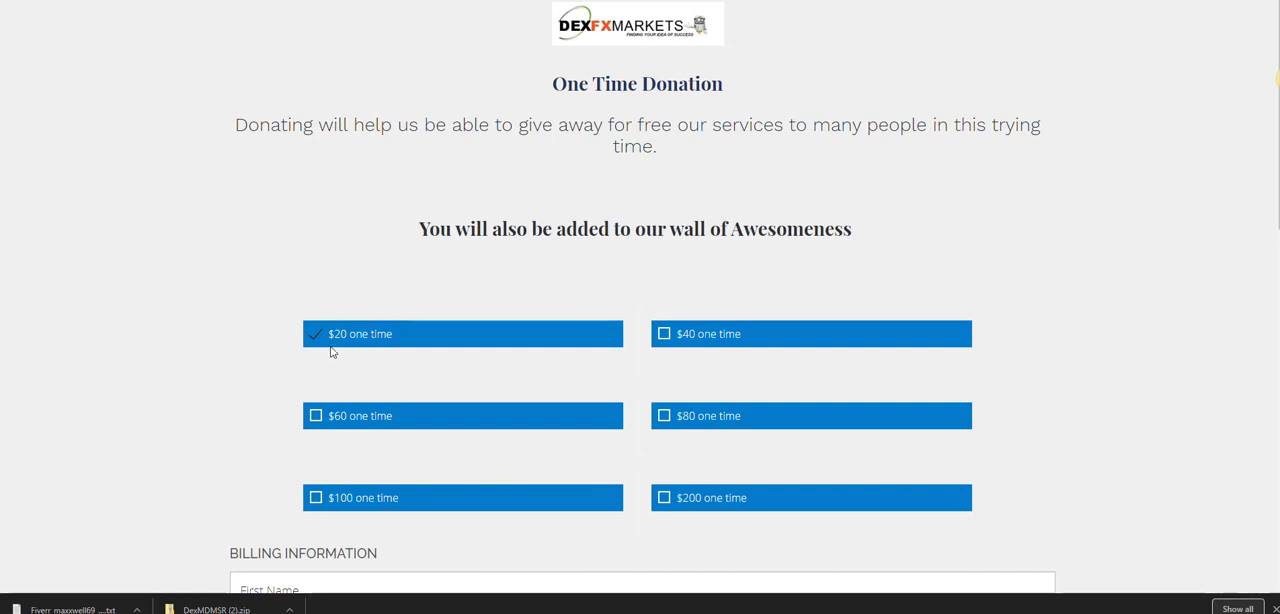
mouse_move(289, 444)
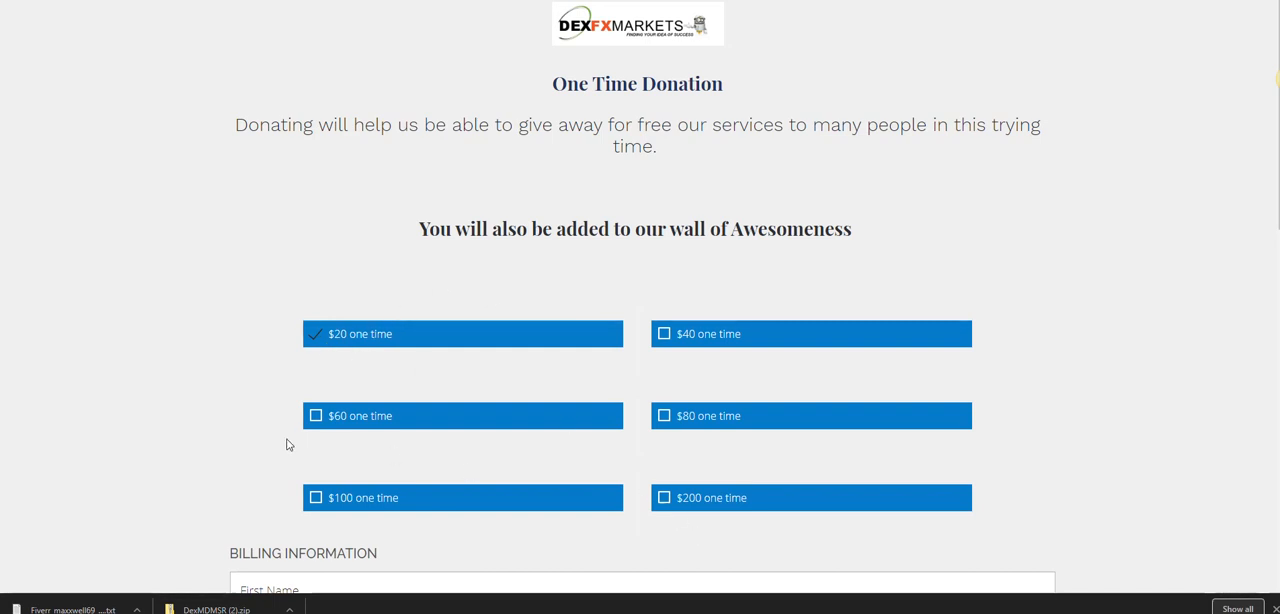
mouse_move(365, 310)
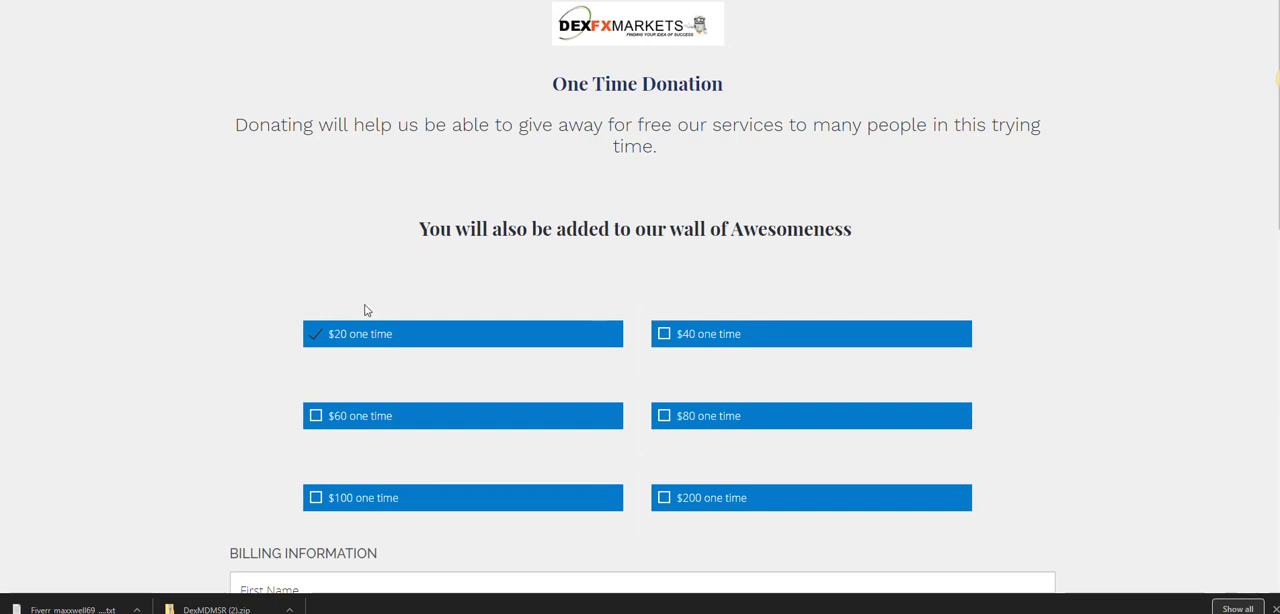
mouse_move(357, 291)
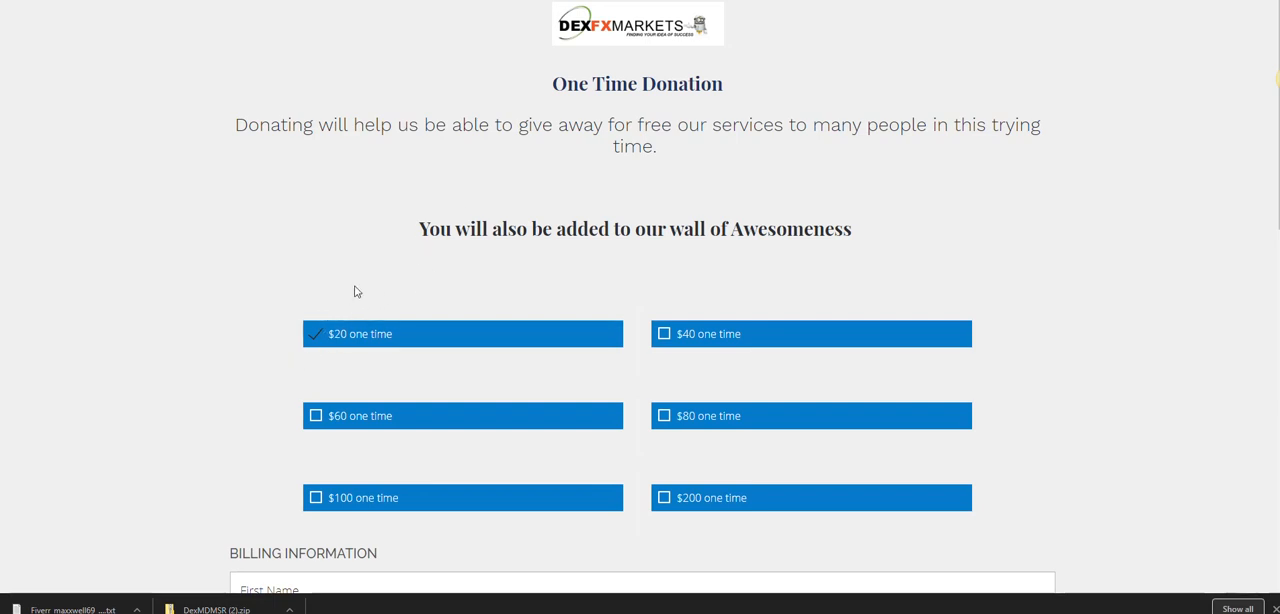
mouse_move(340, 351)
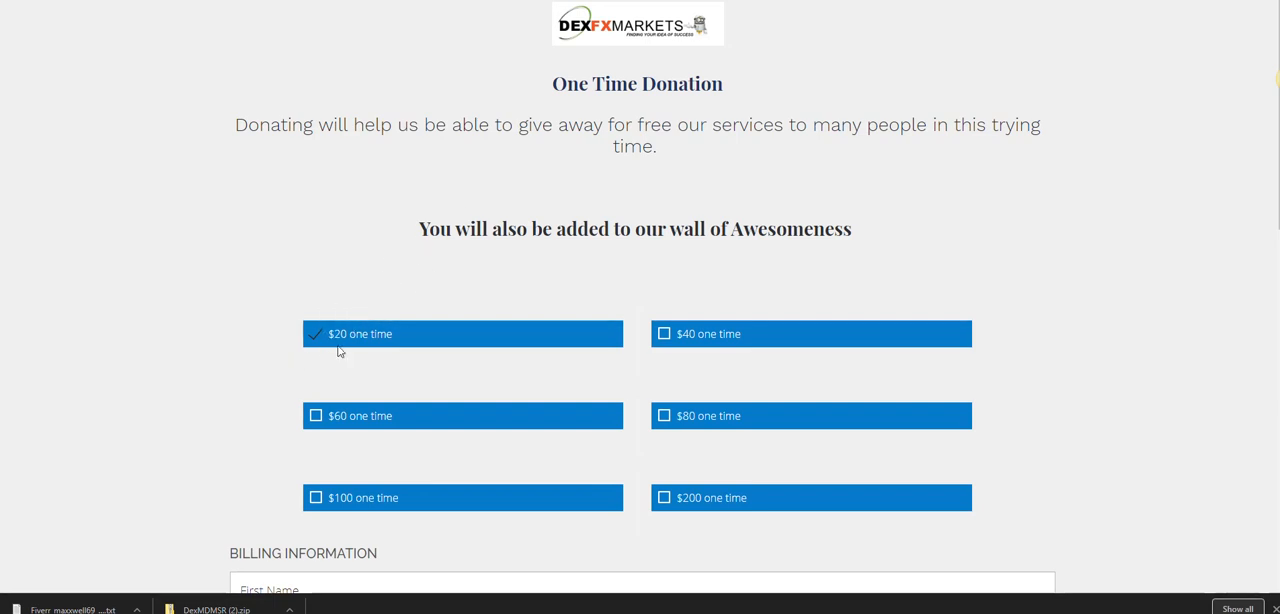
mouse_move(331, 378)
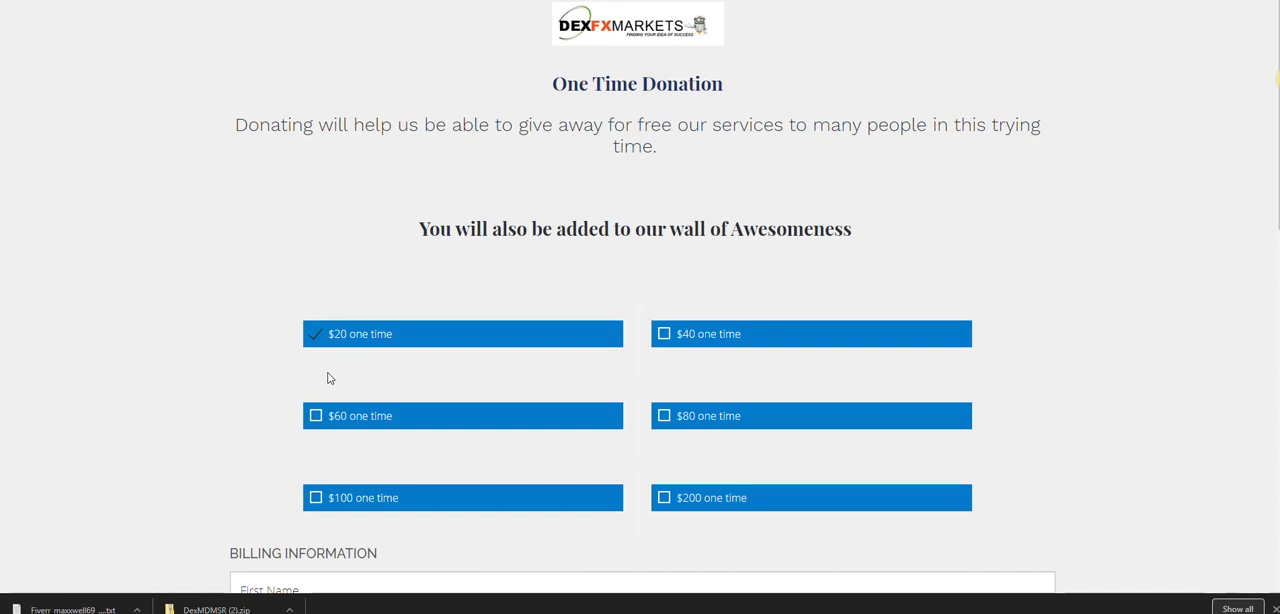
mouse_move(340, 358)
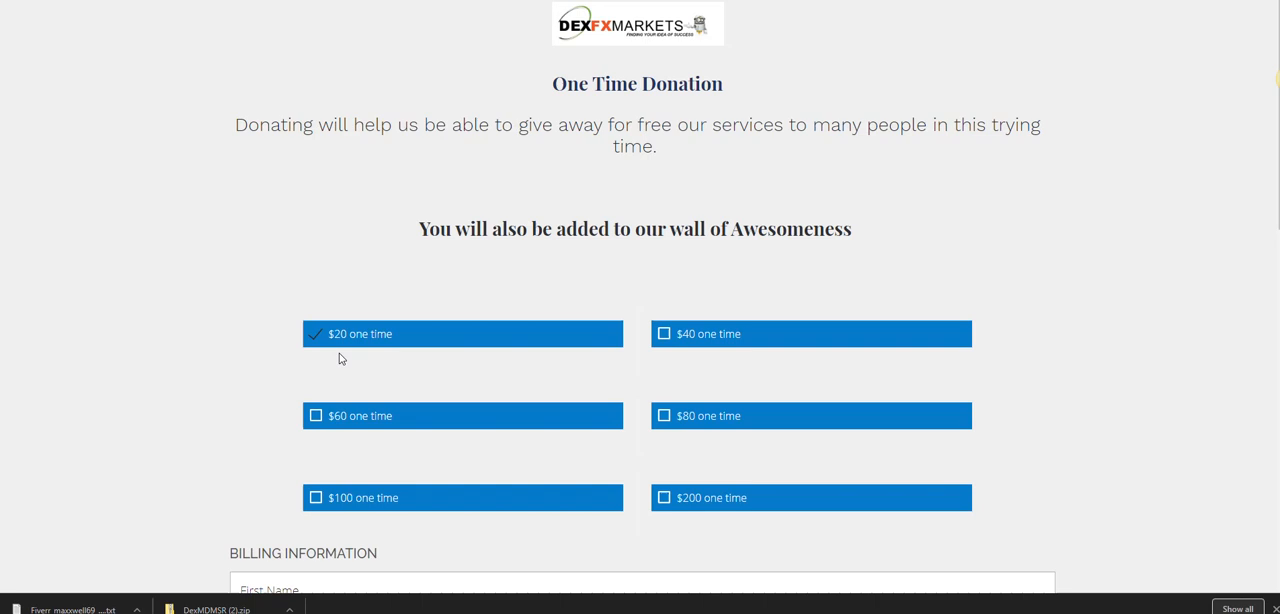
mouse_move(798, 331)
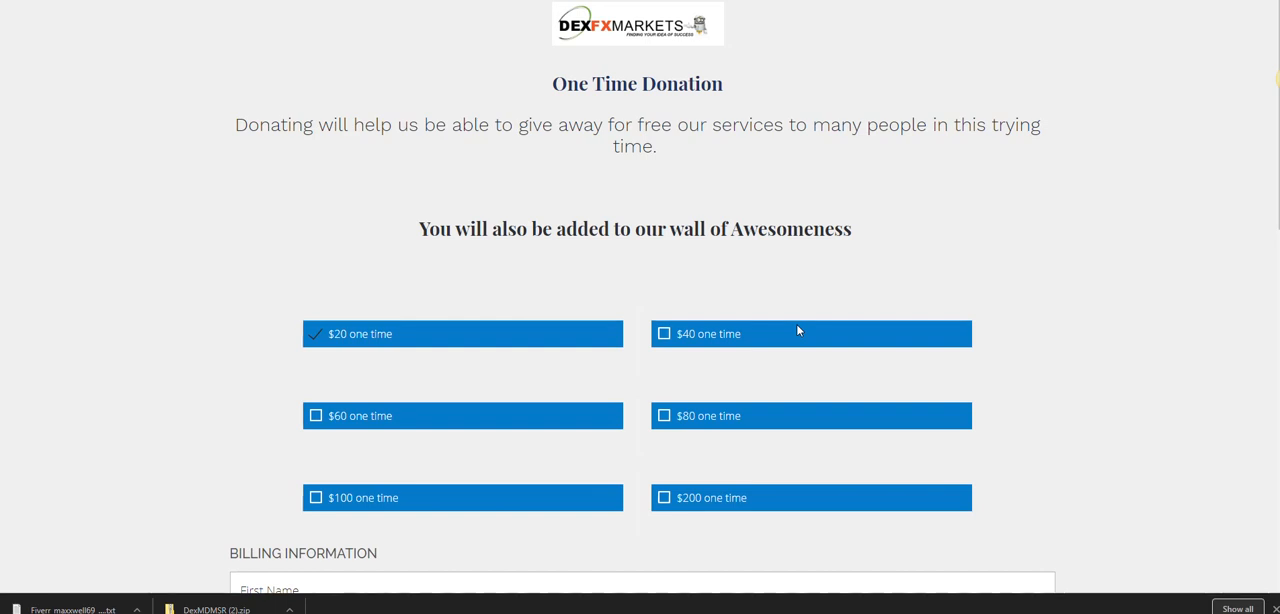
mouse_move(435, 291)
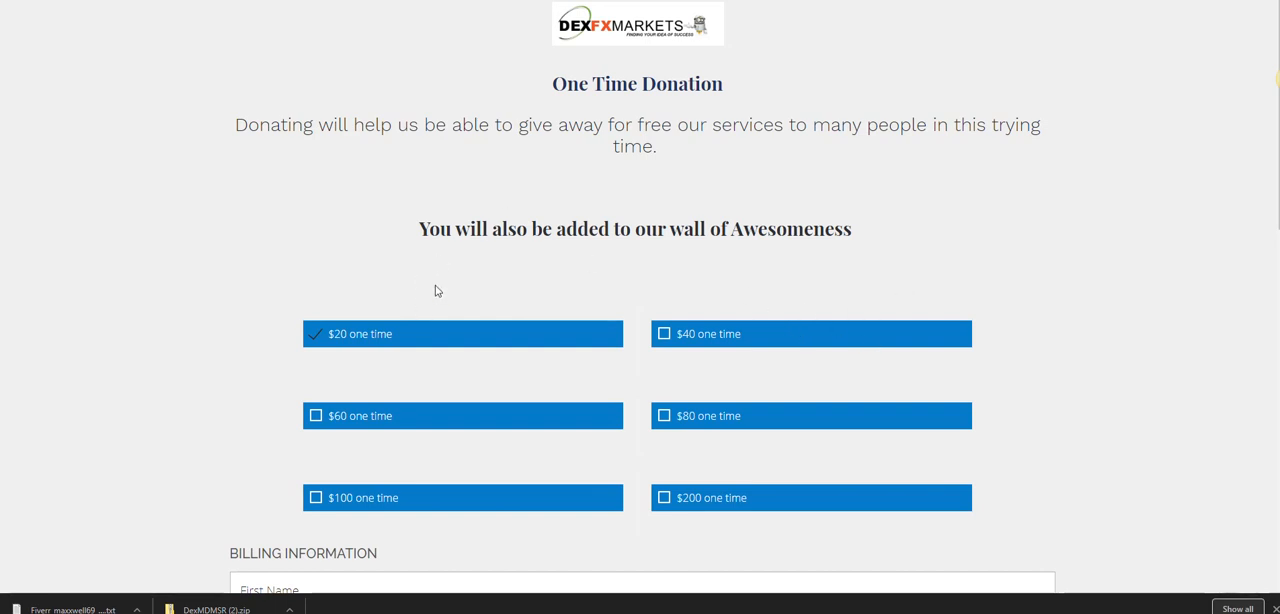
mouse_move(349, 343)
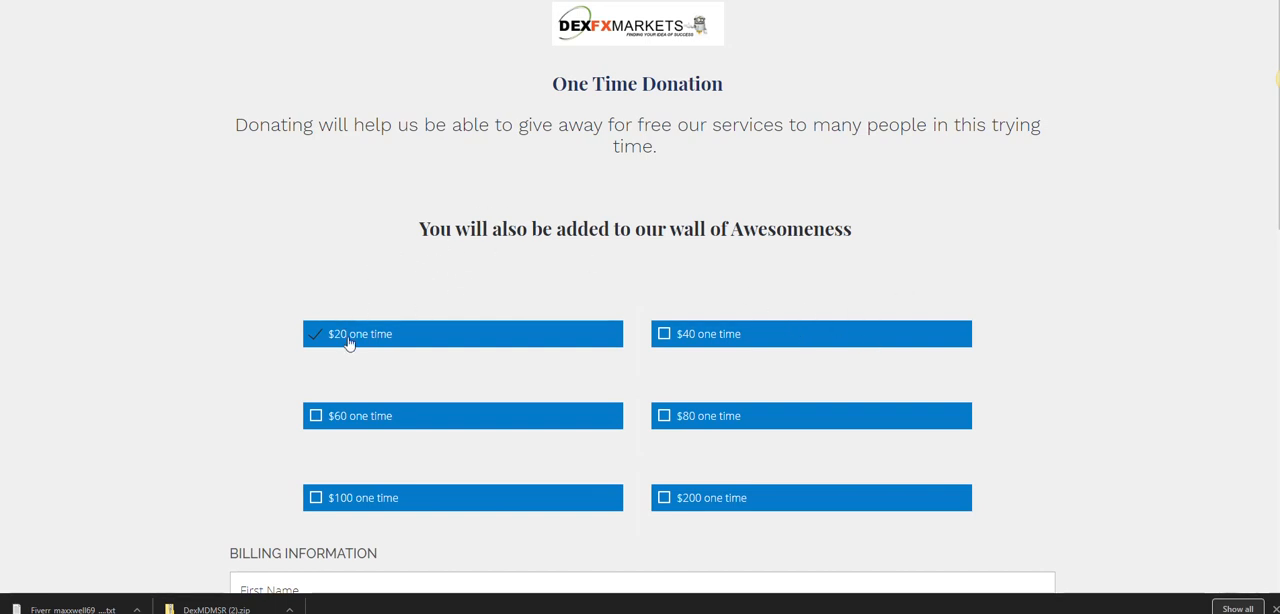
mouse_move(345, 236)
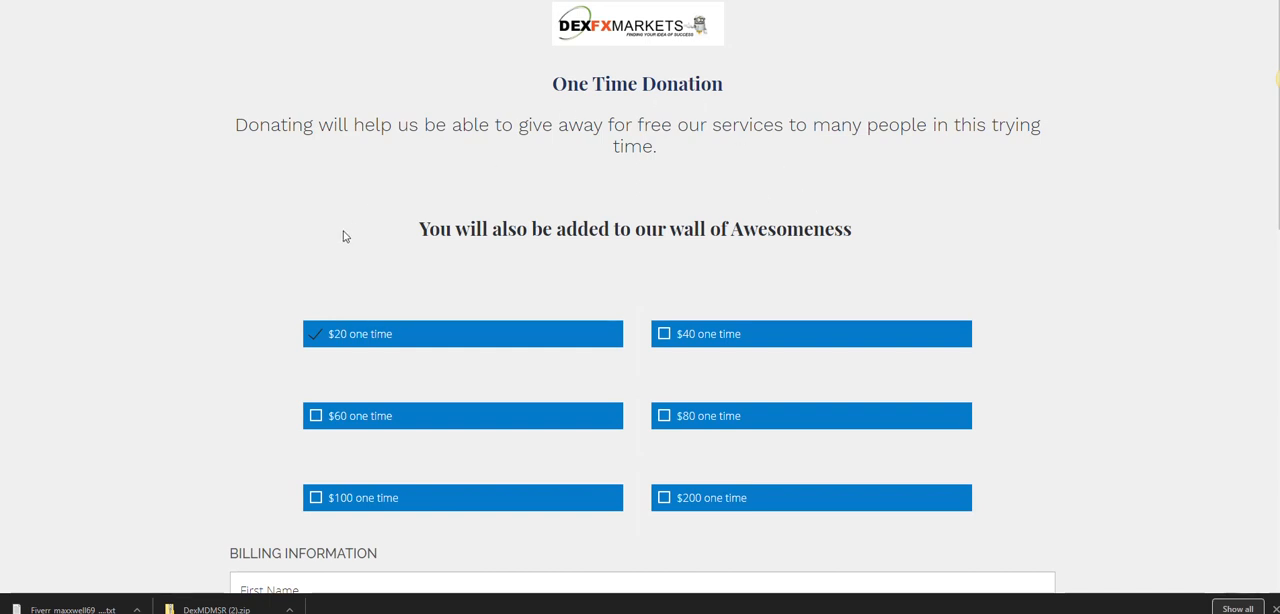
mouse_move(391, 271)
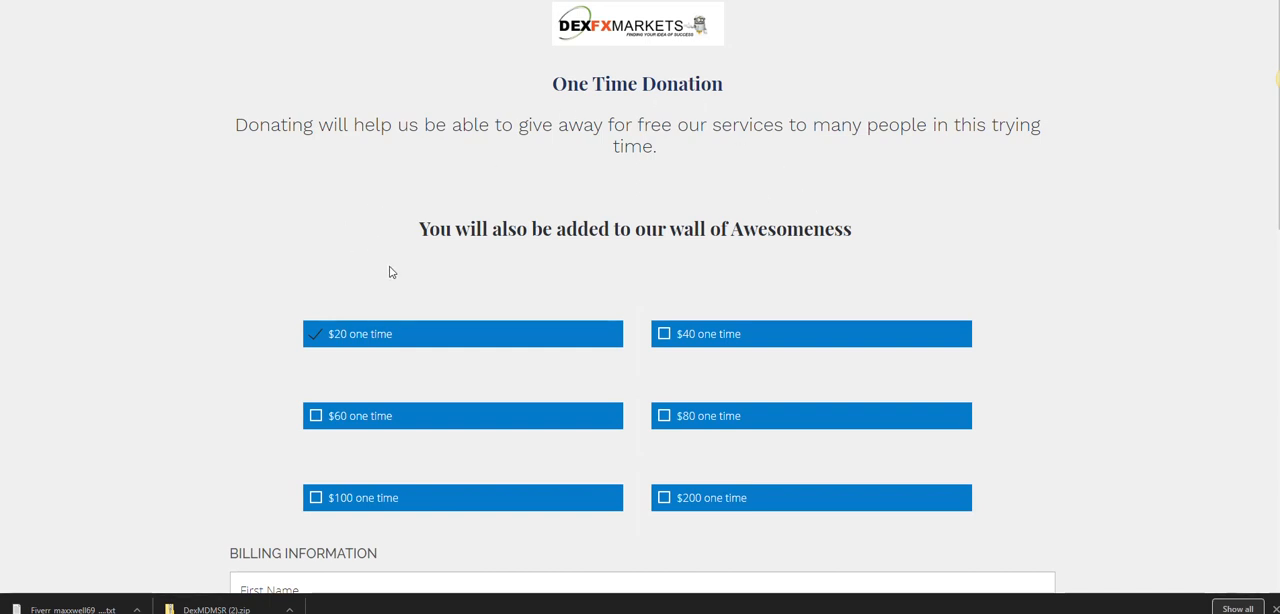
mouse_move(415, 314)
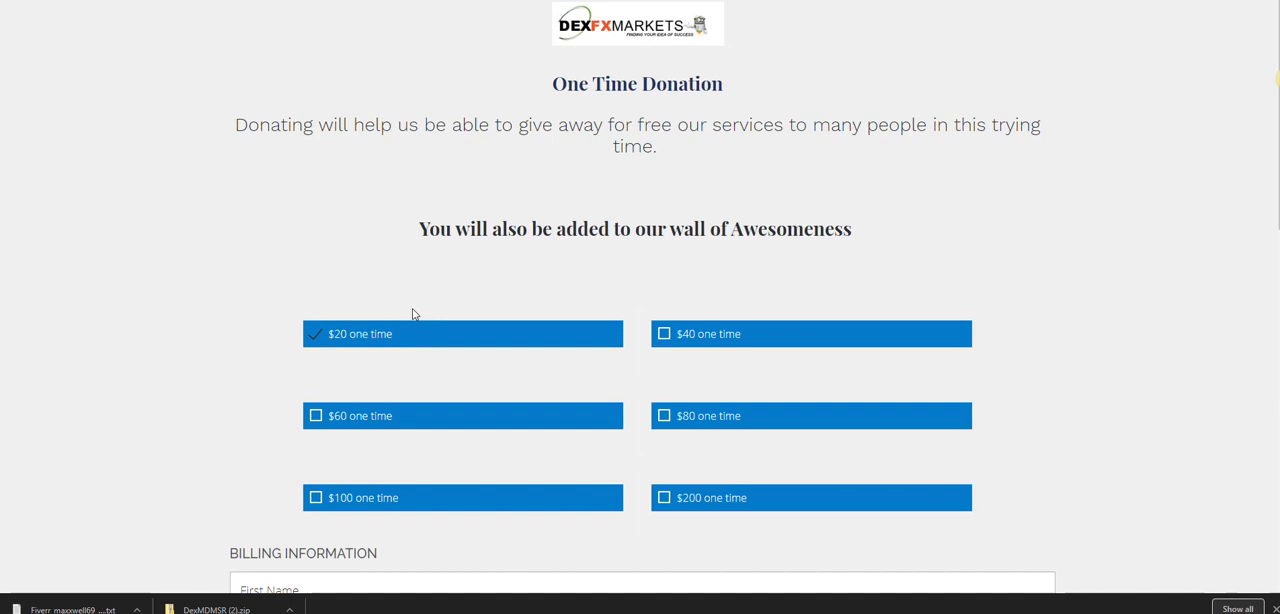
mouse_move(580, 148)
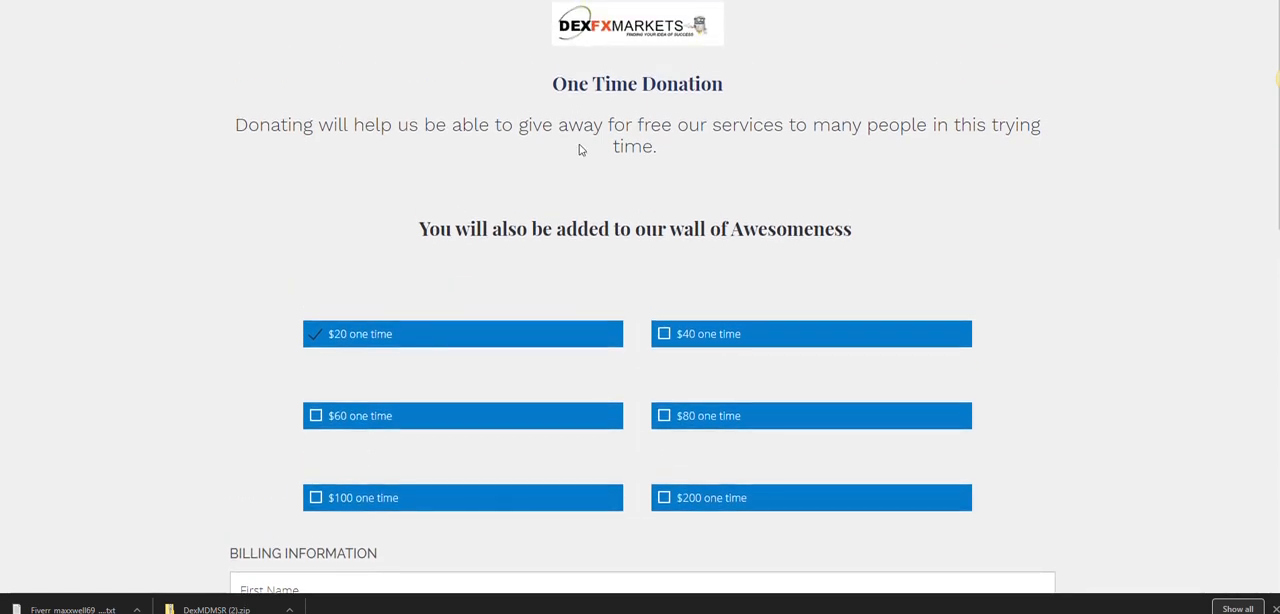
Scroll to the monthly donation amounts, $20 through $100 Monthly, above billing information.
scroll(down, 3)
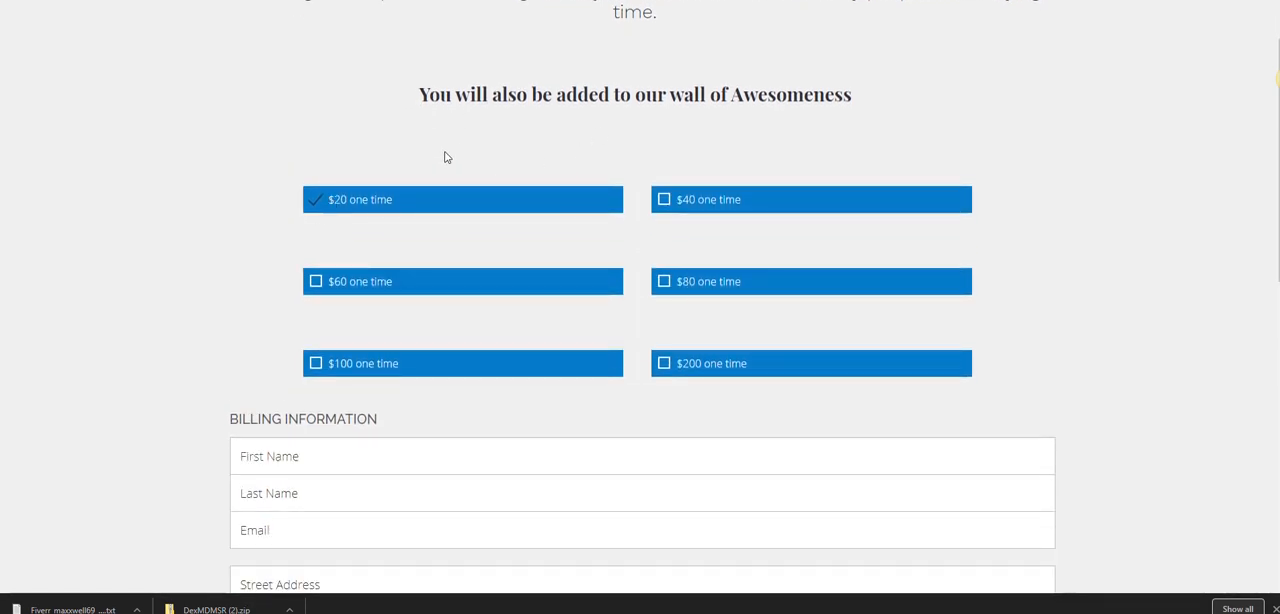
mouse_move(349, 103)
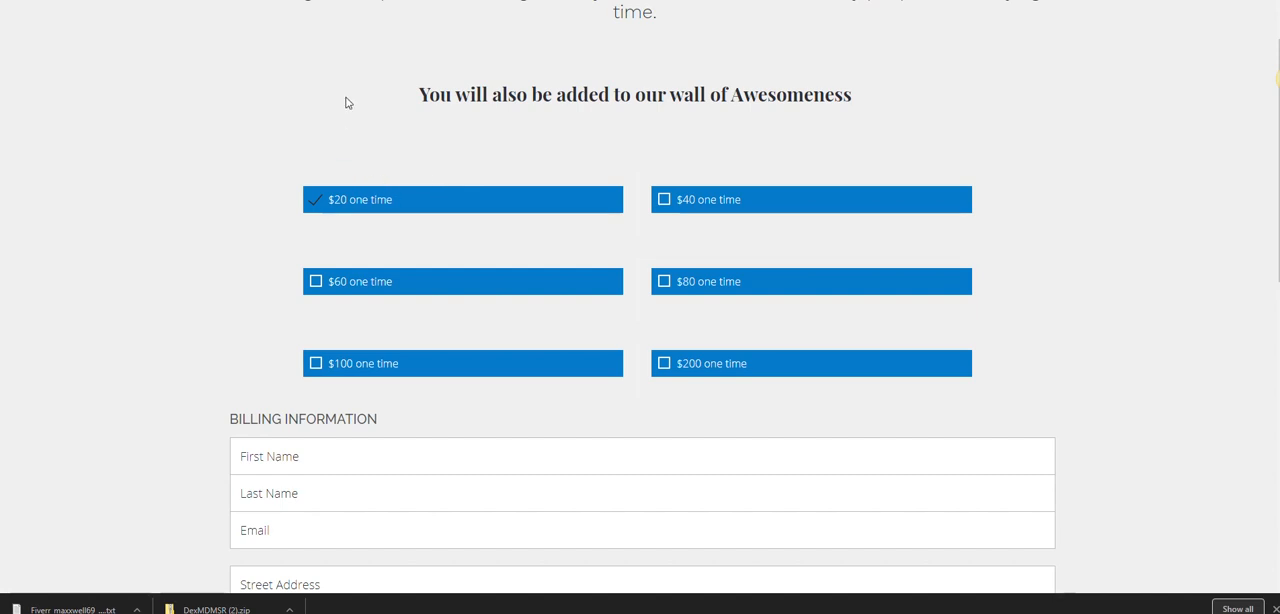
mouse_move(390, 152)
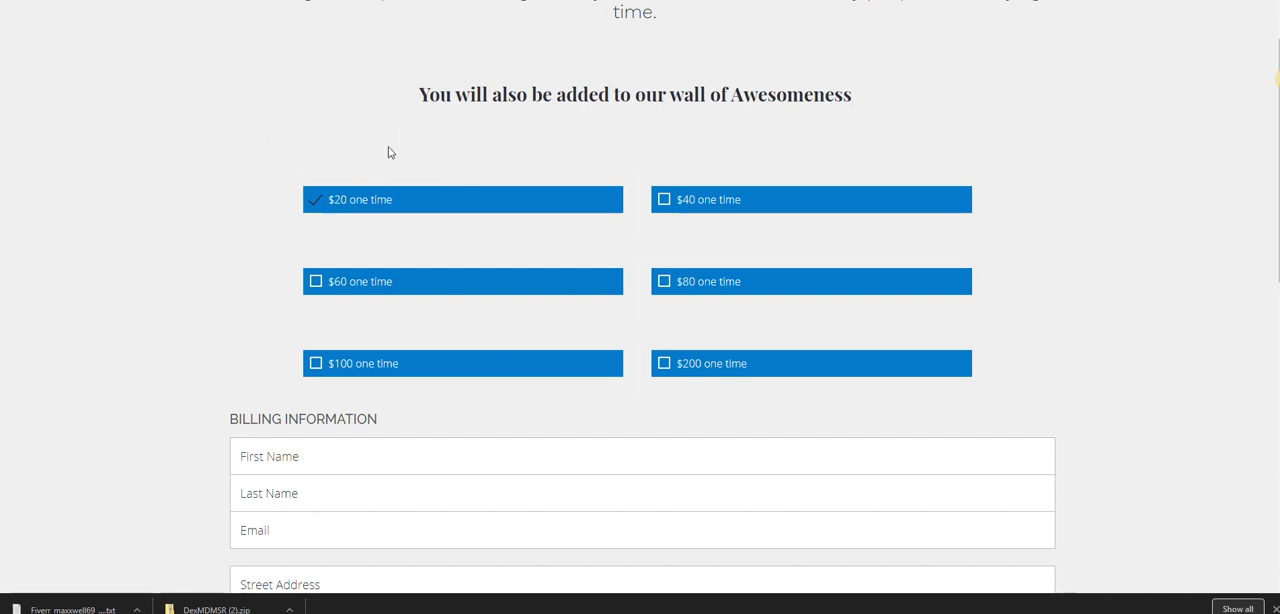
mouse_move(464, 210)
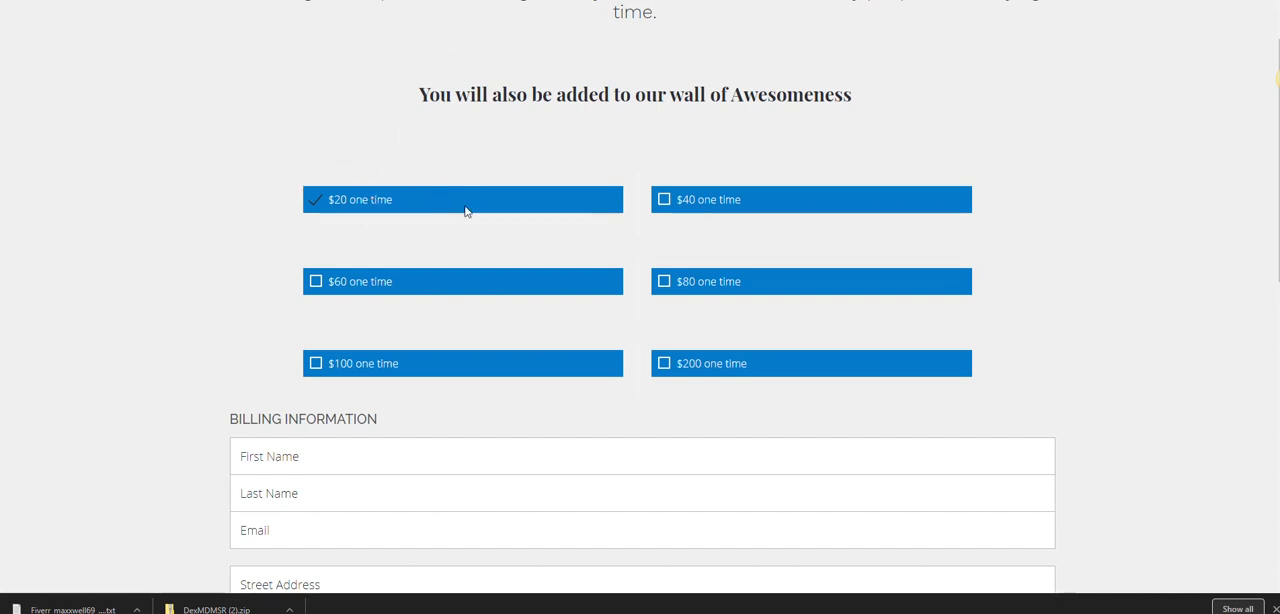
mouse_move(372, 204)
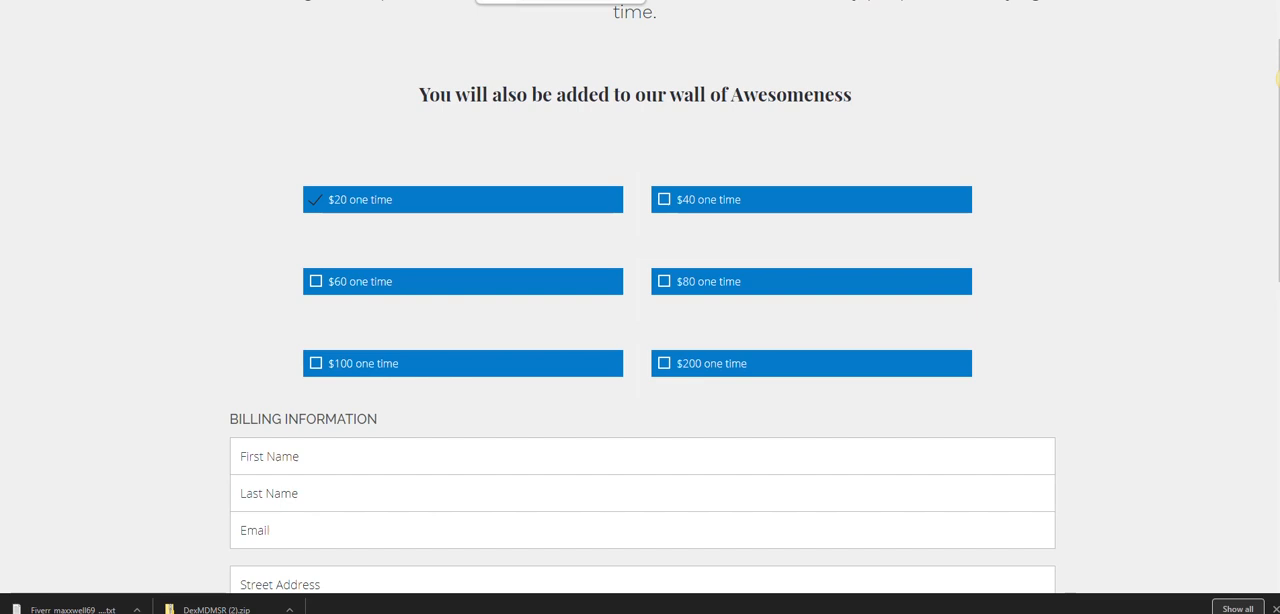
scroll(up, 3)
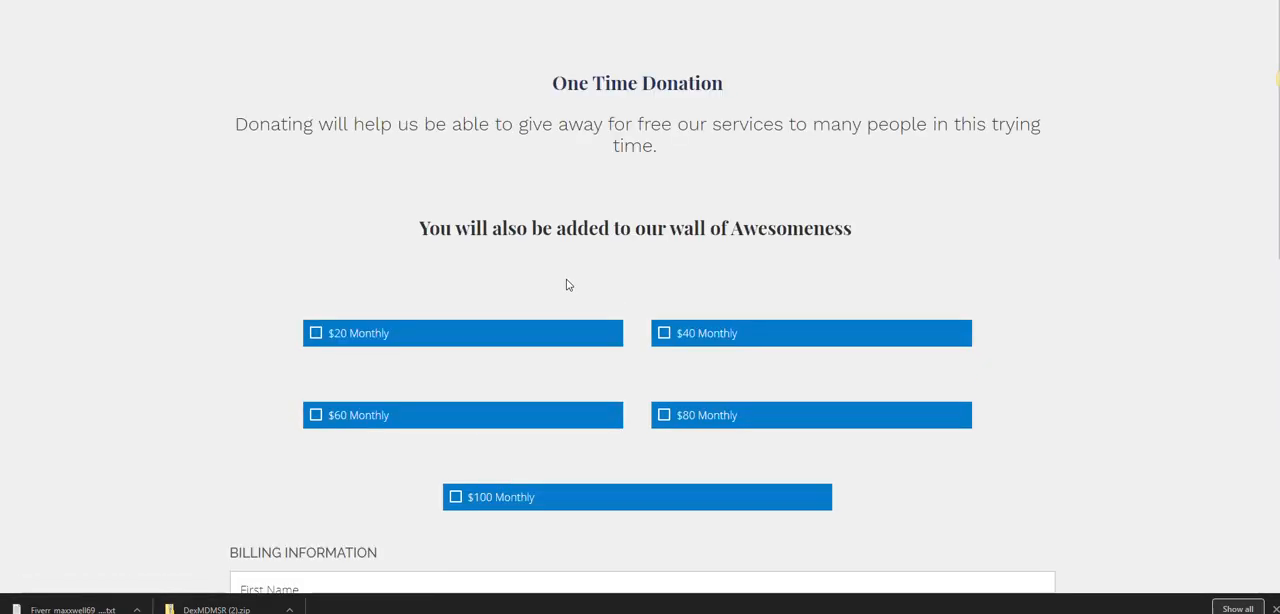
scroll(down, 3)
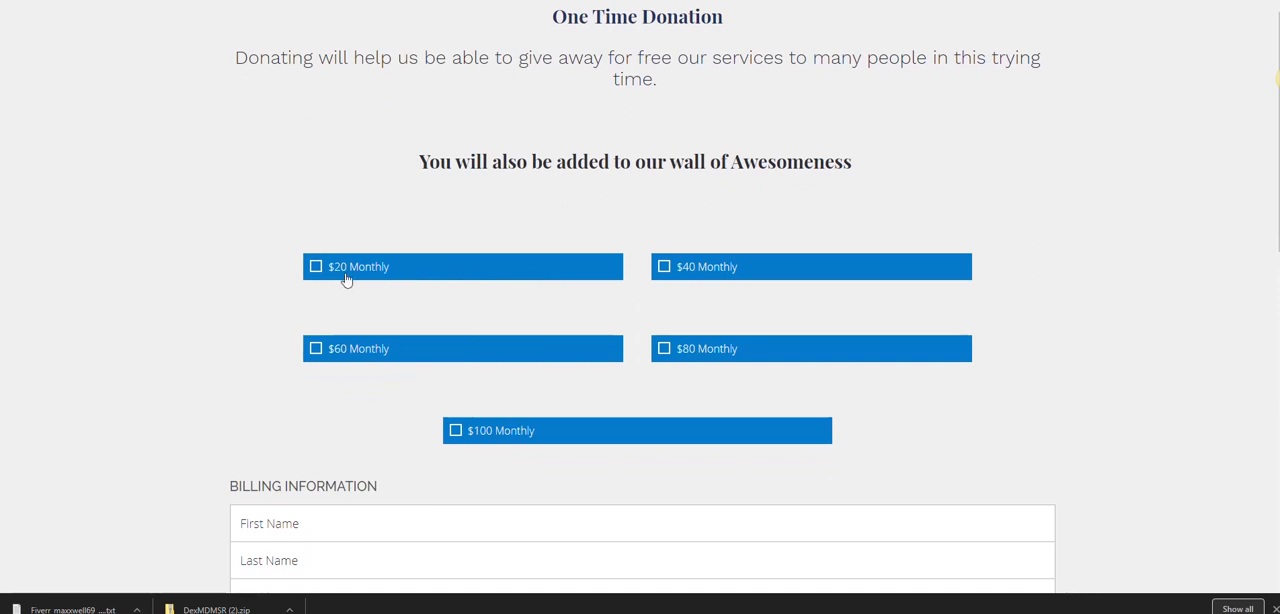
mouse_move(367, 270)
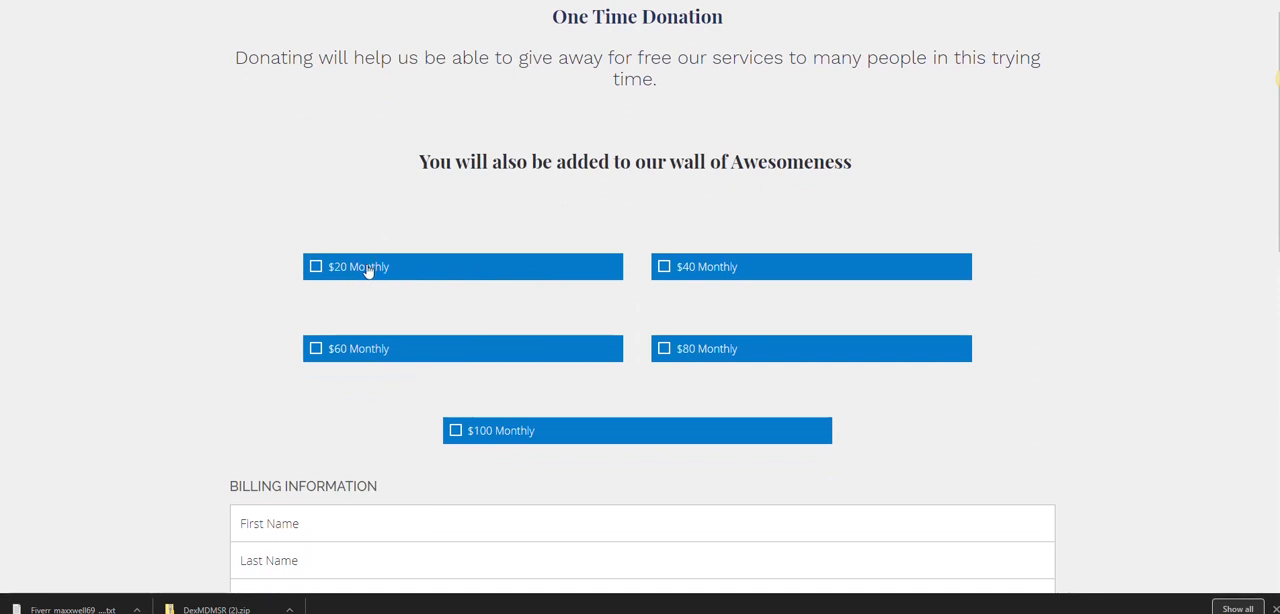
scroll(up, 3)
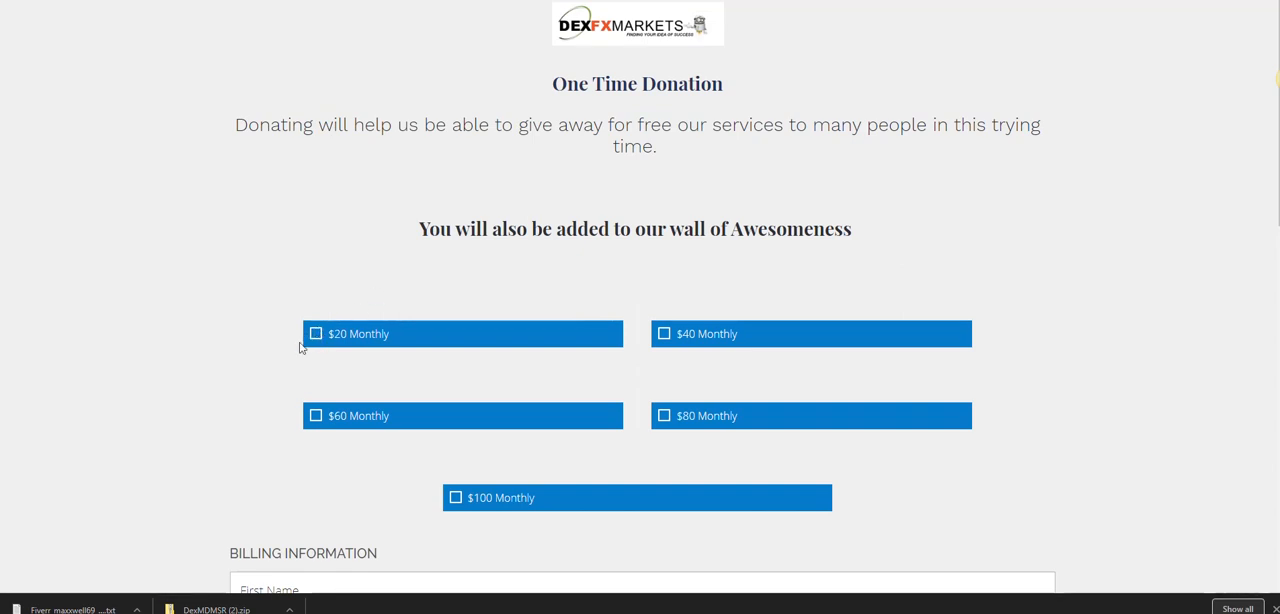
mouse_move(583, 430)
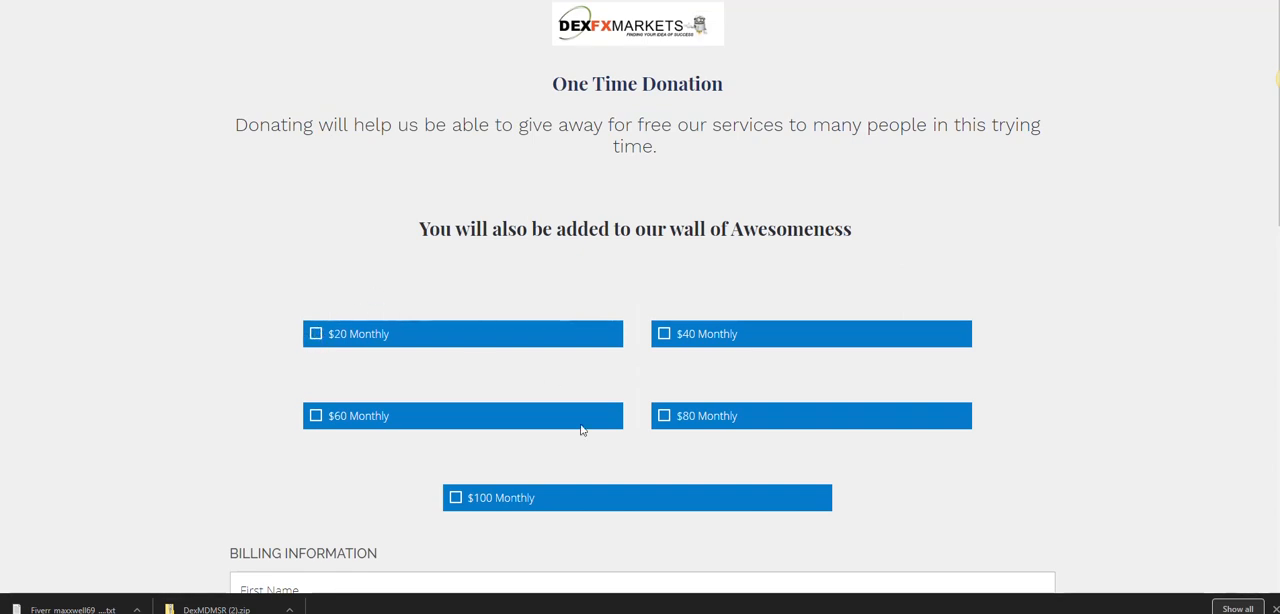
mouse_move(457, 503)
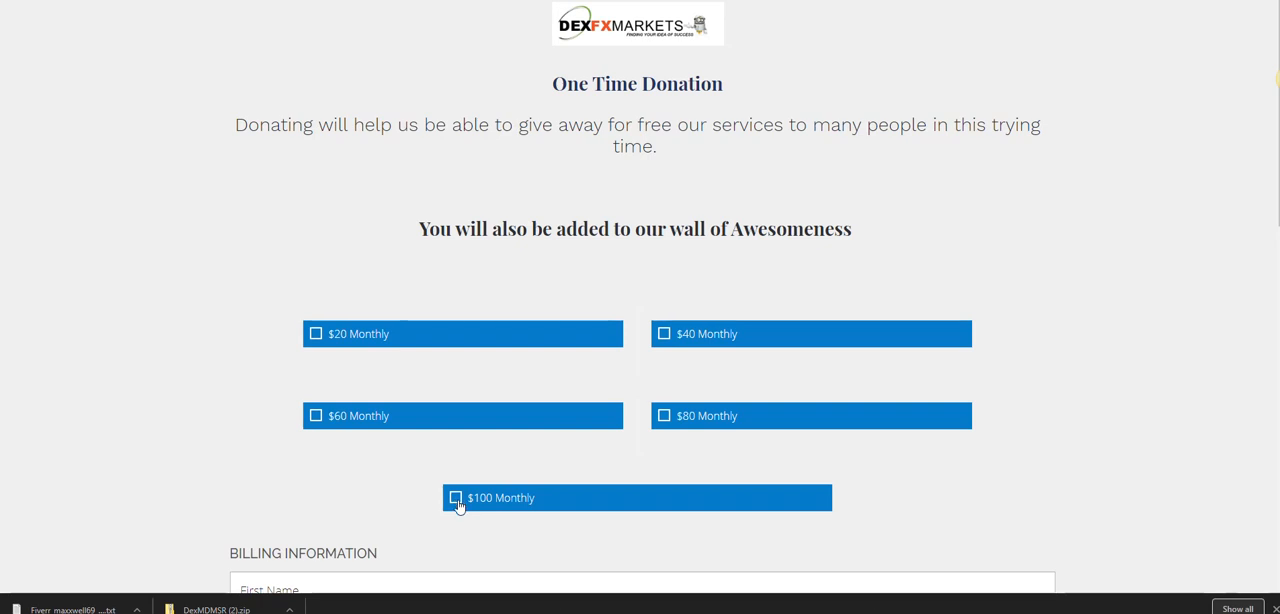
Tick the $100 Monthly donation checkbox.
click(456, 497)
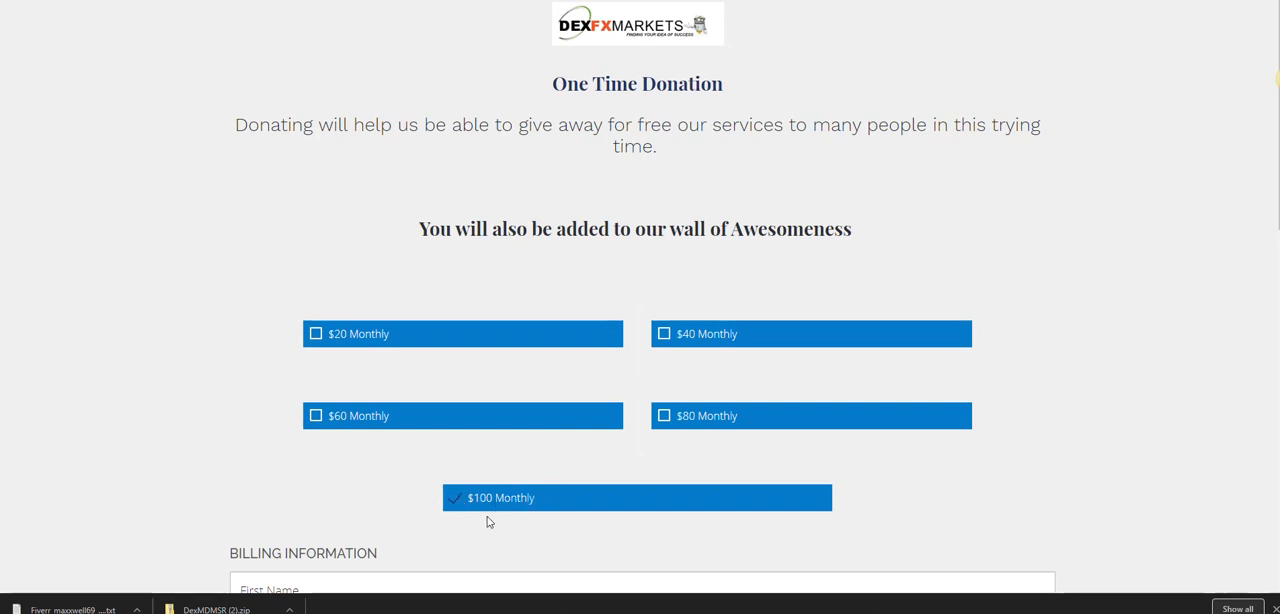
mouse_move(586, 464)
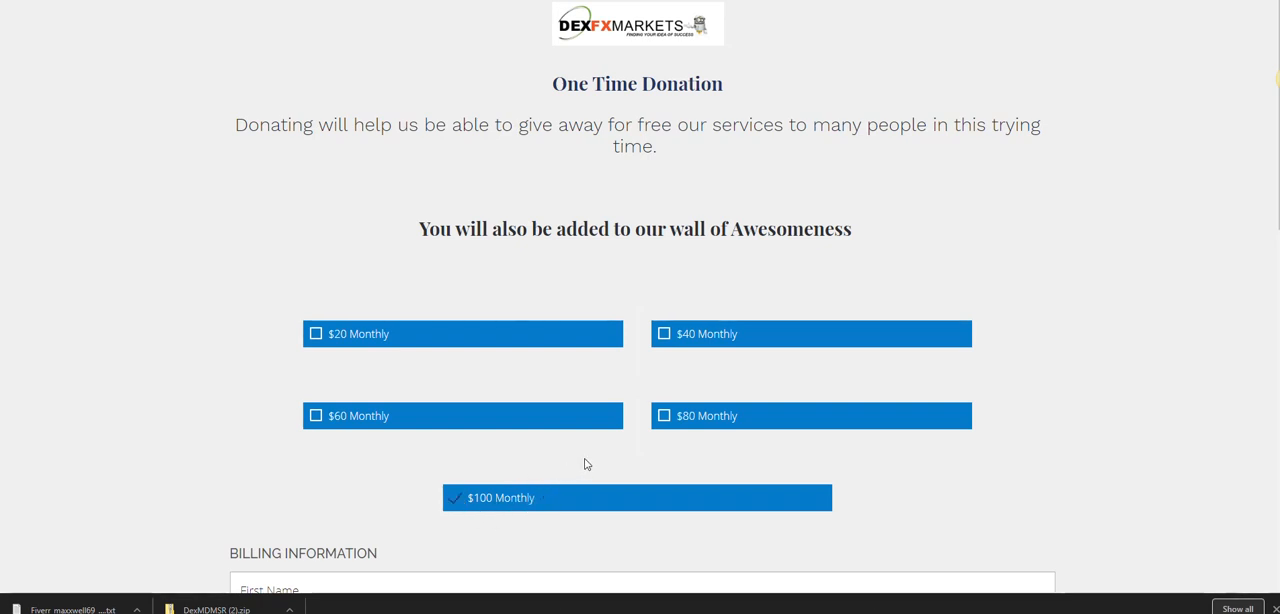
mouse_move(469, 519)
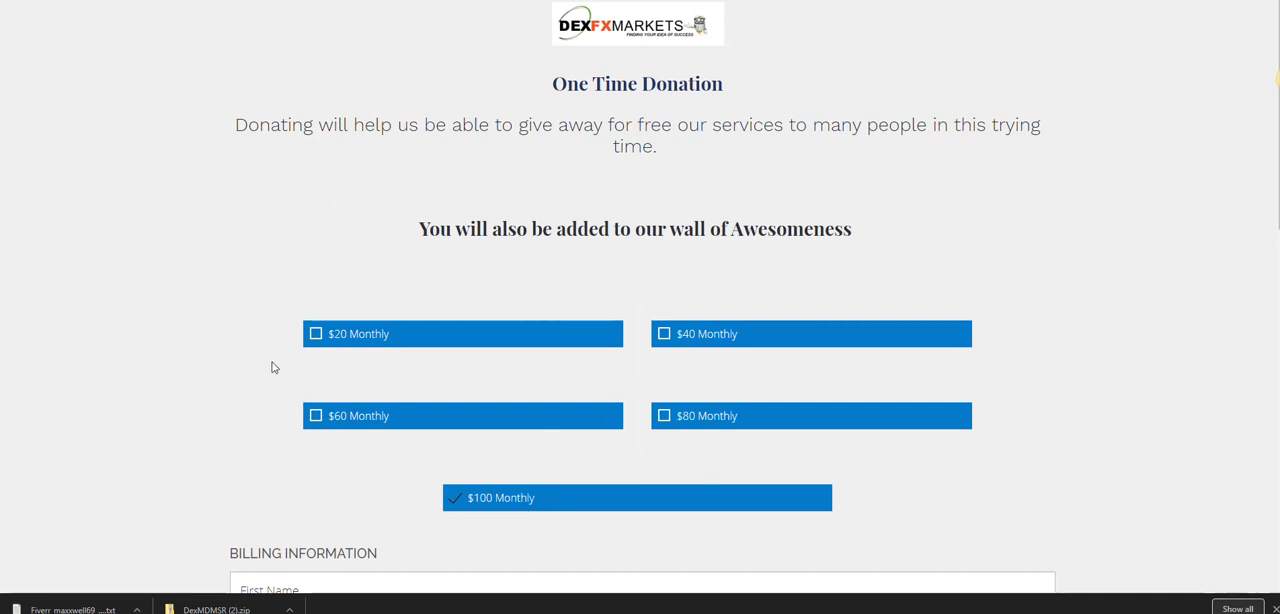
mouse_move(570, 201)
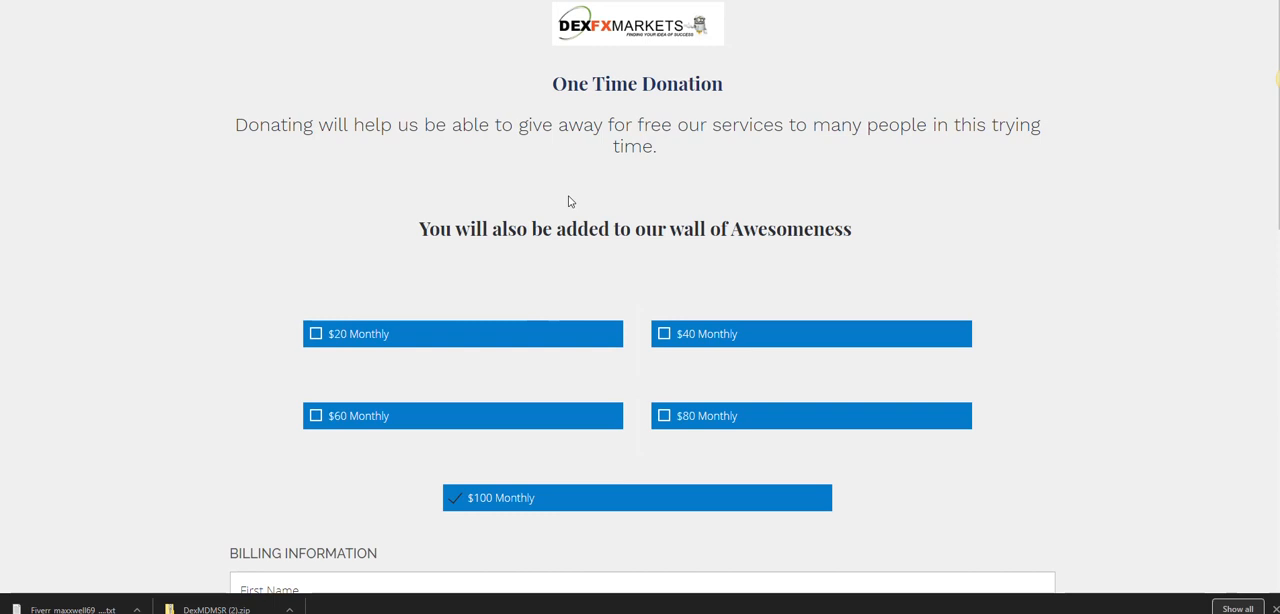
mouse_move(410, 366)
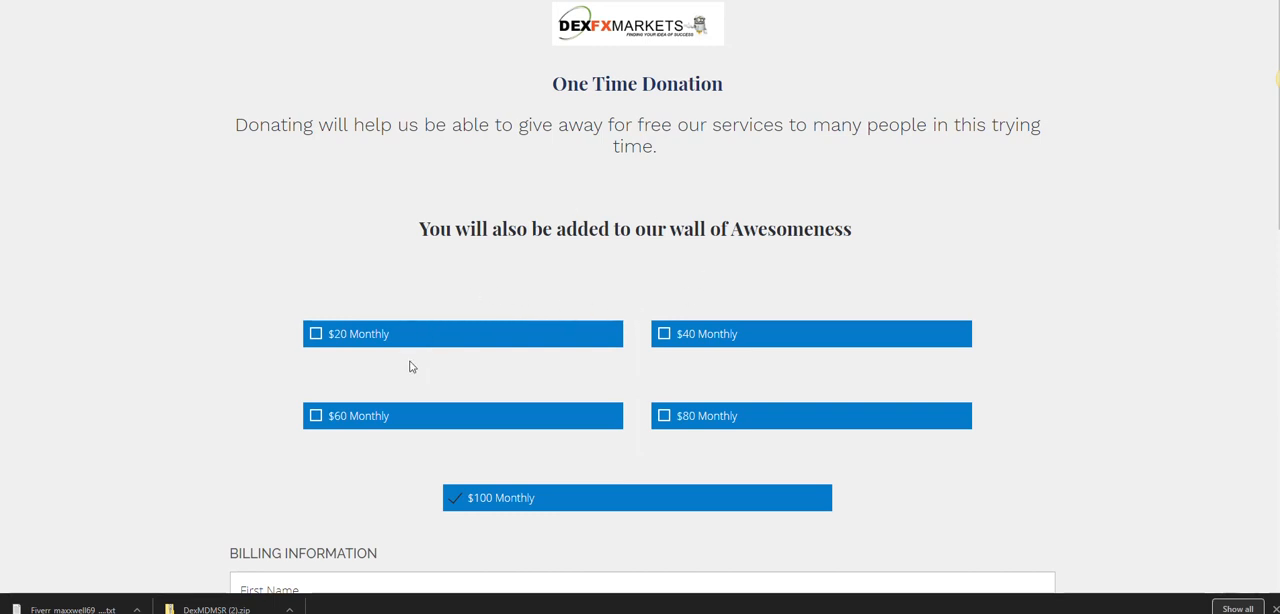
mouse_move(450, 333)
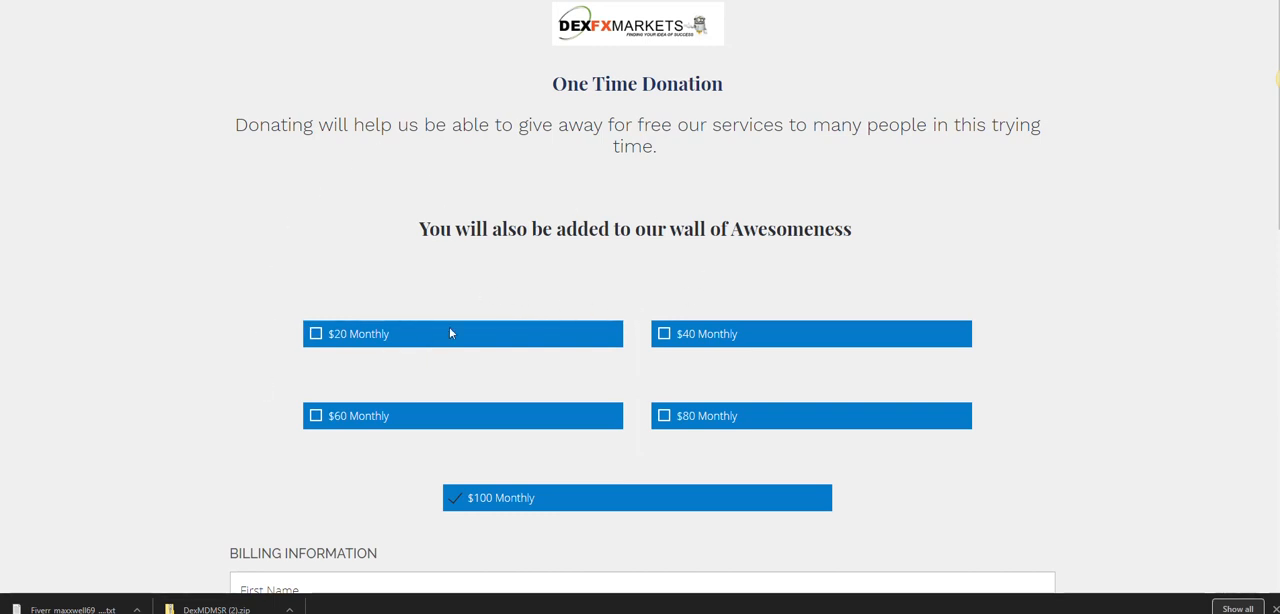
mouse_move(483, 499)
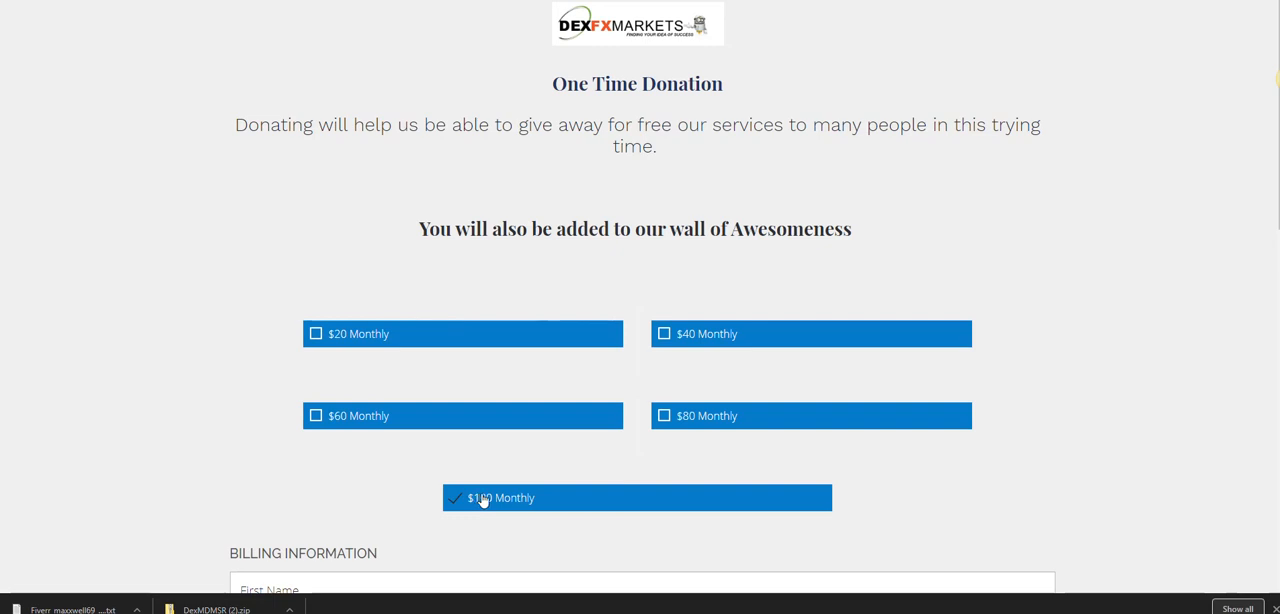
mouse_move(749, 238)
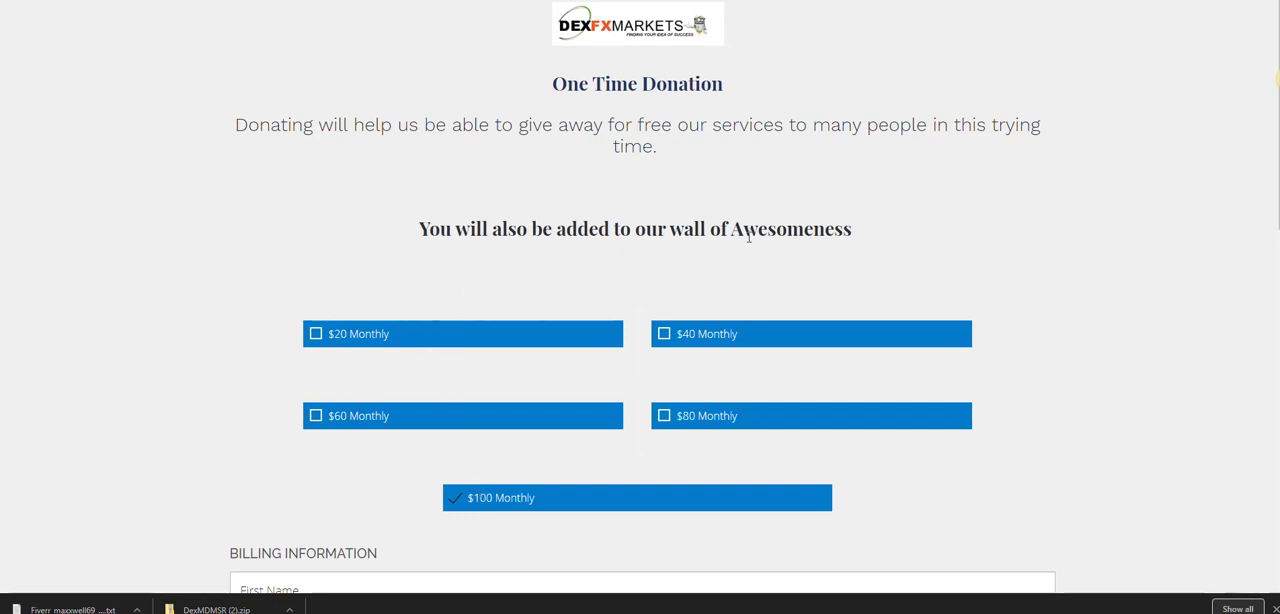
mouse_move(463, 505)
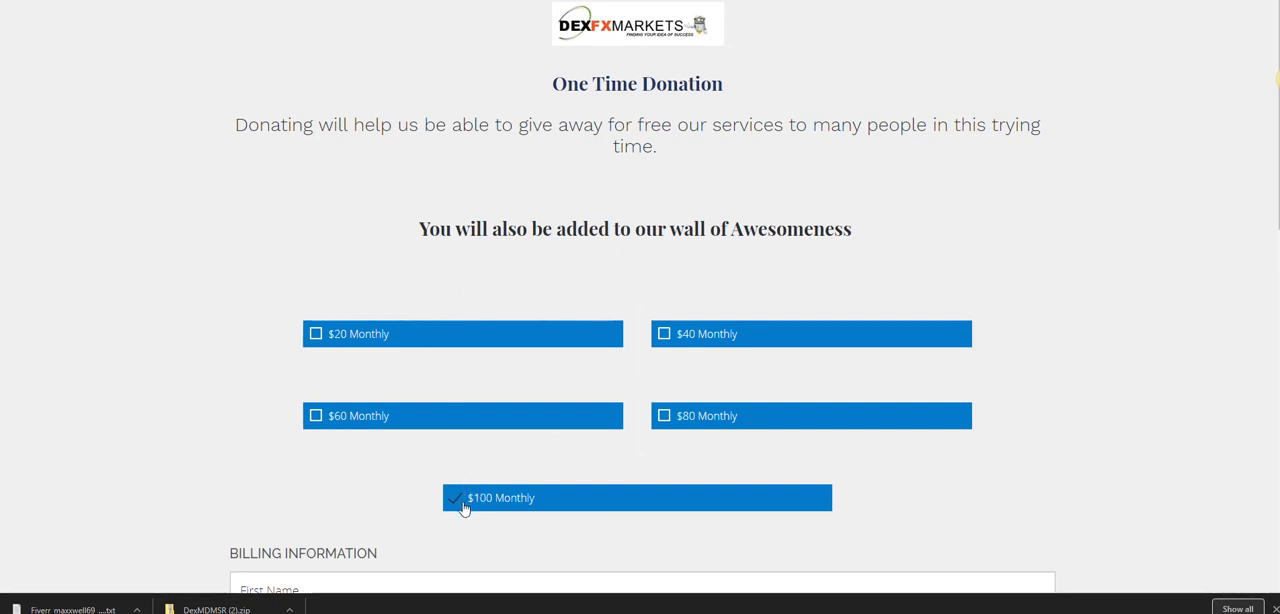
Untick $100 Monthly and return to the One Time and Recurring Donation options page.
click(456, 498)
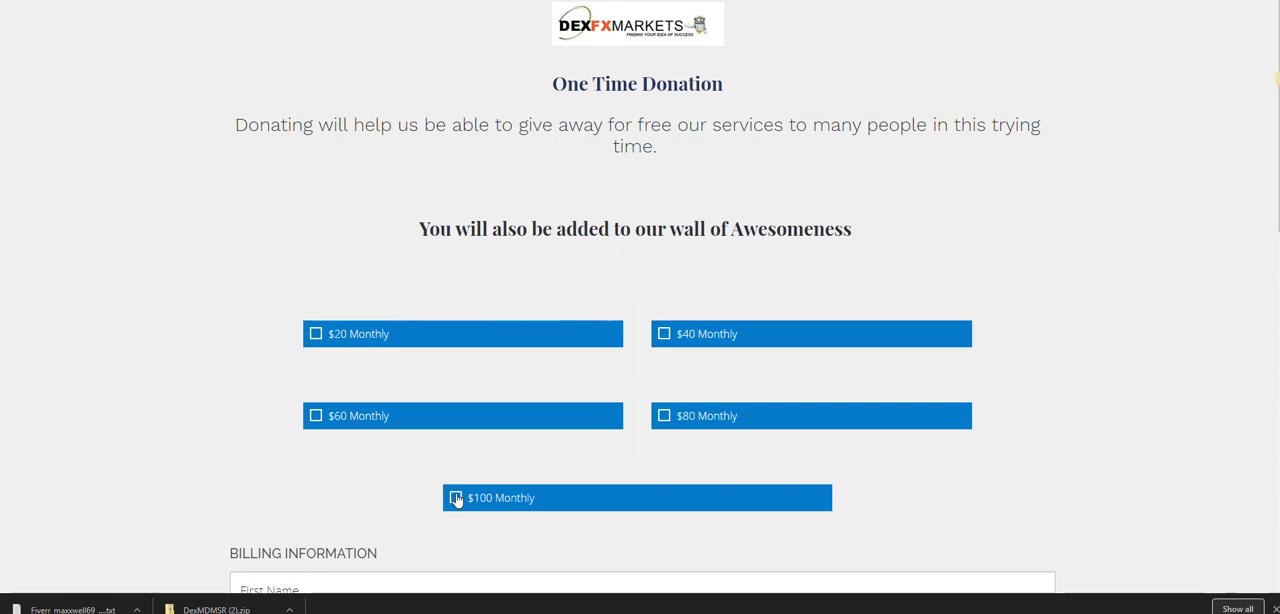
mouse_move(484, 302)
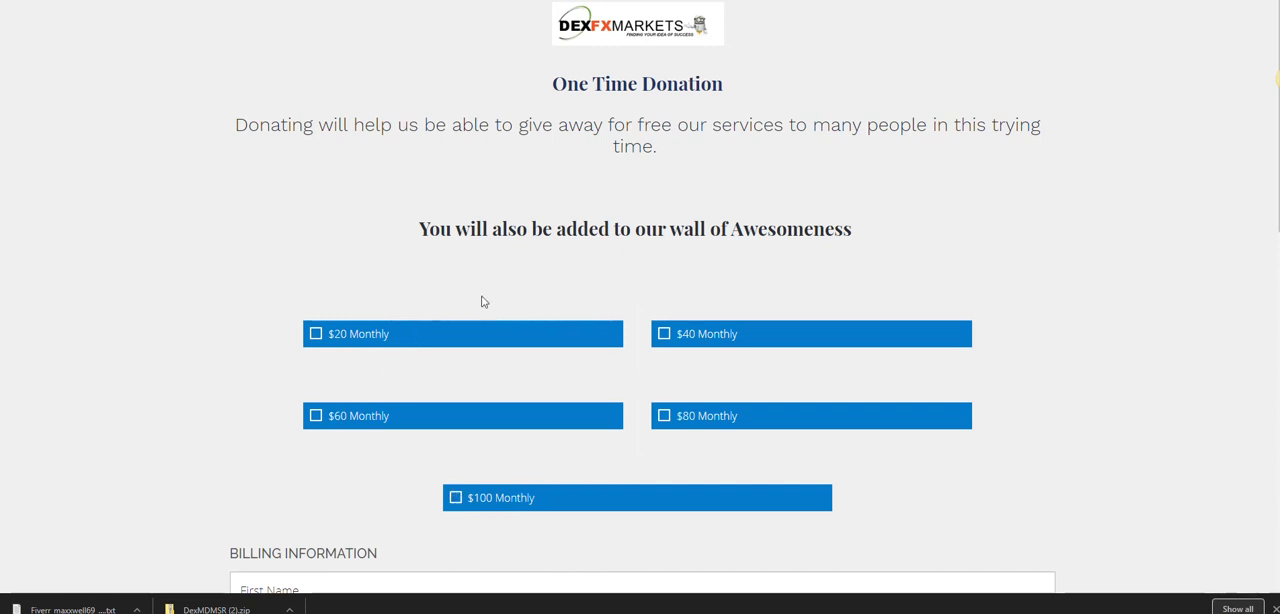
mouse_move(550, 311)
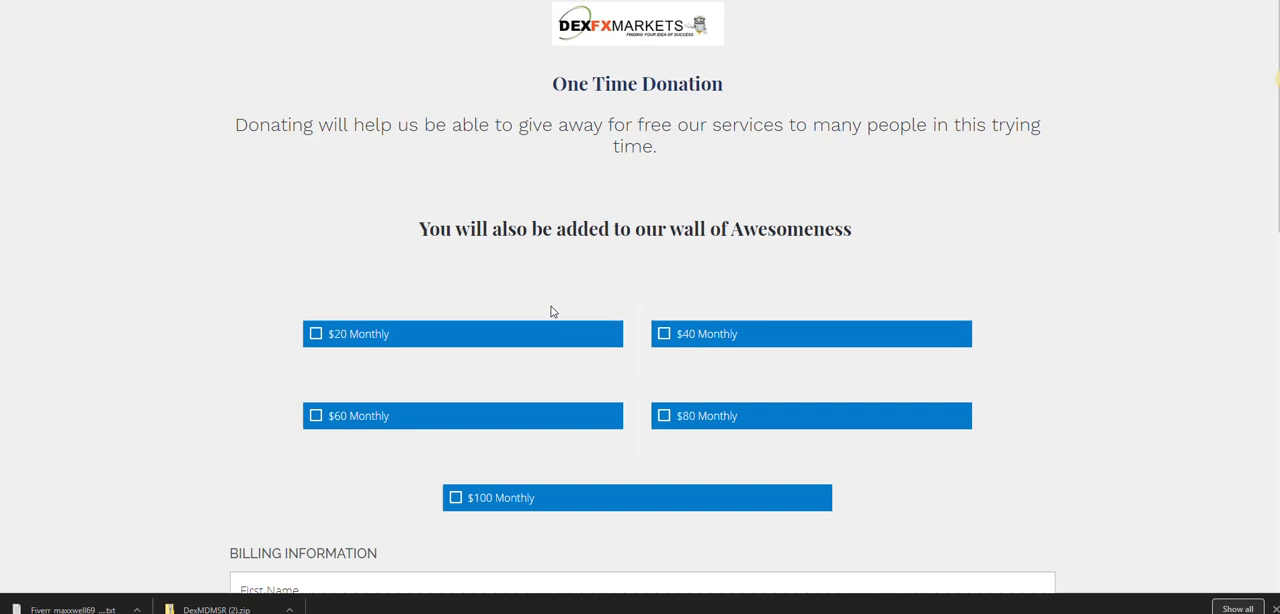
mouse_move(394, 45)
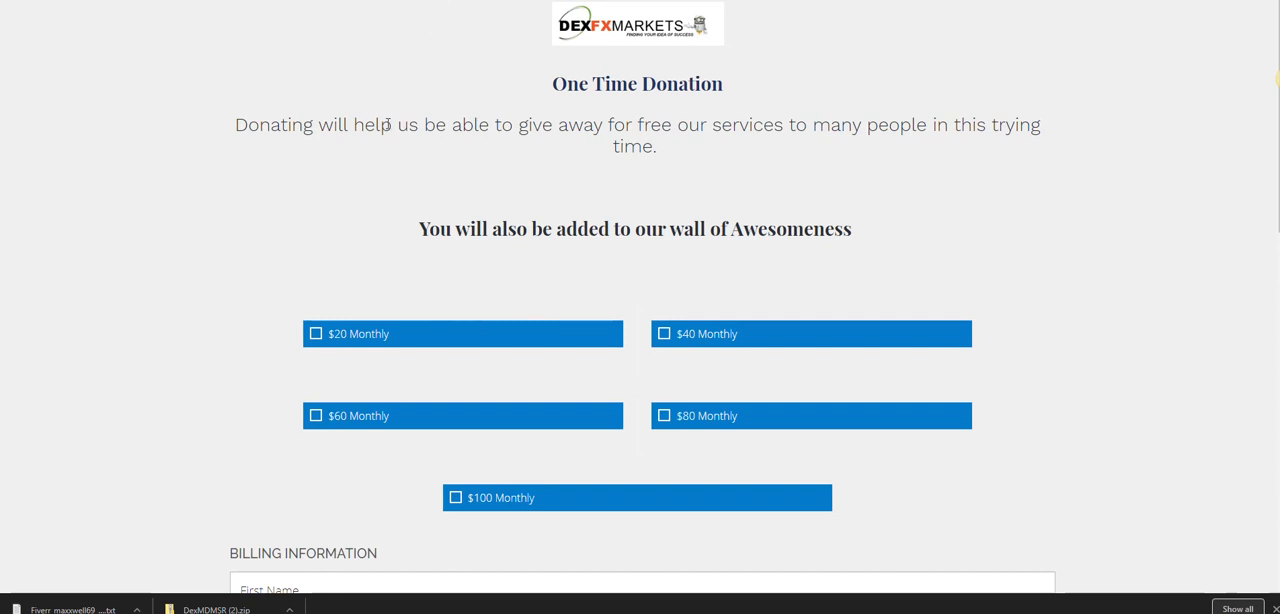
mouse_move(444, 256)
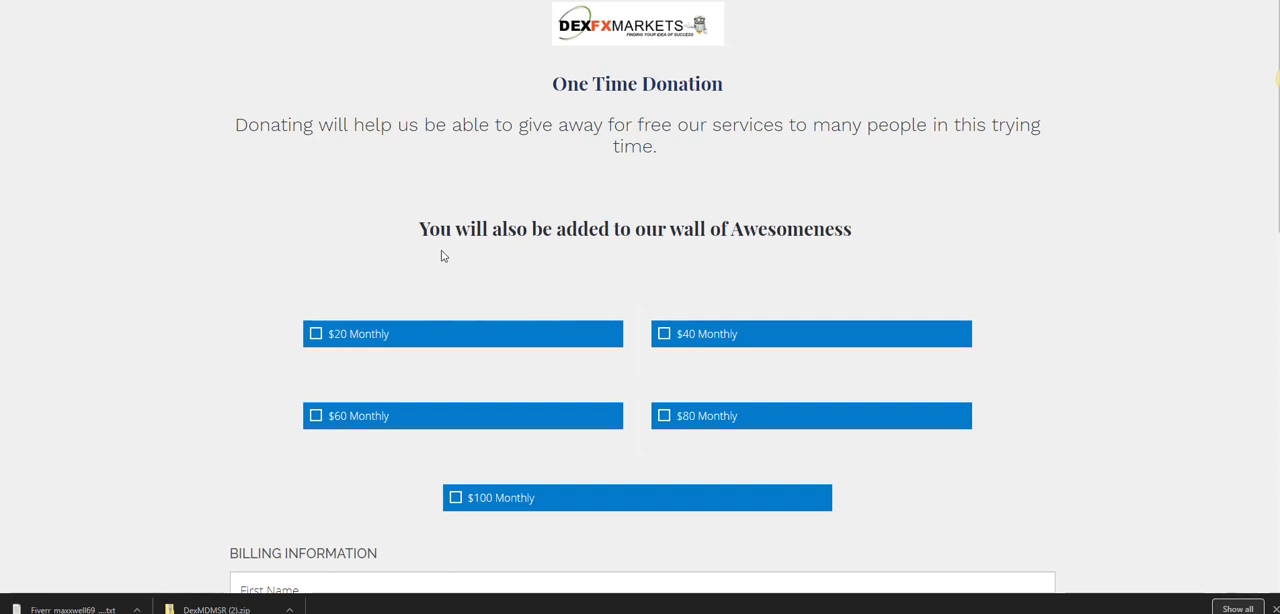
mouse_move(474, 257)
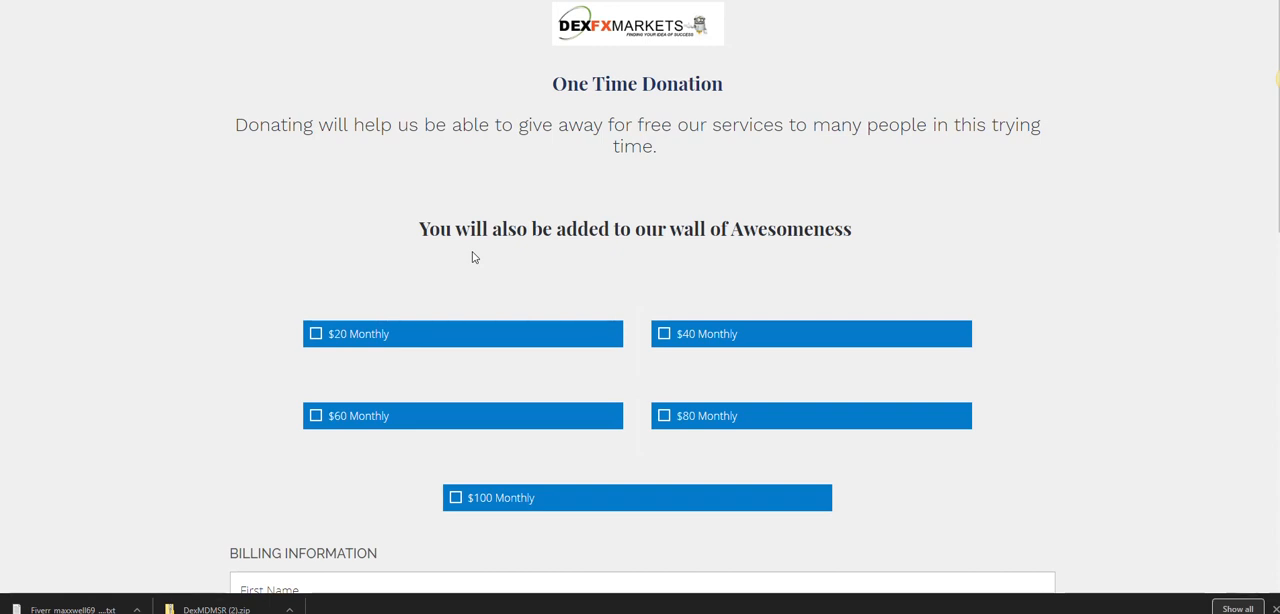
mouse_move(388, 119)
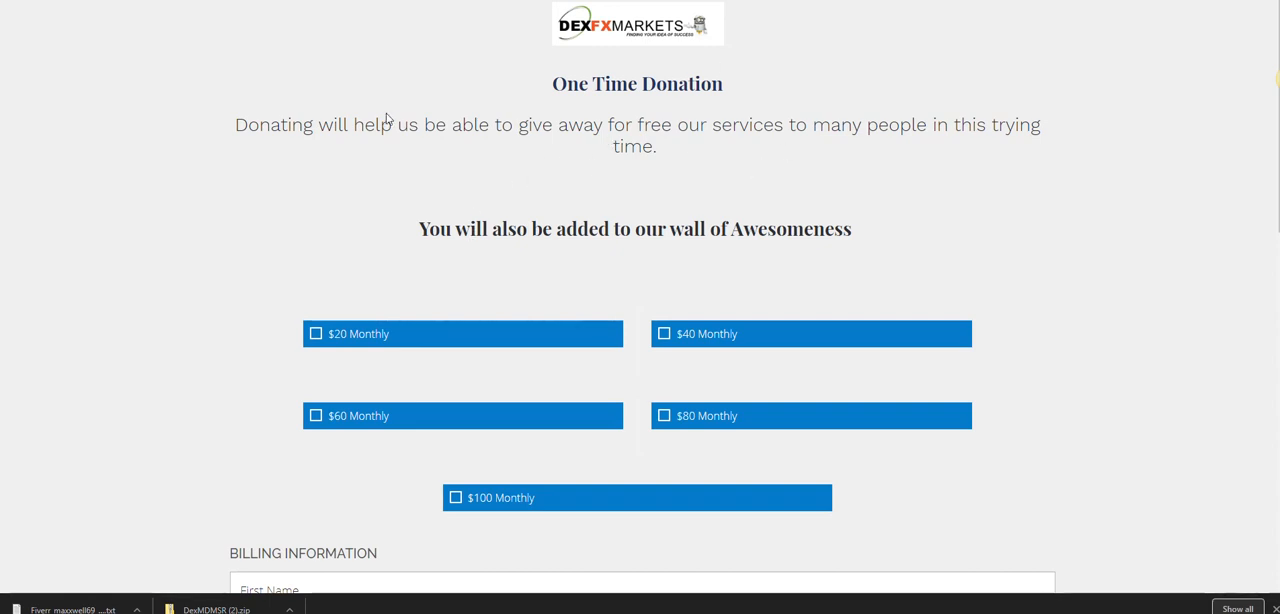
mouse_move(659, 218)
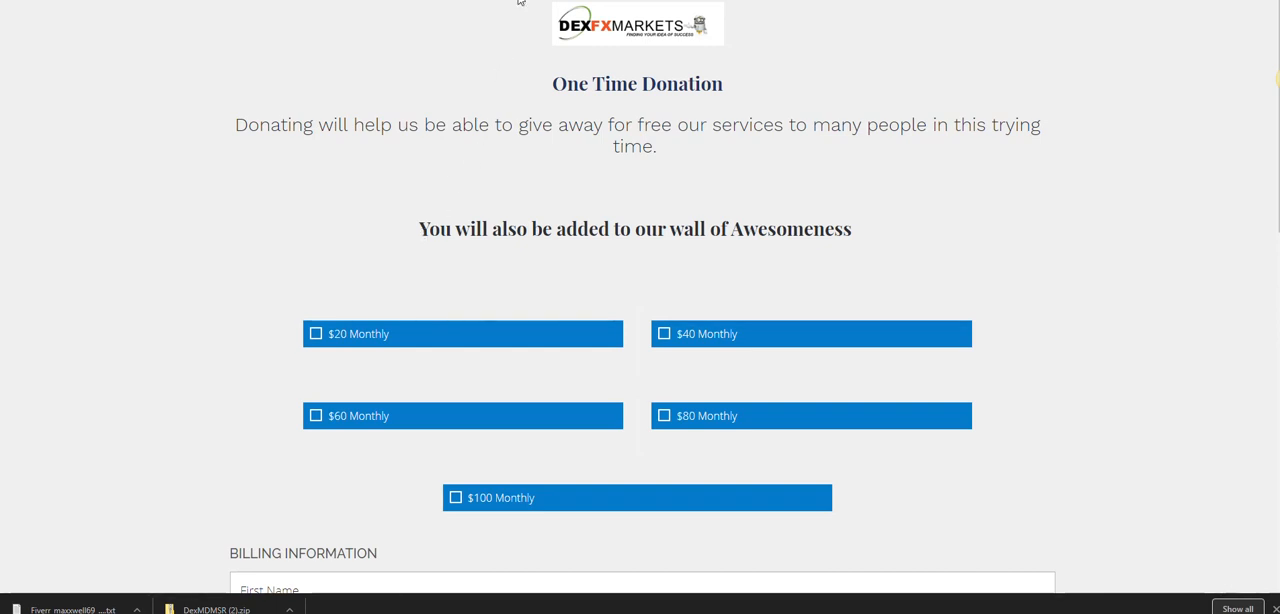
mouse_move(547, 181)
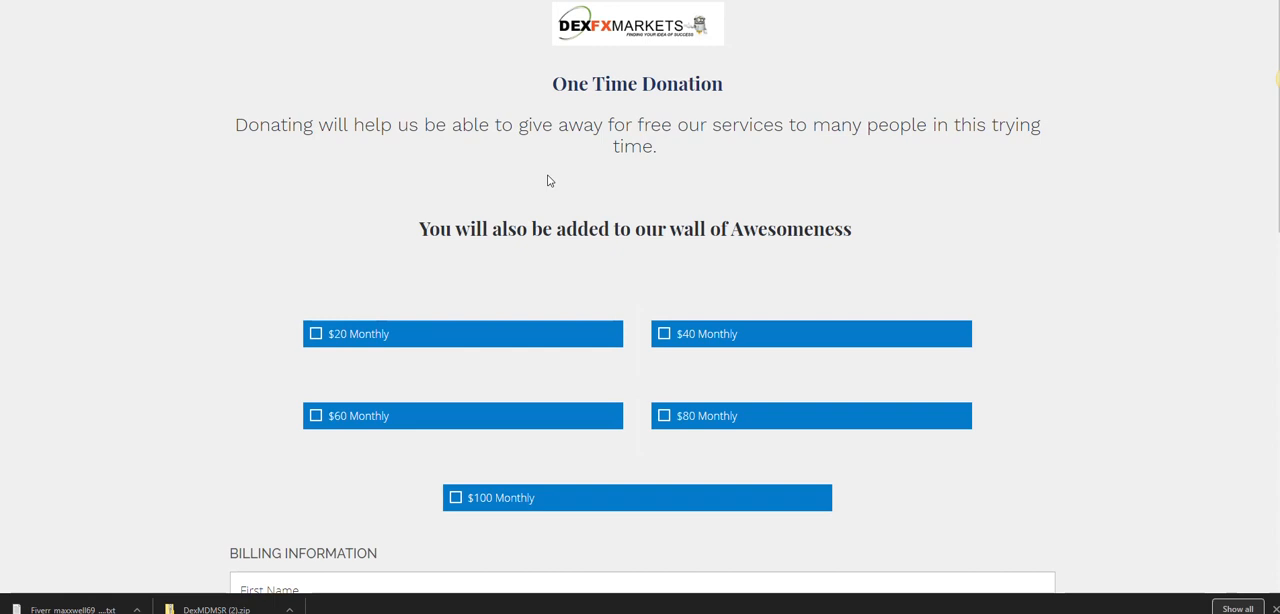
mouse_move(312, 31)
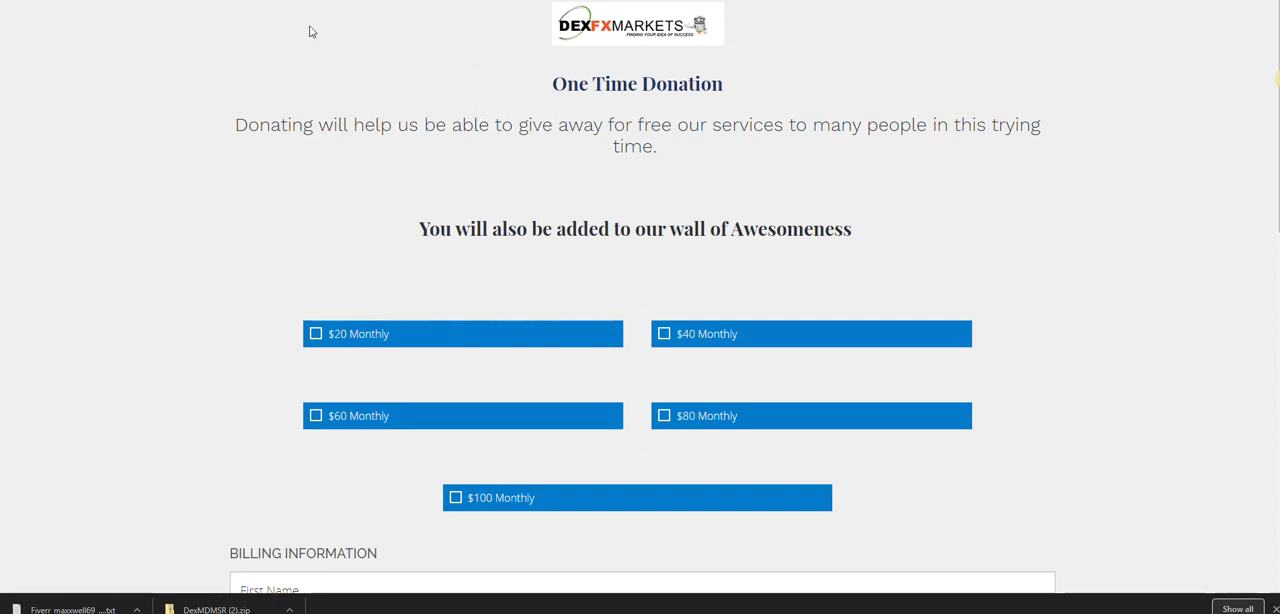
mouse_move(527, 259)
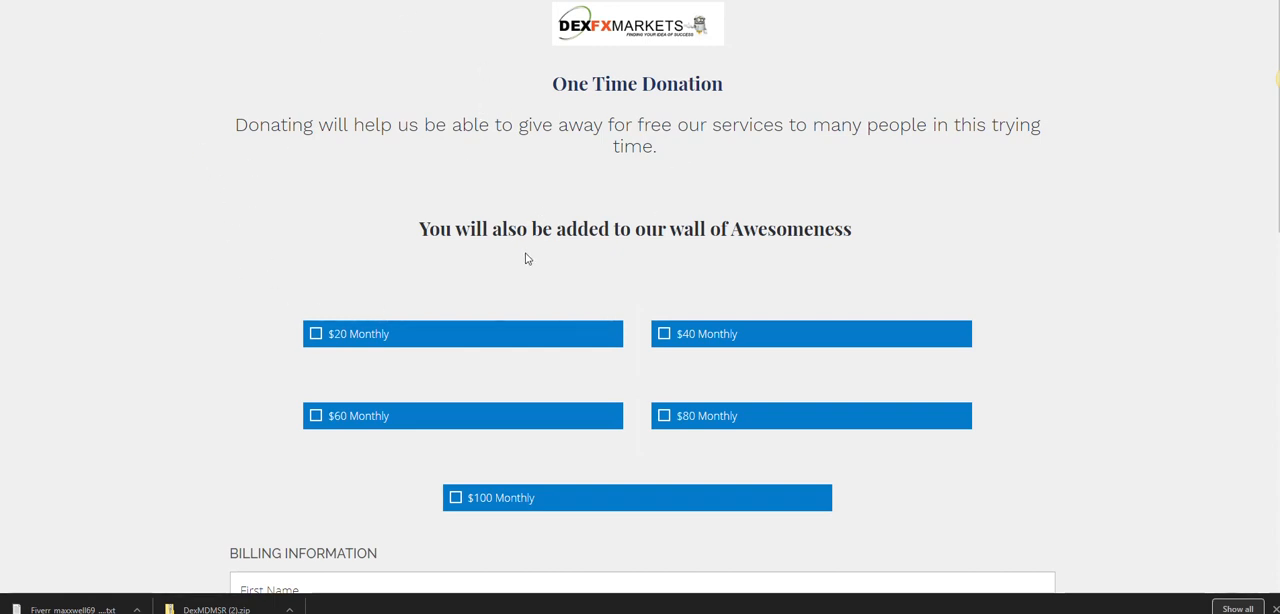
mouse_move(452, 260)
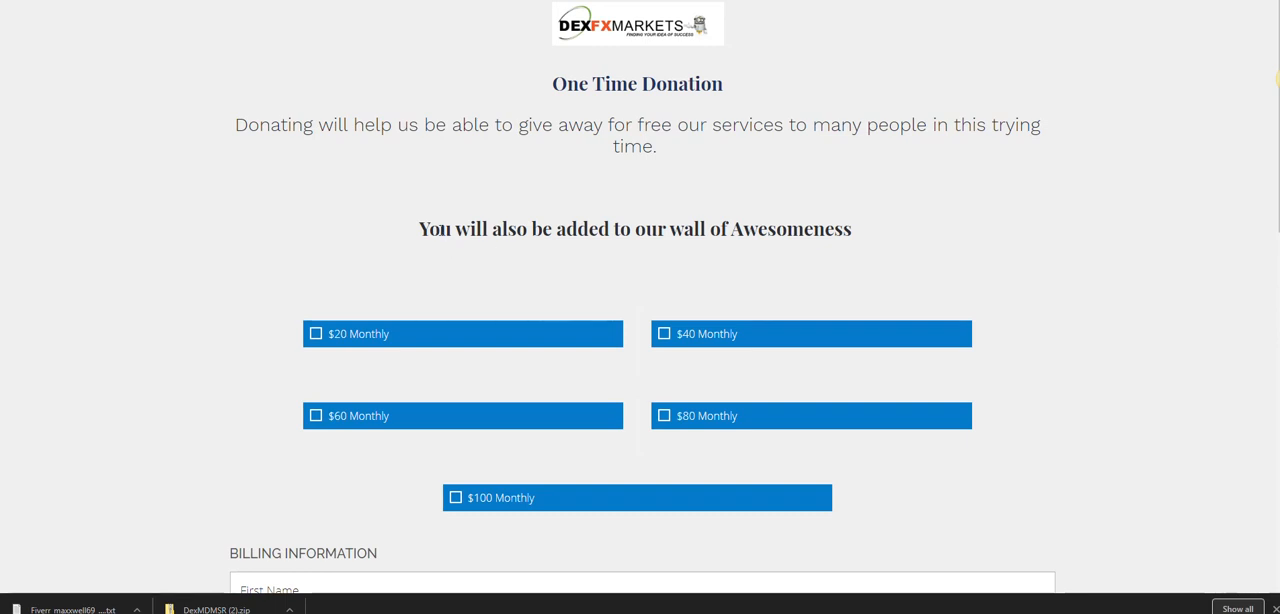
mouse_move(517, 175)
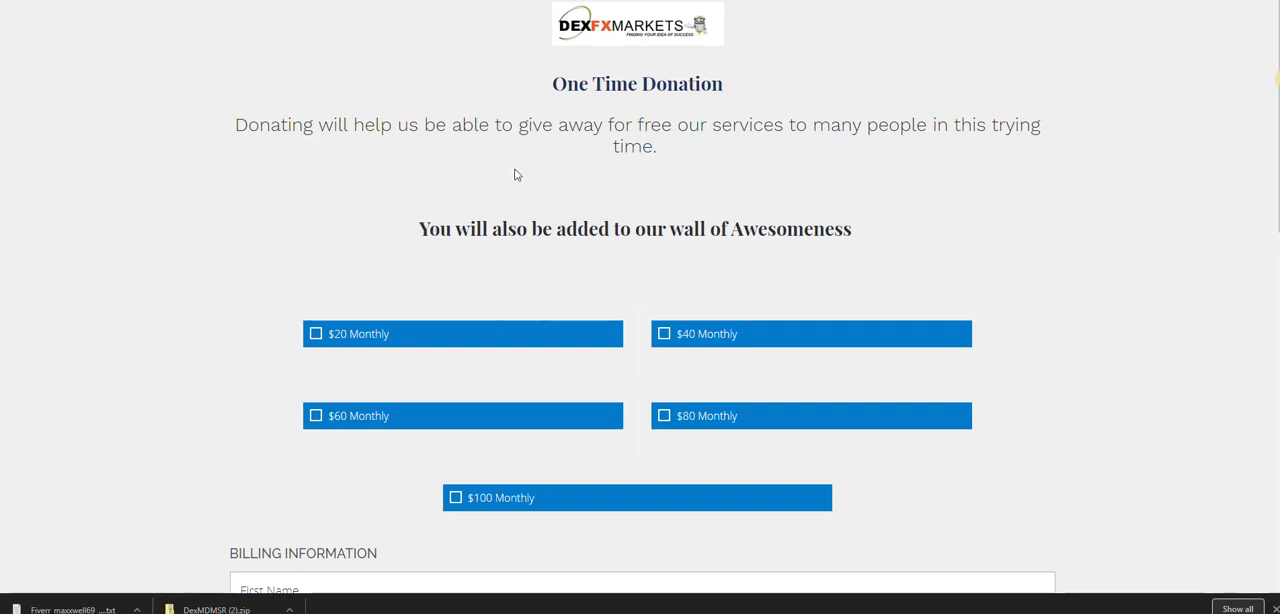
mouse_move(380, 237)
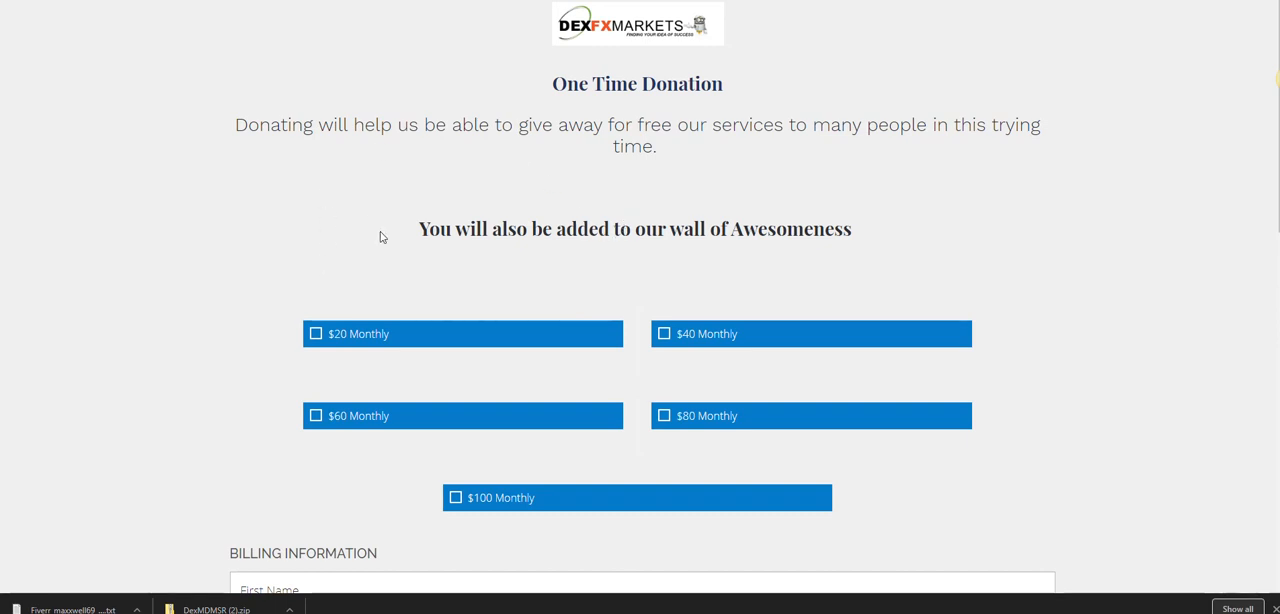
mouse_move(760, 221)
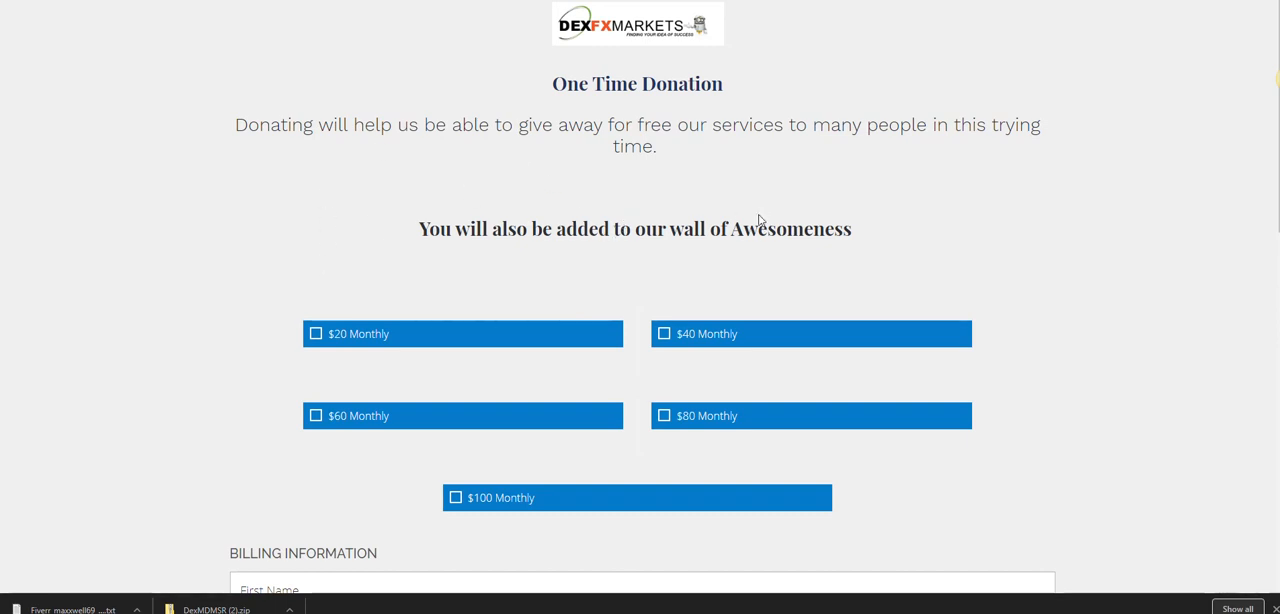
mouse_move(673, 134)
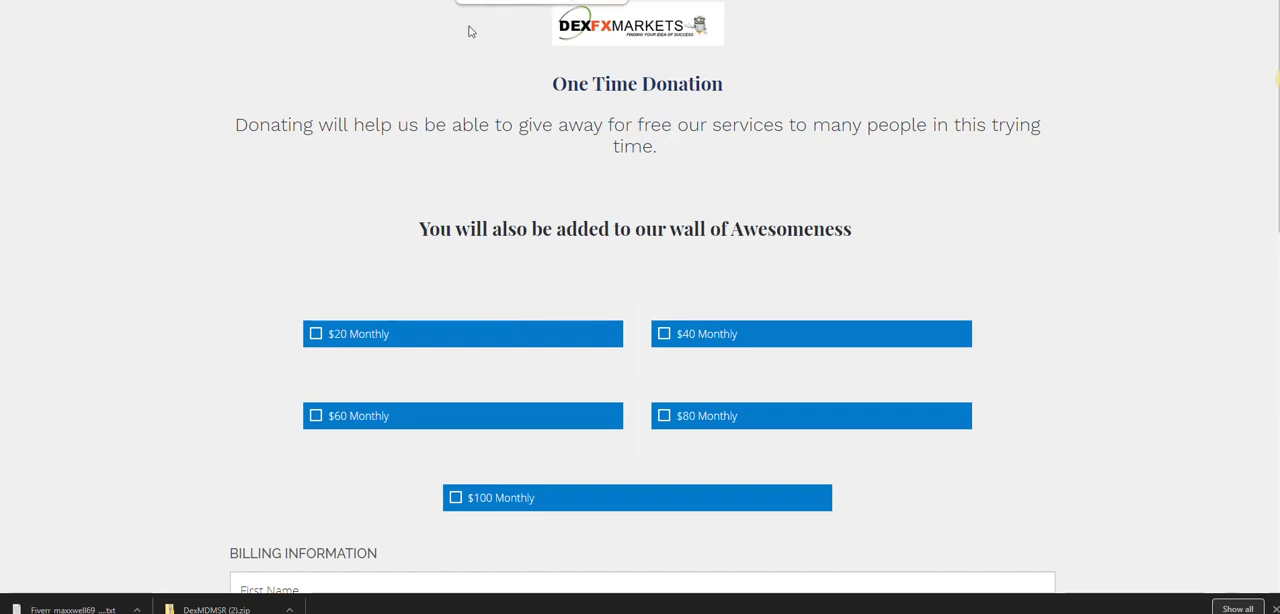
mouse_move(593, 105)
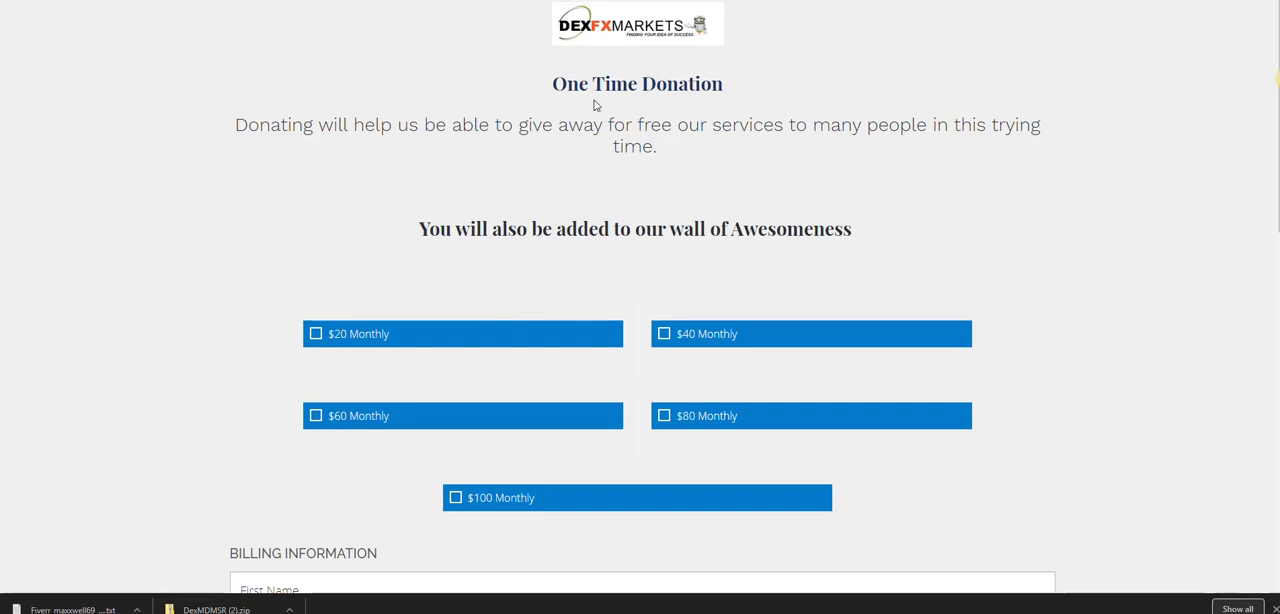
mouse_move(519, 182)
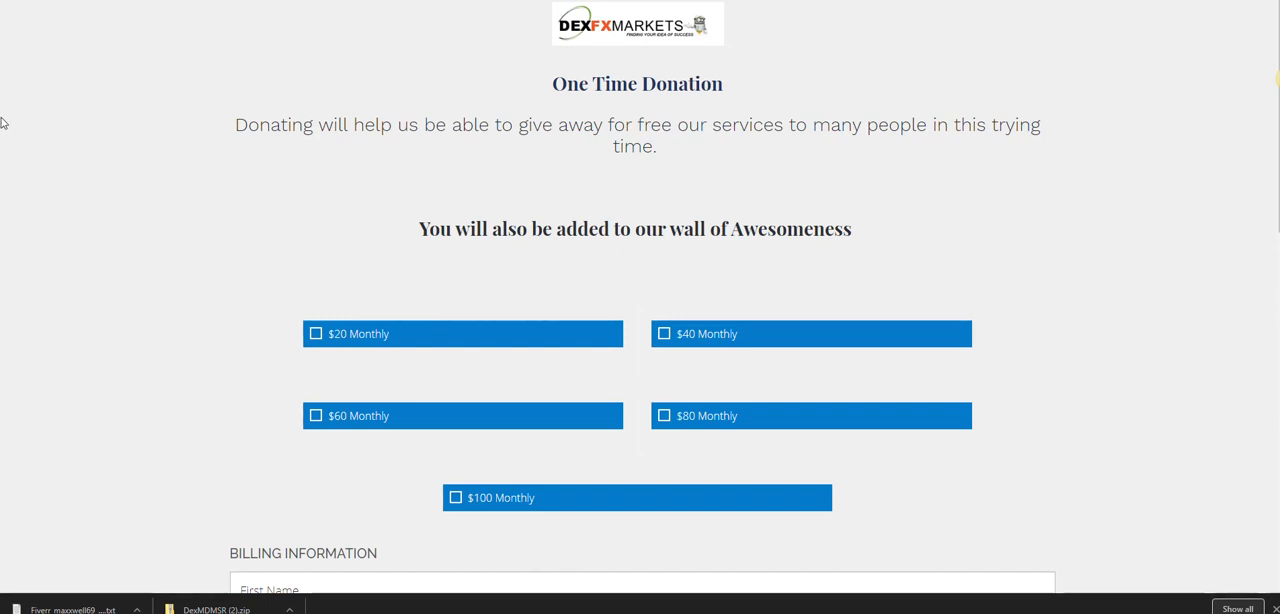
mouse_move(623, 48)
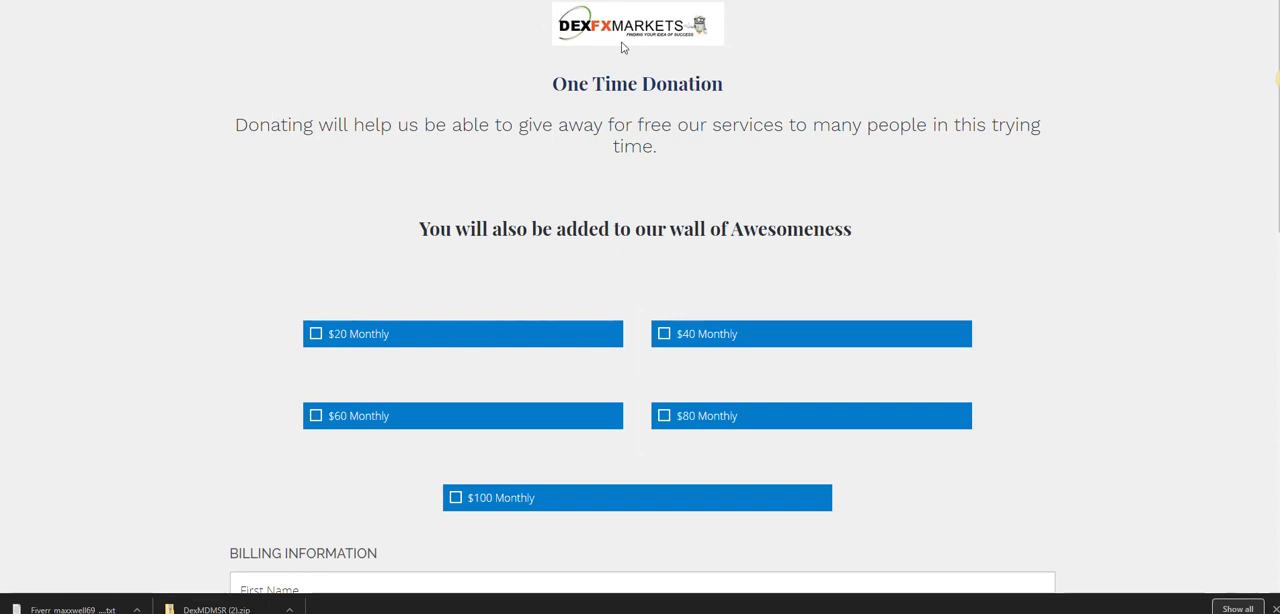
mouse_move(767, 235)
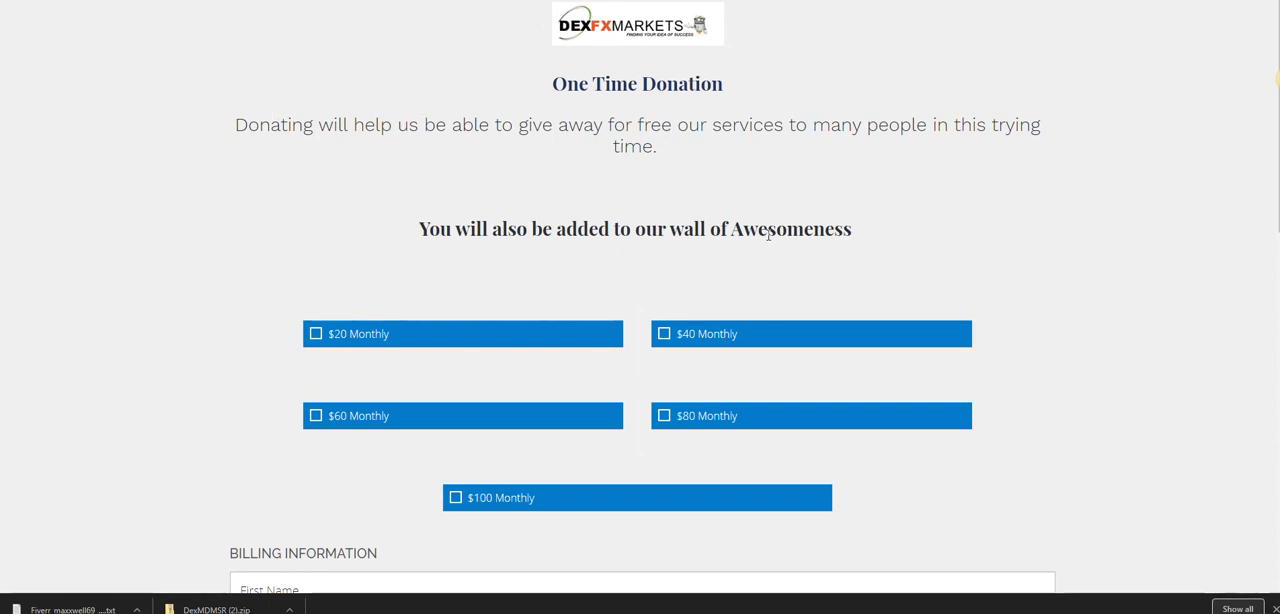
double_click(791, 229)
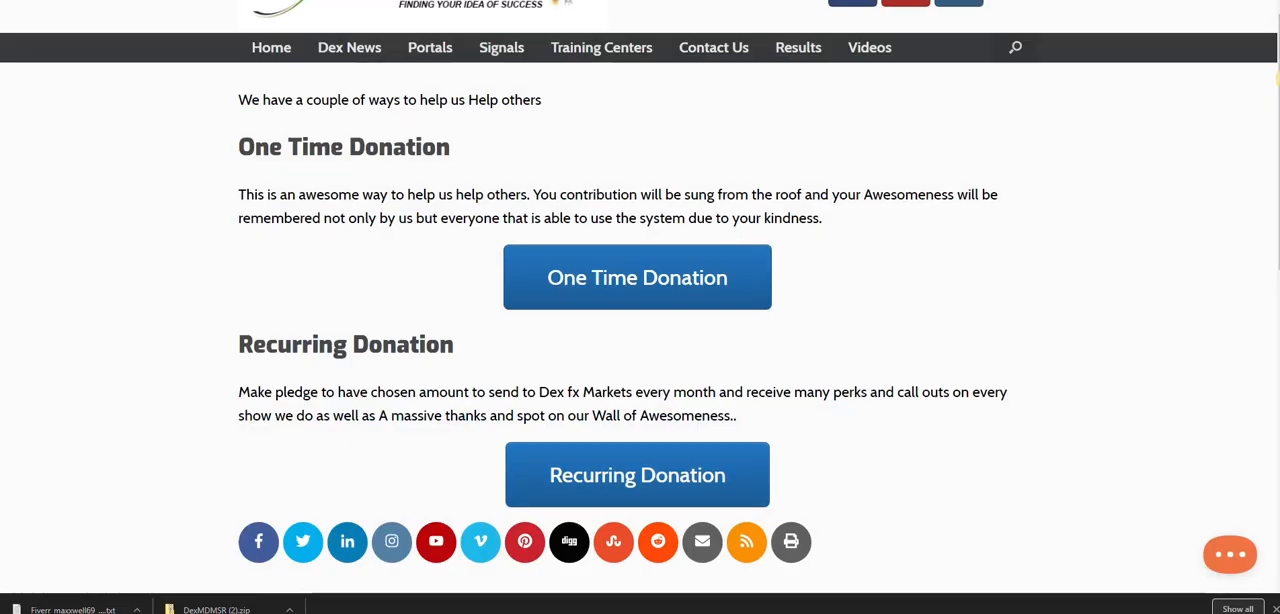
Go to Xedan Bot Portal from the Portals menu and scroll down to its welcome video.
click(430, 47)
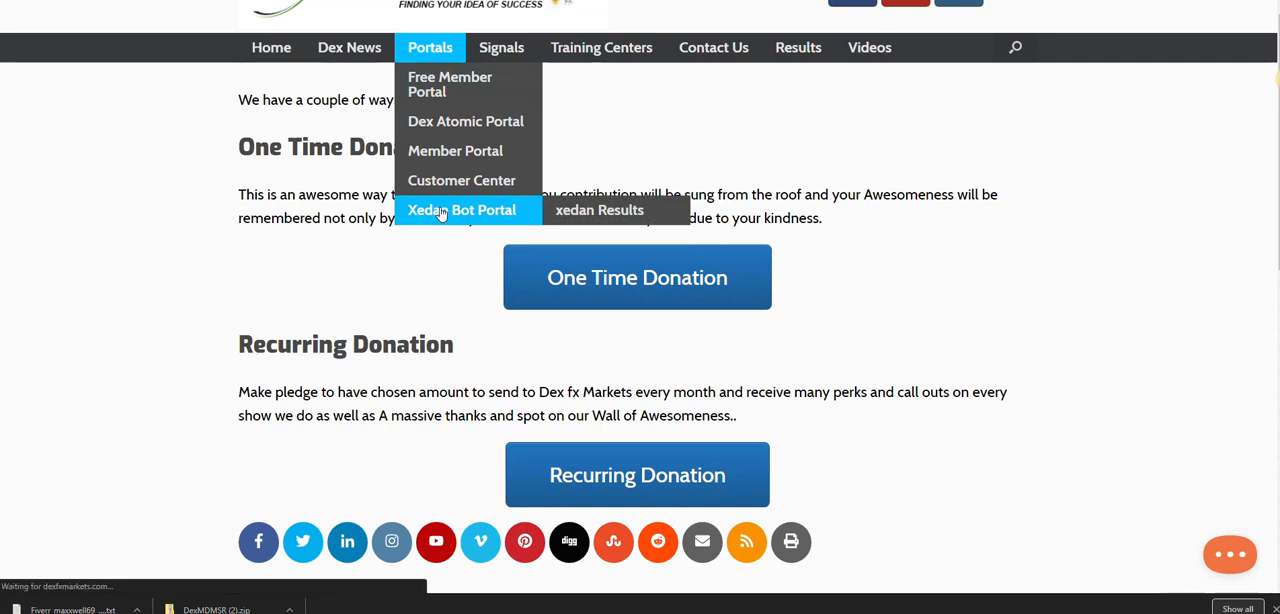
click(462, 210)
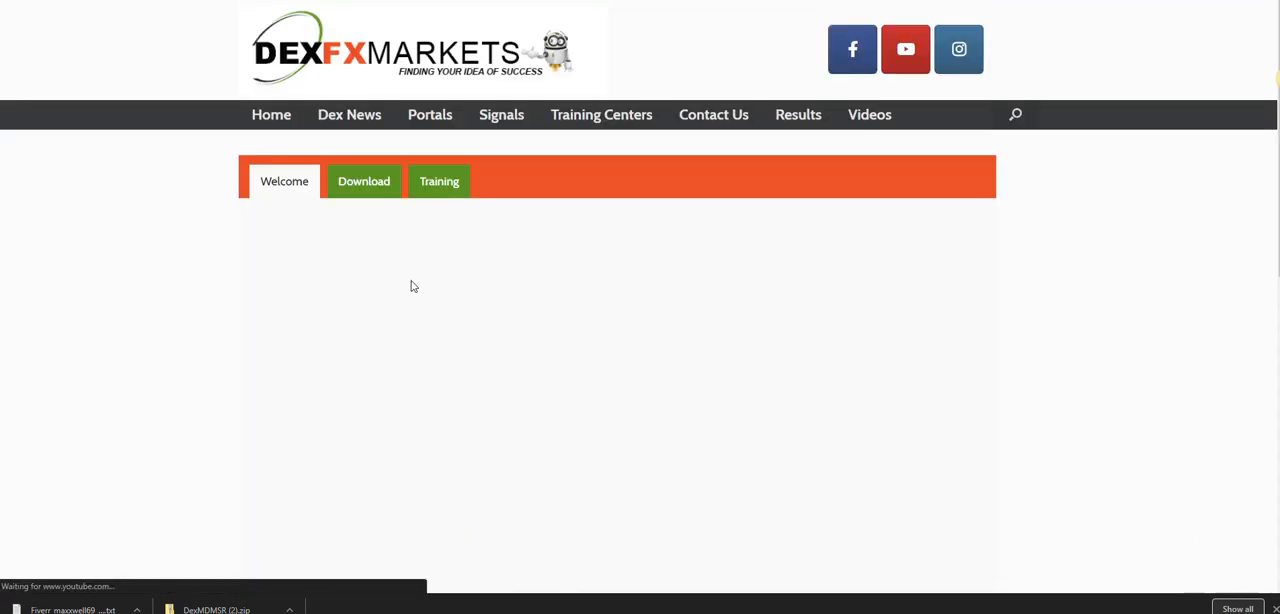
scroll(down, 3)
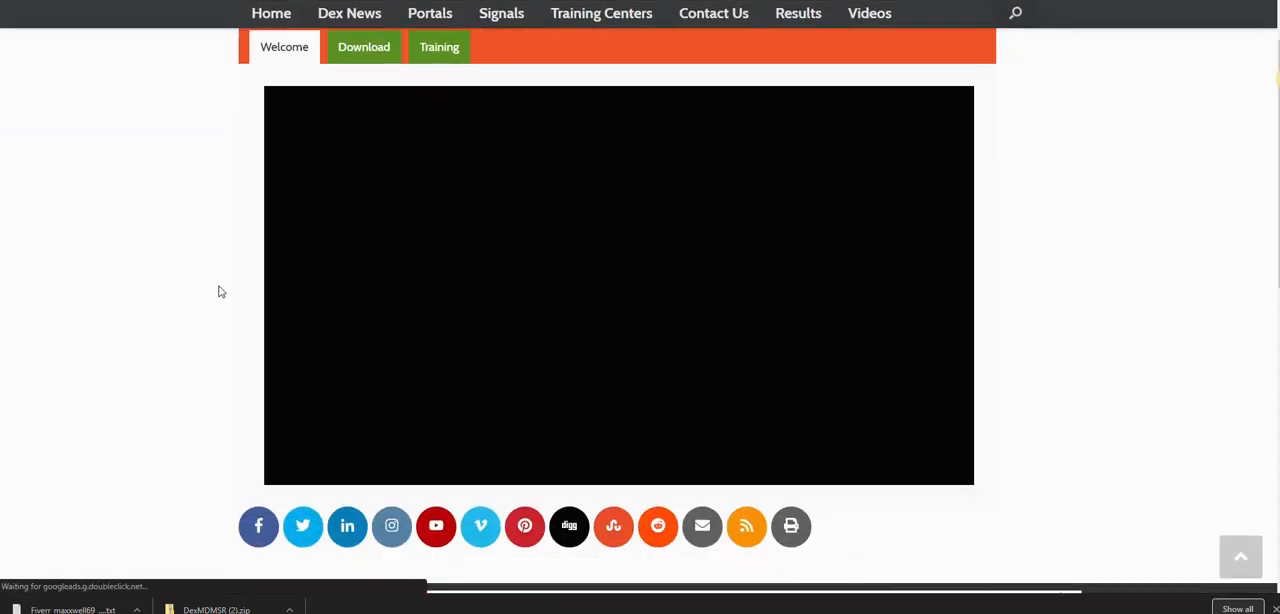
scroll(down, 3)
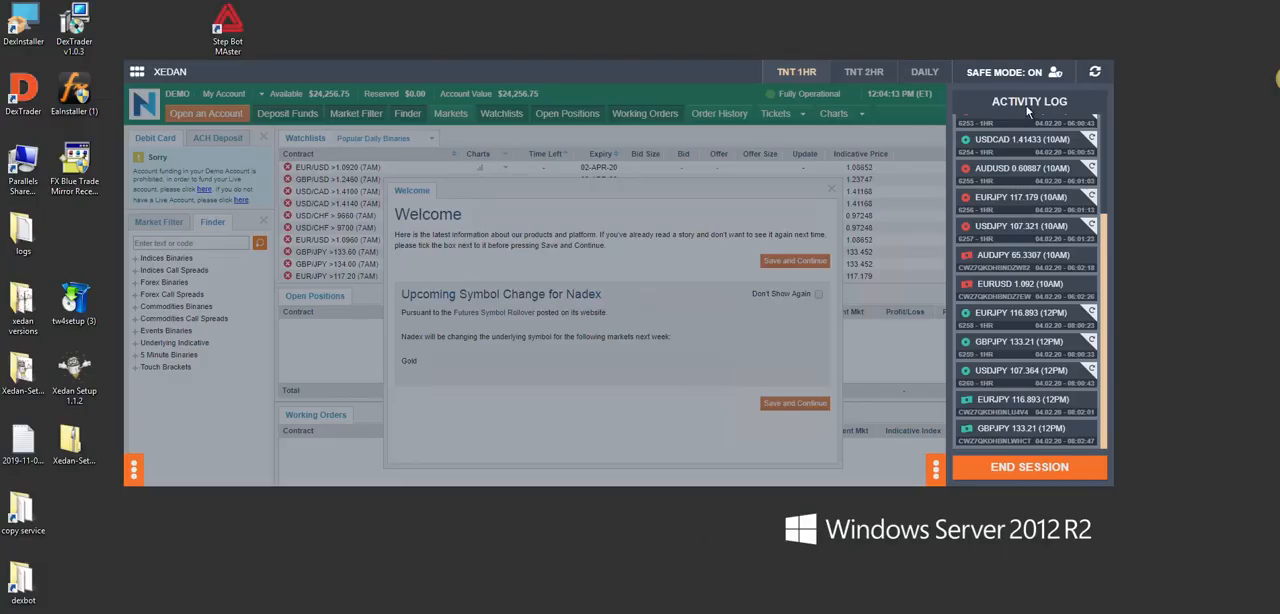
Turn off Xedan safe mode and dismiss the Nadex symbol-change welcome notice.
click(1010, 72)
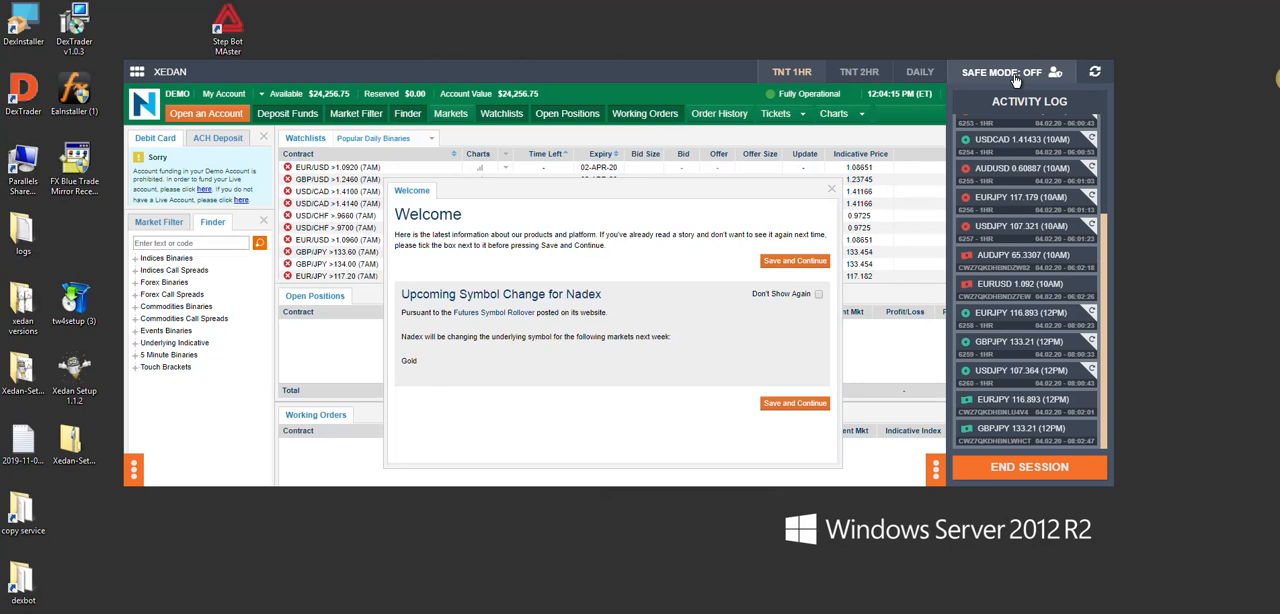
click(831, 189)
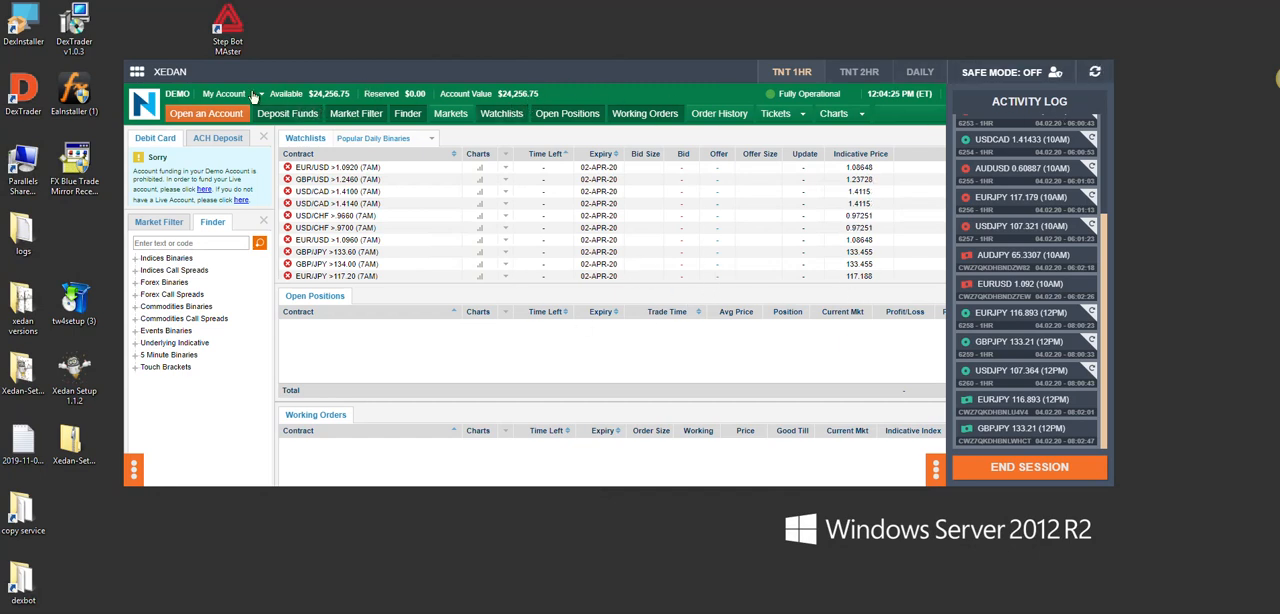
mouse_move(493, 50)
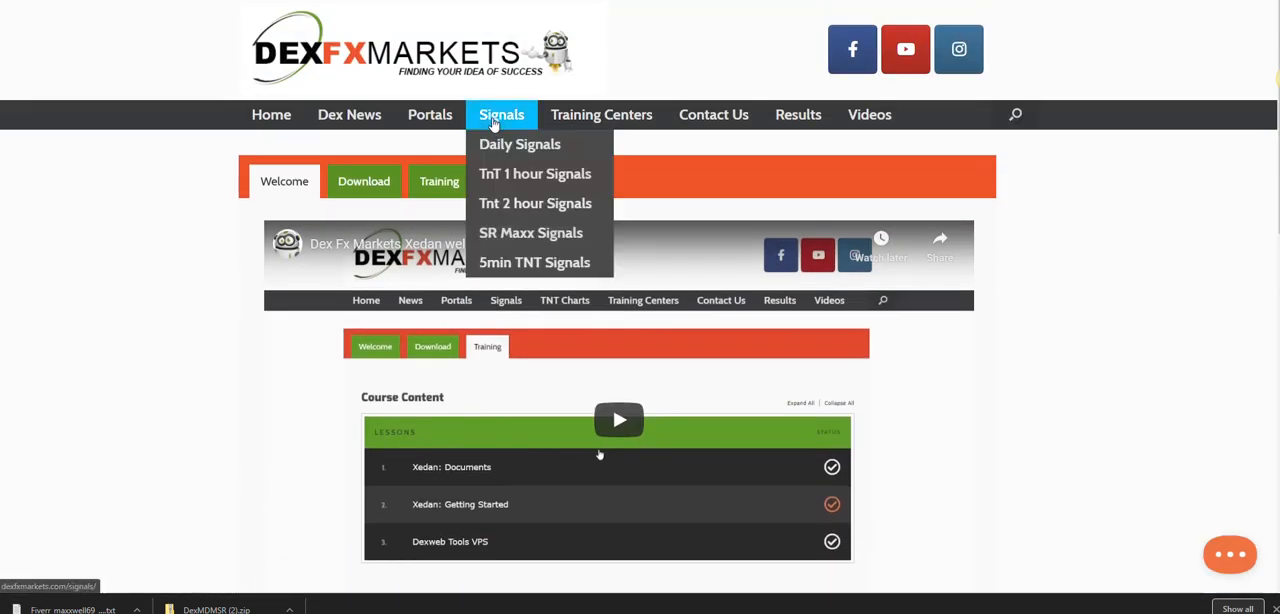
mouse_move(535, 203)
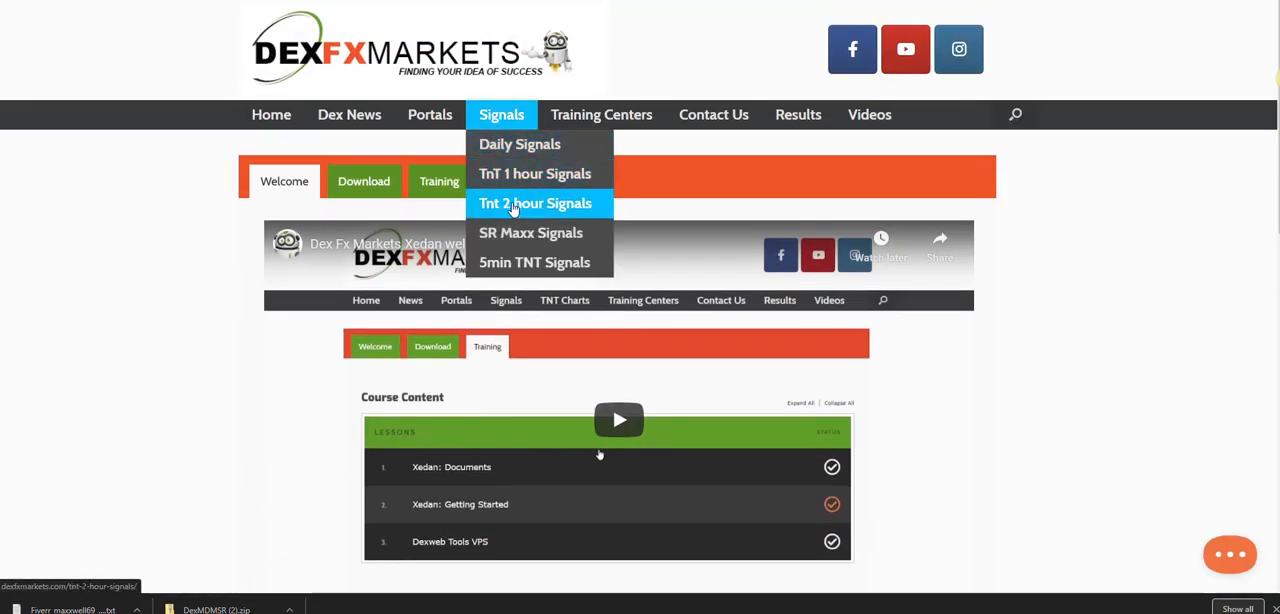
mouse_move(534, 262)
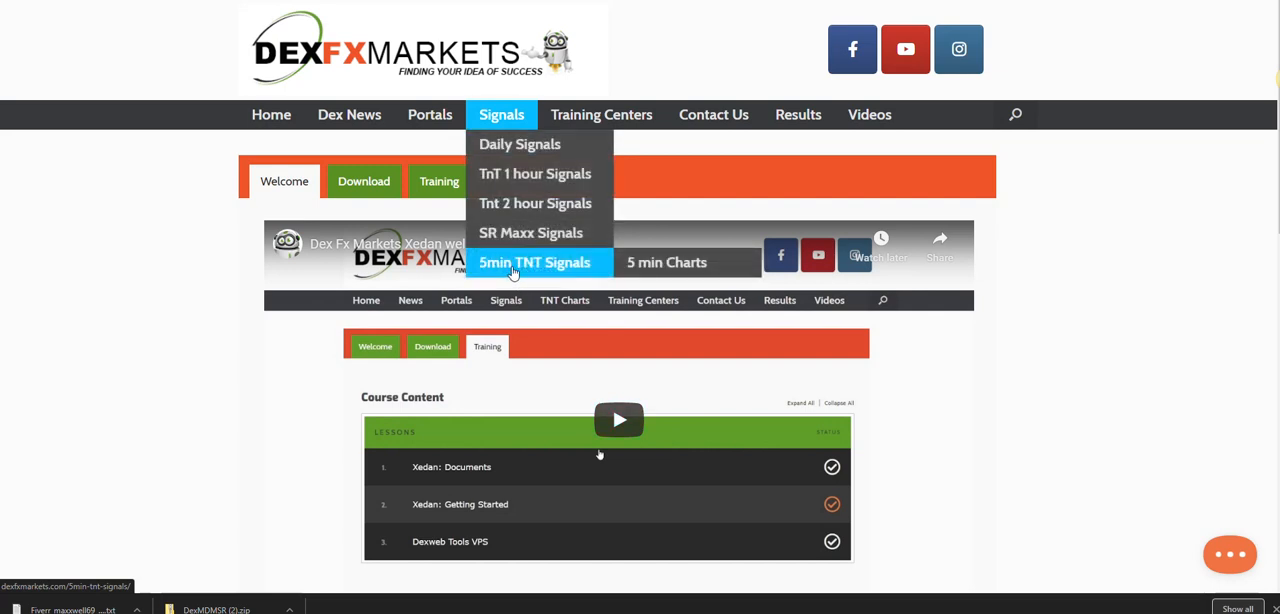
mouse_move(519, 144)
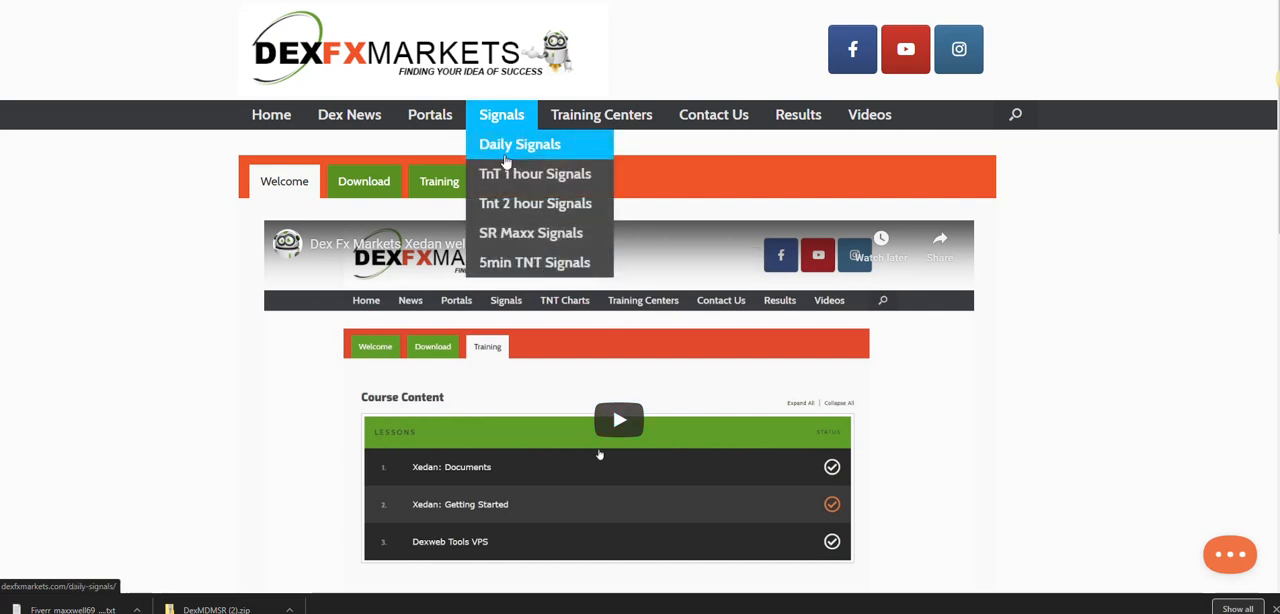
mouse_move(535, 203)
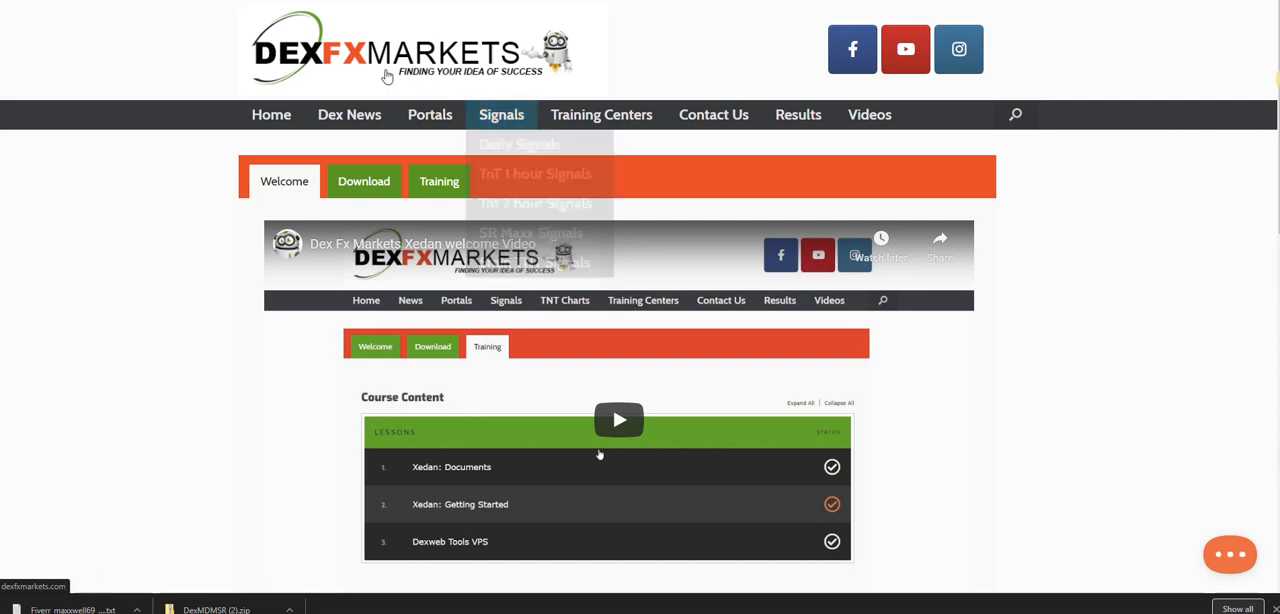
mouse_move(390, 75)
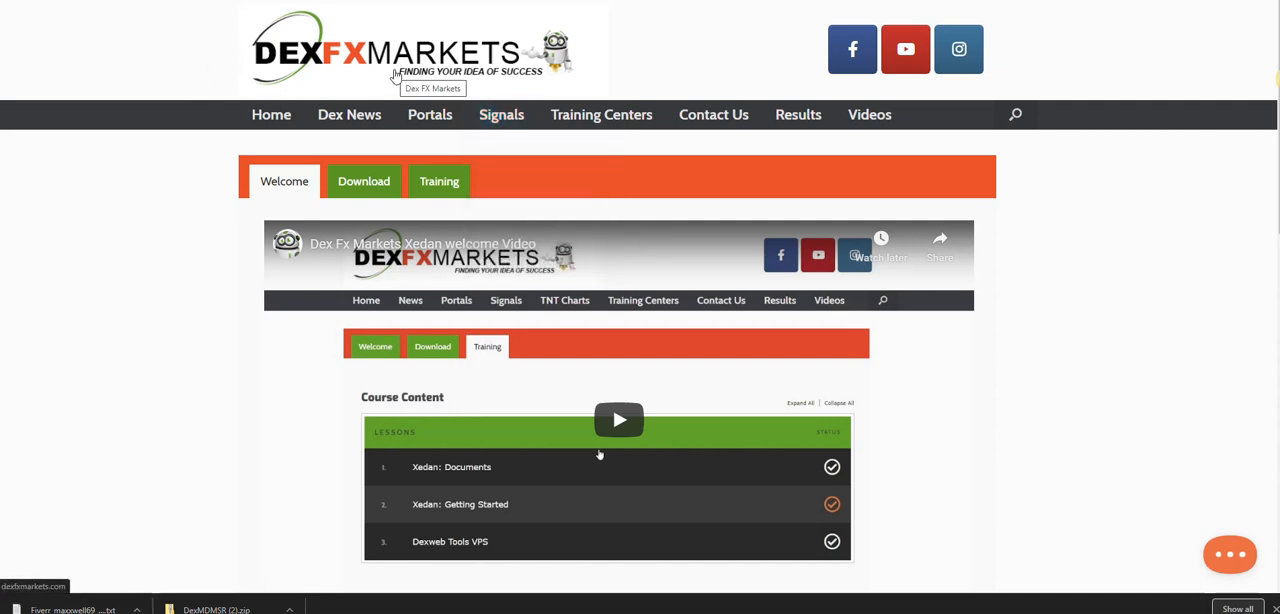
mouse_move(450, 72)
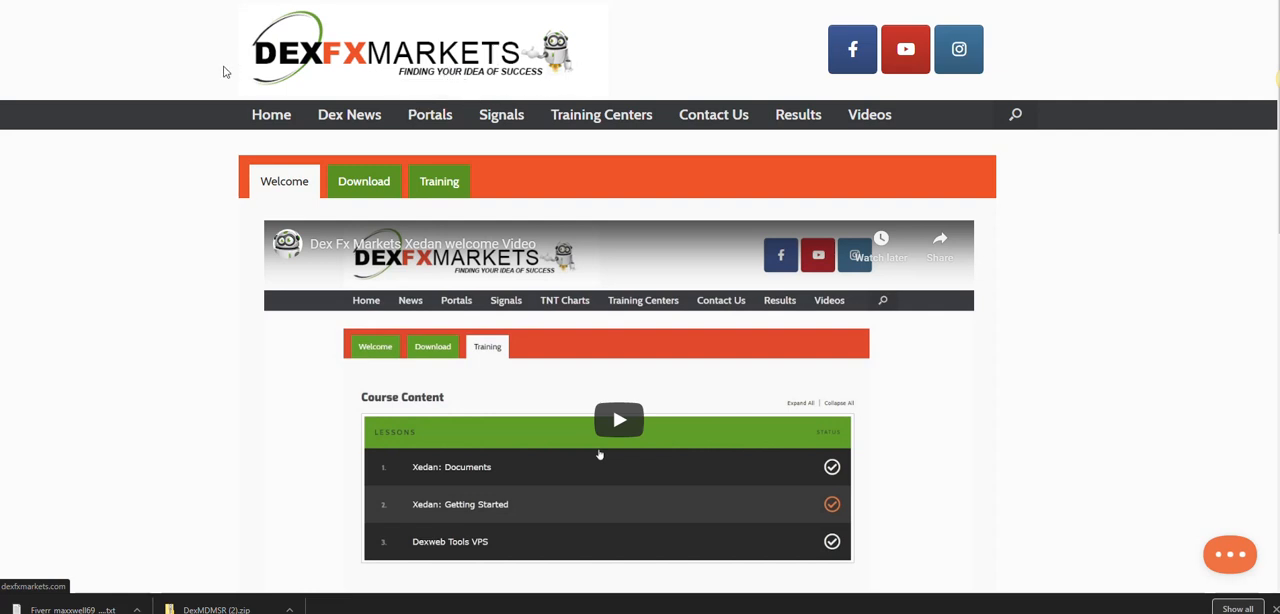
mouse_move(349, 114)
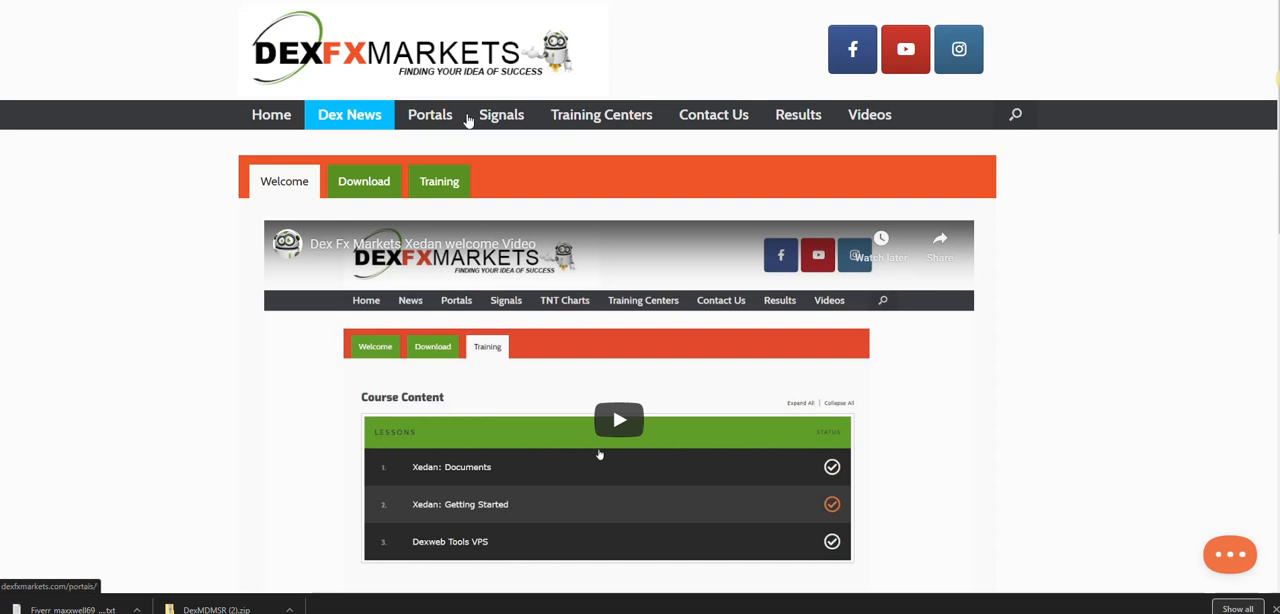
Open the 5 min Charts page from the Signals menu's 5min TNT Signals submenu.
click(429, 114)
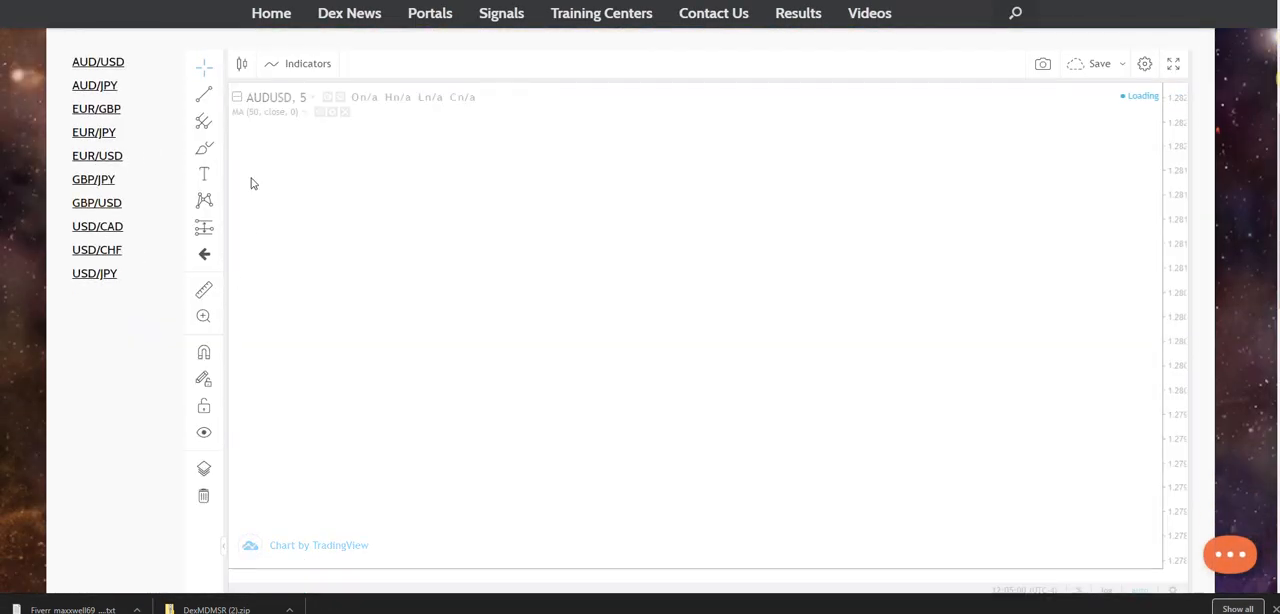
mouse_move(784, 305)
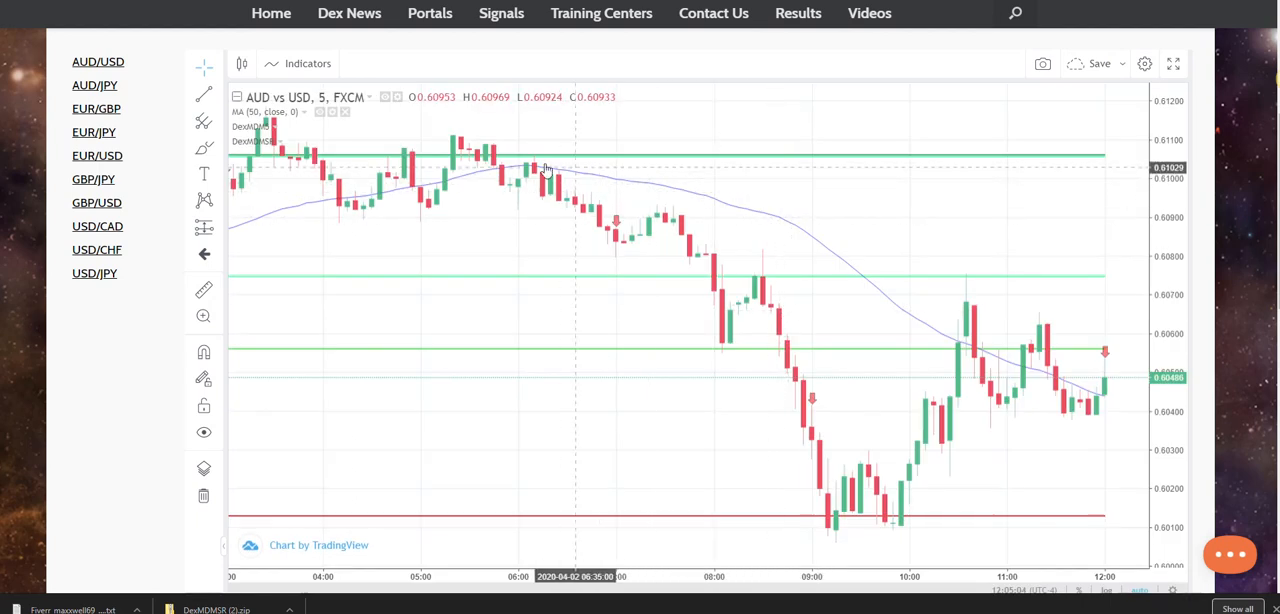
mouse_move(615, 163)
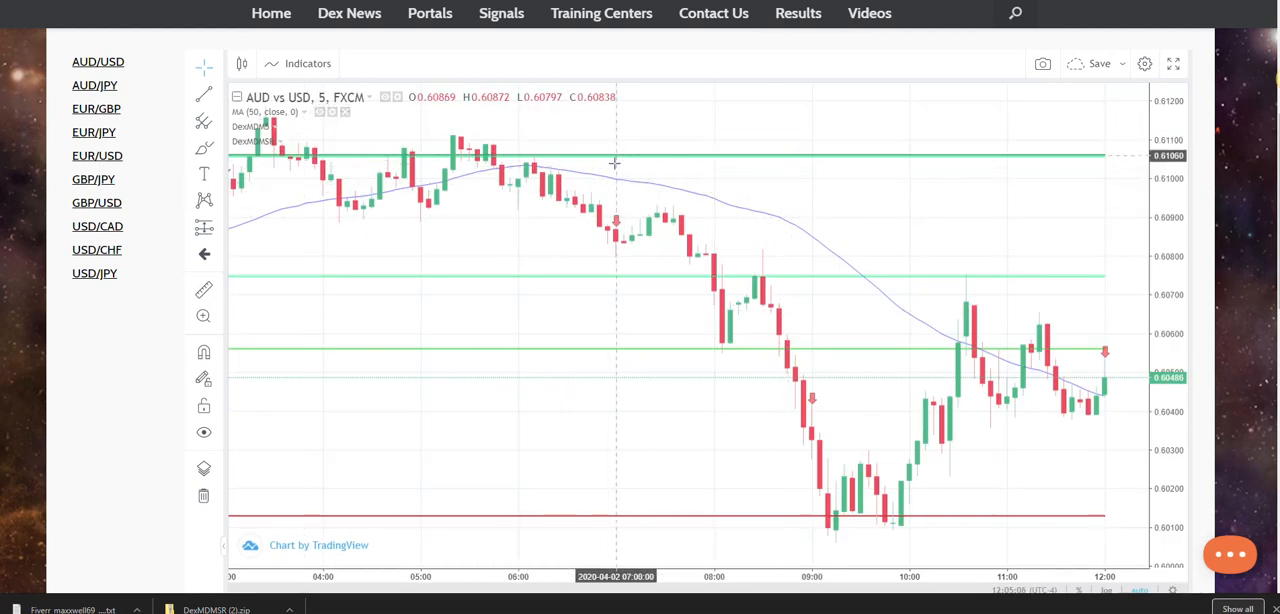
mouse_move(640, 150)
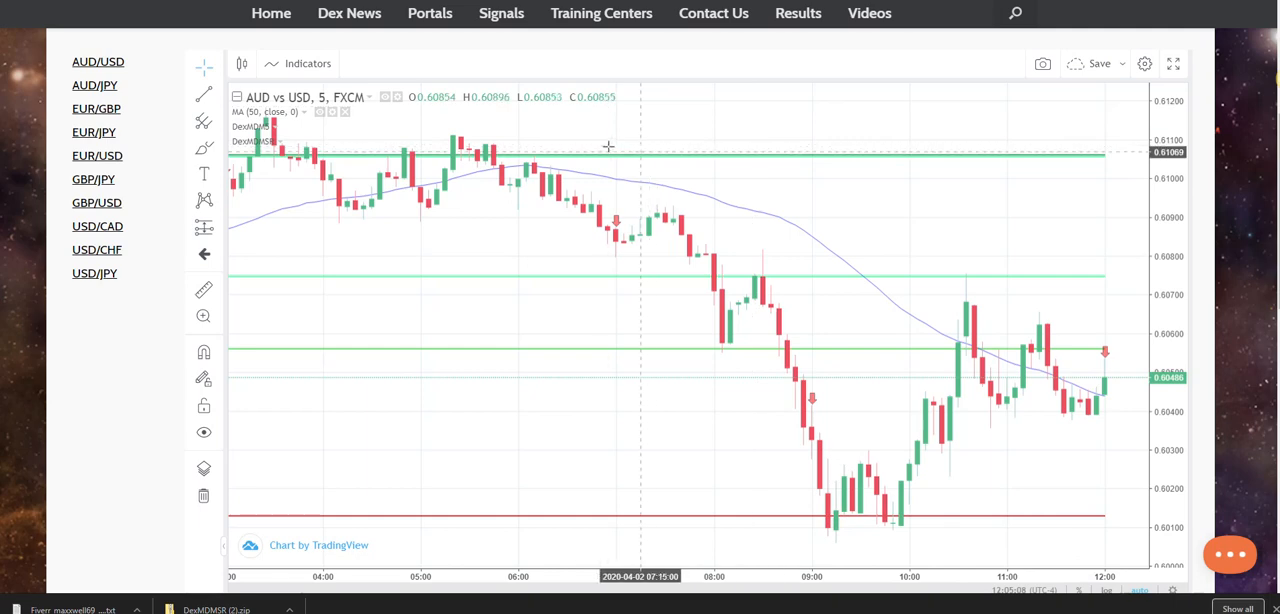
mouse_move(583, 162)
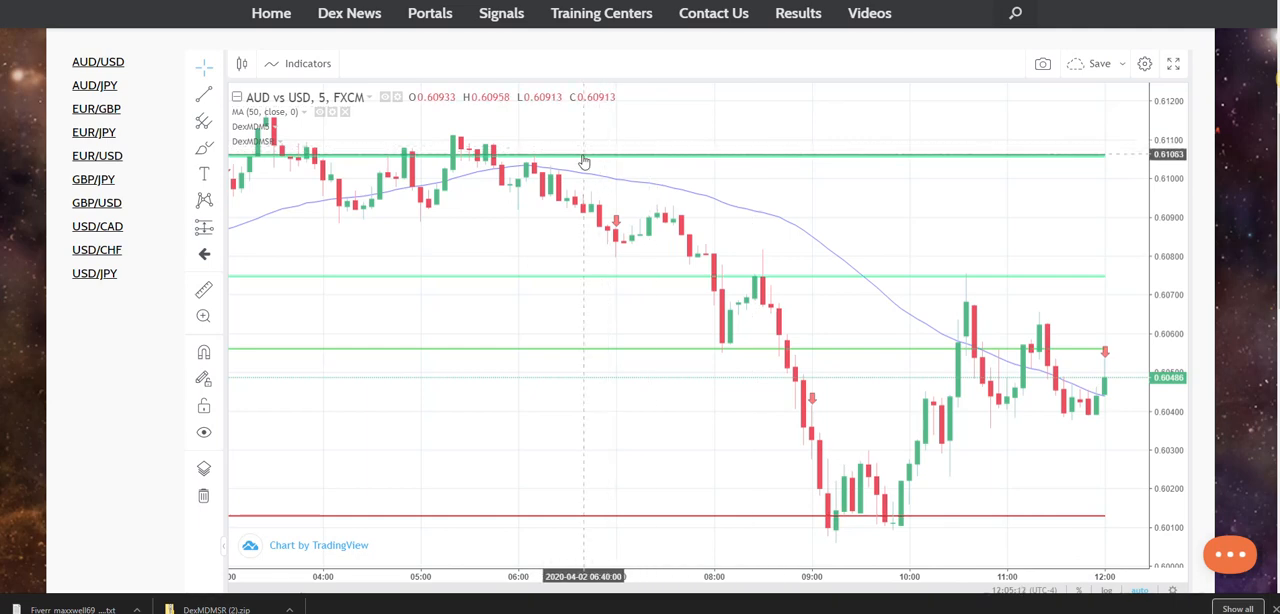
mouse_move(792, 354)
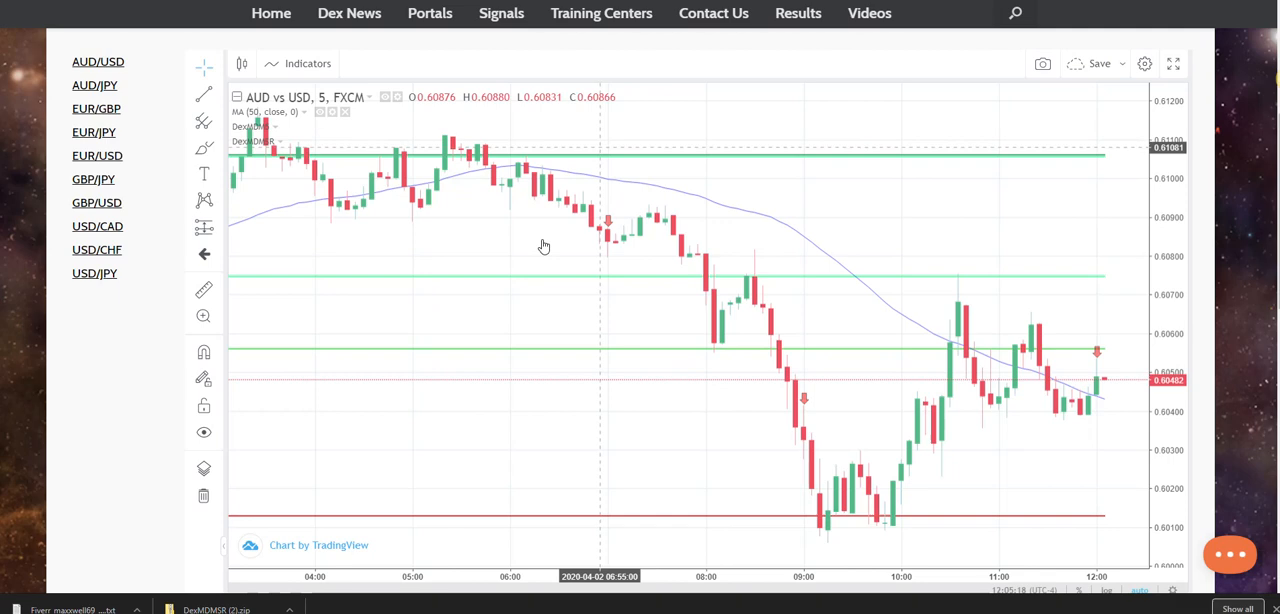
mouse_move(778, 270)
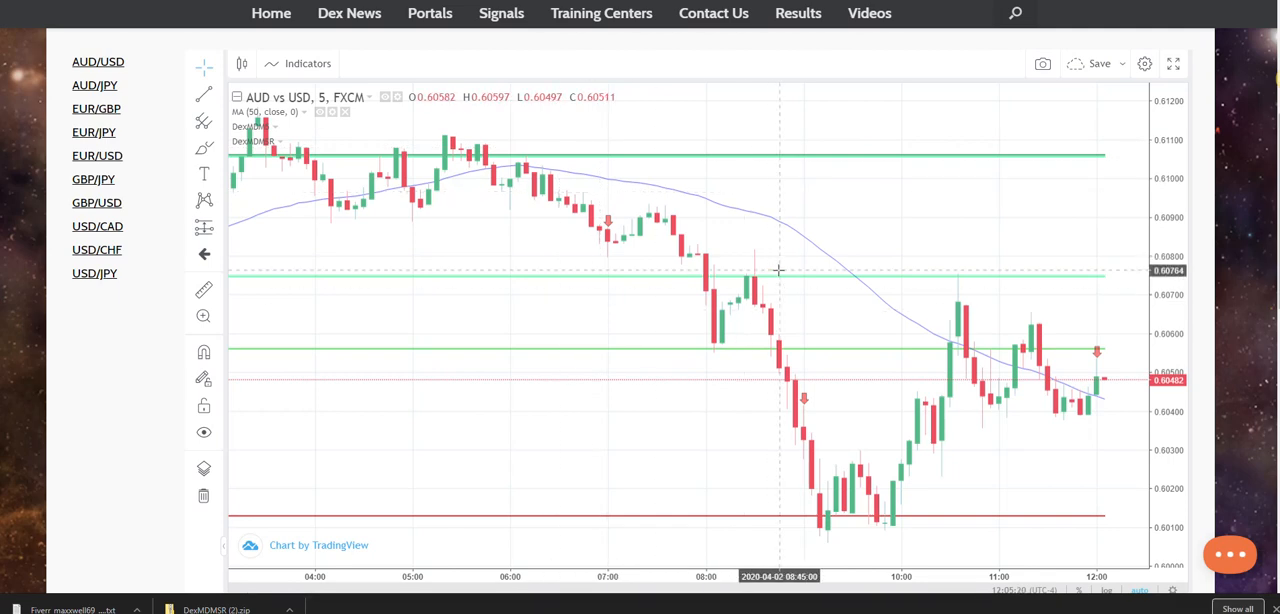
mouse_move(462, 138)
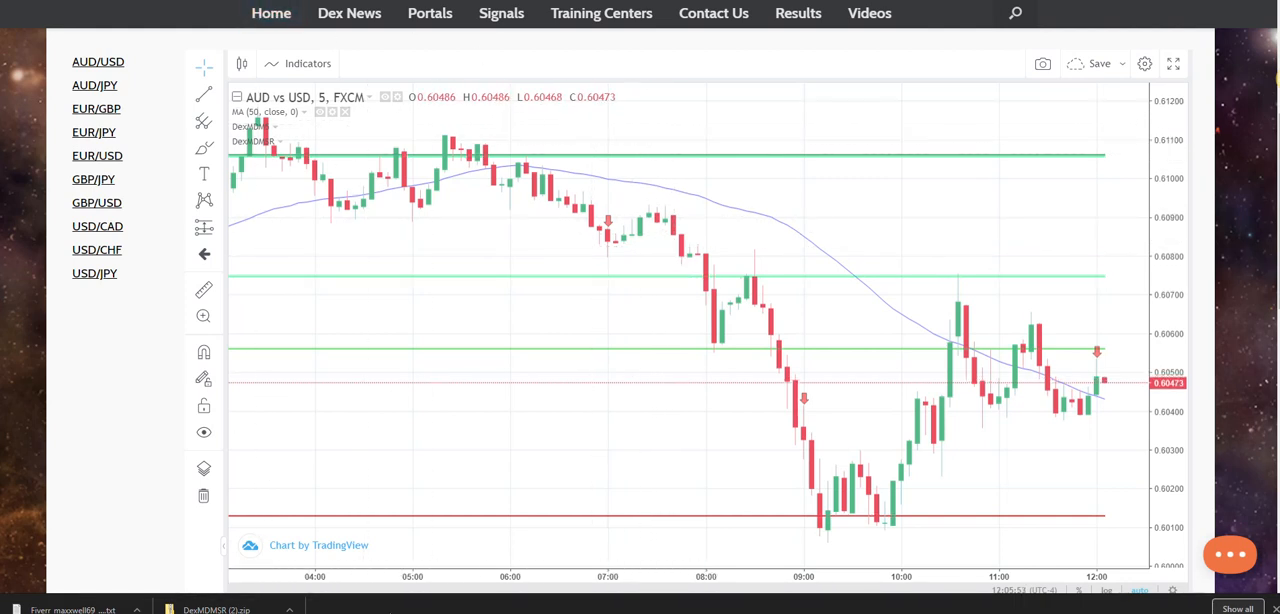
mouse_move(155, 231)
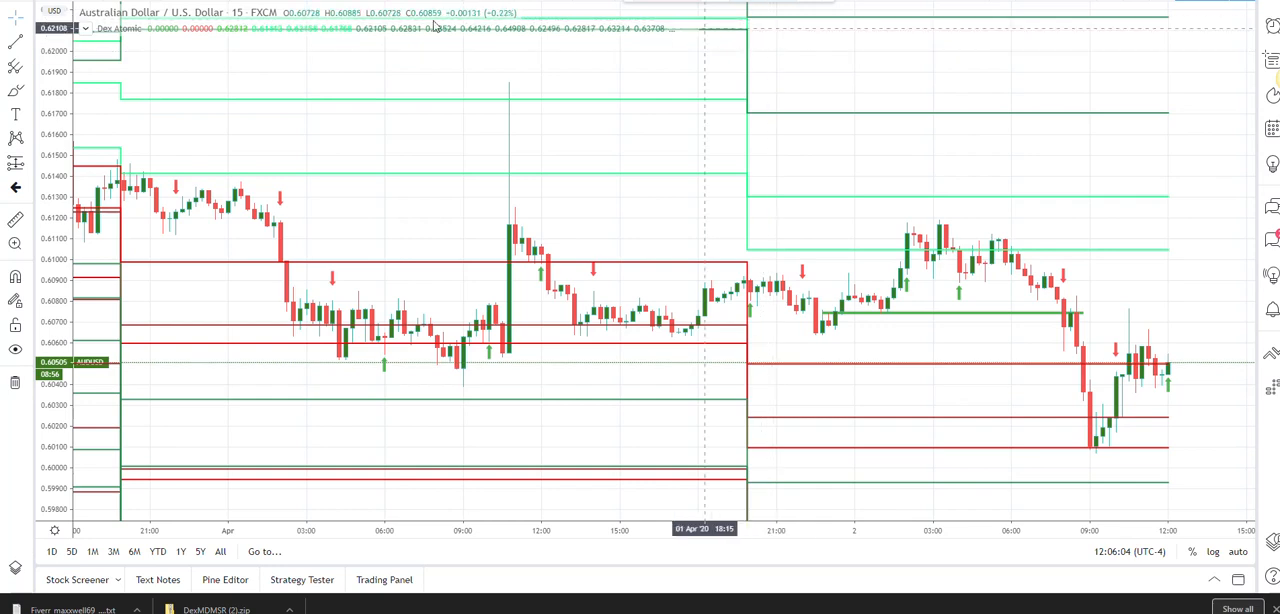
mouse_move(180, 213)
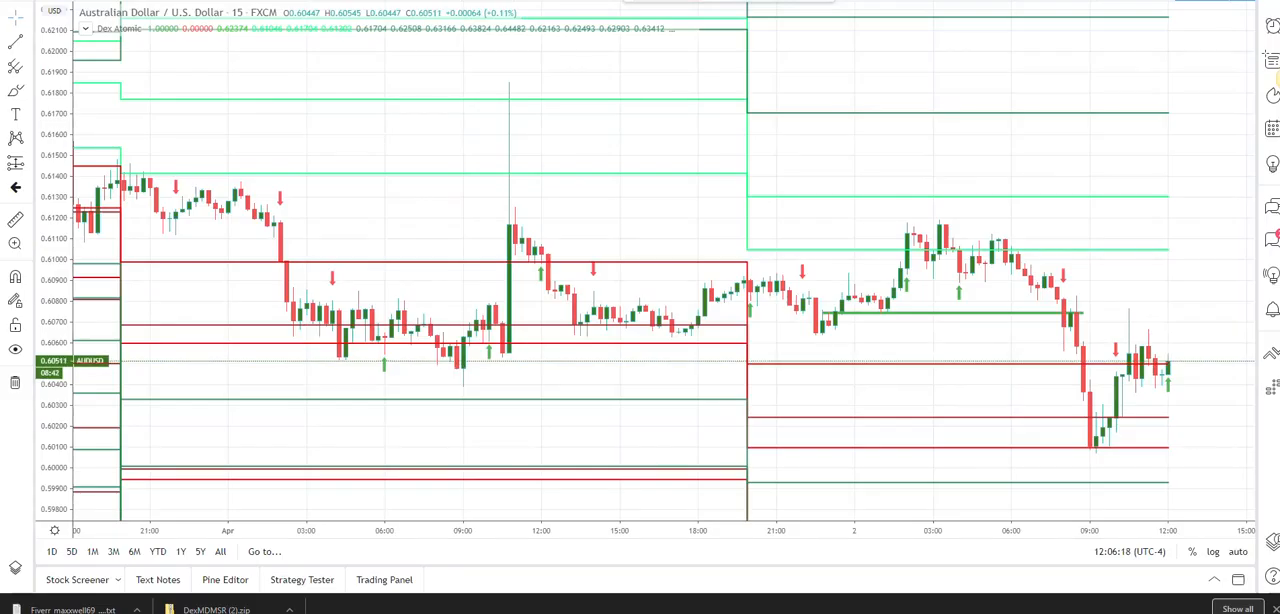
mouse_move(916, 462)
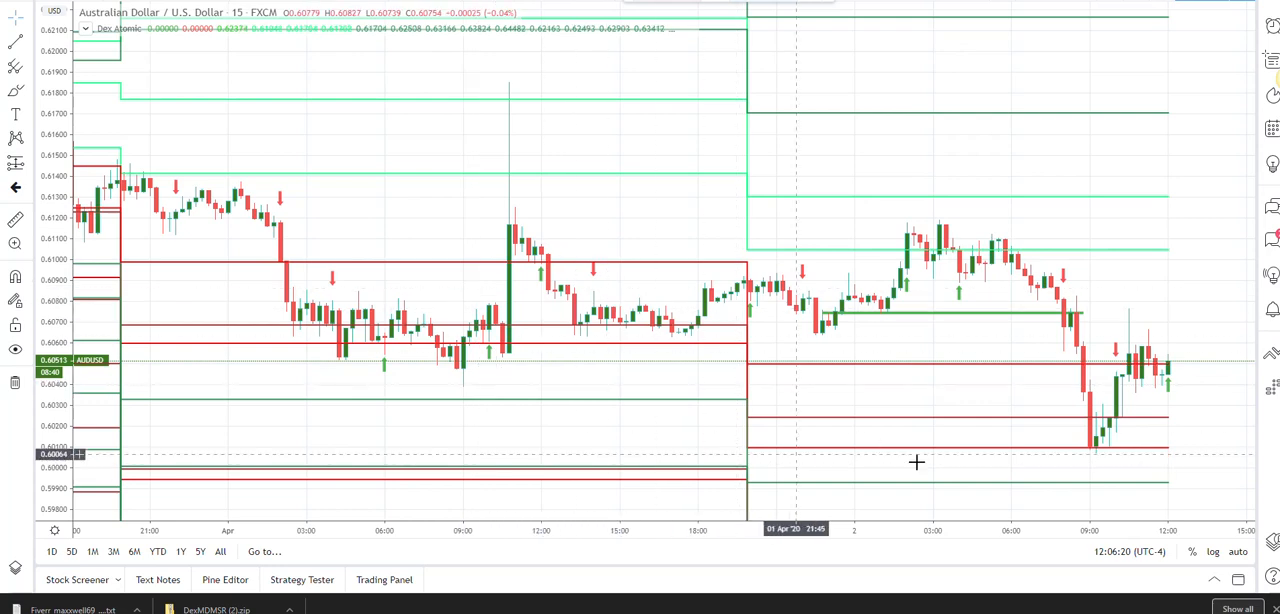
mouse_move(1105, 388)
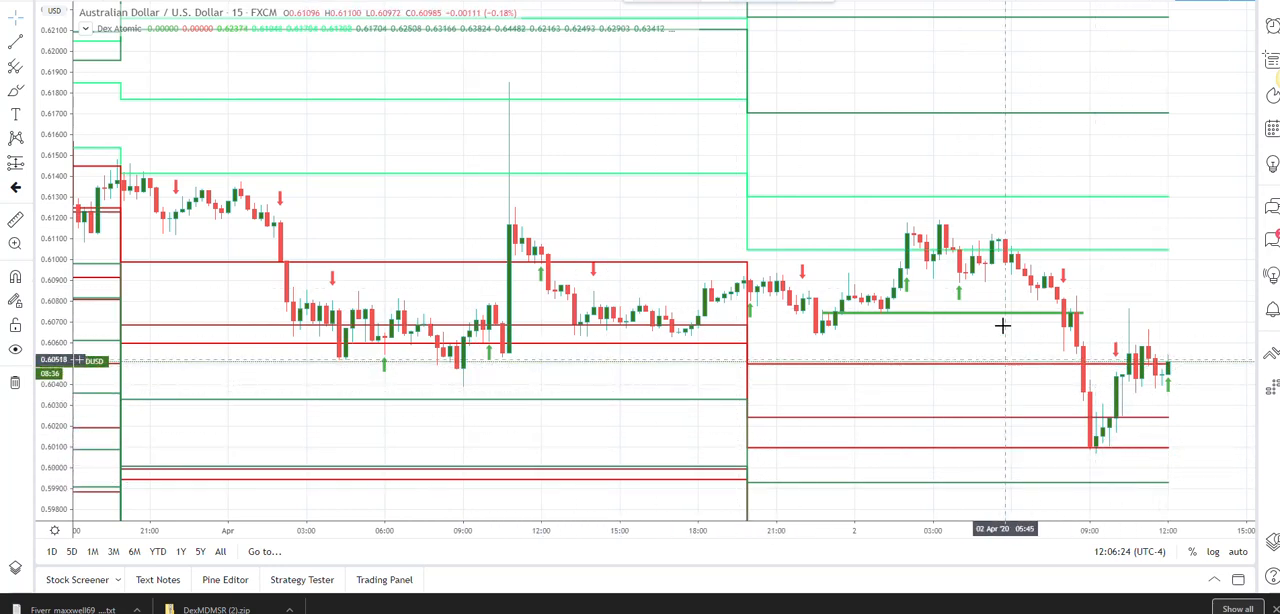
mouse_move(876, 260)
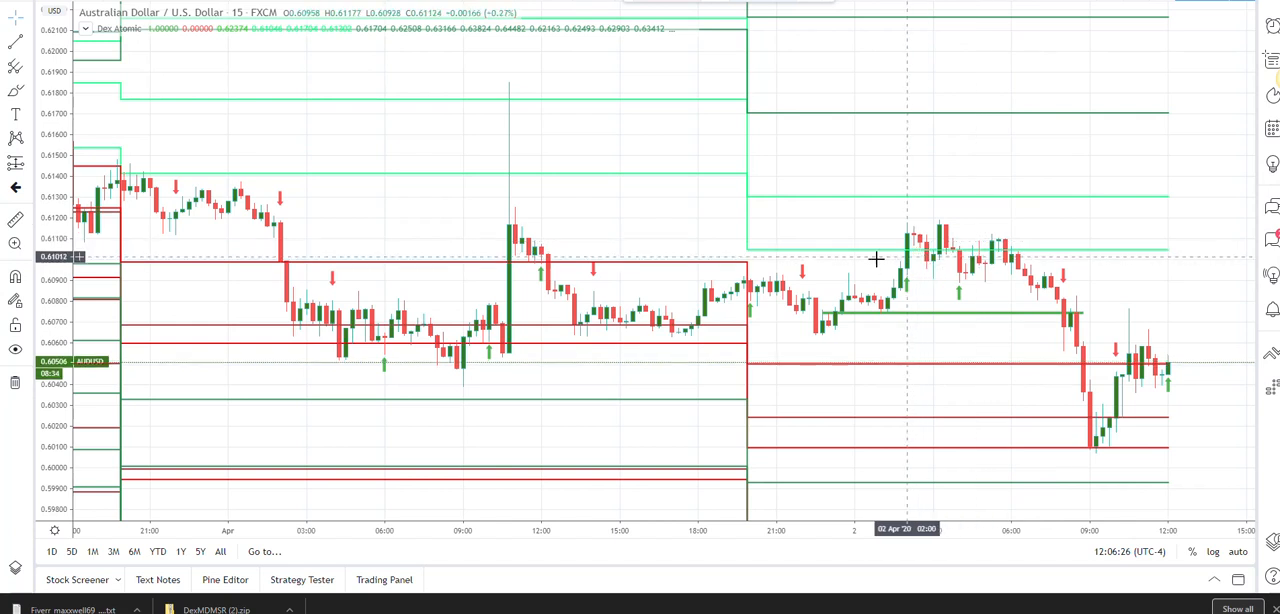
mouse_move(812, 343)
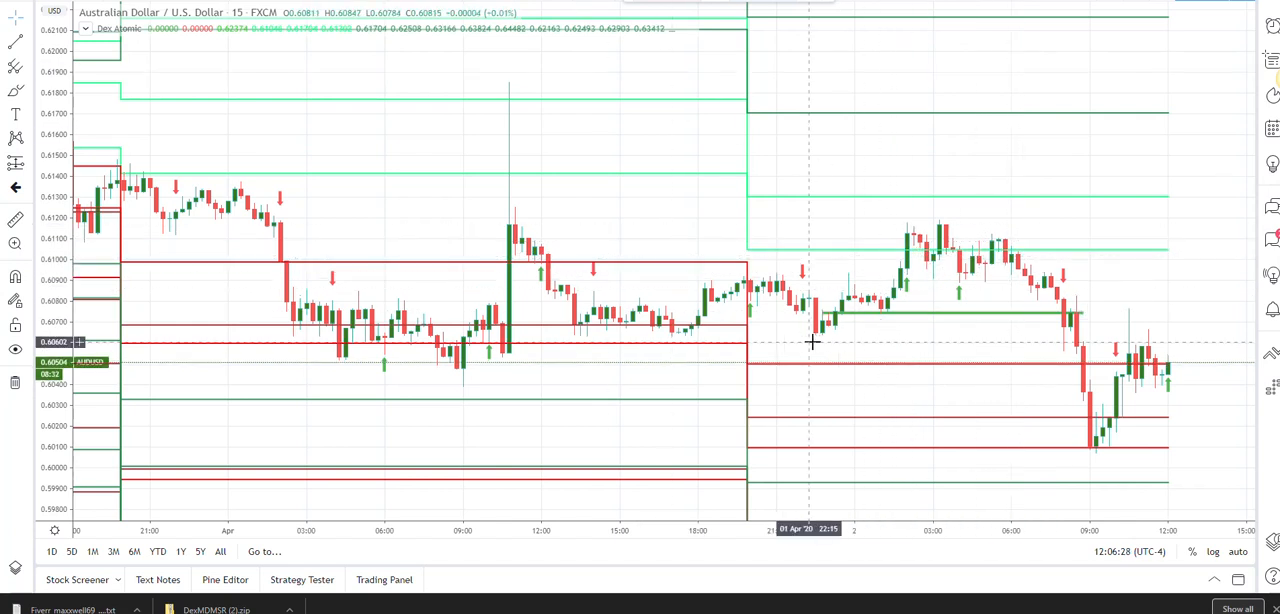
mouse_move(657, 340)
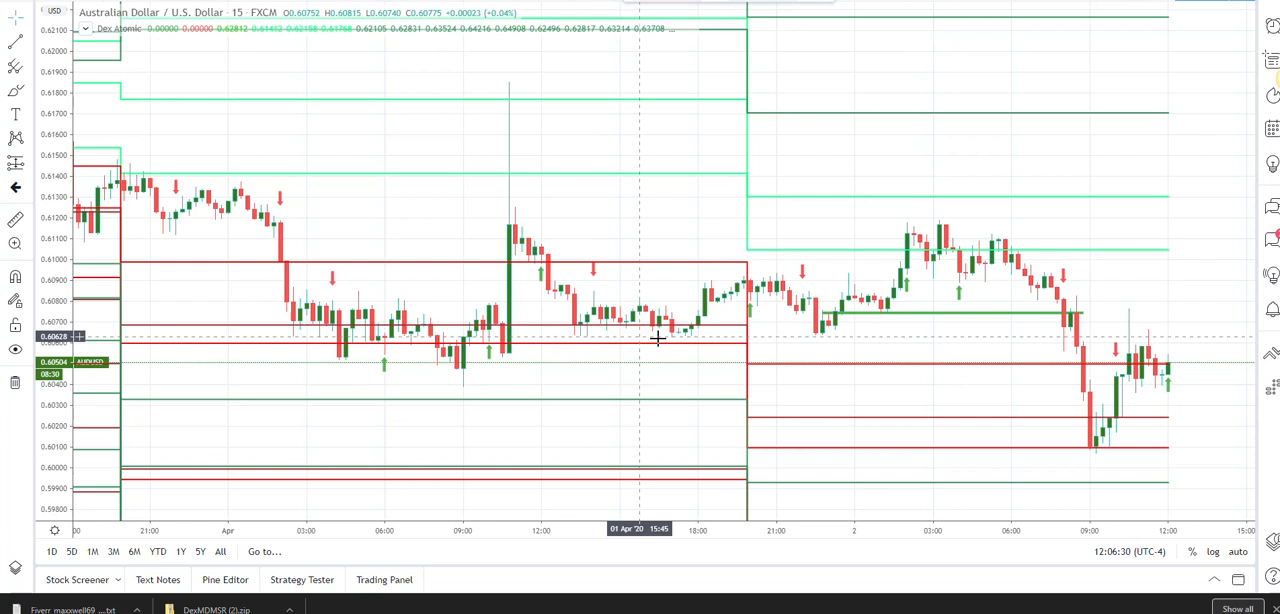
mouse_move(385, 285)
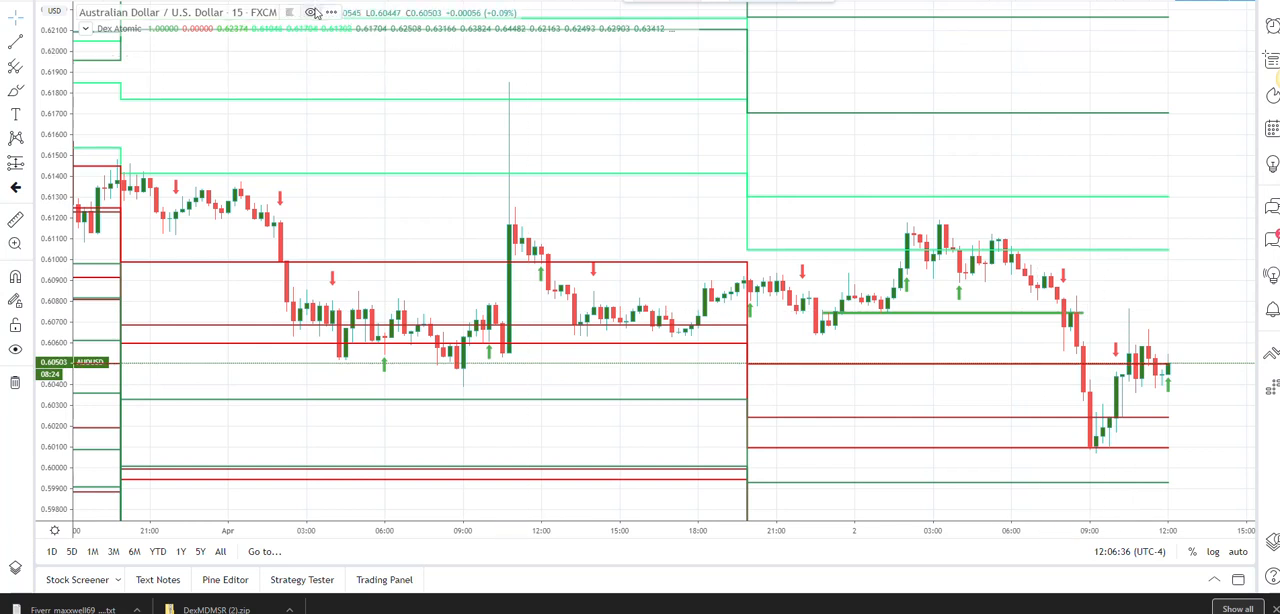
mouse_move(307, 300)
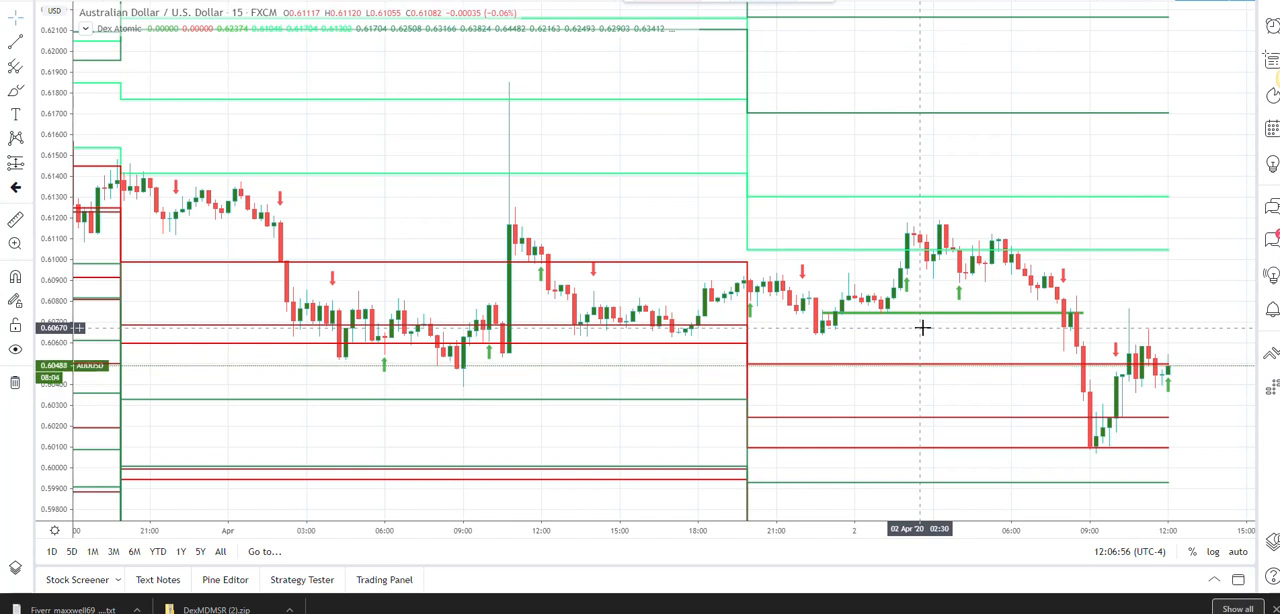
mouse_move(938, 345)
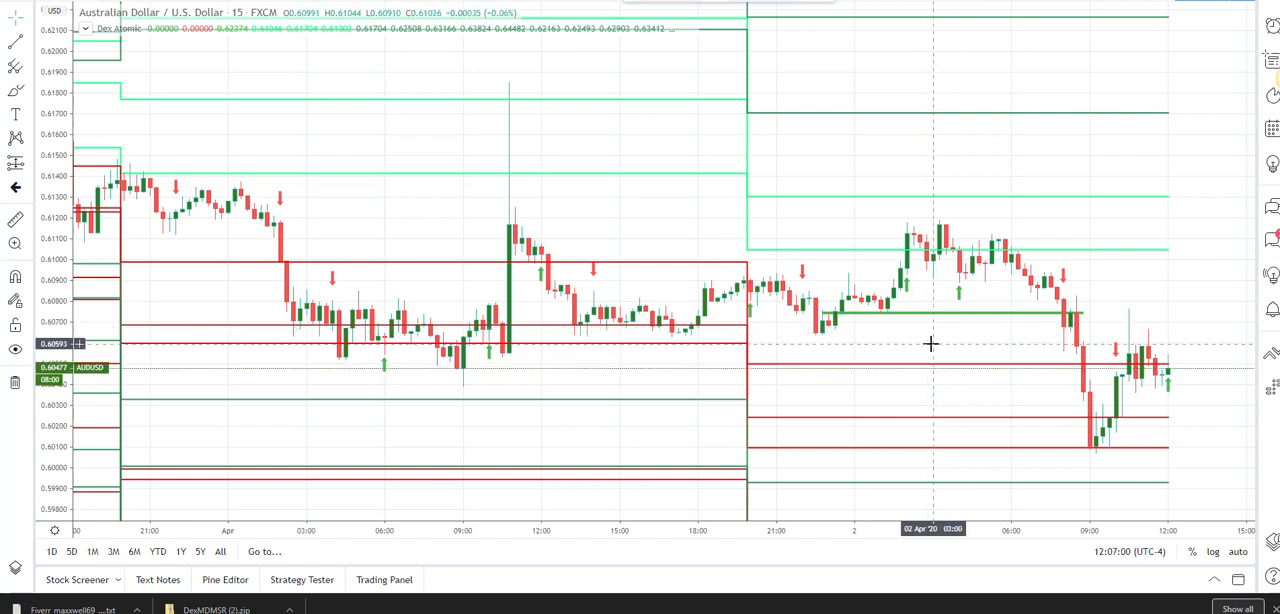
mouse_move(160, 240)
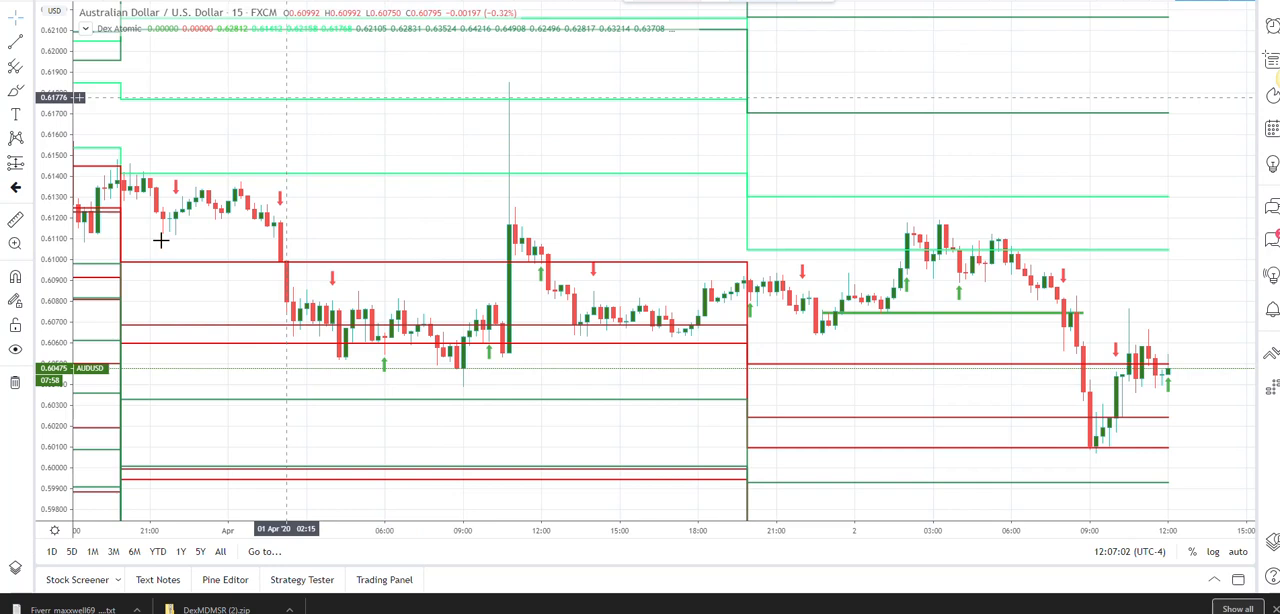
mouse_move(491, 394)
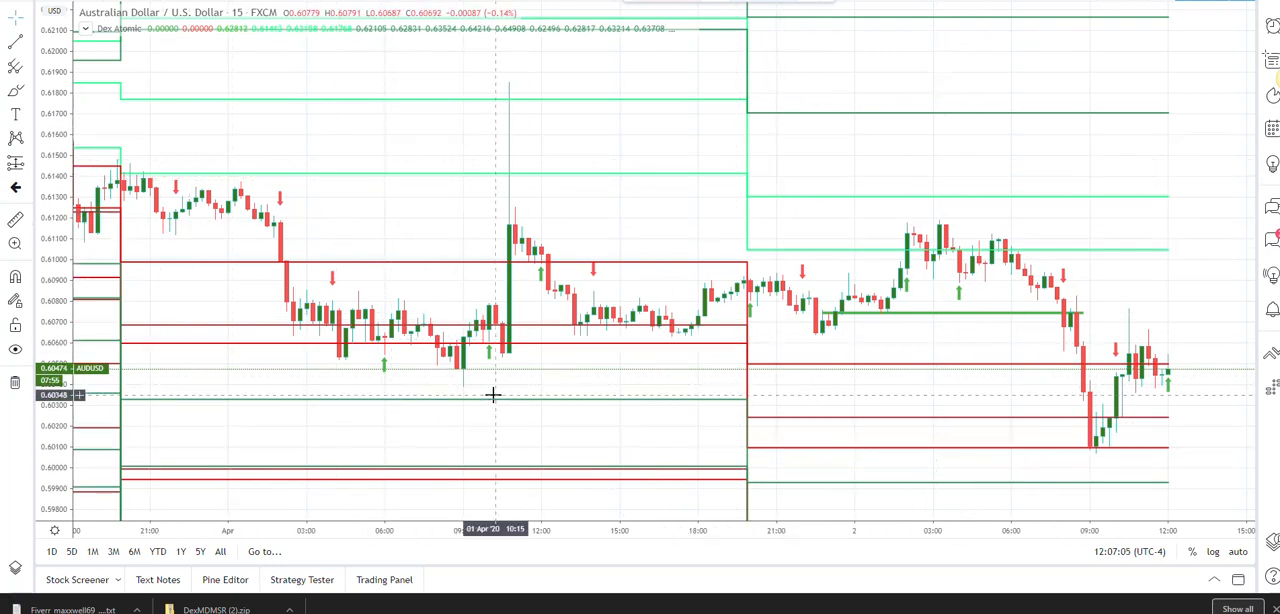
mouse_move(344, 64)
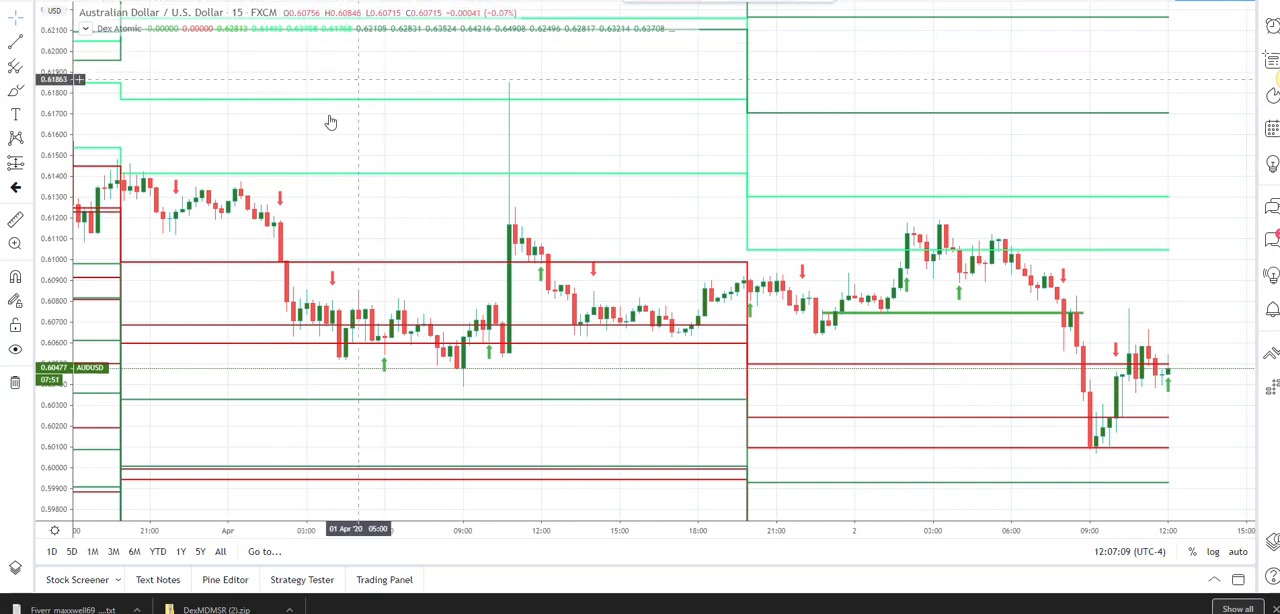
mouse_move(703, 188)
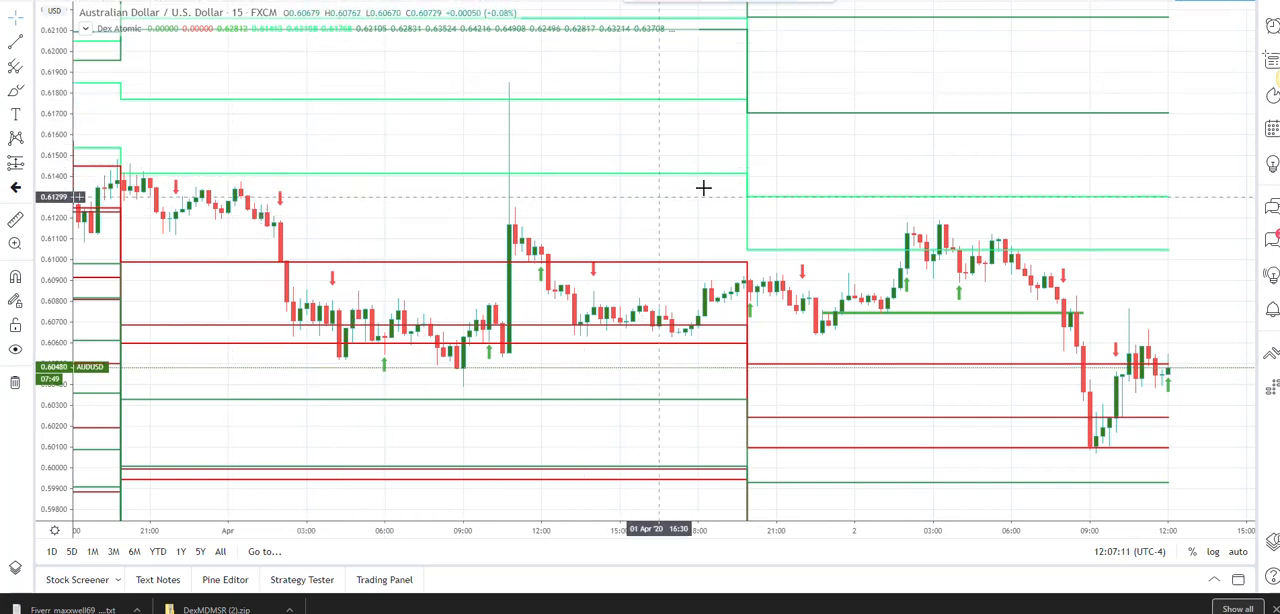
mouse_move(600, 286)
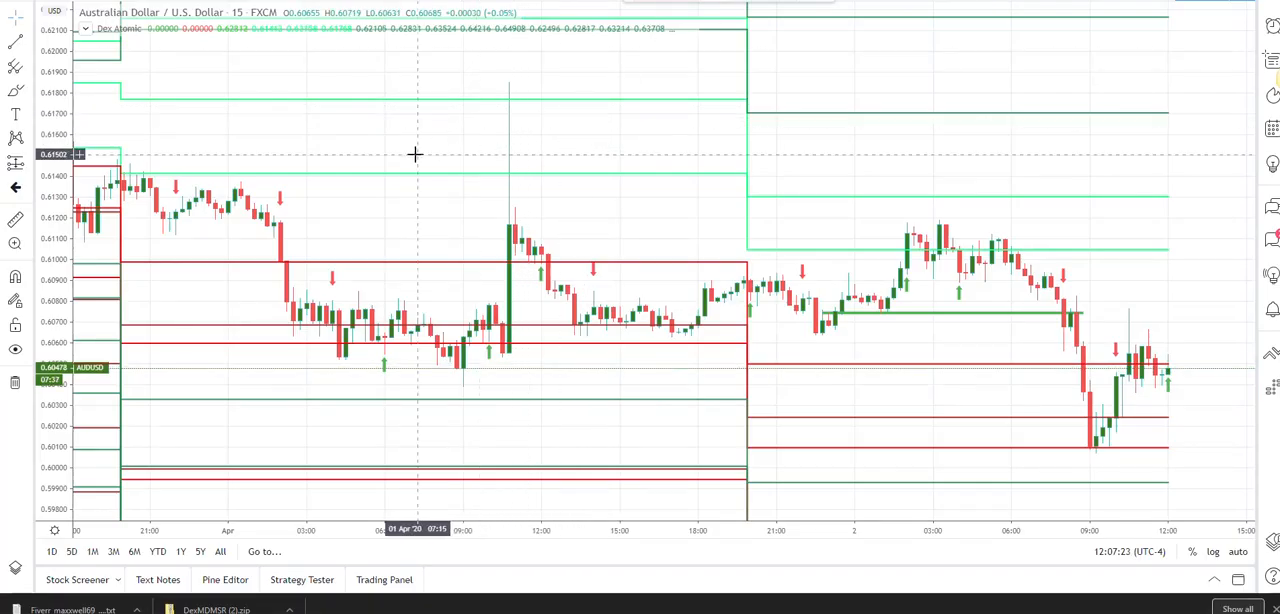
mouse_move(390, 181)
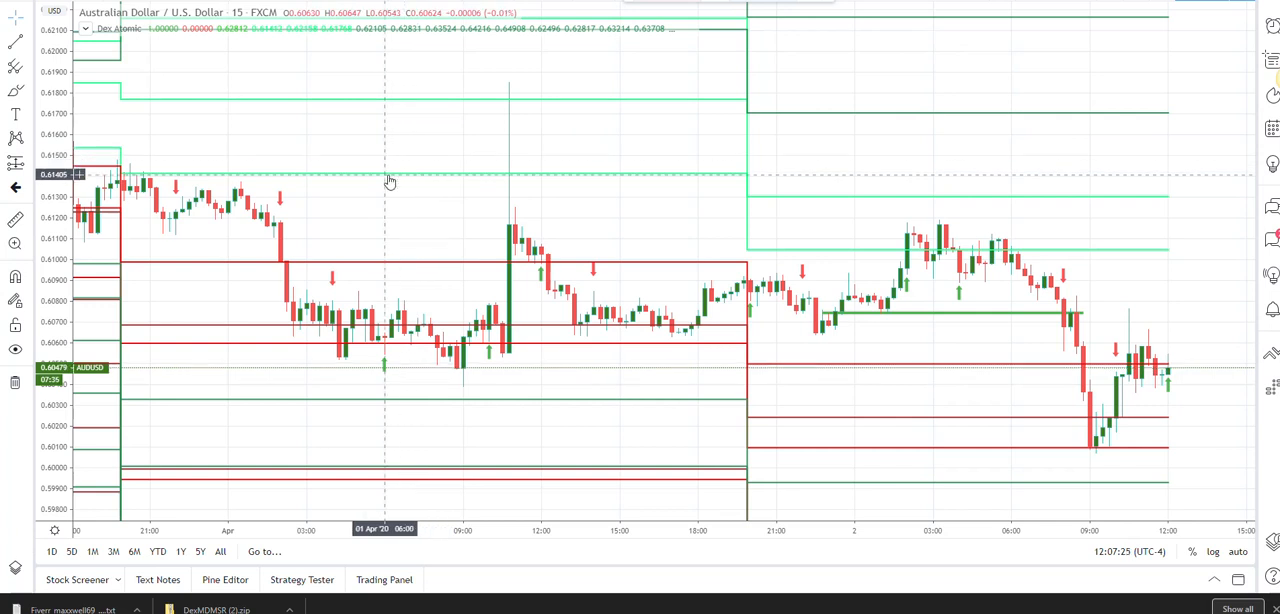
mouse_move(377, 300)
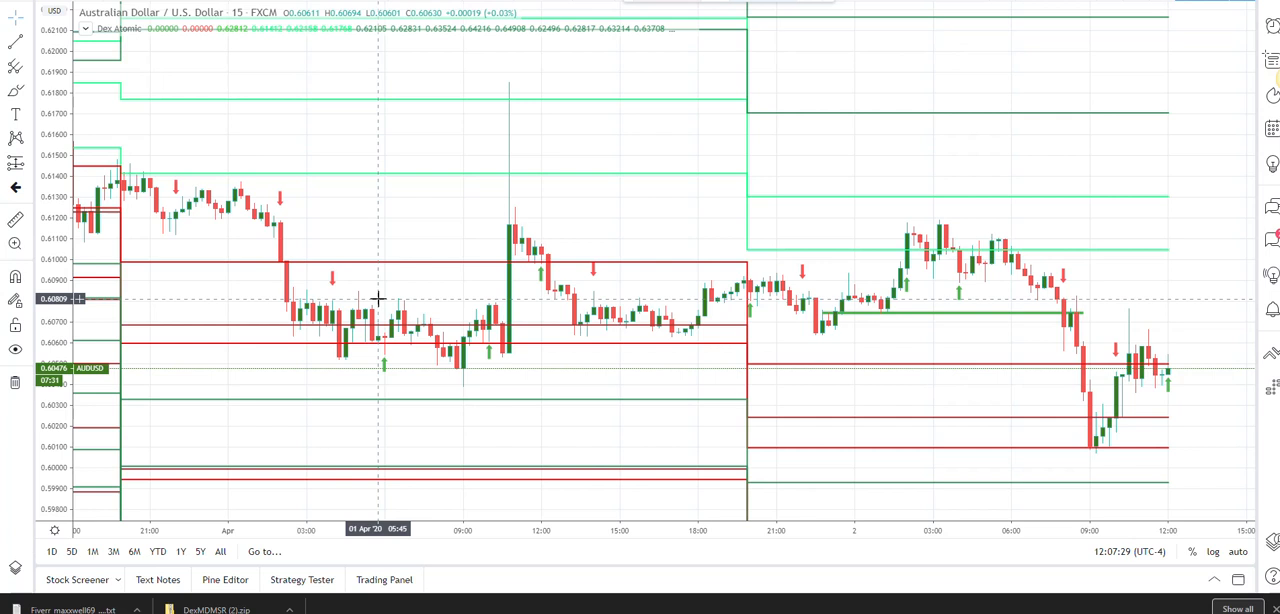
mouse_move(334, 109)
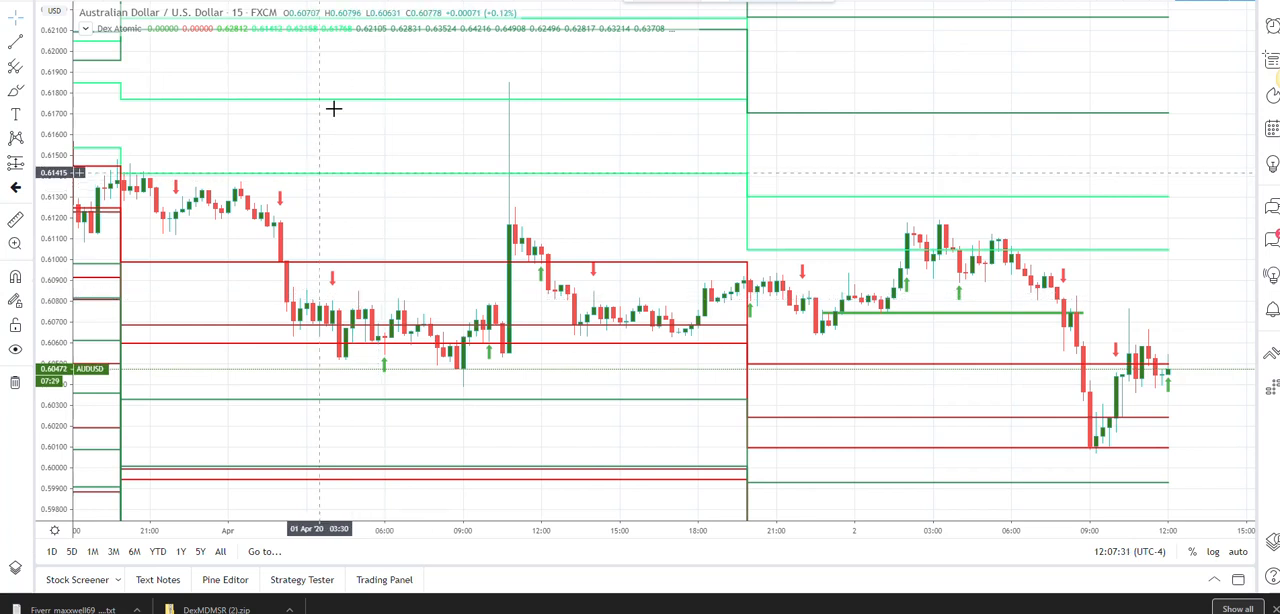
mouse_move(315, 27)
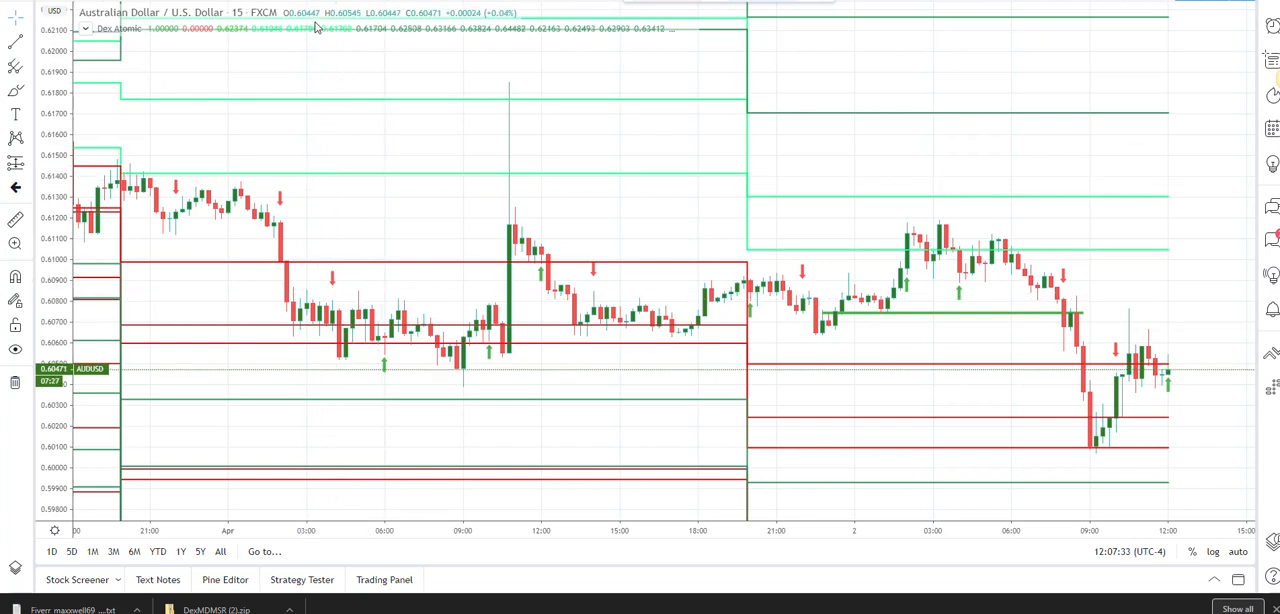
mouse_move(483, 72)
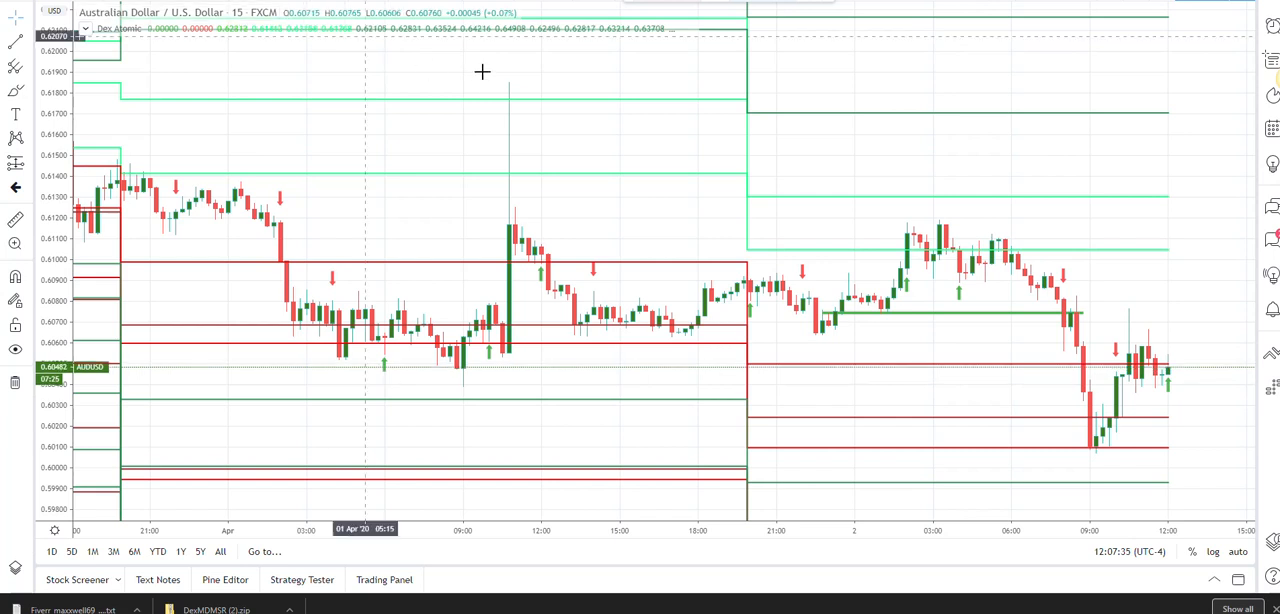
mouse_move(448, 83)
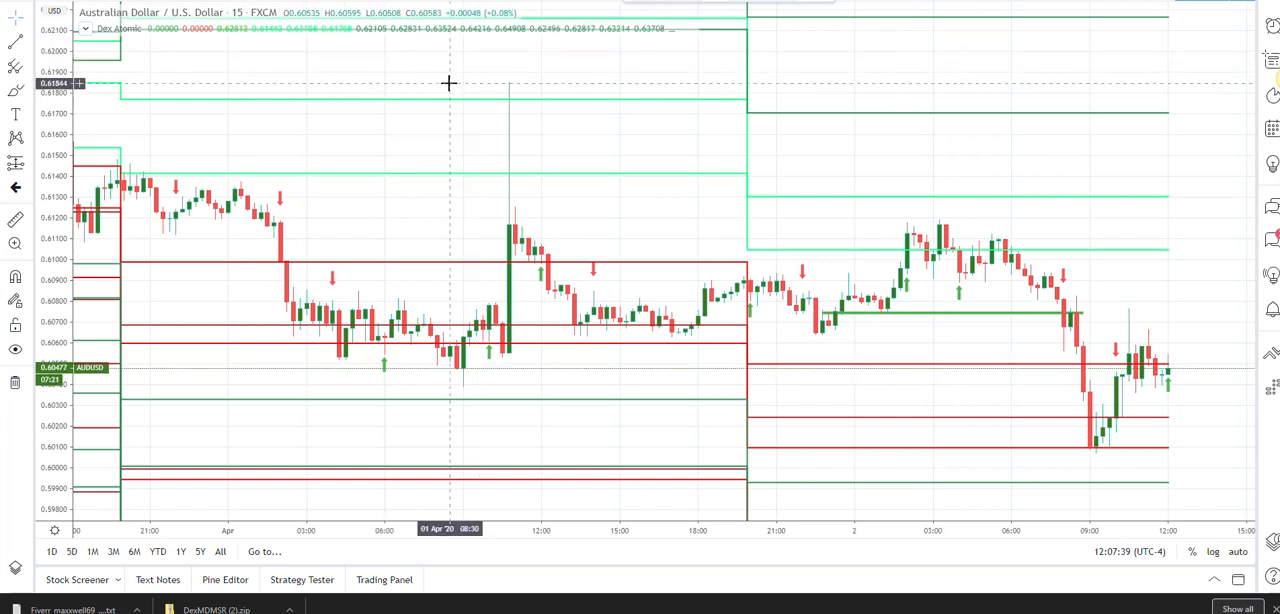
mouse_move(532, 218)
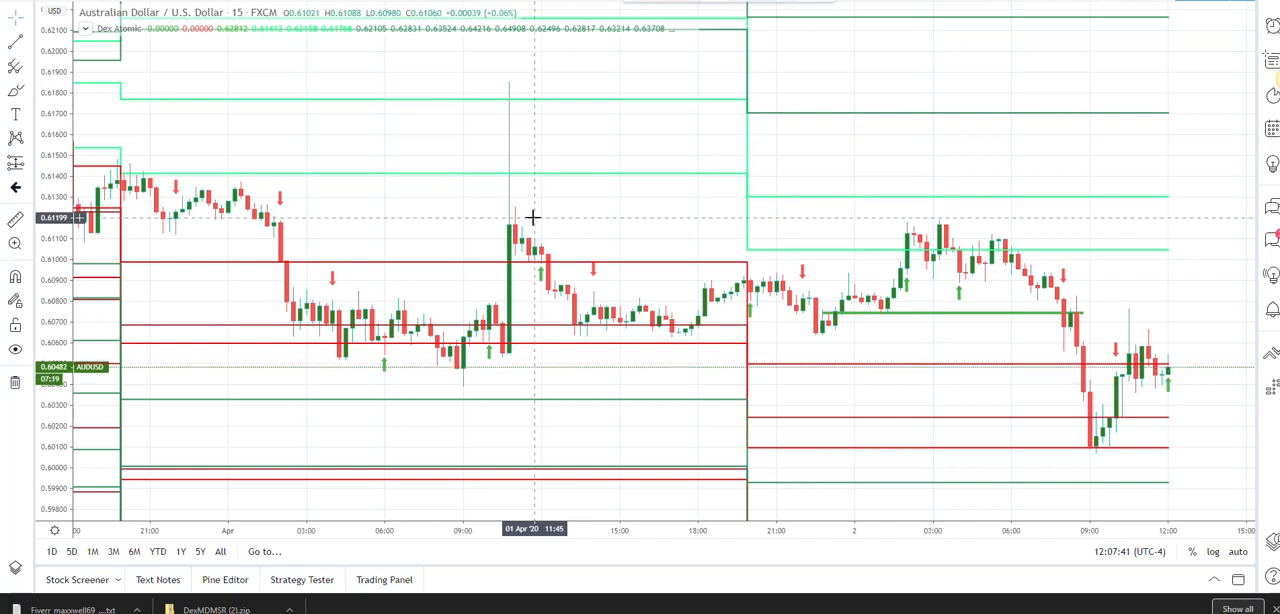
mouse_move(1035, 166)
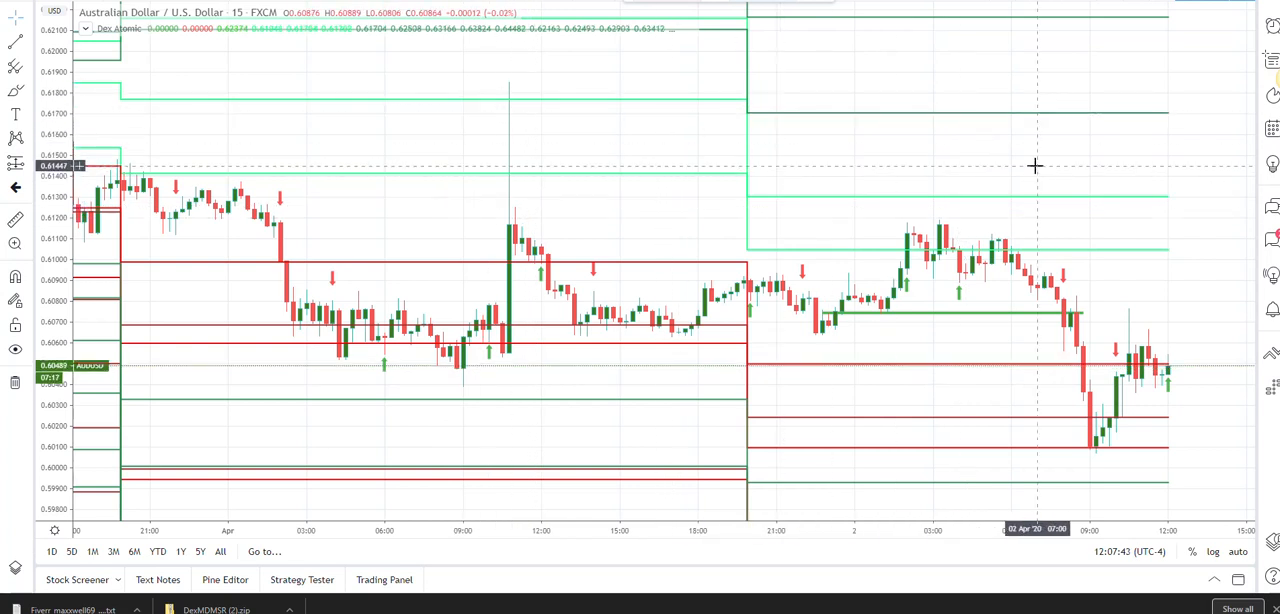
mouse_move(363, 108)
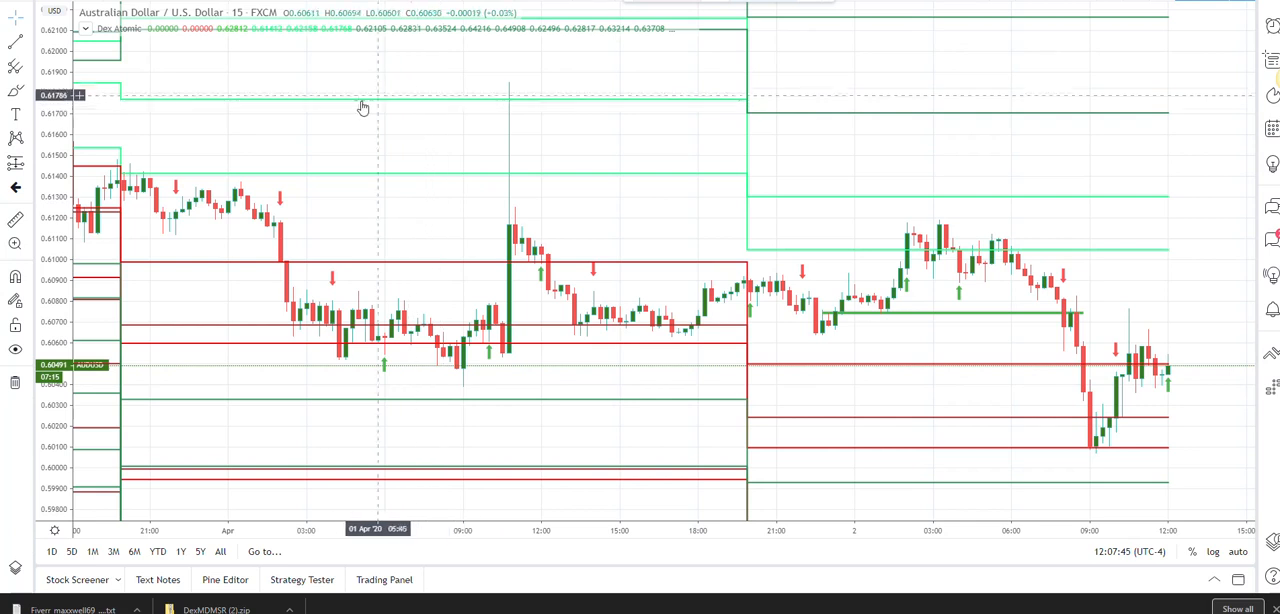
mouse_move(508, 119)
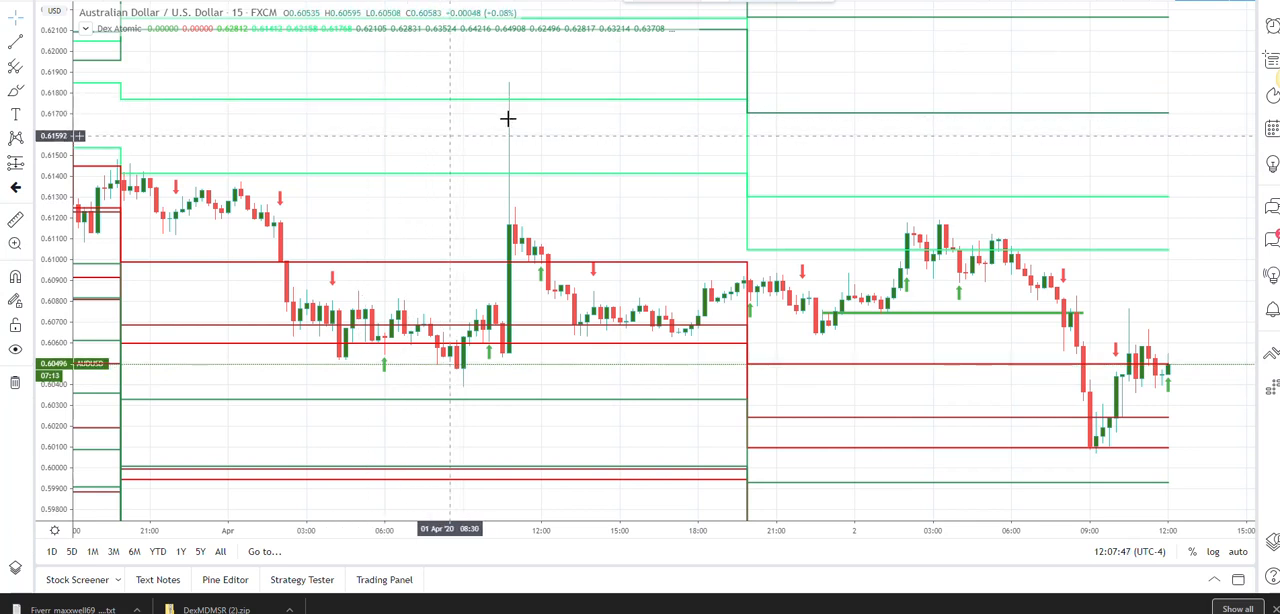
mouse_move(671, 193)
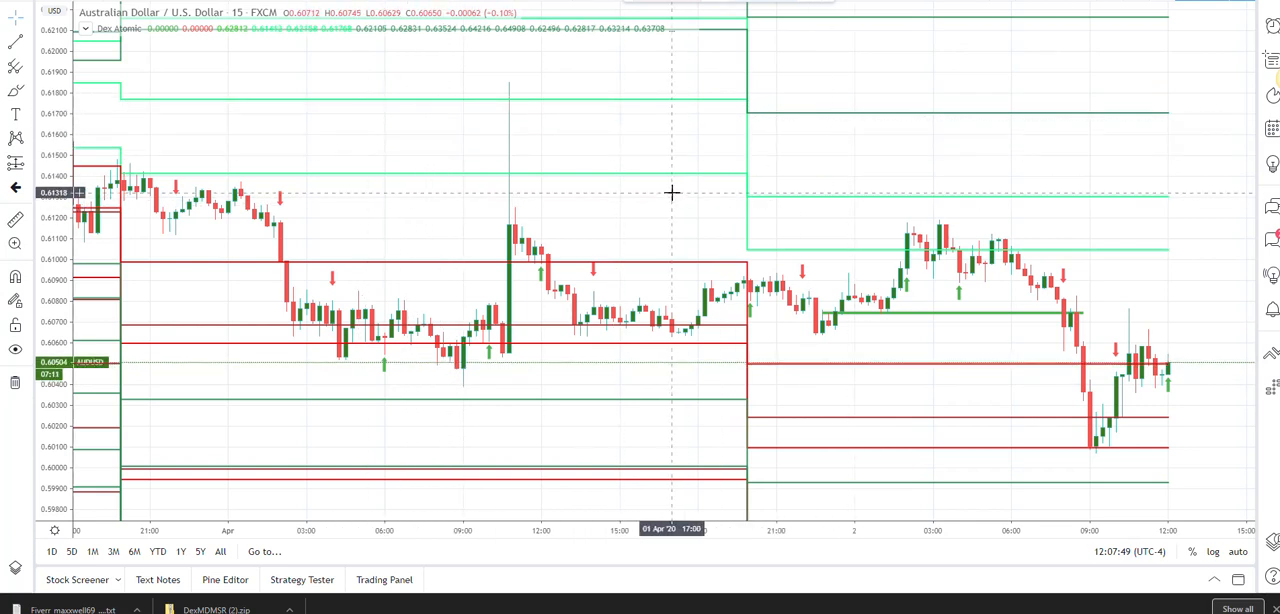
mouse_move(671, 192)
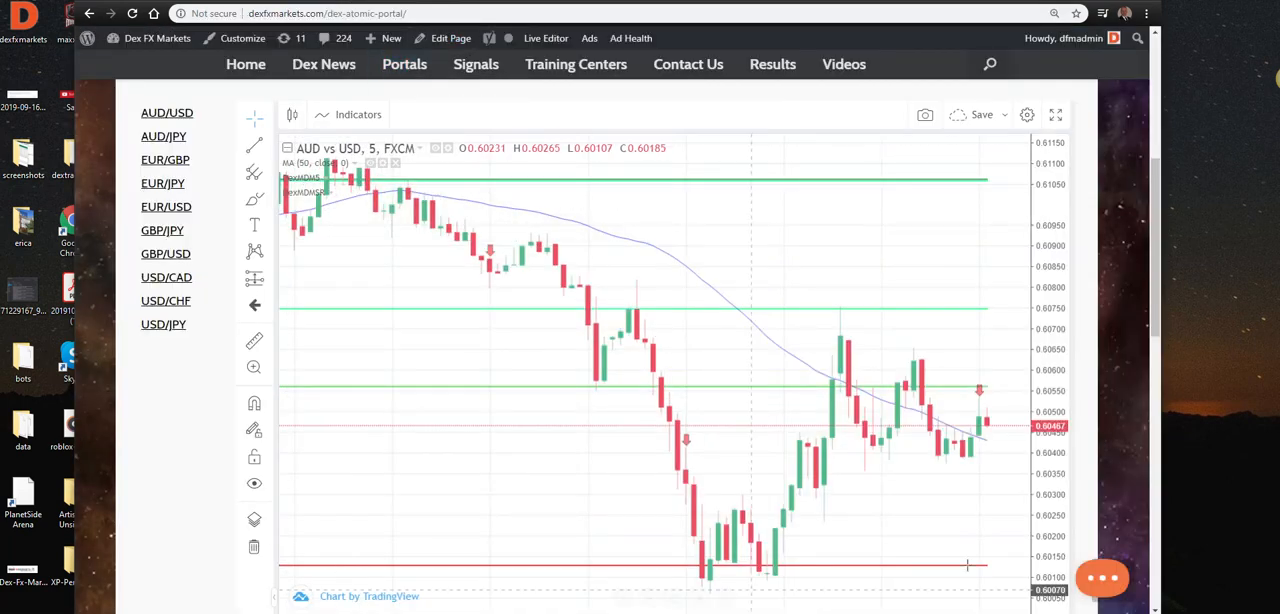
scroll(up, 3)
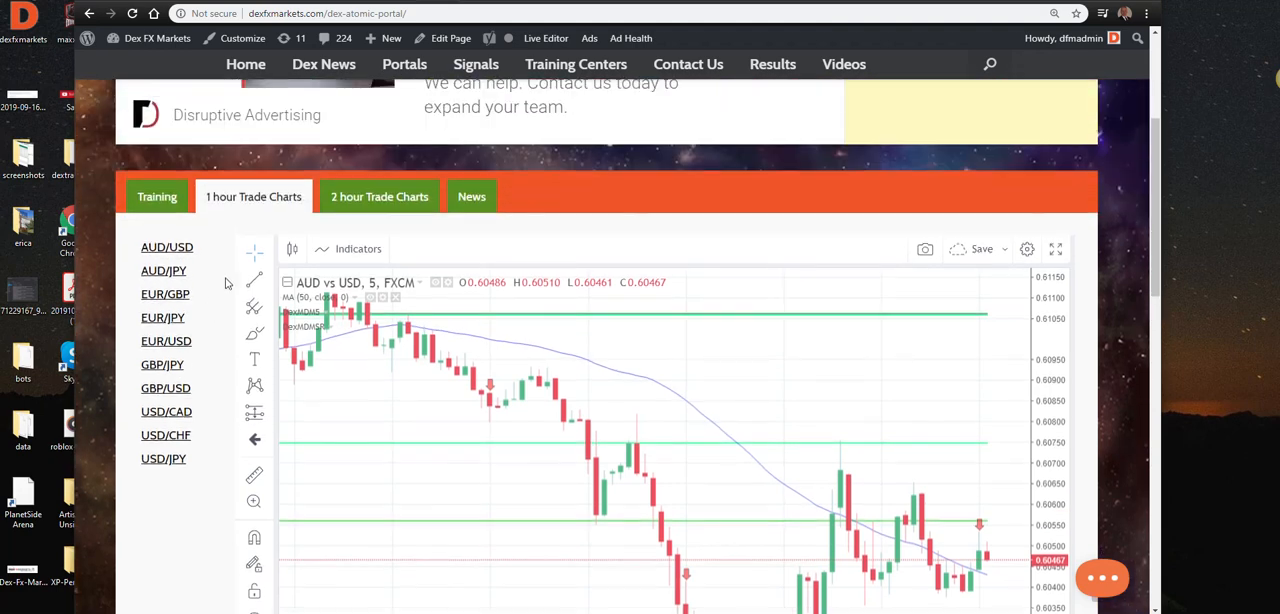
click(253, 196)
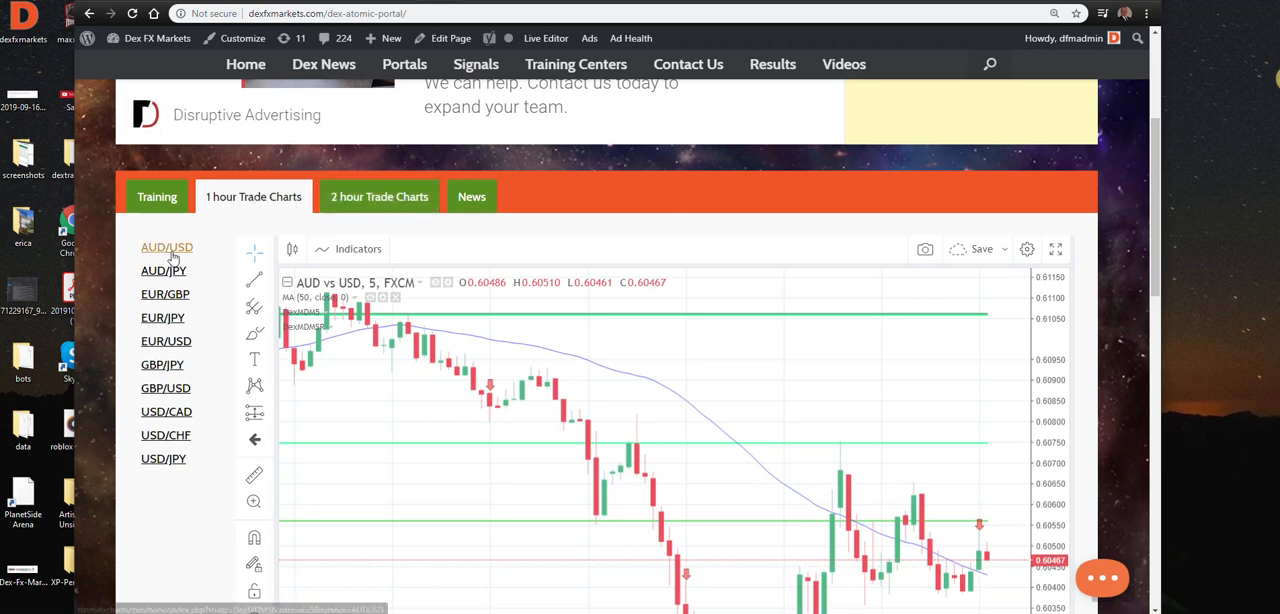
mouse_move(168, 282)
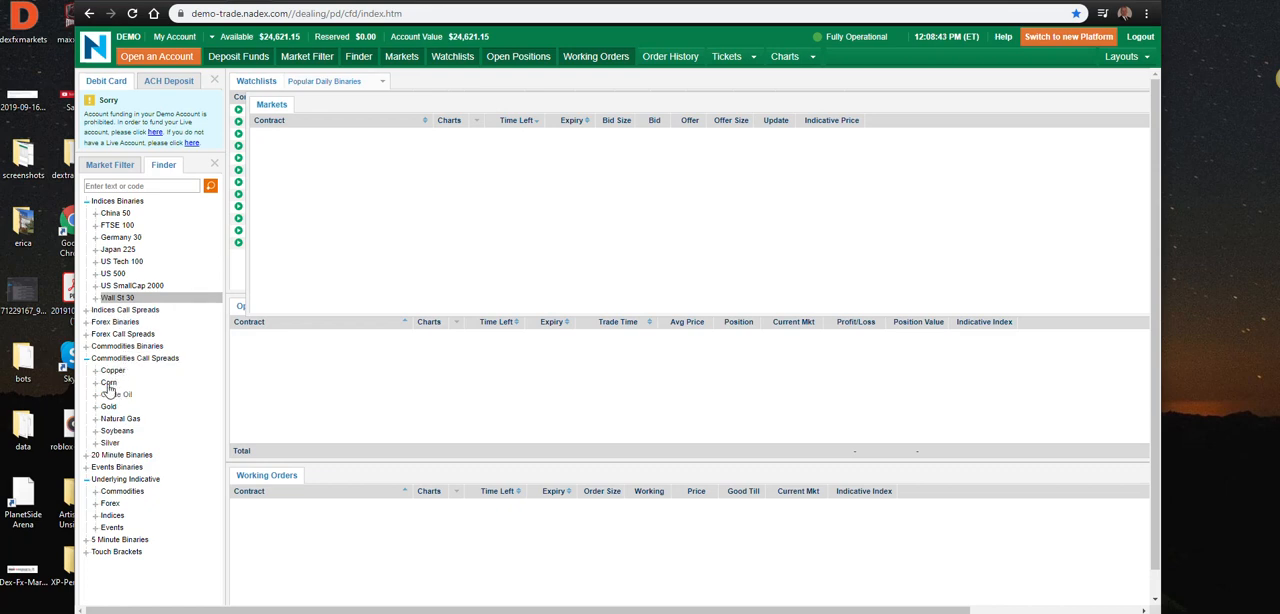
mouse_move(109, 442)
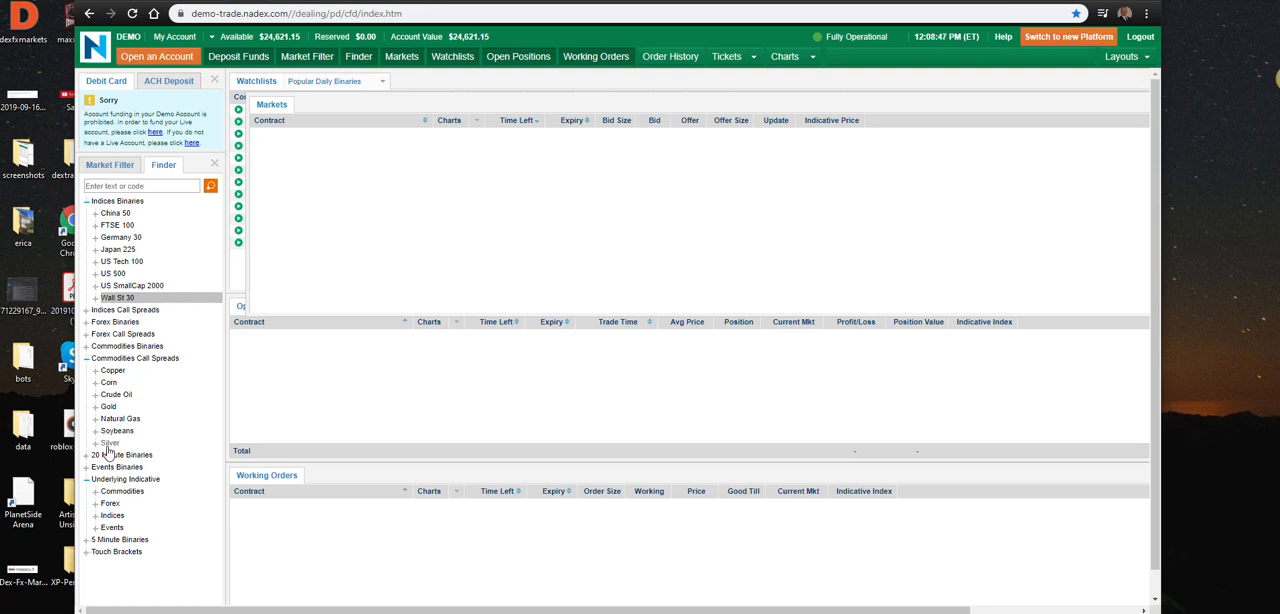
Leave the Nadex demo platform for the TradingView AUDUSD 15-minute chart with Dex Atomic levels.
click(109, 442)
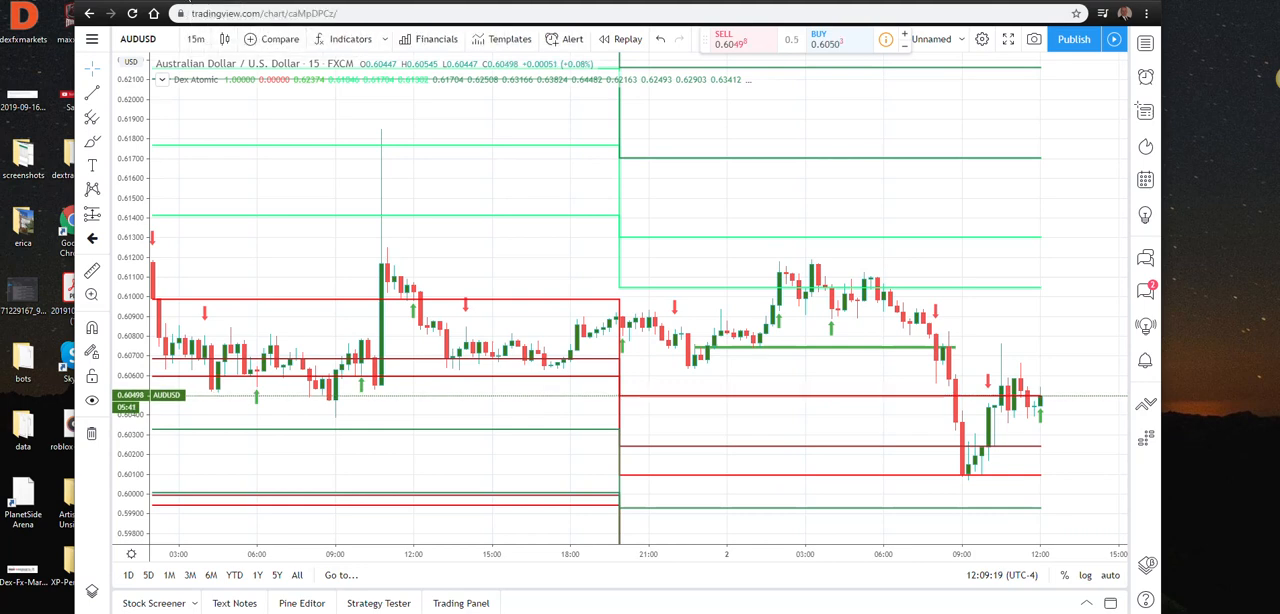
mouse_move(475, 258)
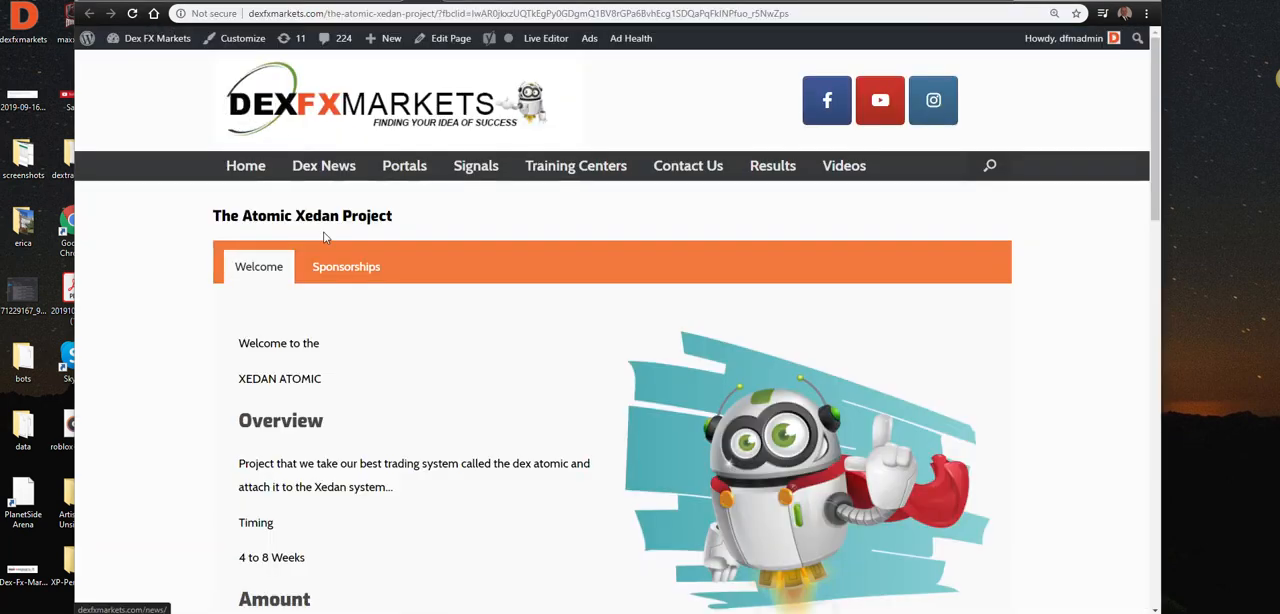
Read through The Atomic Xedan Project's Welcome tab overview and return to the top.
scroll(down, 3)
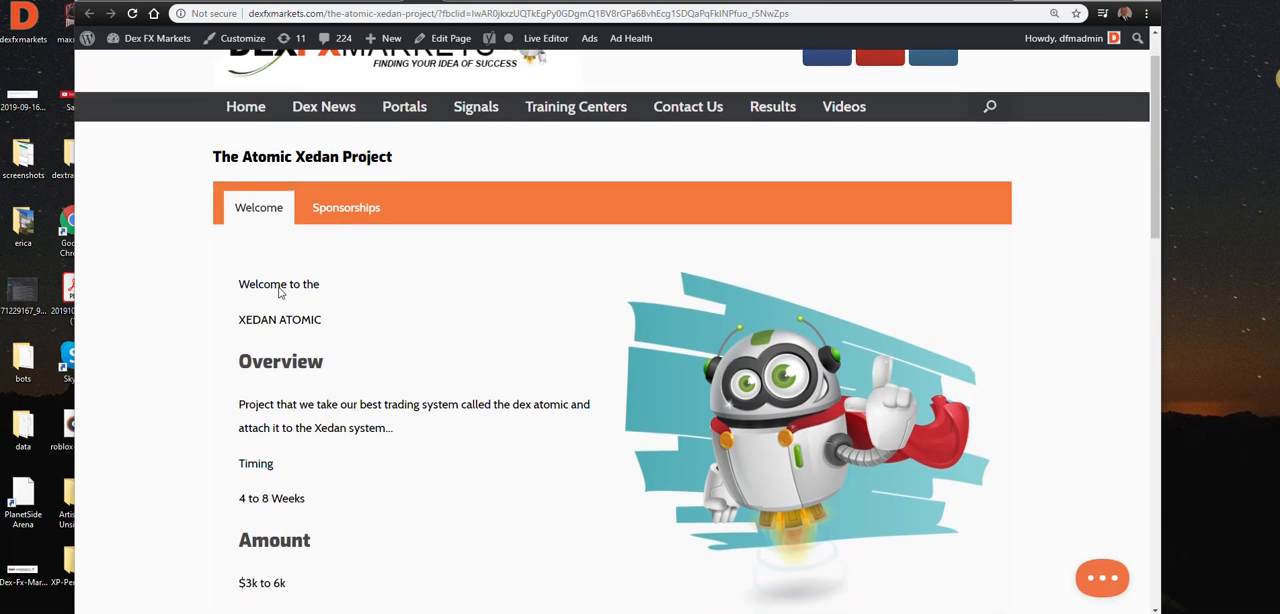
scroll(down, 3)
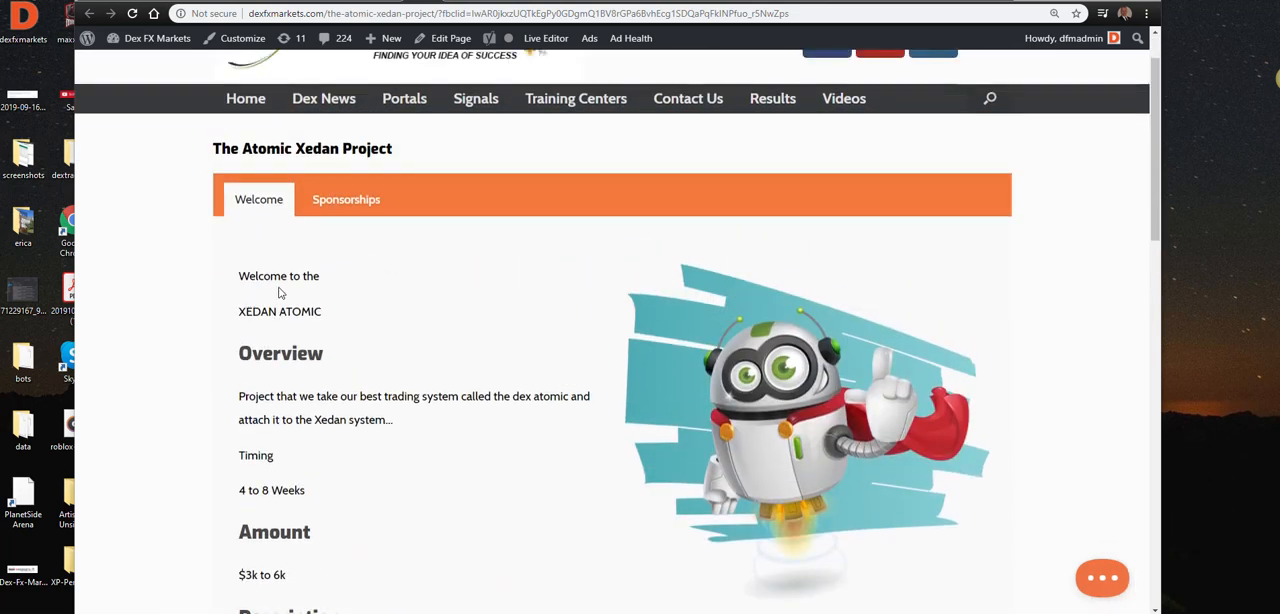
scroll(down, 3)
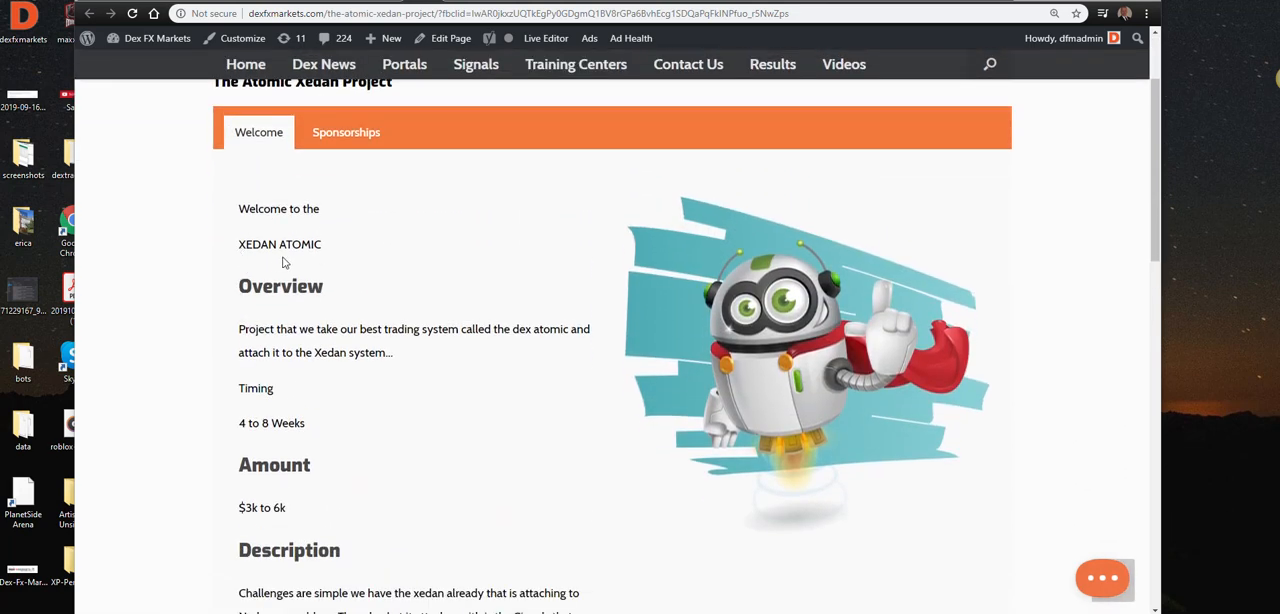
scroll(down, 3)
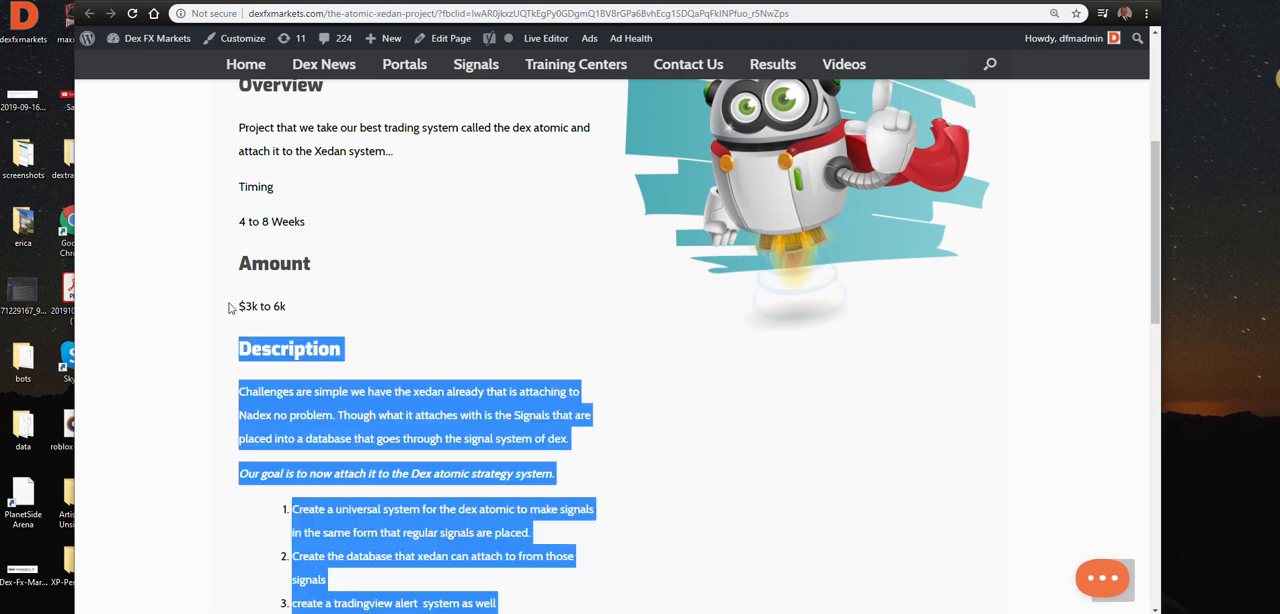
scroll(down, 3)
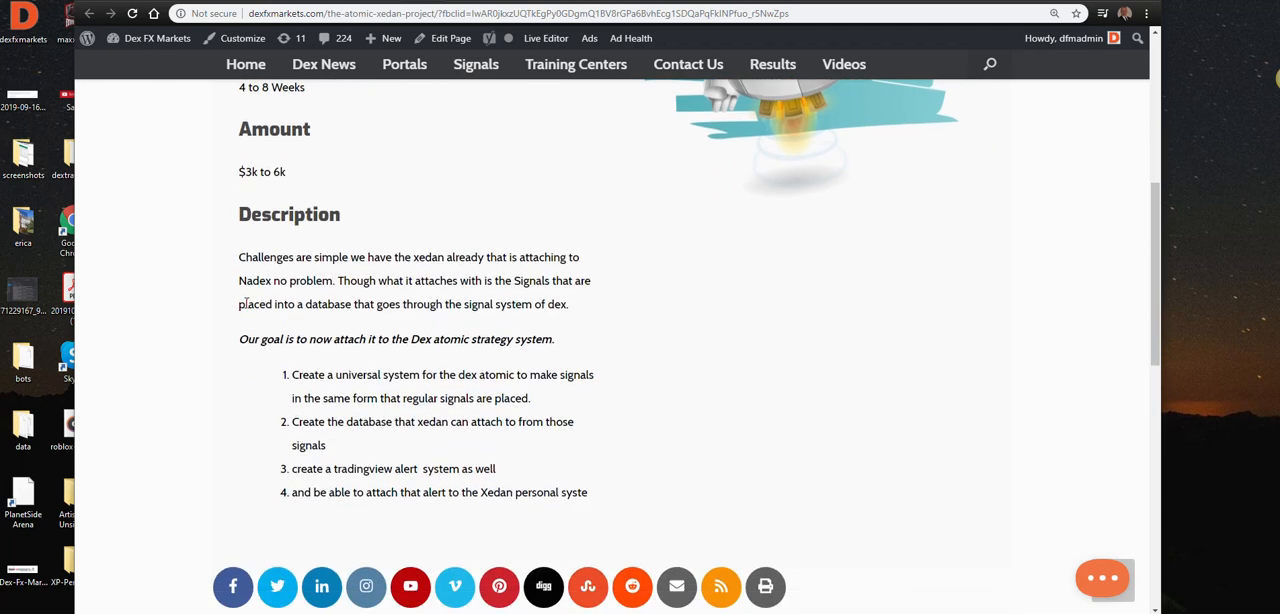
scroll(down, 3)
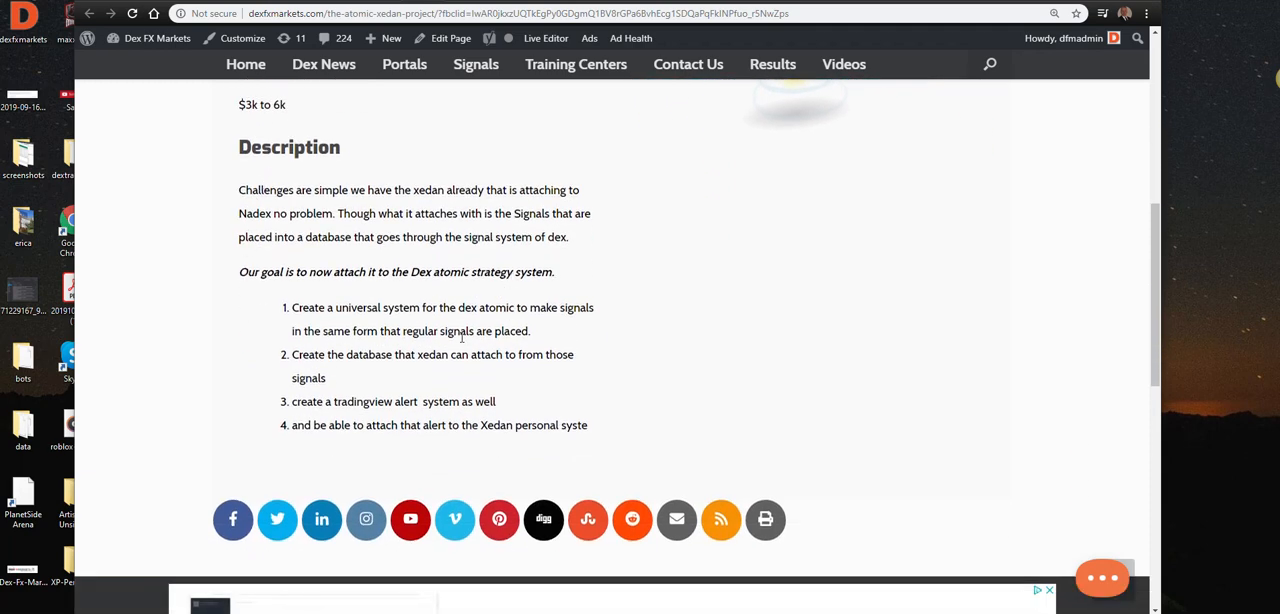
mouse_move(518, 311)
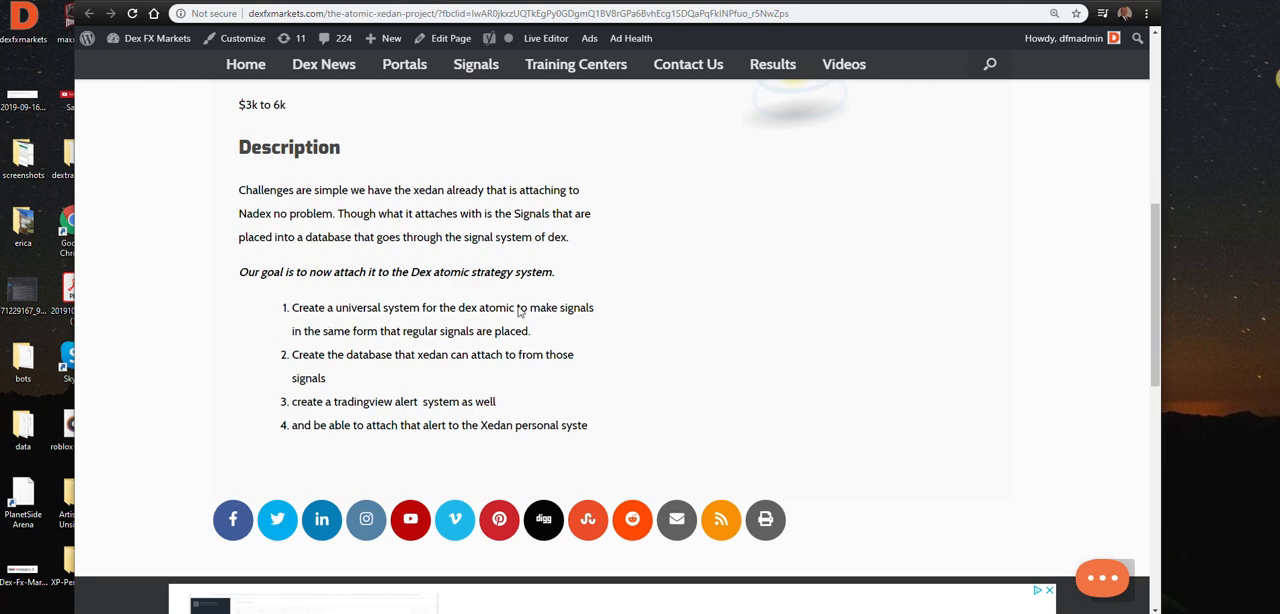
mouse_move(335, 377)
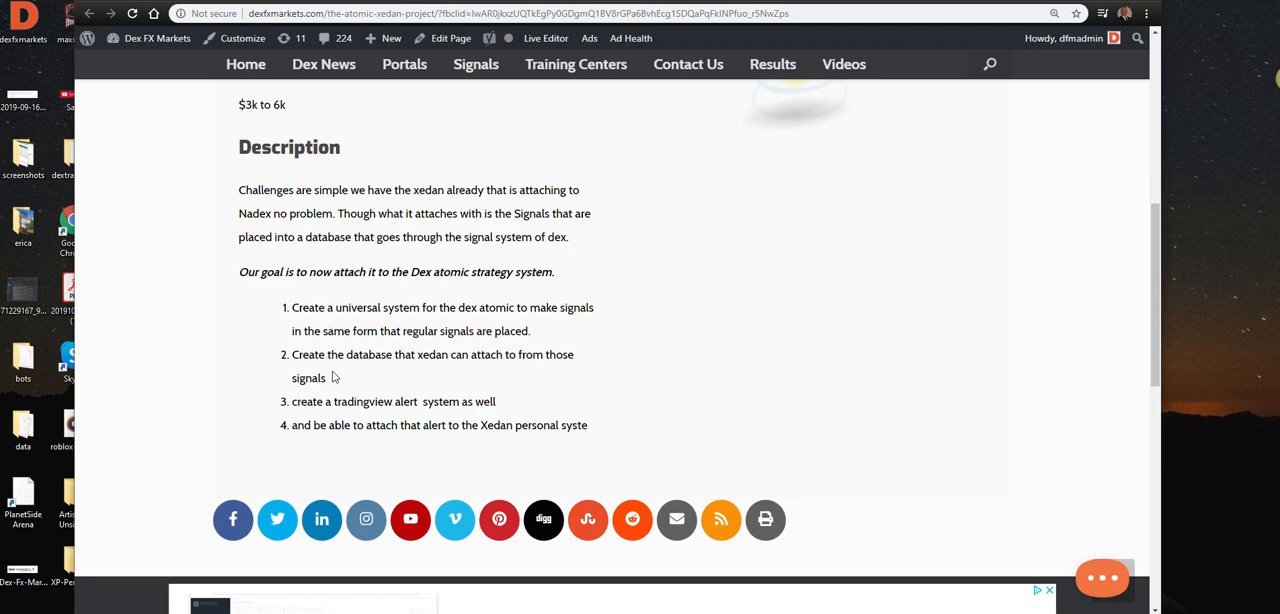
mouse_move(447, 367)
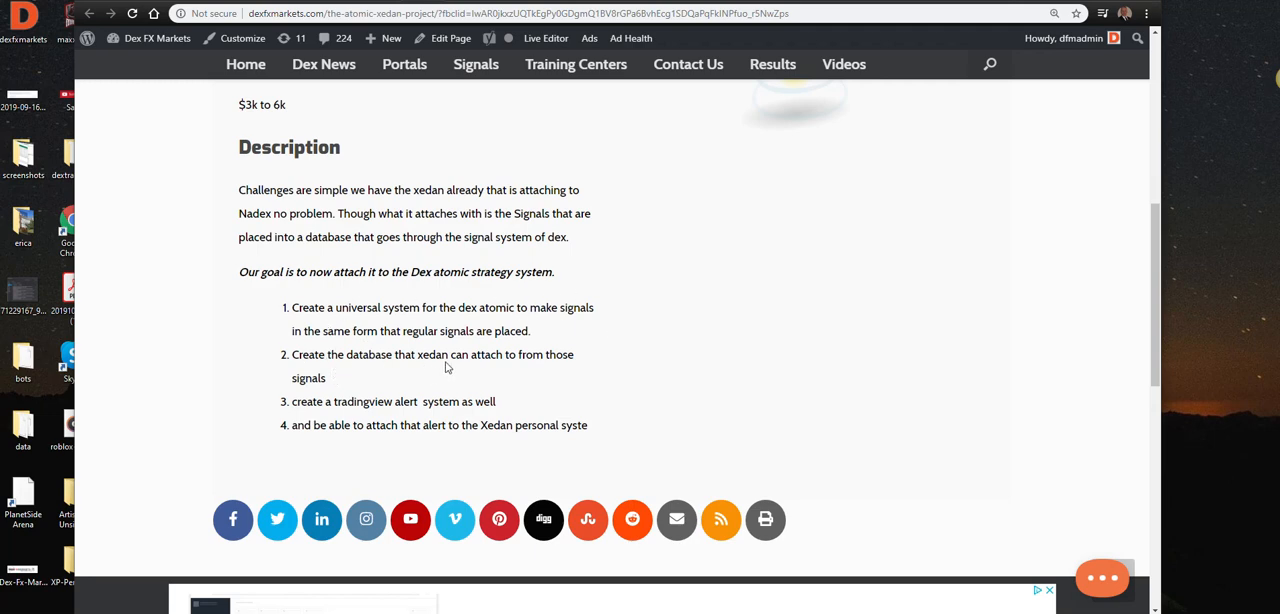
mouse_move(503, 372)
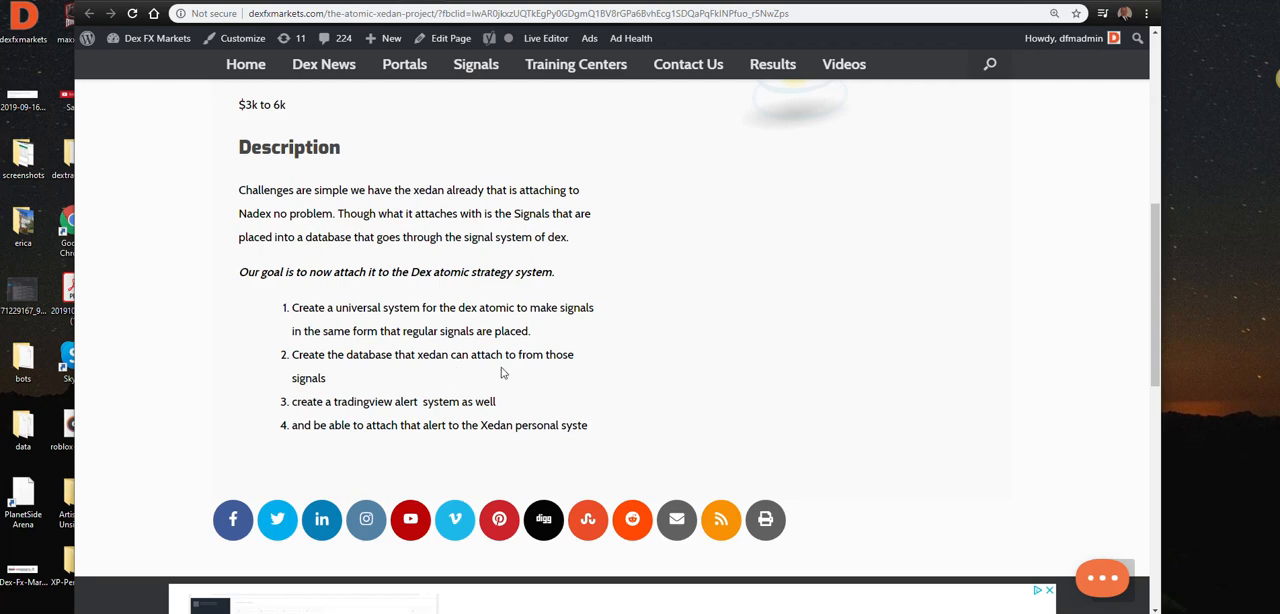
mouse_move(673, 374)
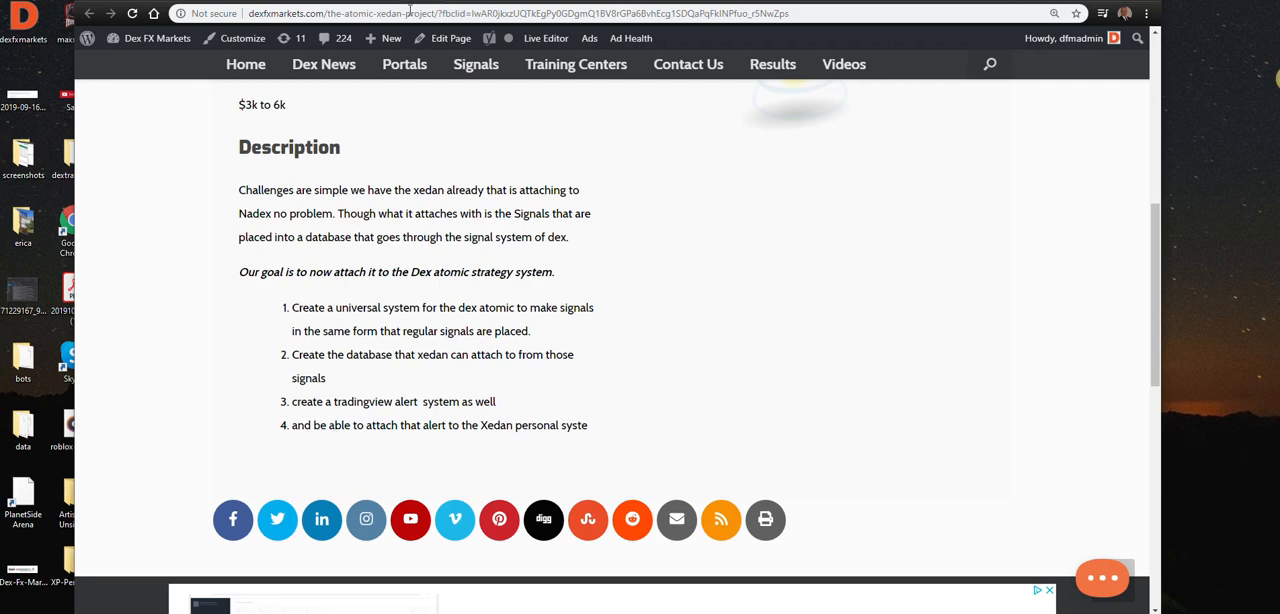
mouse_move(348, 177)
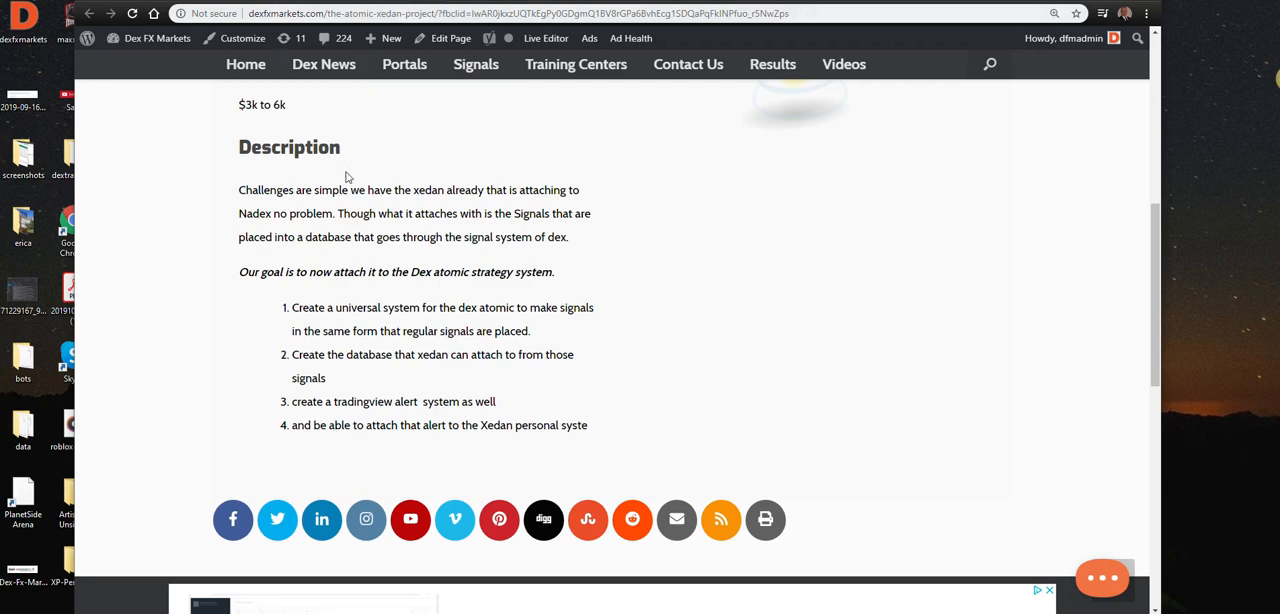
mouse_move(588, 166)
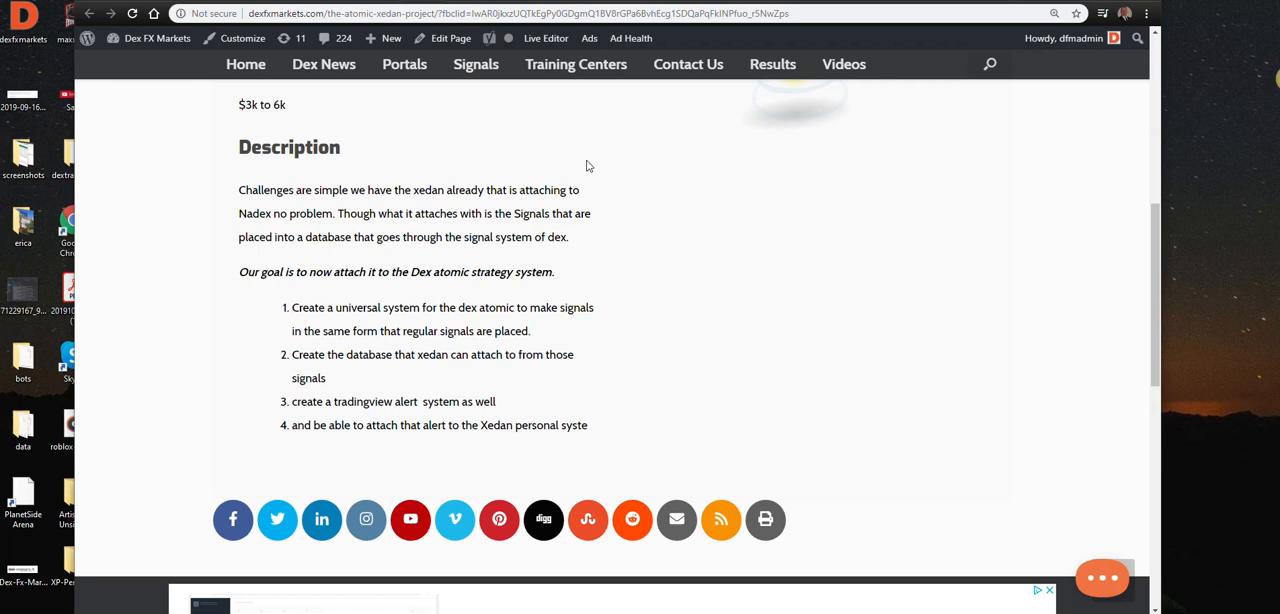
mouse_move(198, 117)
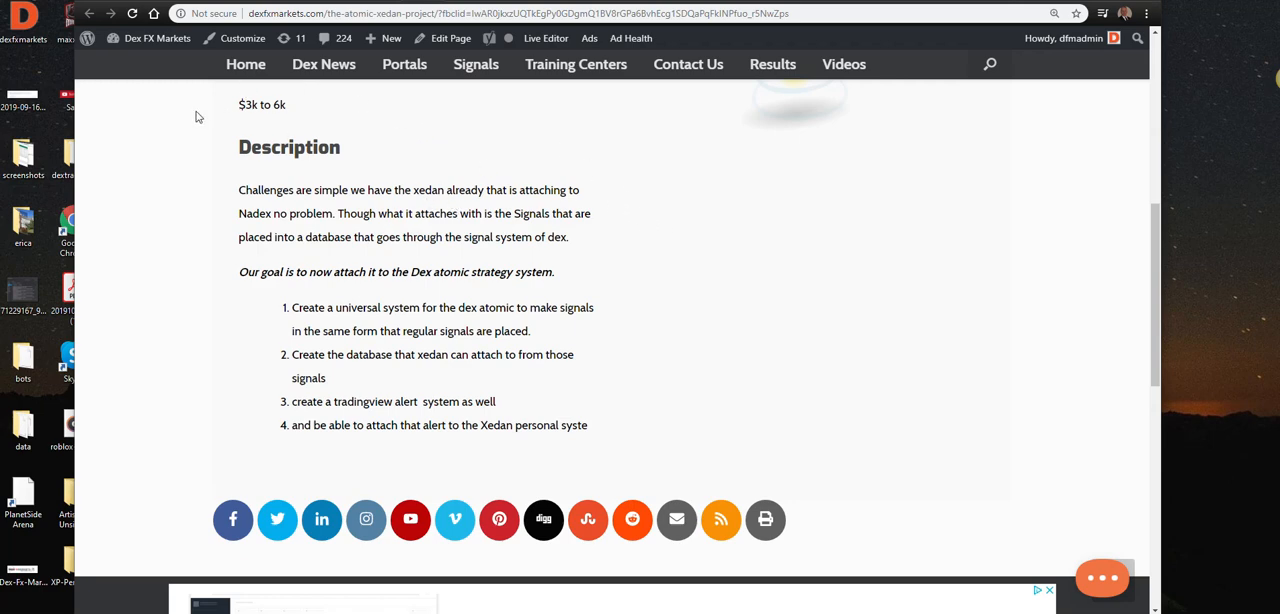
mouse_move(662, 263)
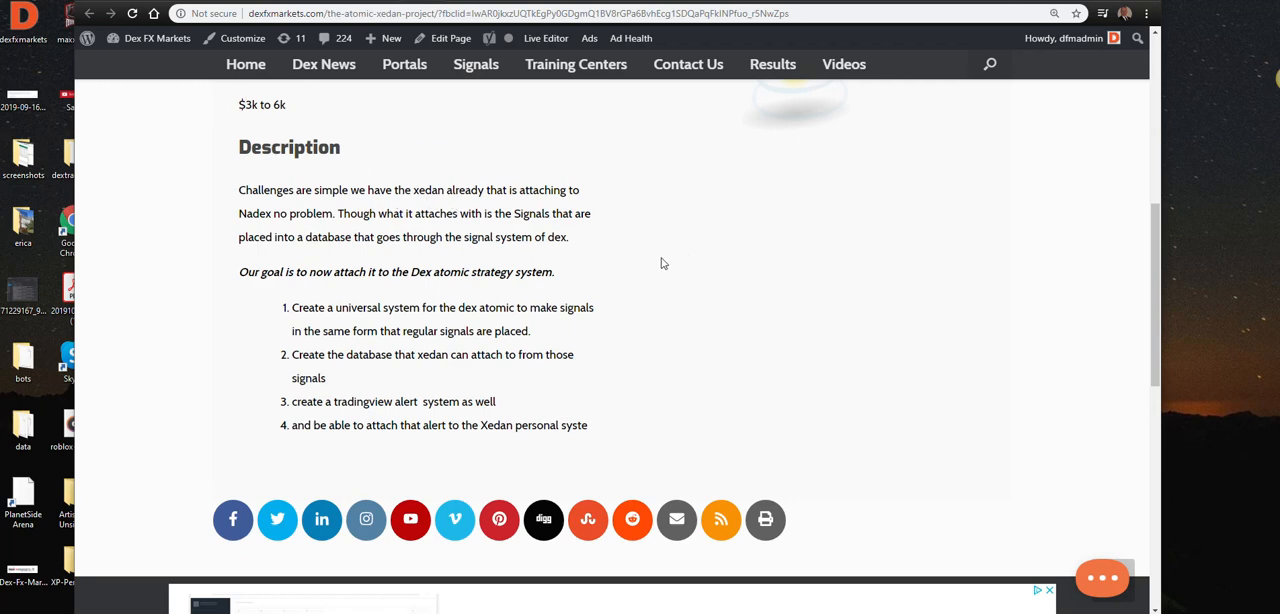
mouse_move(685, 278)
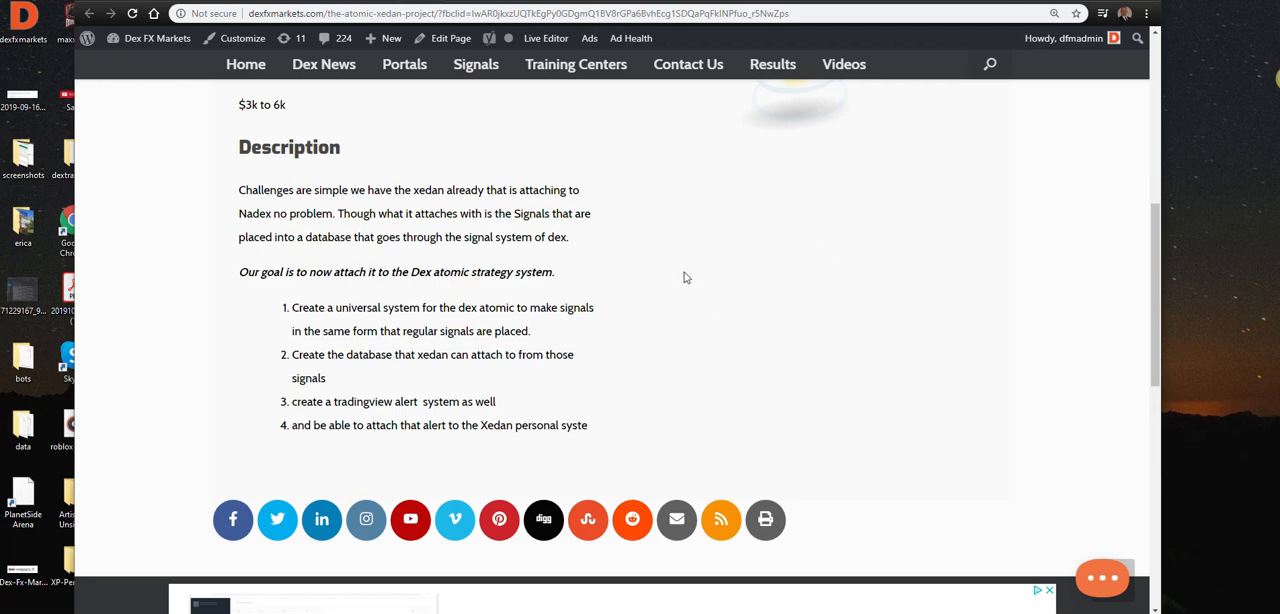
mouse_move(431, 297)
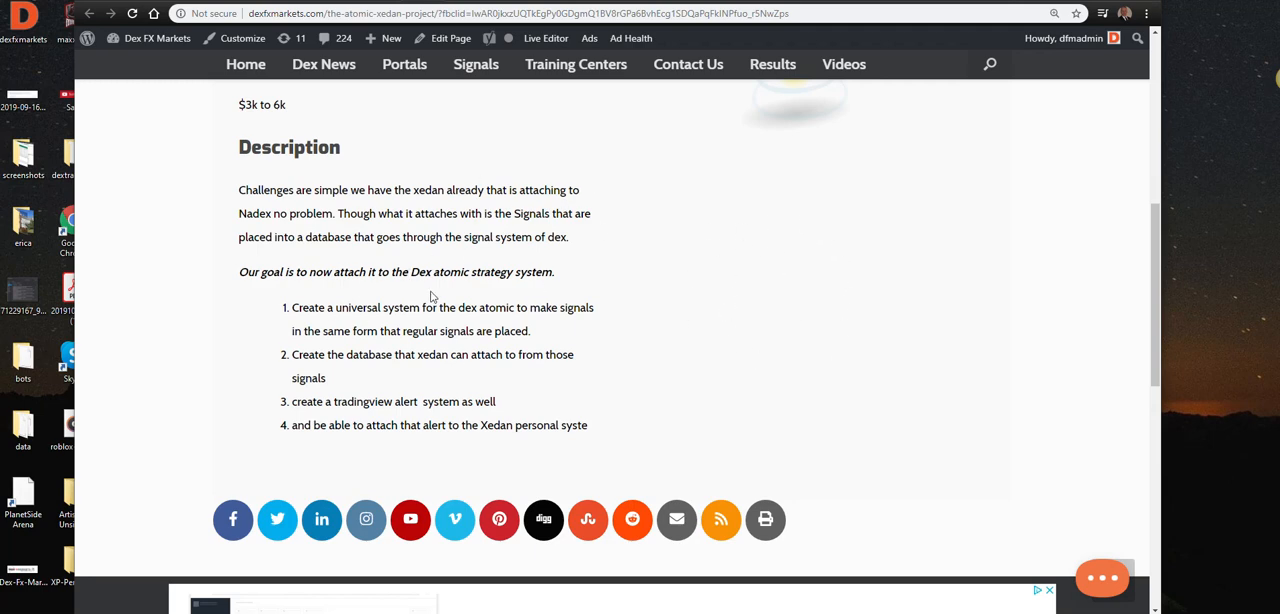
mouse_move(219, 180)
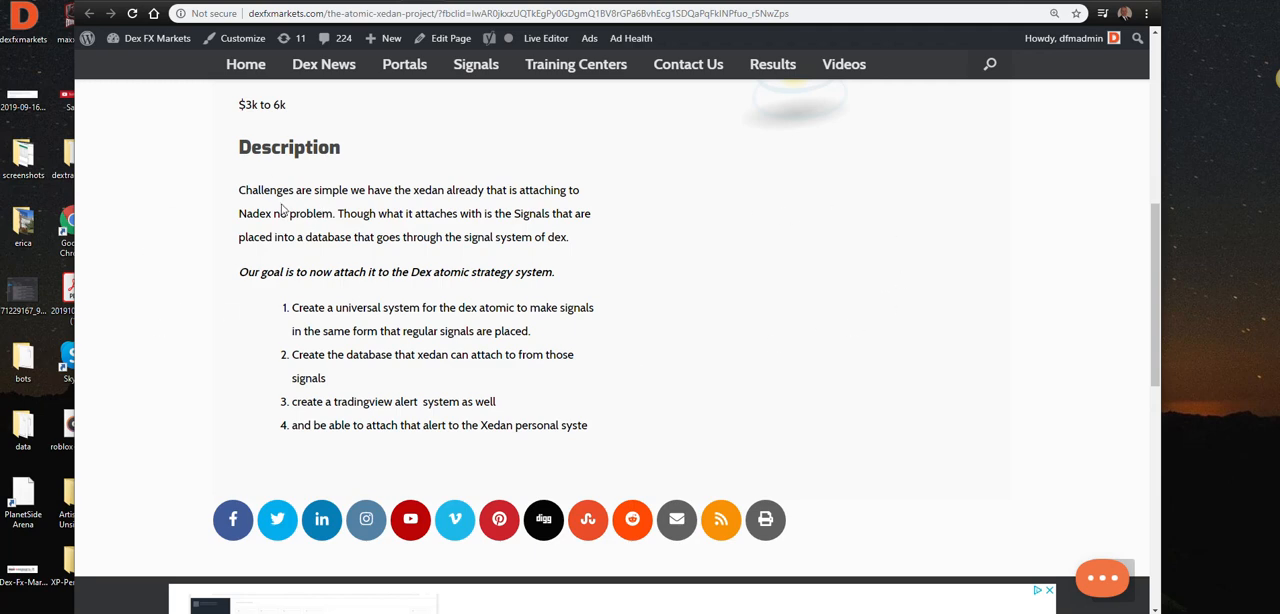
scroll(up, 3)
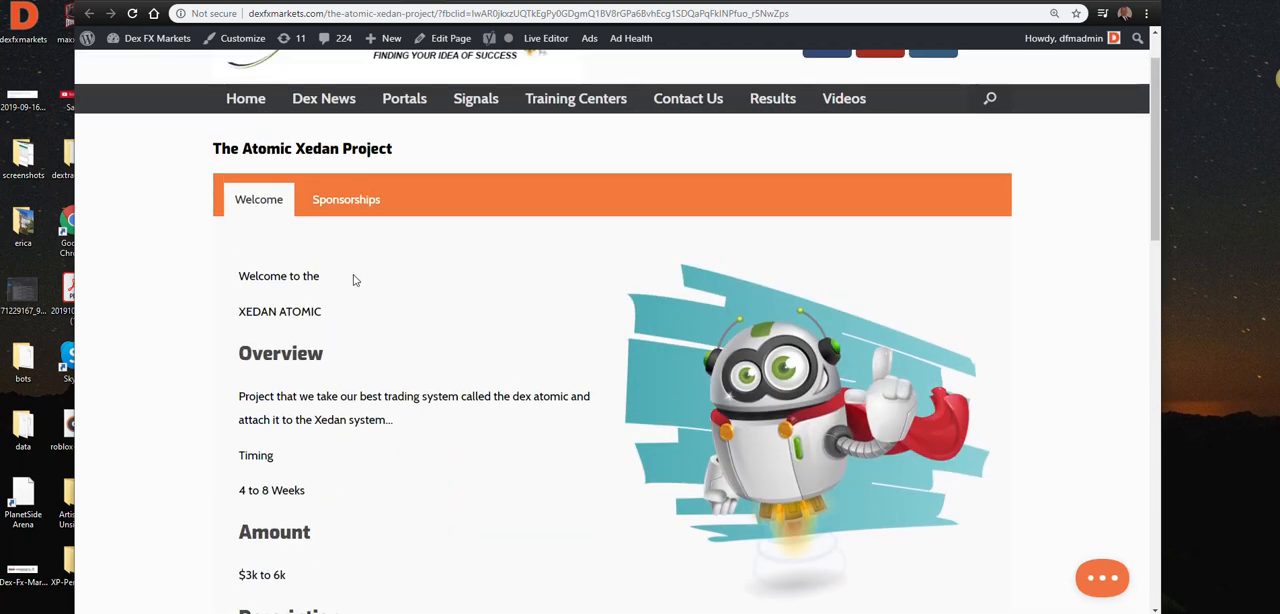
mouse_move(346, 205)
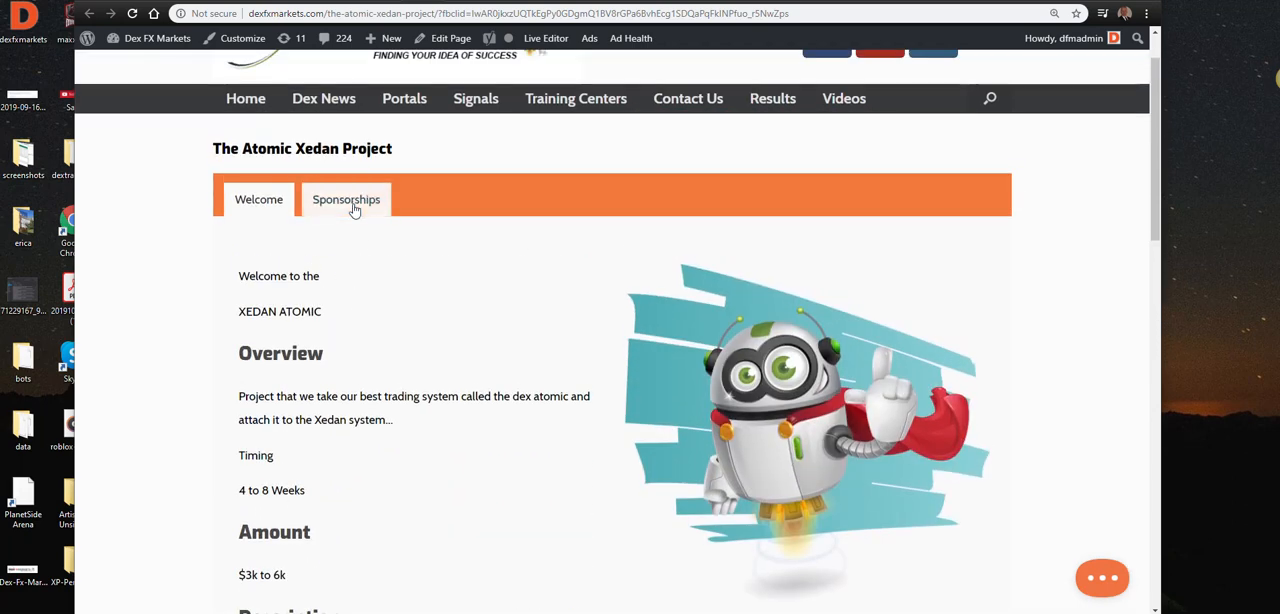
Show the Sponsorships tab with its six sponsor perks and Become a Sponsor option.
click(346, 199)
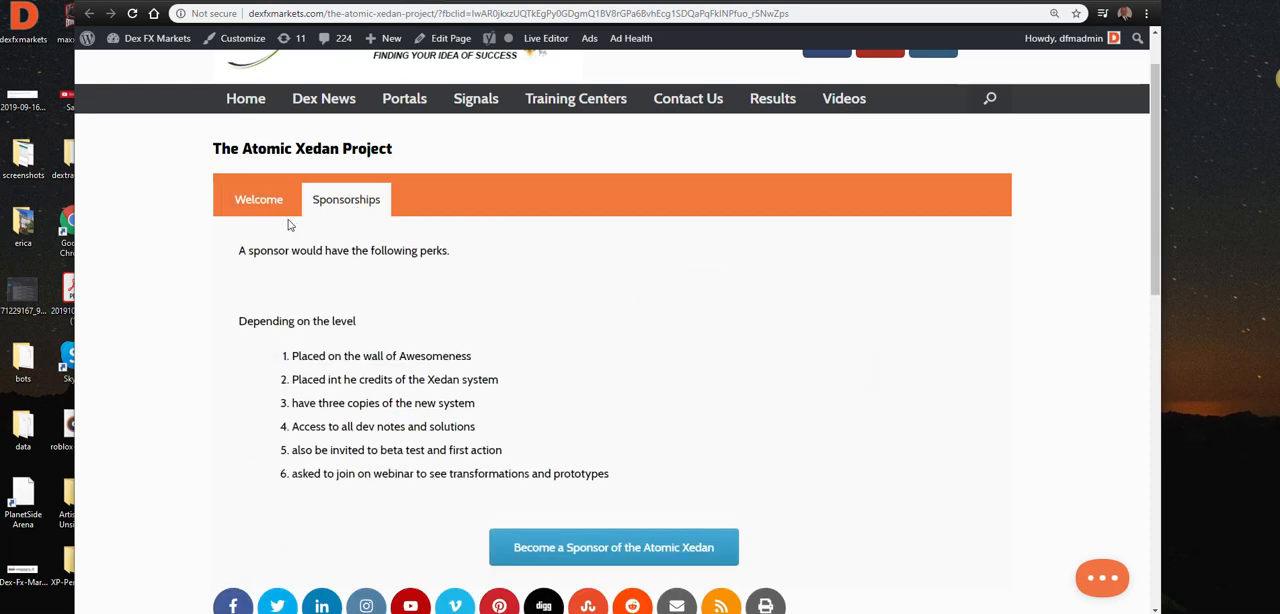
scroll(down, 3)
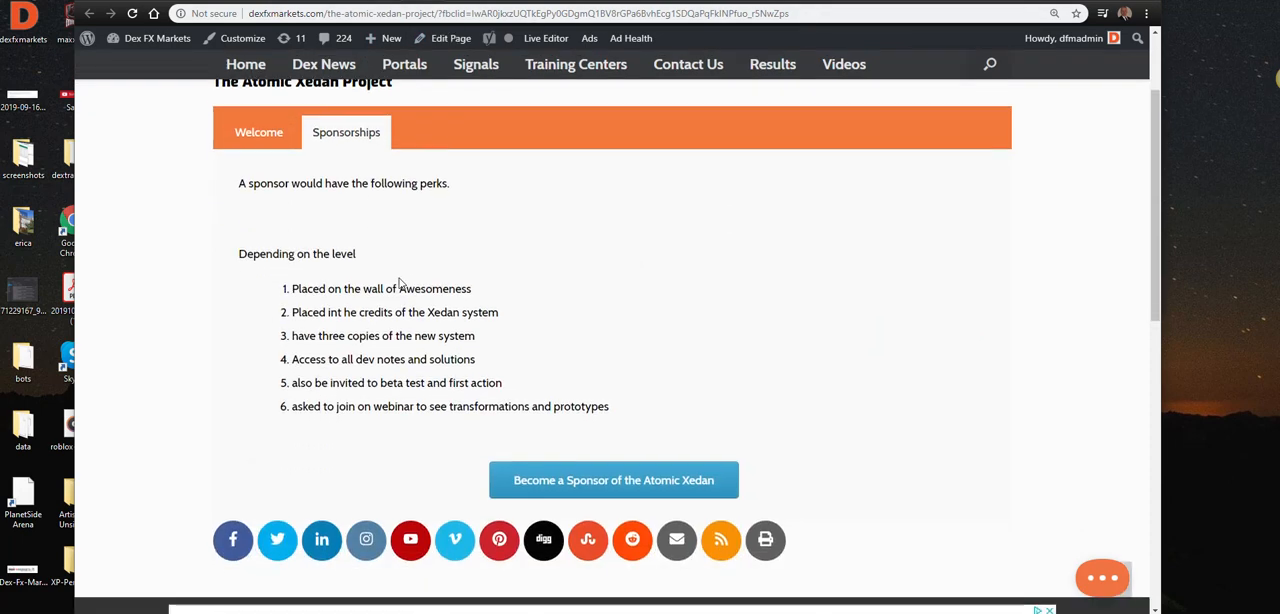
scroll(down, 3)
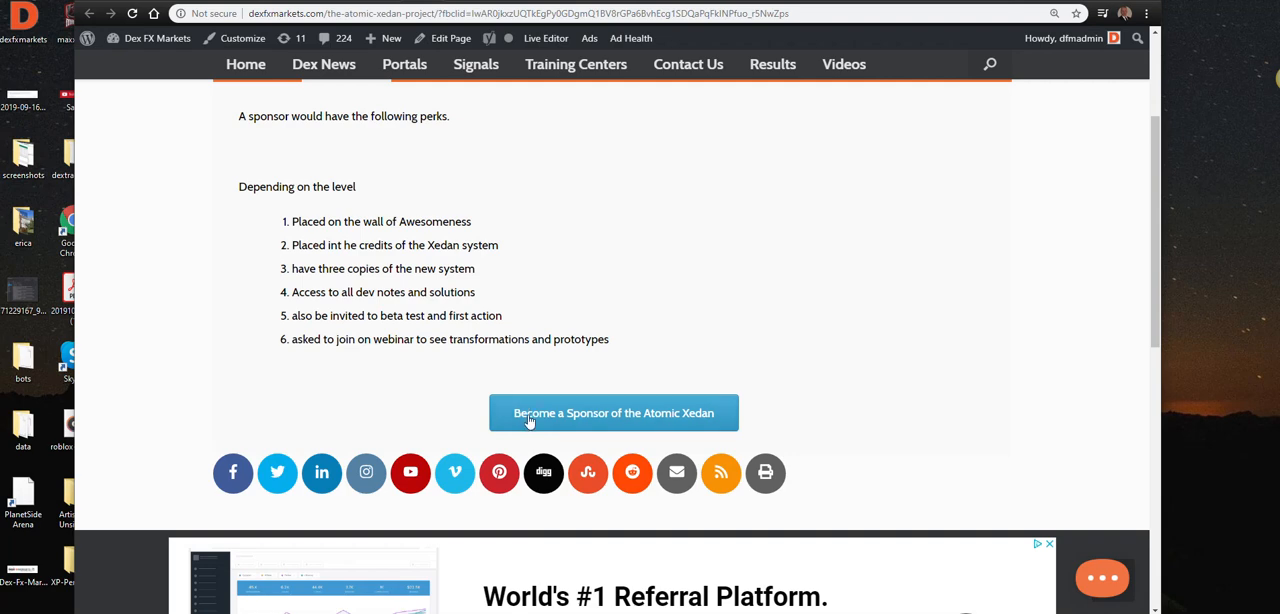
Open the qwkcheckout Xedan sponsorship page and highlight perks 4 and 5 in Perks of Sponsorship, then clear the highlight.
click(613, 412)
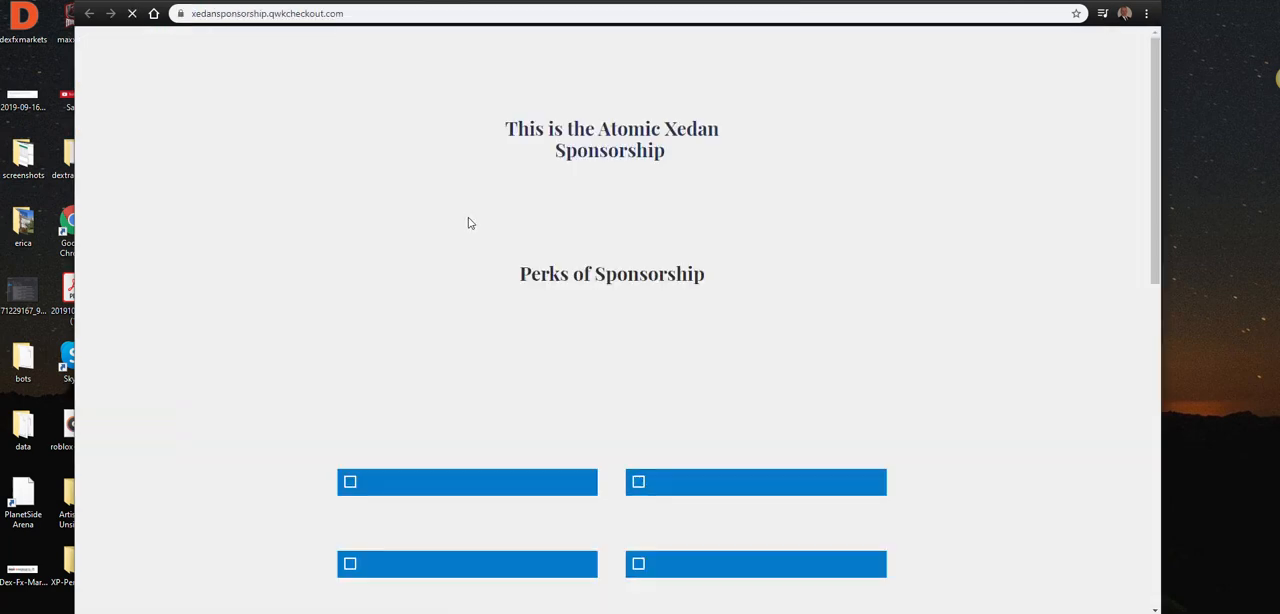
scroll(down, 3)
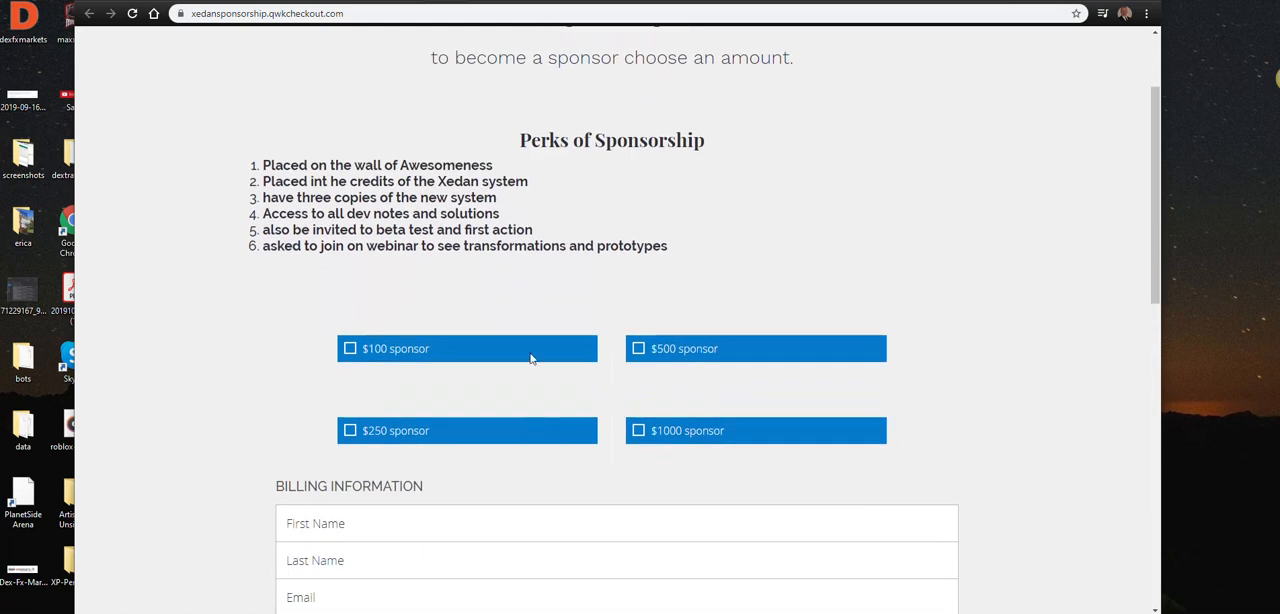
mouse_move(521, 440)
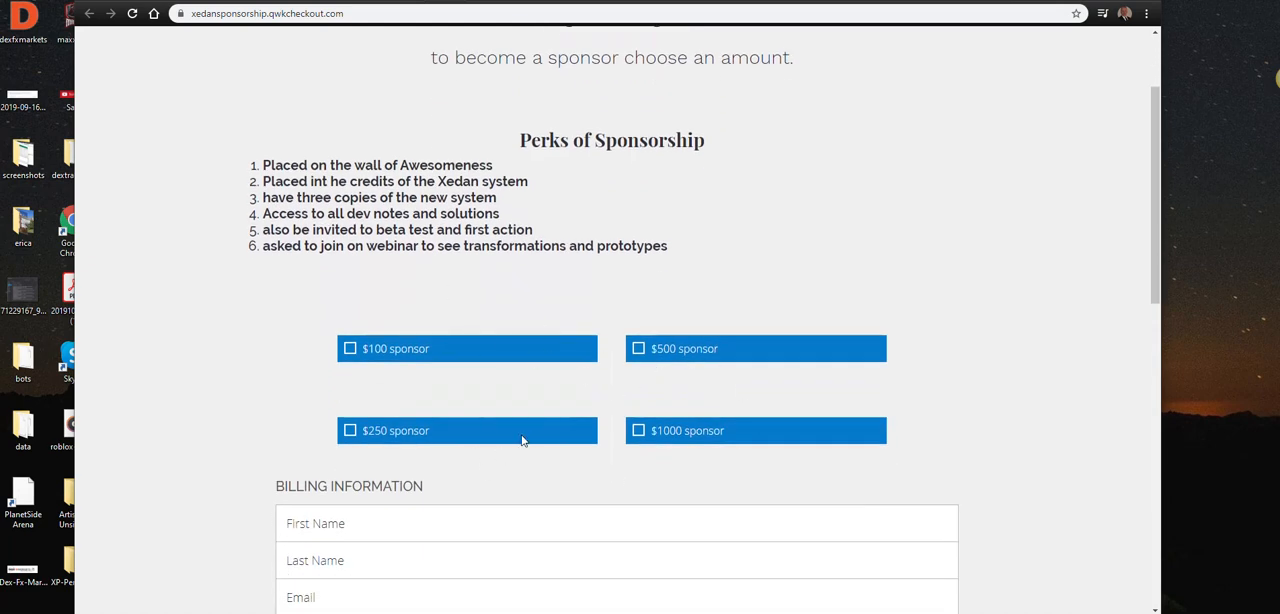
mouse_move(341, 406)
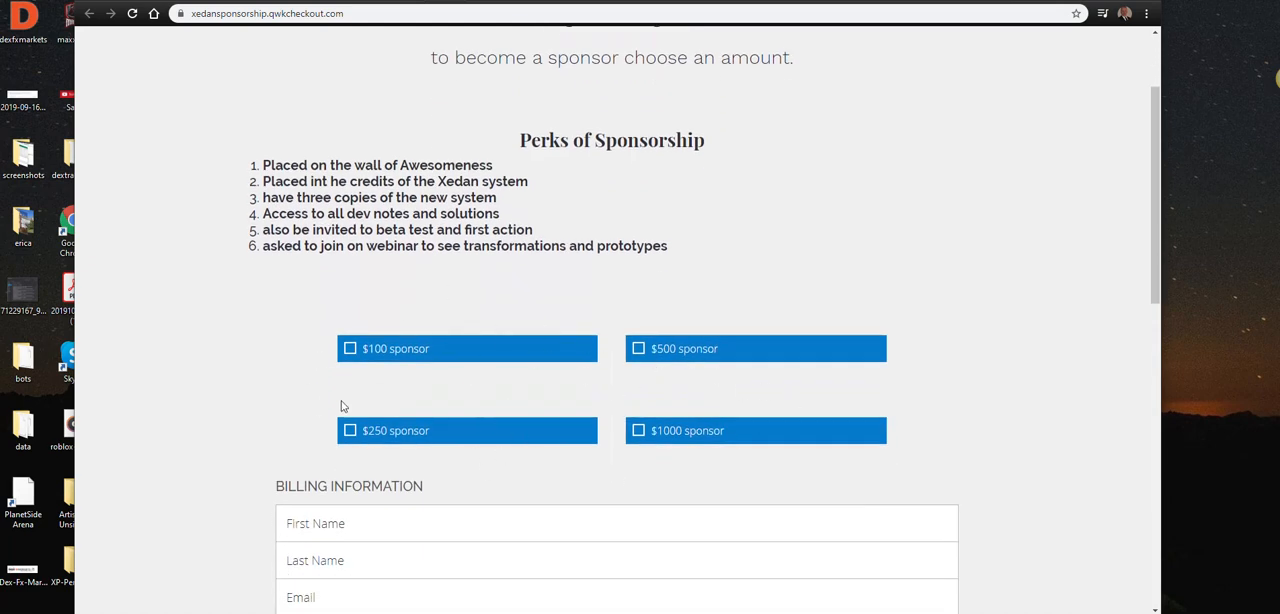
mouse_move(577, 374)
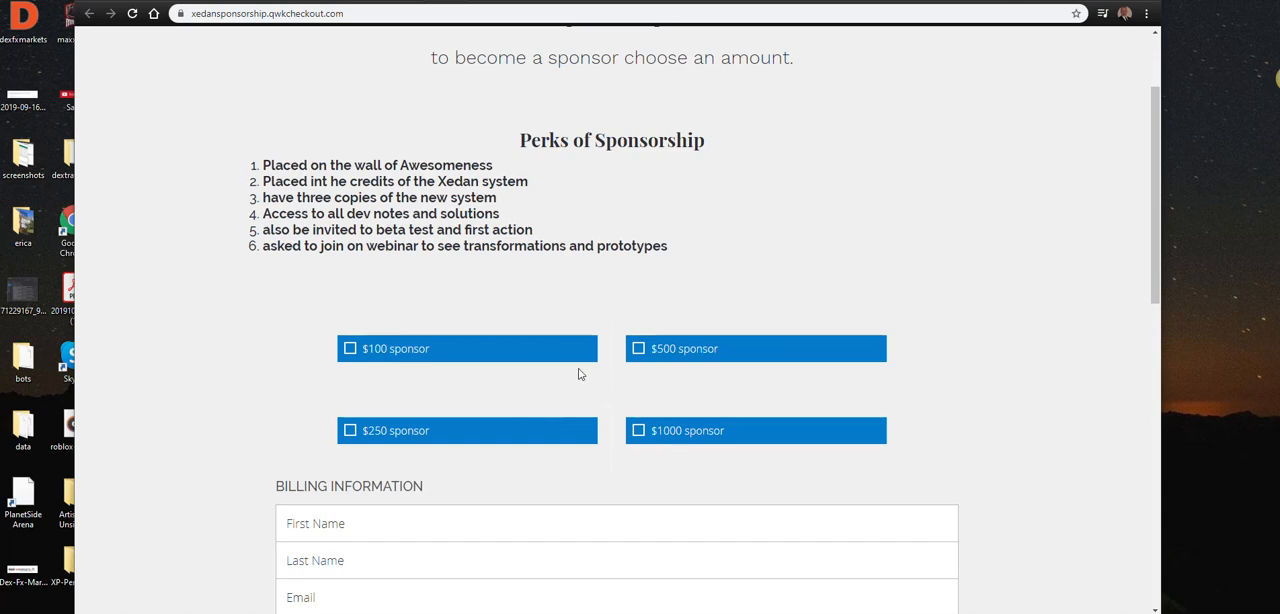
mouse_move(475, 336)
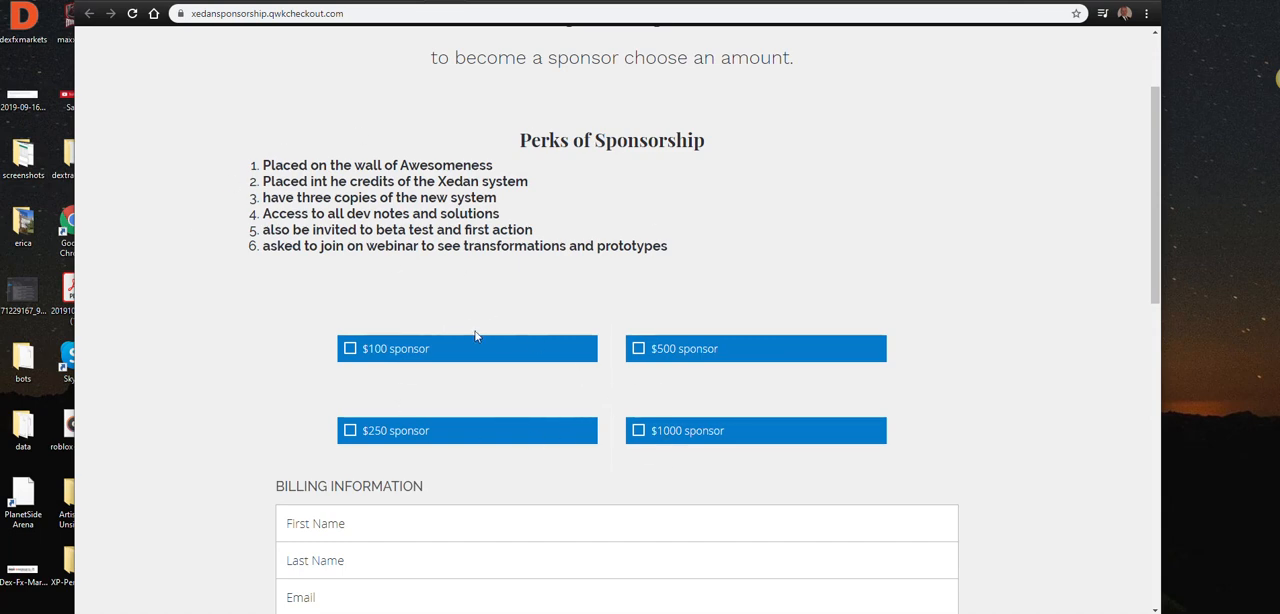
mouse_move(660, 448)
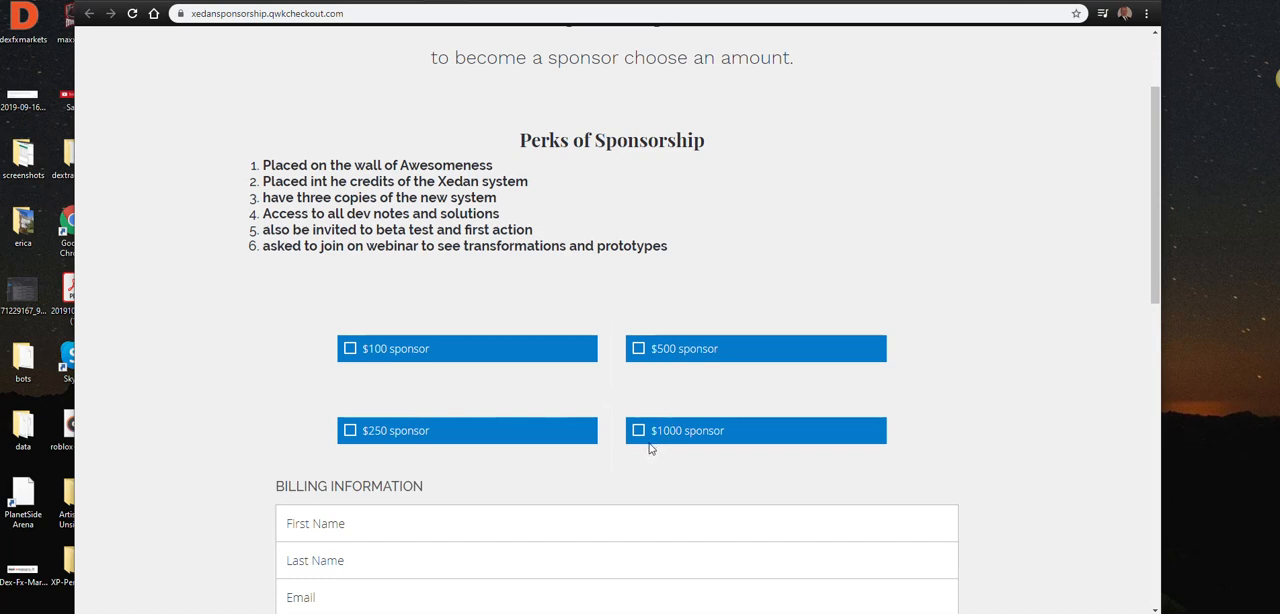
mouse_move(709, 390)
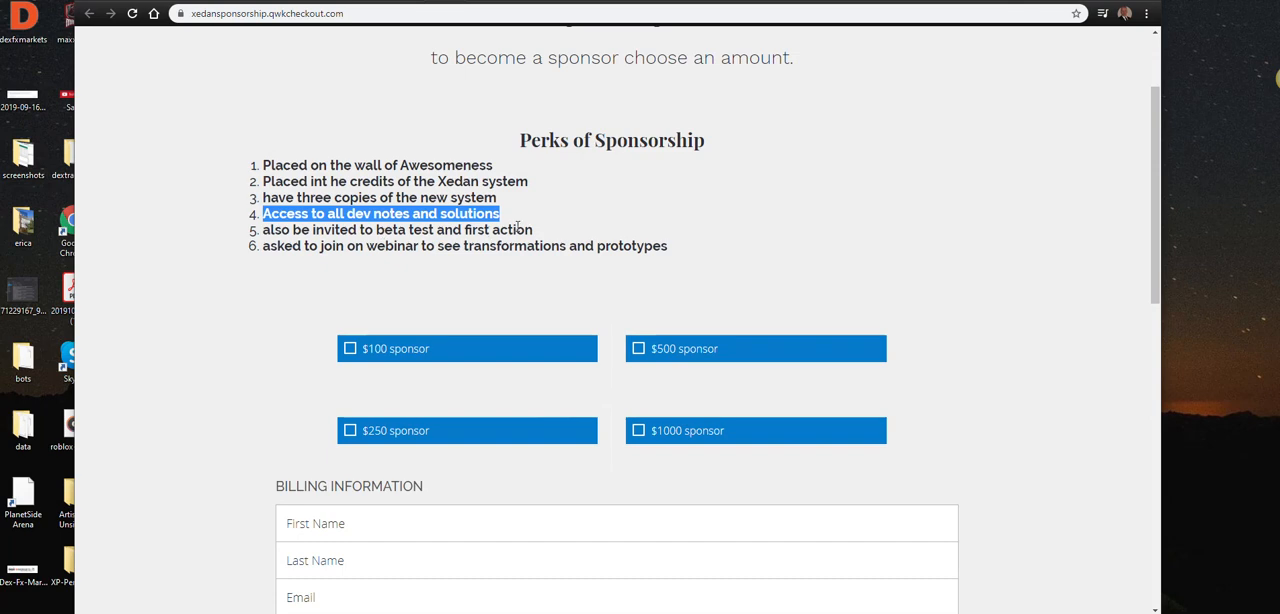
click(512, 223)
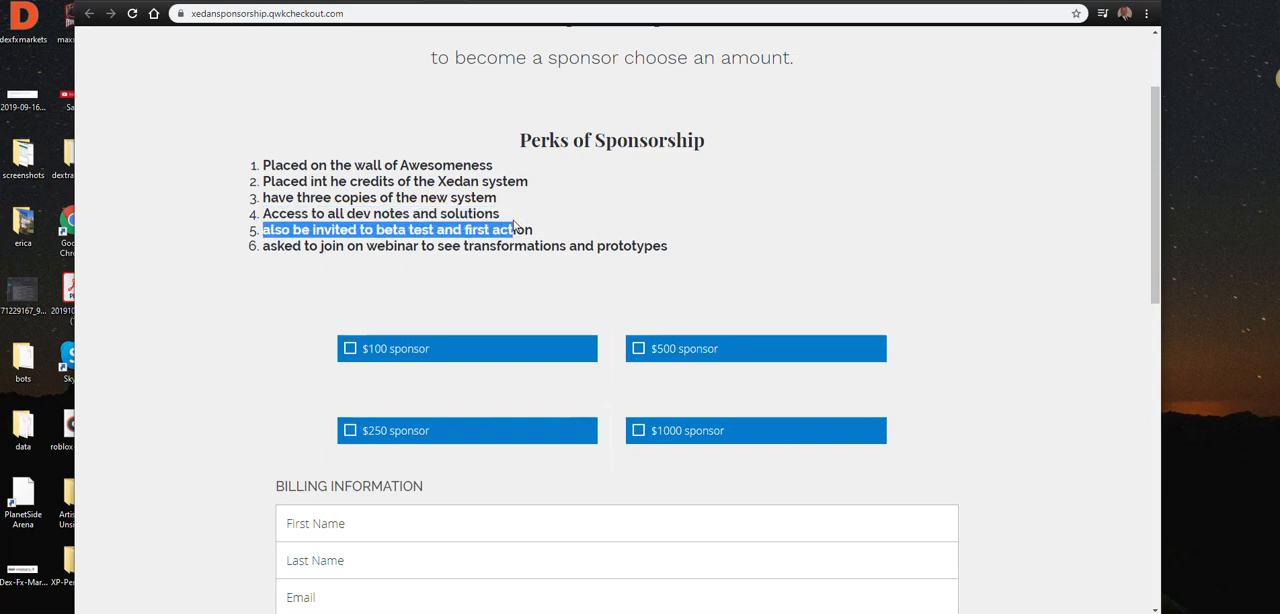
click(536, 239)
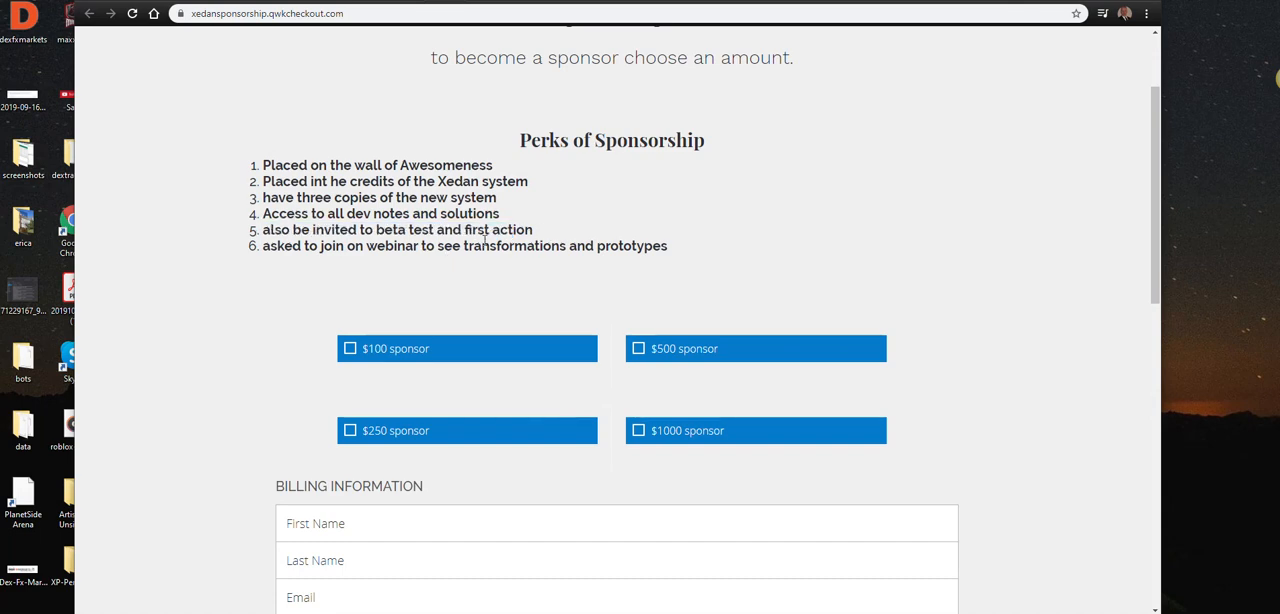
mouse_move(367, 264)
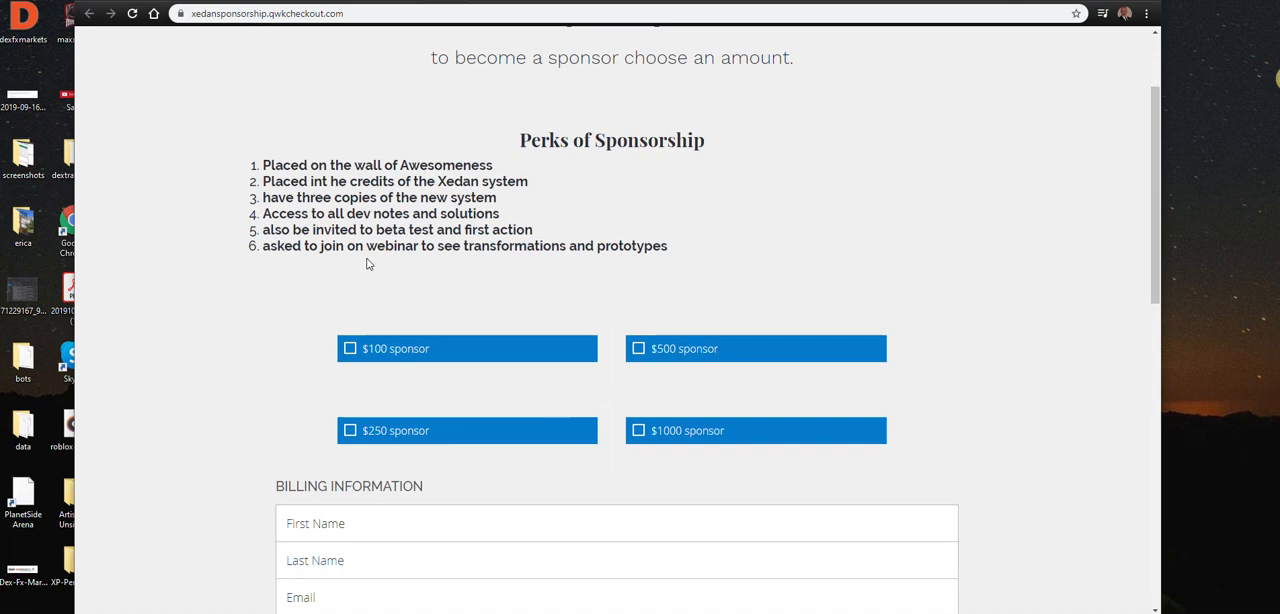
mouse_move(476, 276)
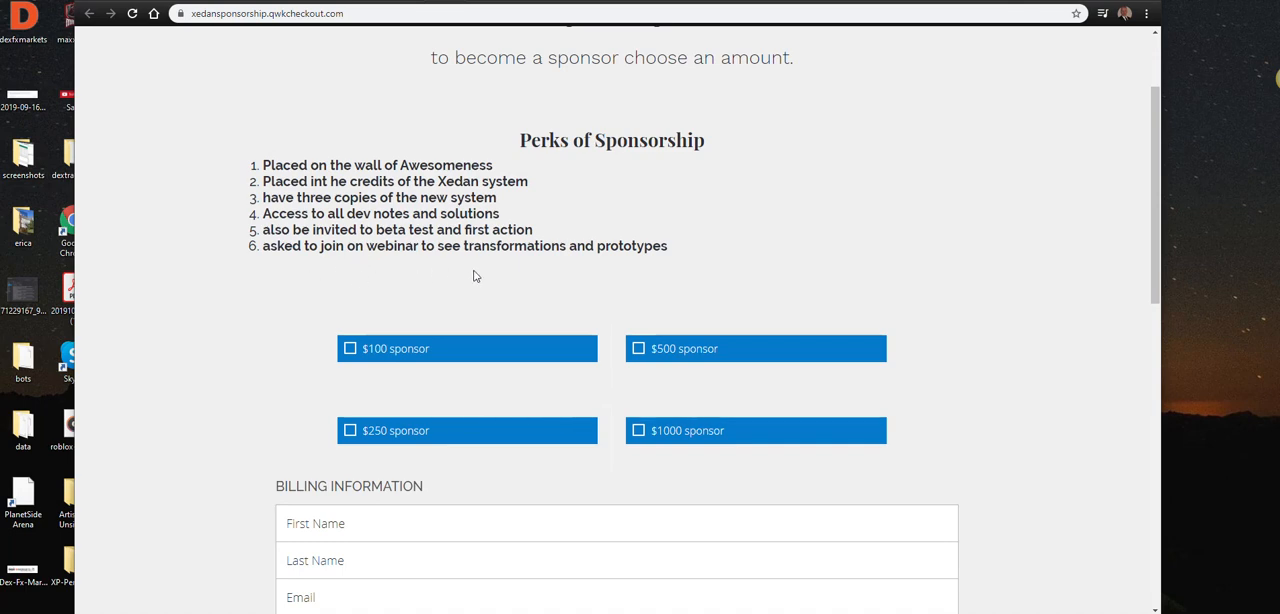
mouse_move(561, 289)
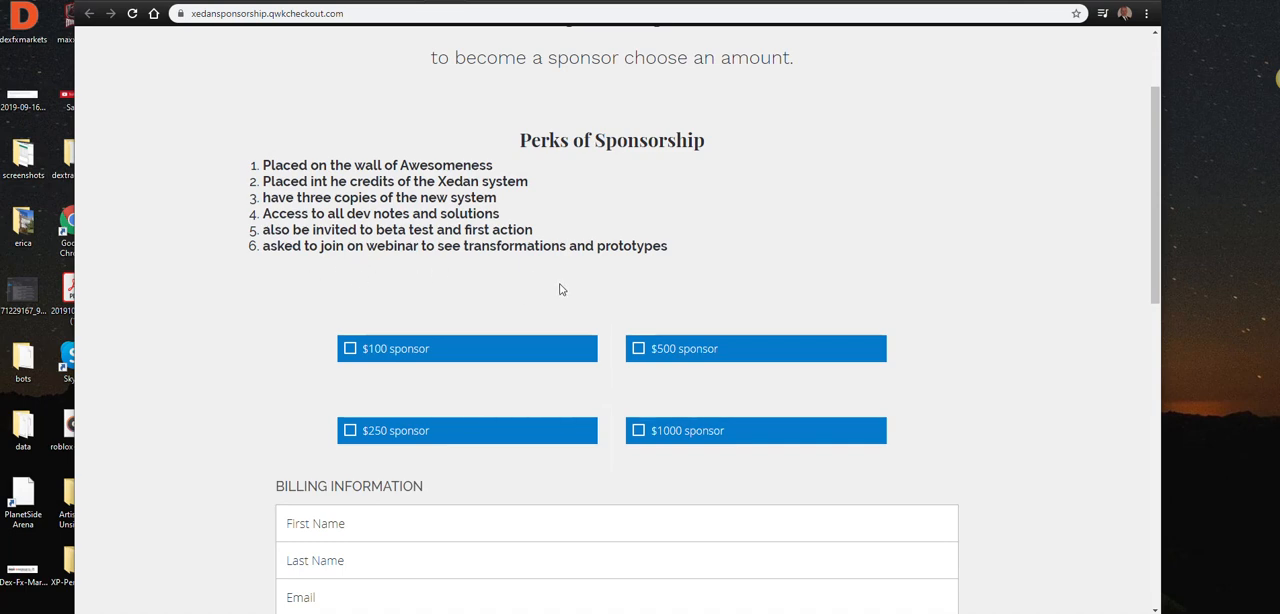
scroll(down, 3)
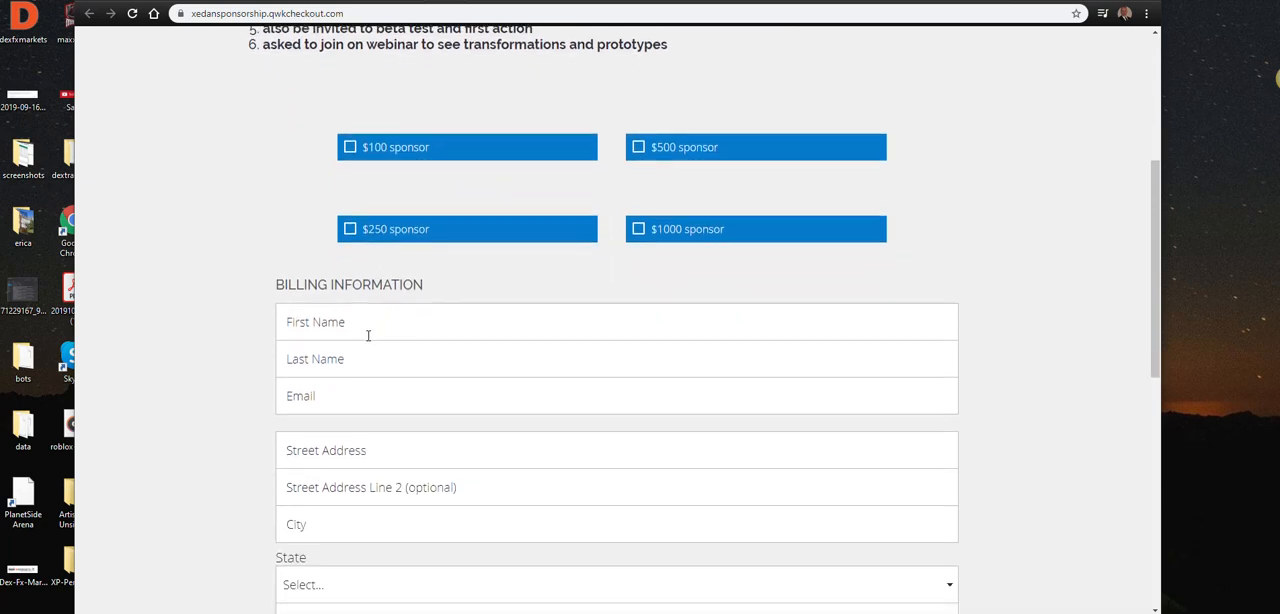
scroll(down, 3)
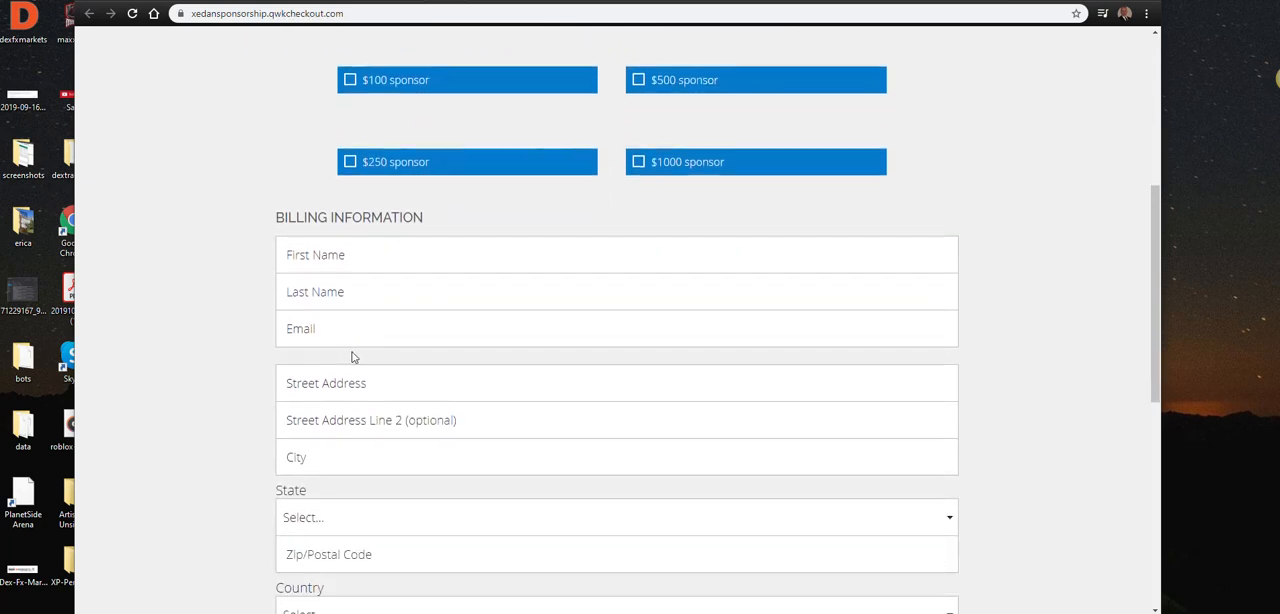
scroll(up, 3)
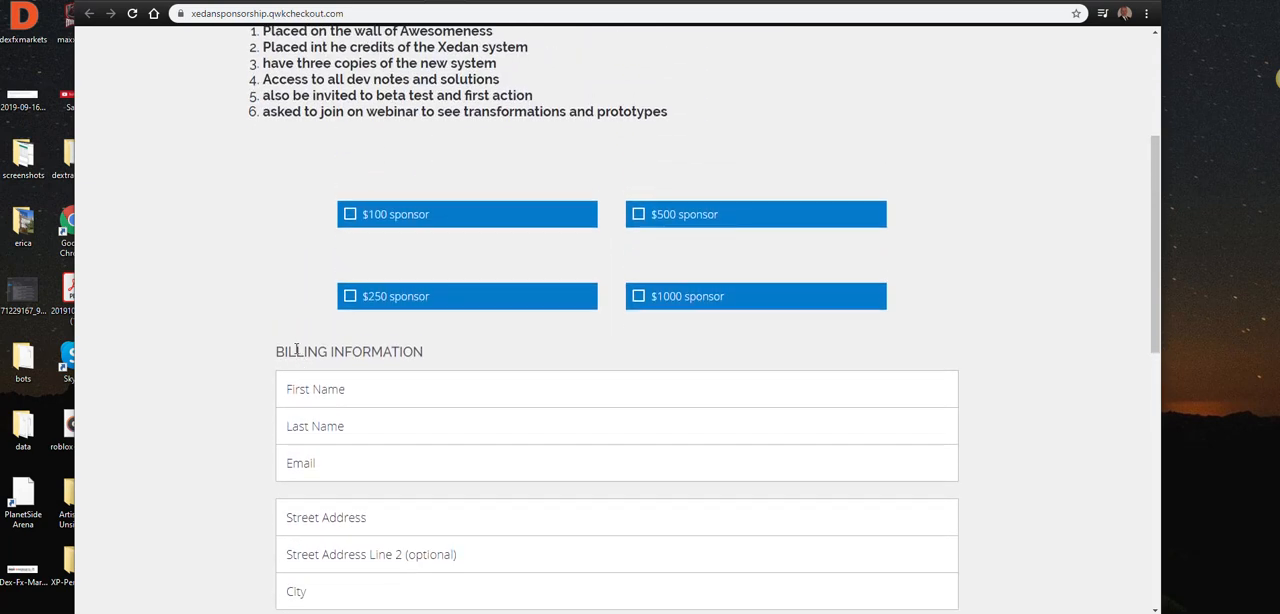
scroll(up, 3)
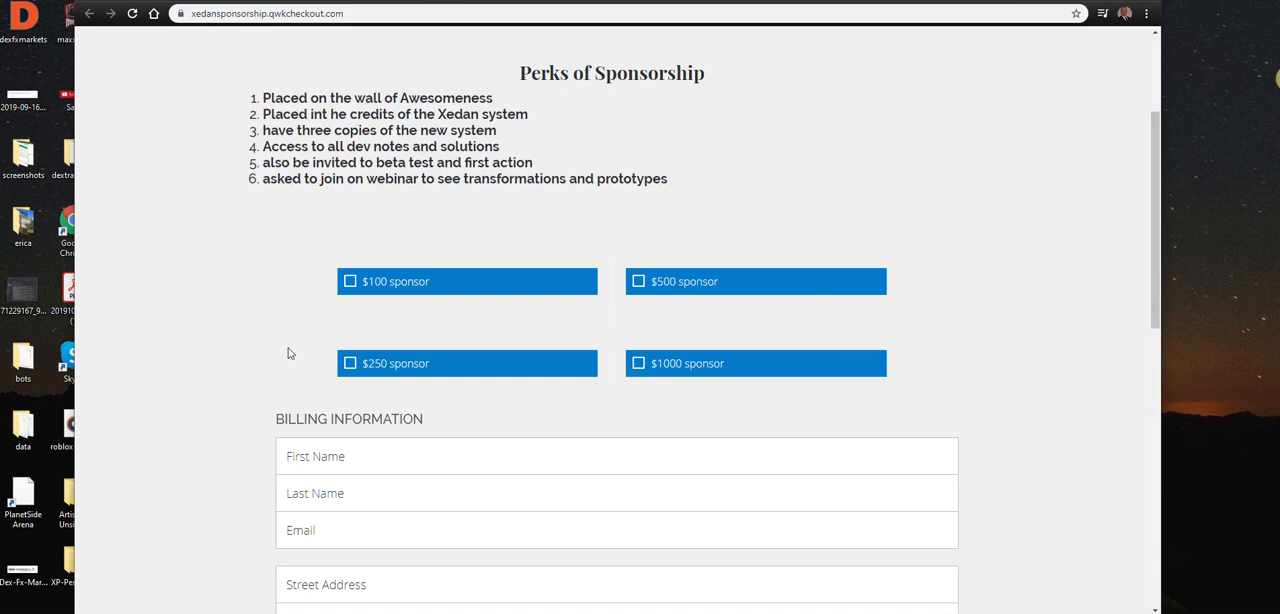
scroll(down, 3)
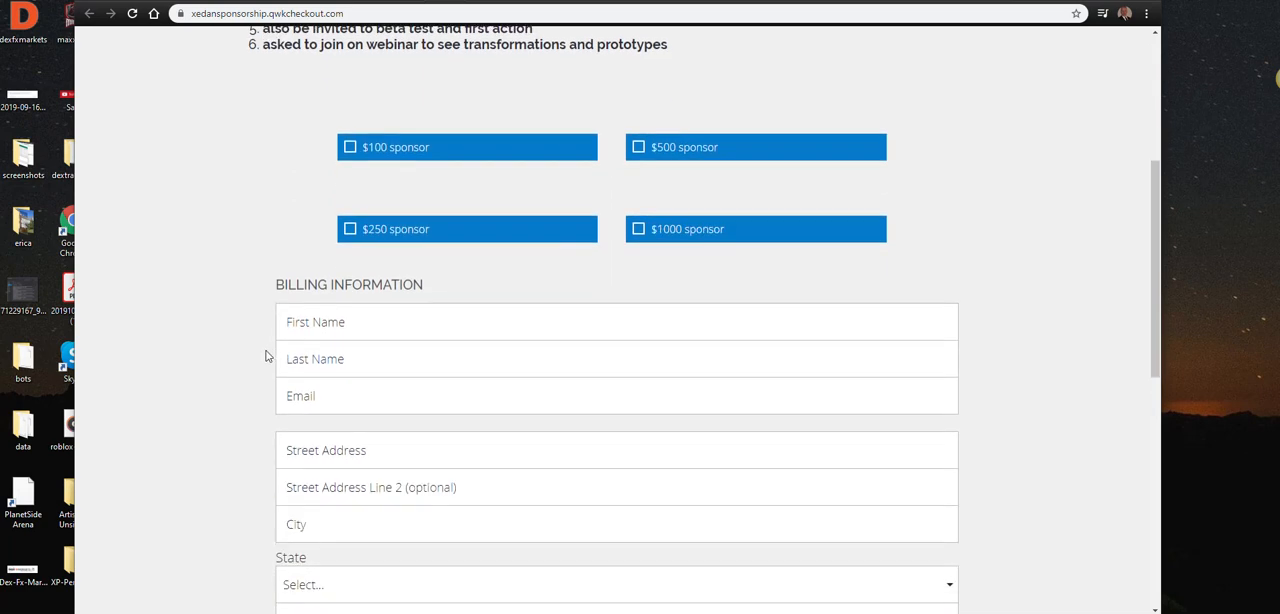
scroll(down, 3)
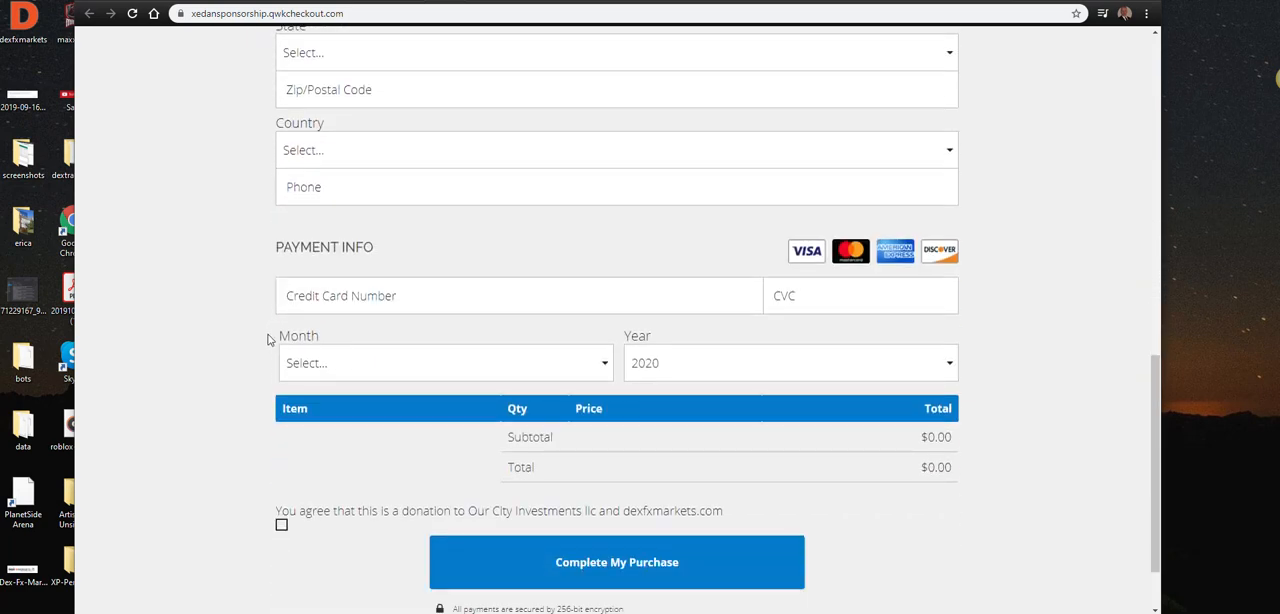
scroll(up, 3)
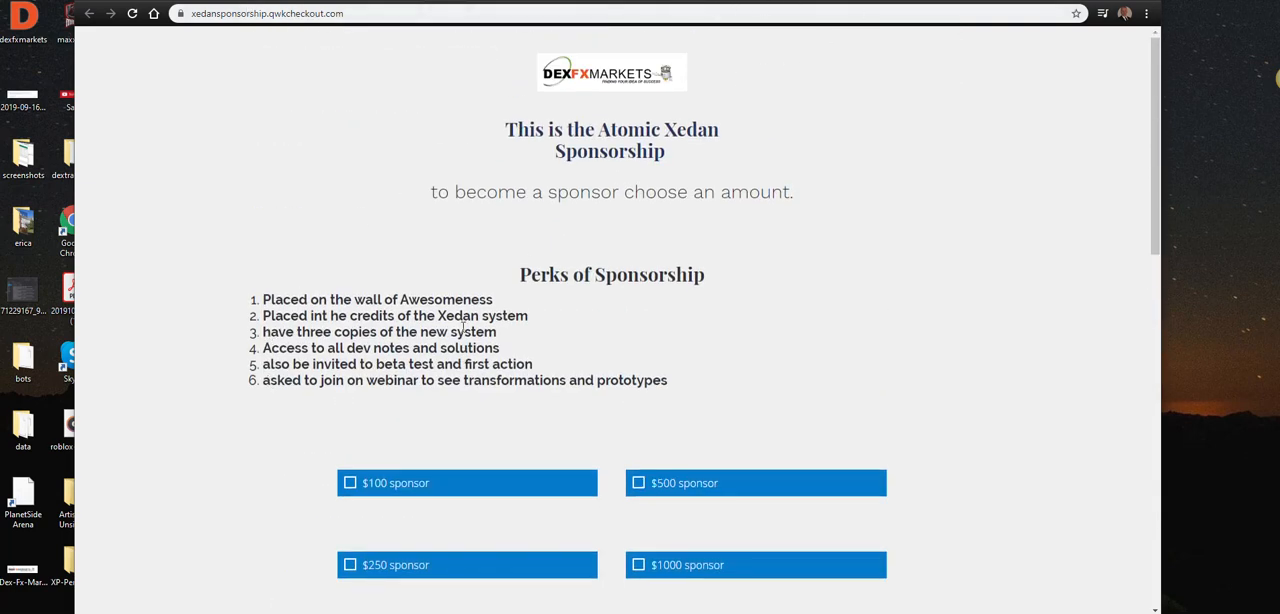
scroll(down, 3)
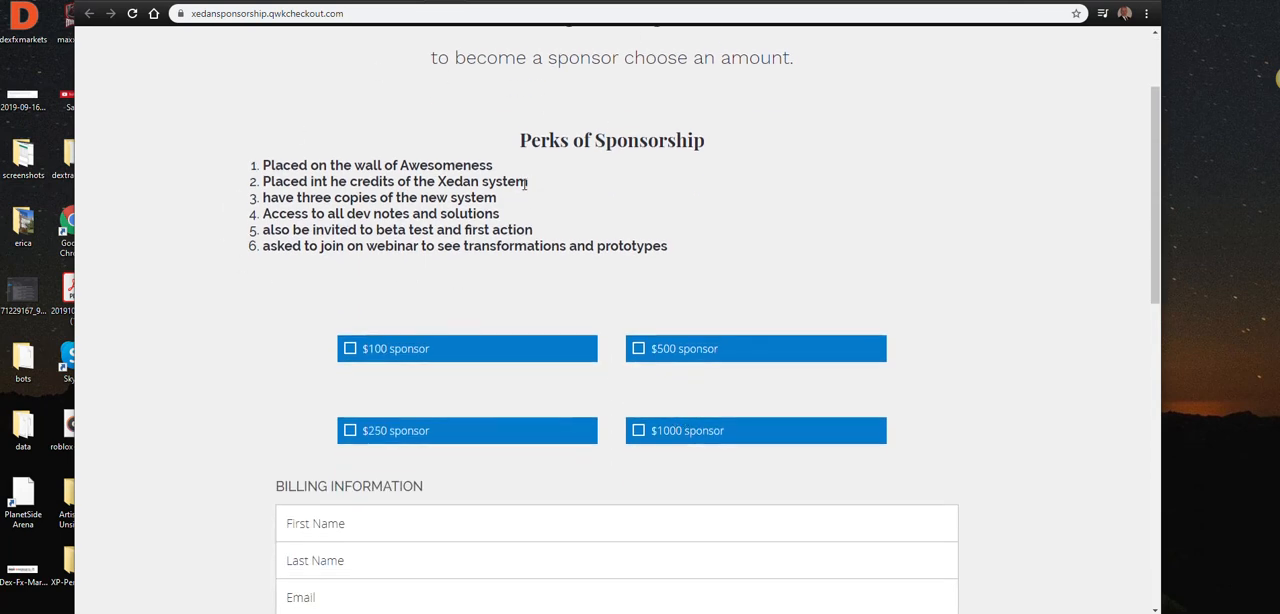
mouse_move(672, 261)
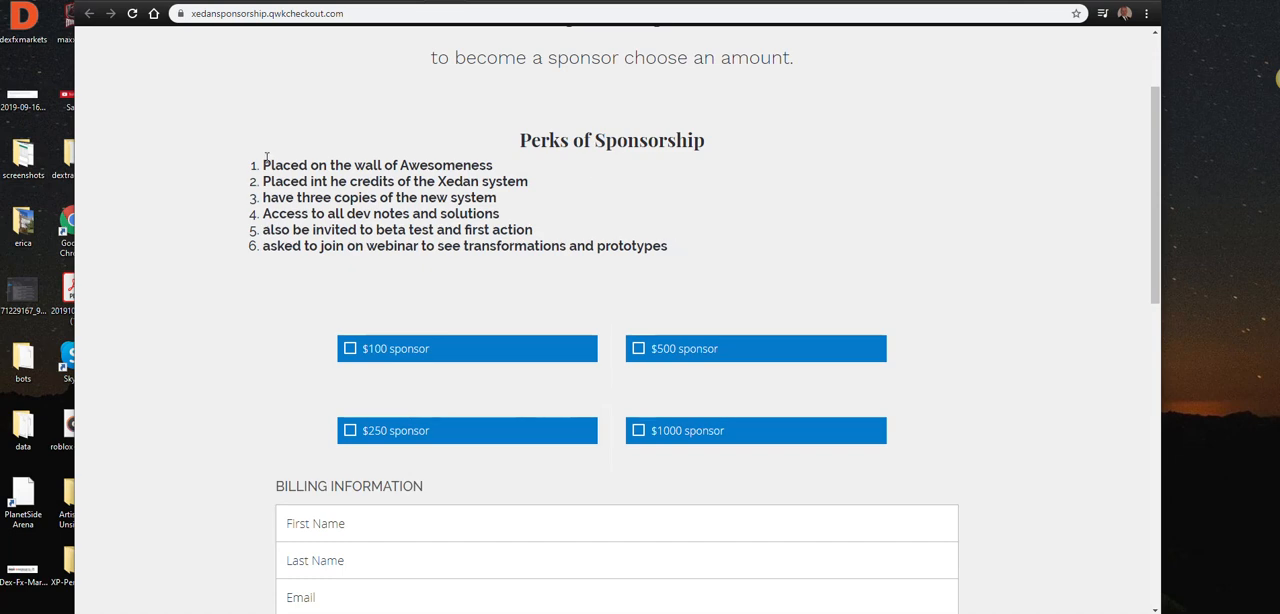
mouse_move(690, 286)
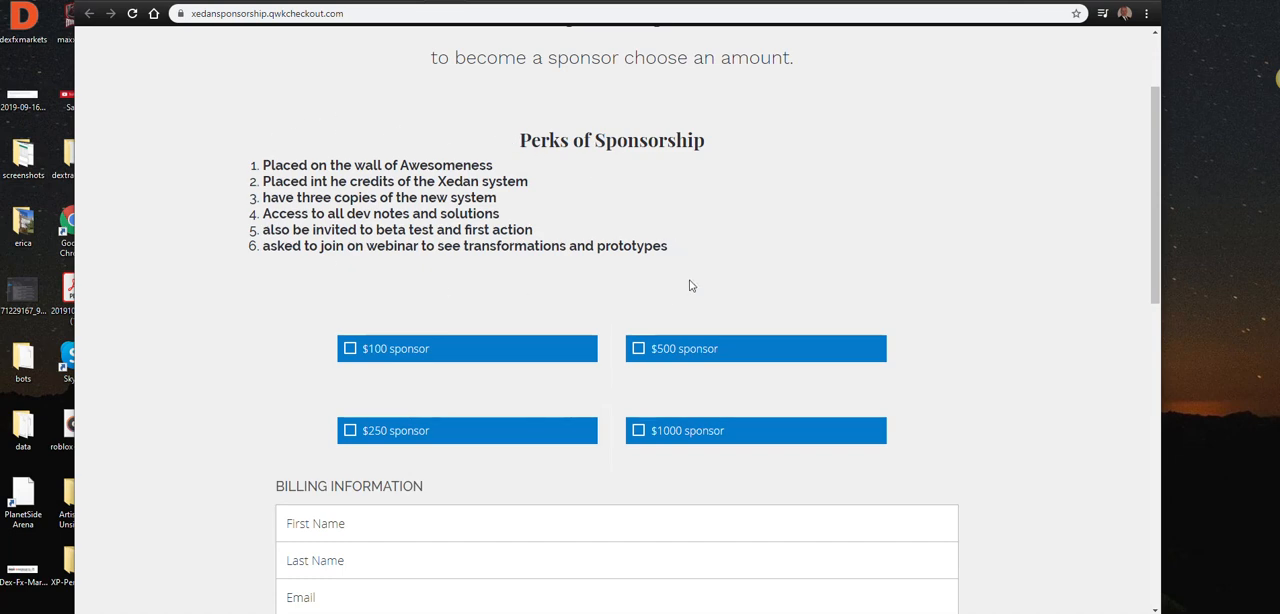
scroll(up, 3)
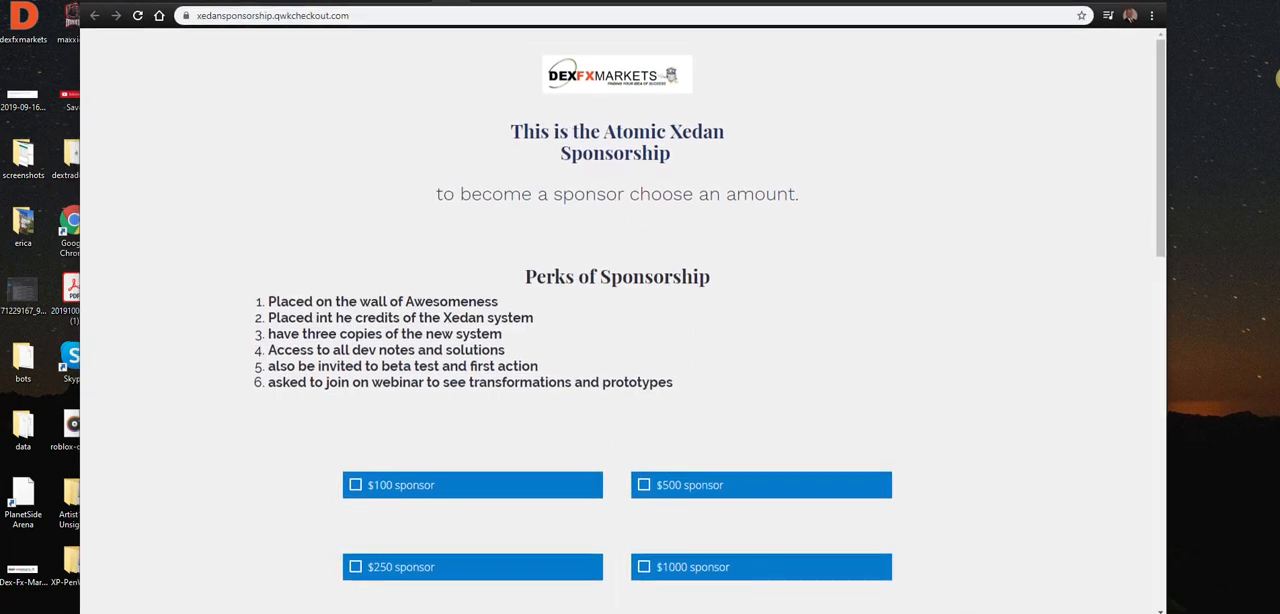
Scroll the DexFXMarkets Atomic Xedan page back to the six-perk Sponsorships list.
scroll(down, 3)
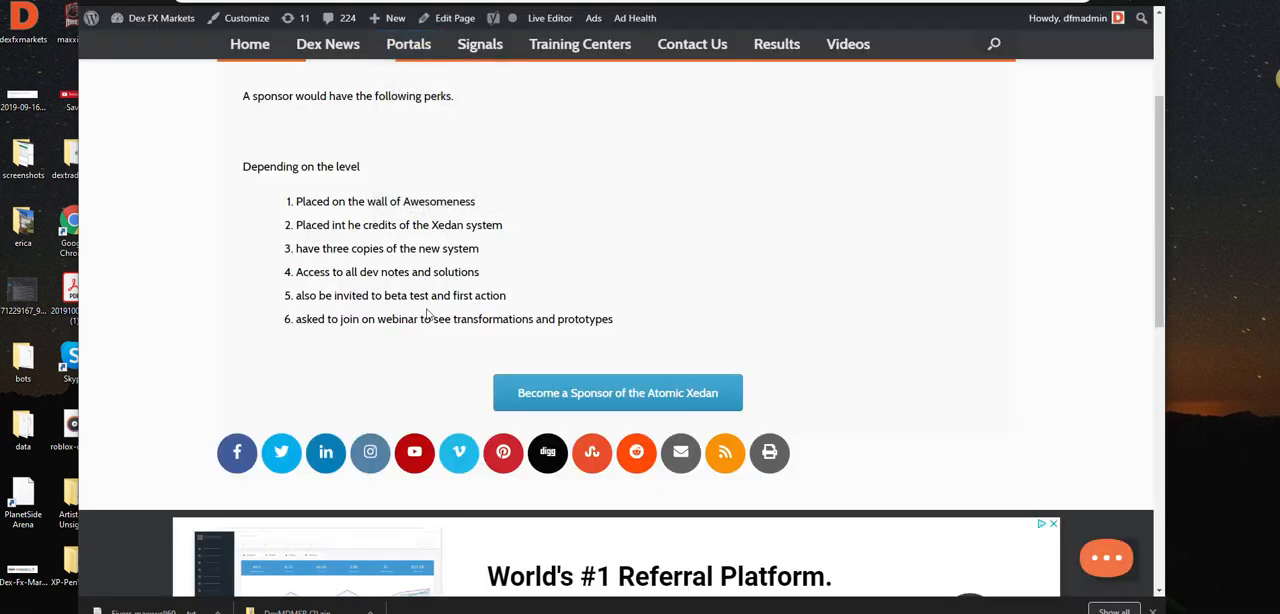
scroll(up, 3)
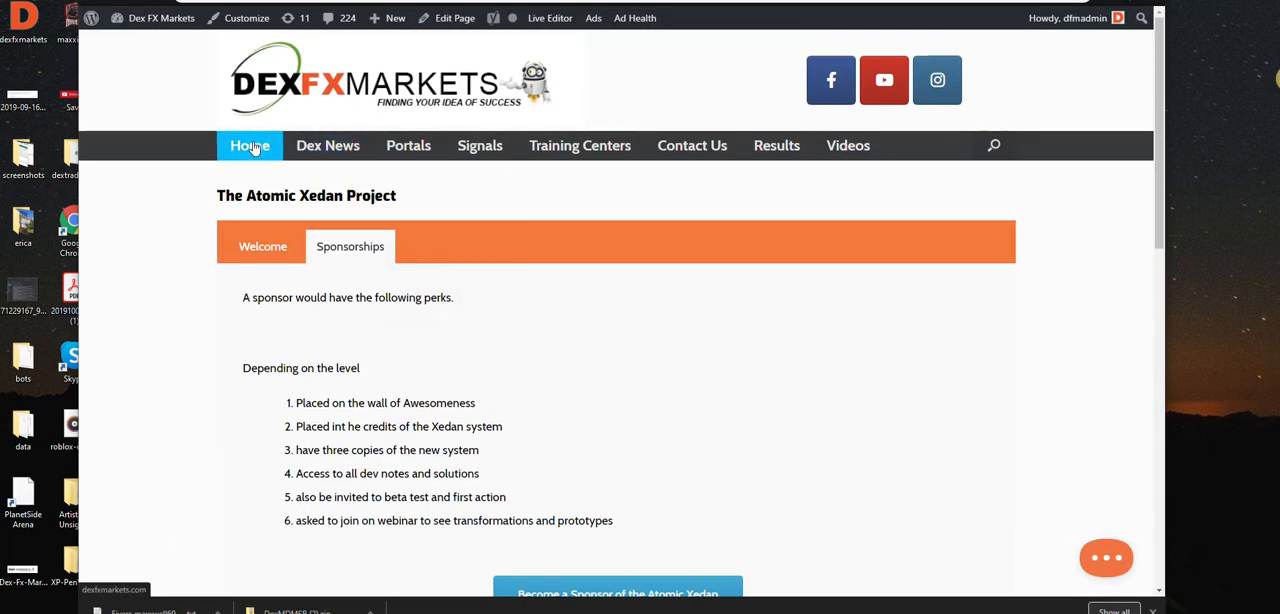
mouse_move(327, 145)
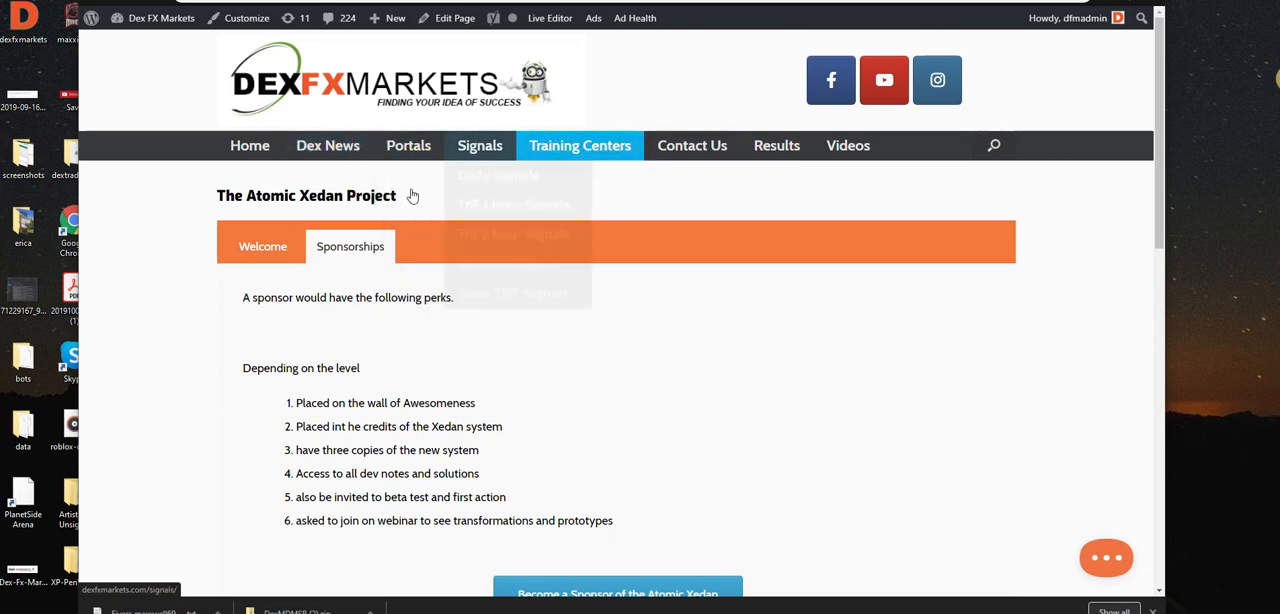
mouse_move(555, 243)
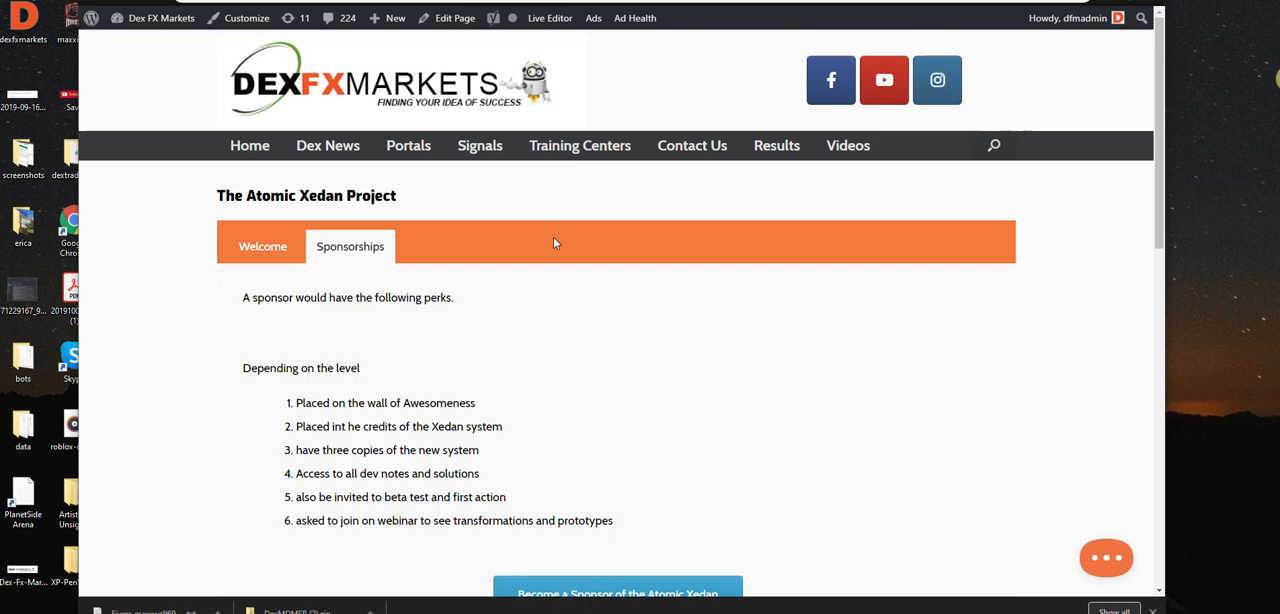
mouse_move(746, 310)
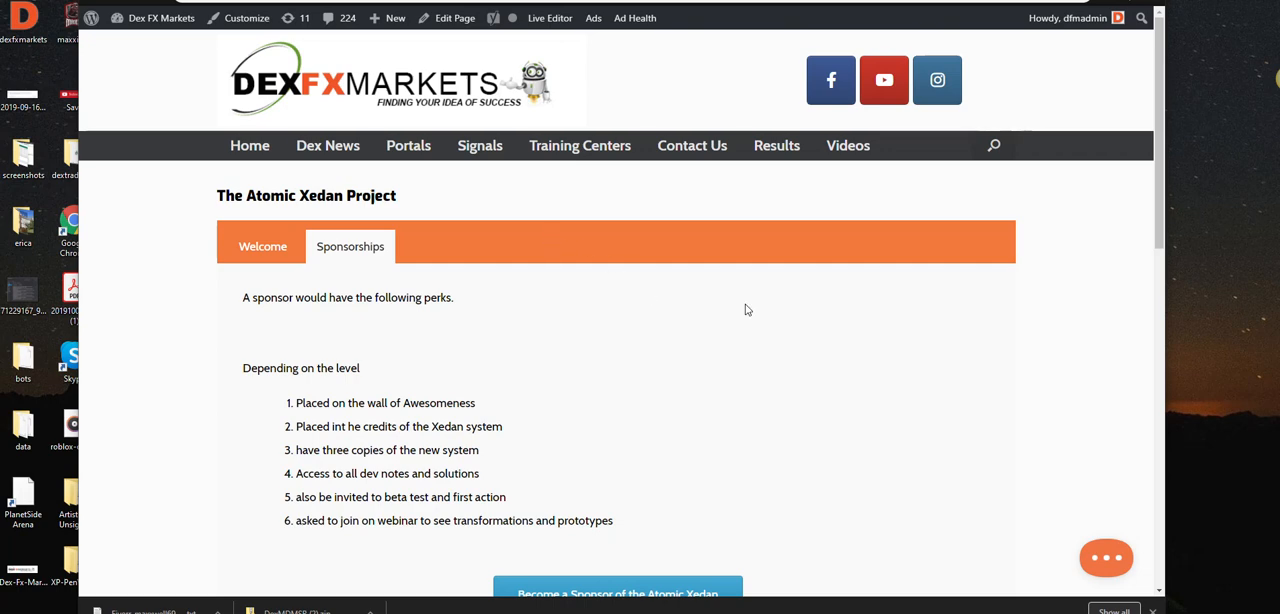
mouse_move(200, 107)
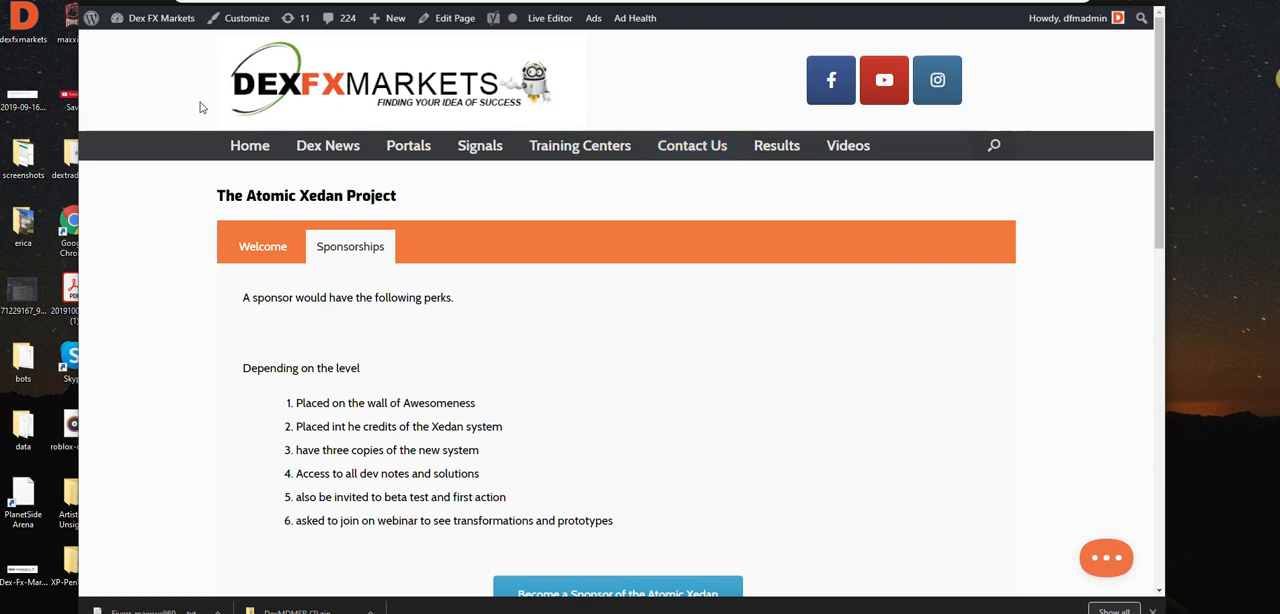
mouse_move(444, 244)
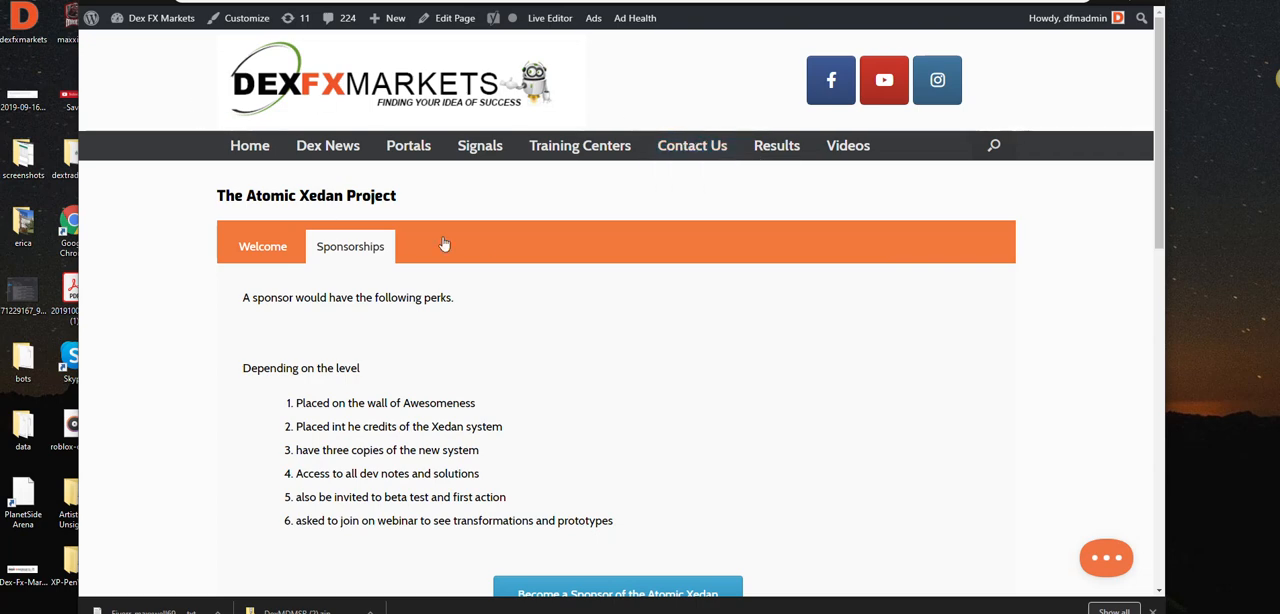
mouse_move(502, 244)
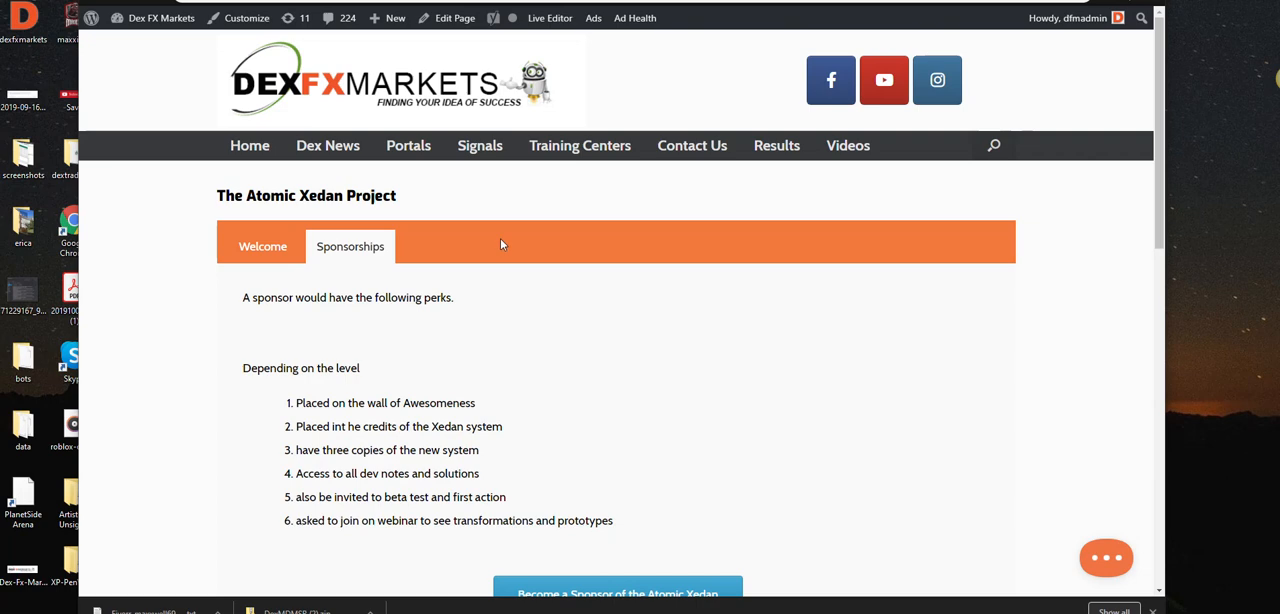
mouse_move(416, 186)
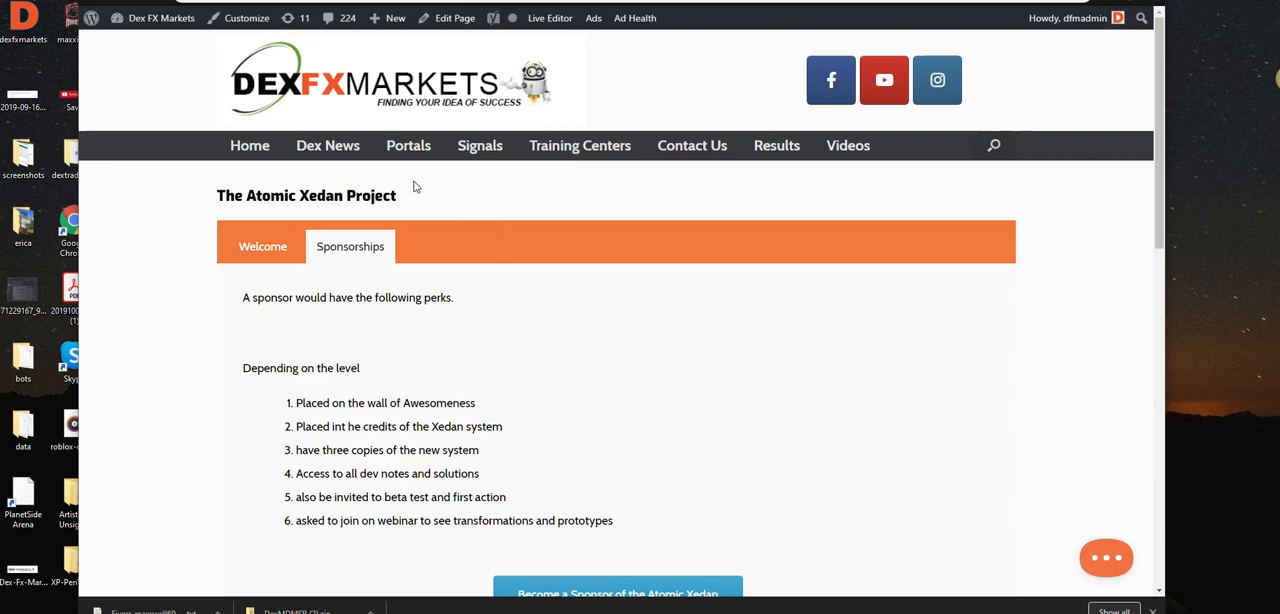
mouse_move(458, 184)
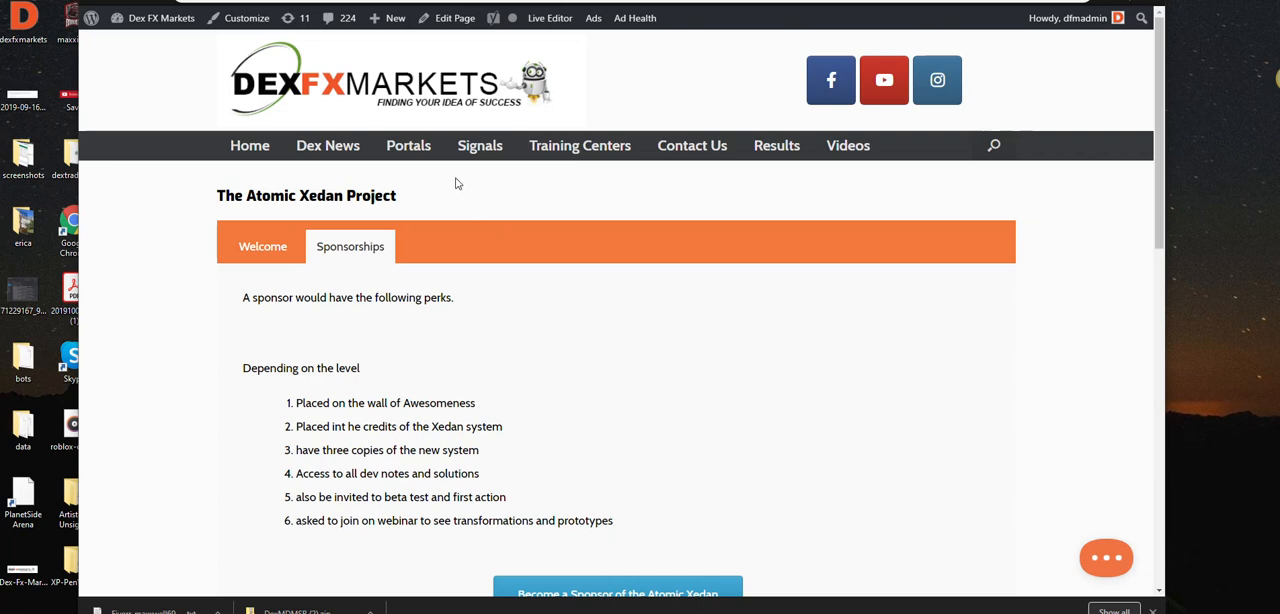
mouse_move(444, 197)
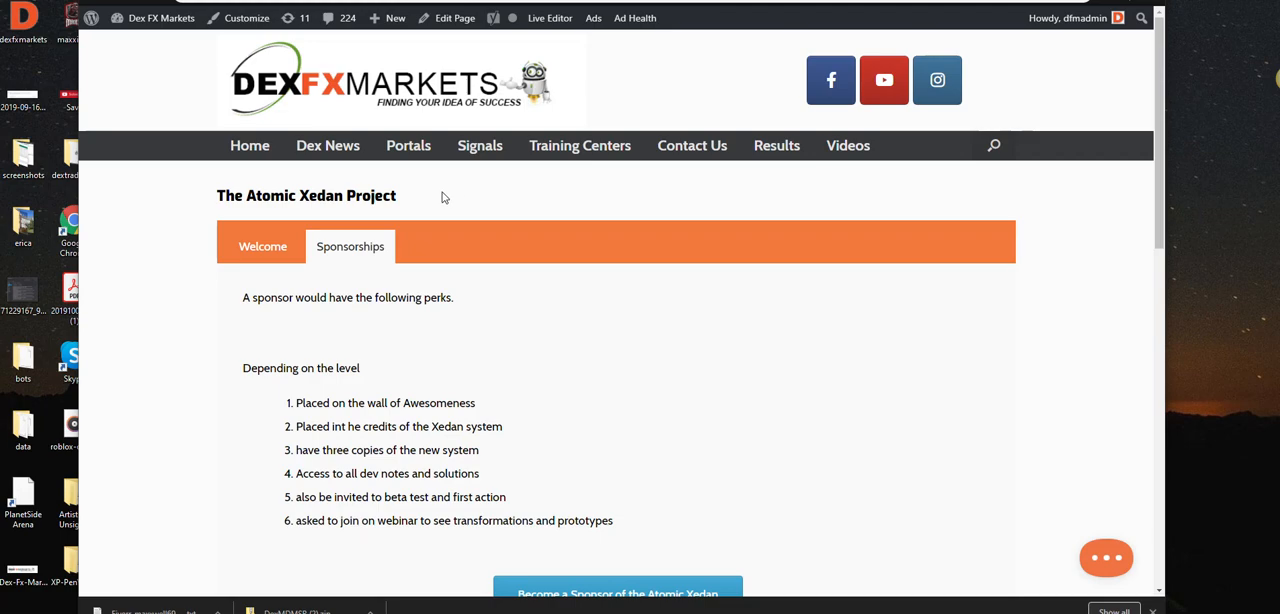